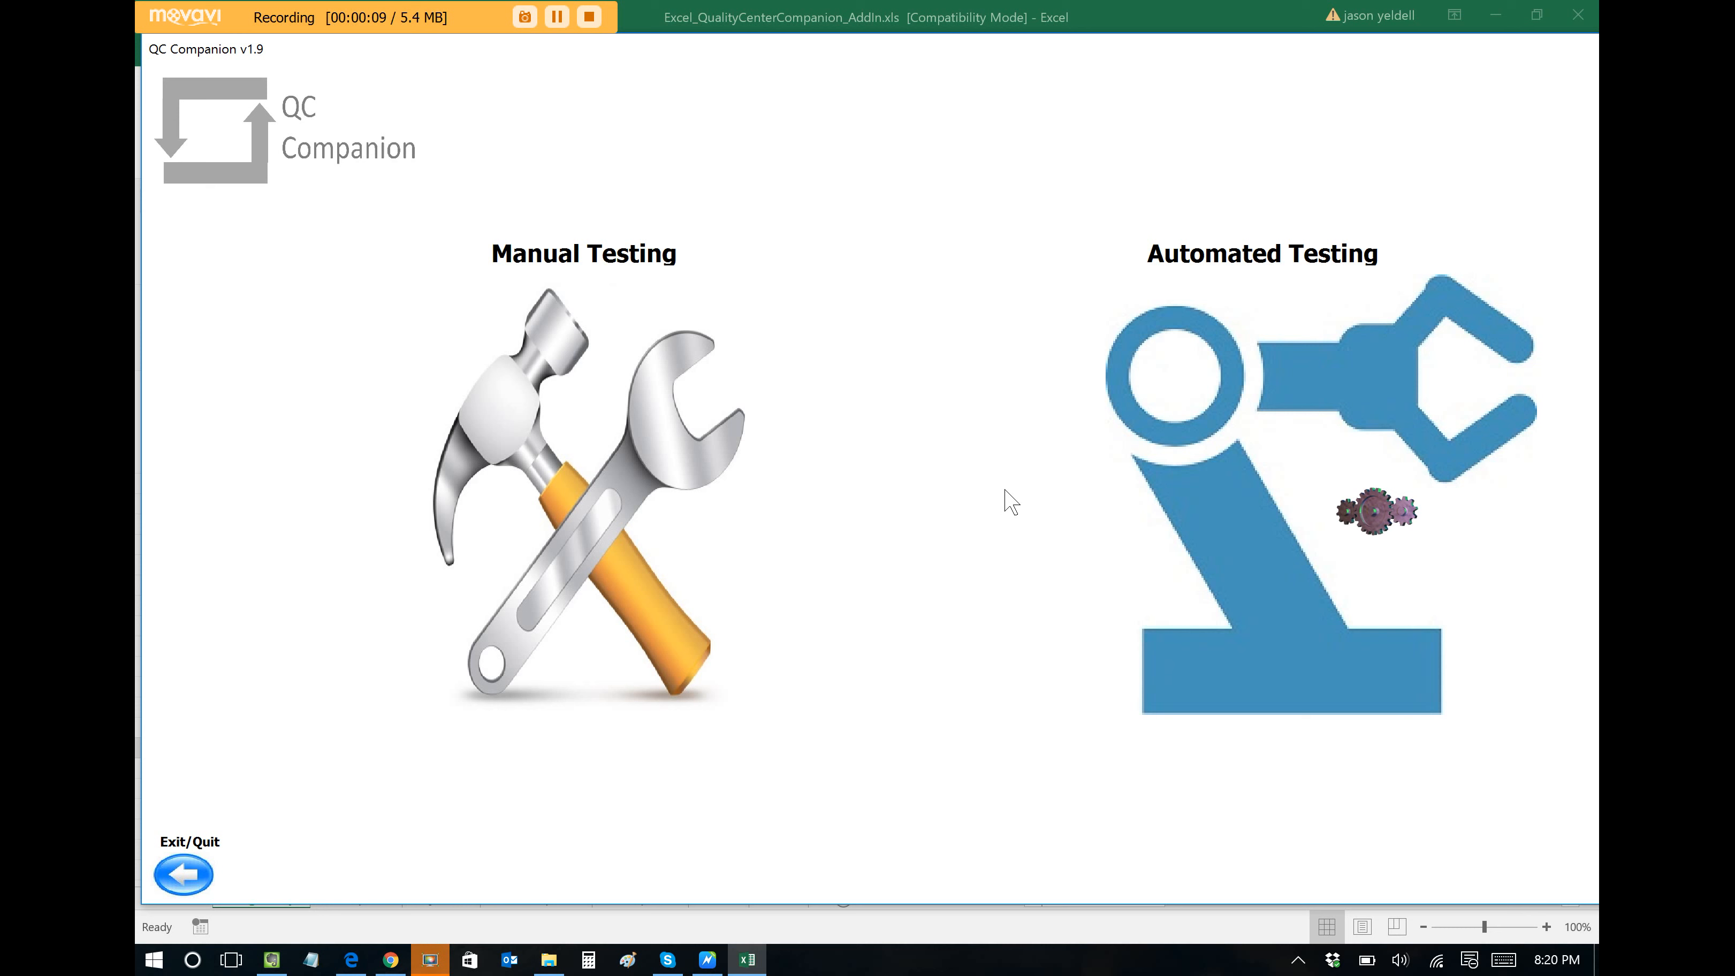
{"action": "mouse_move", "coordinate": [676, 432]}
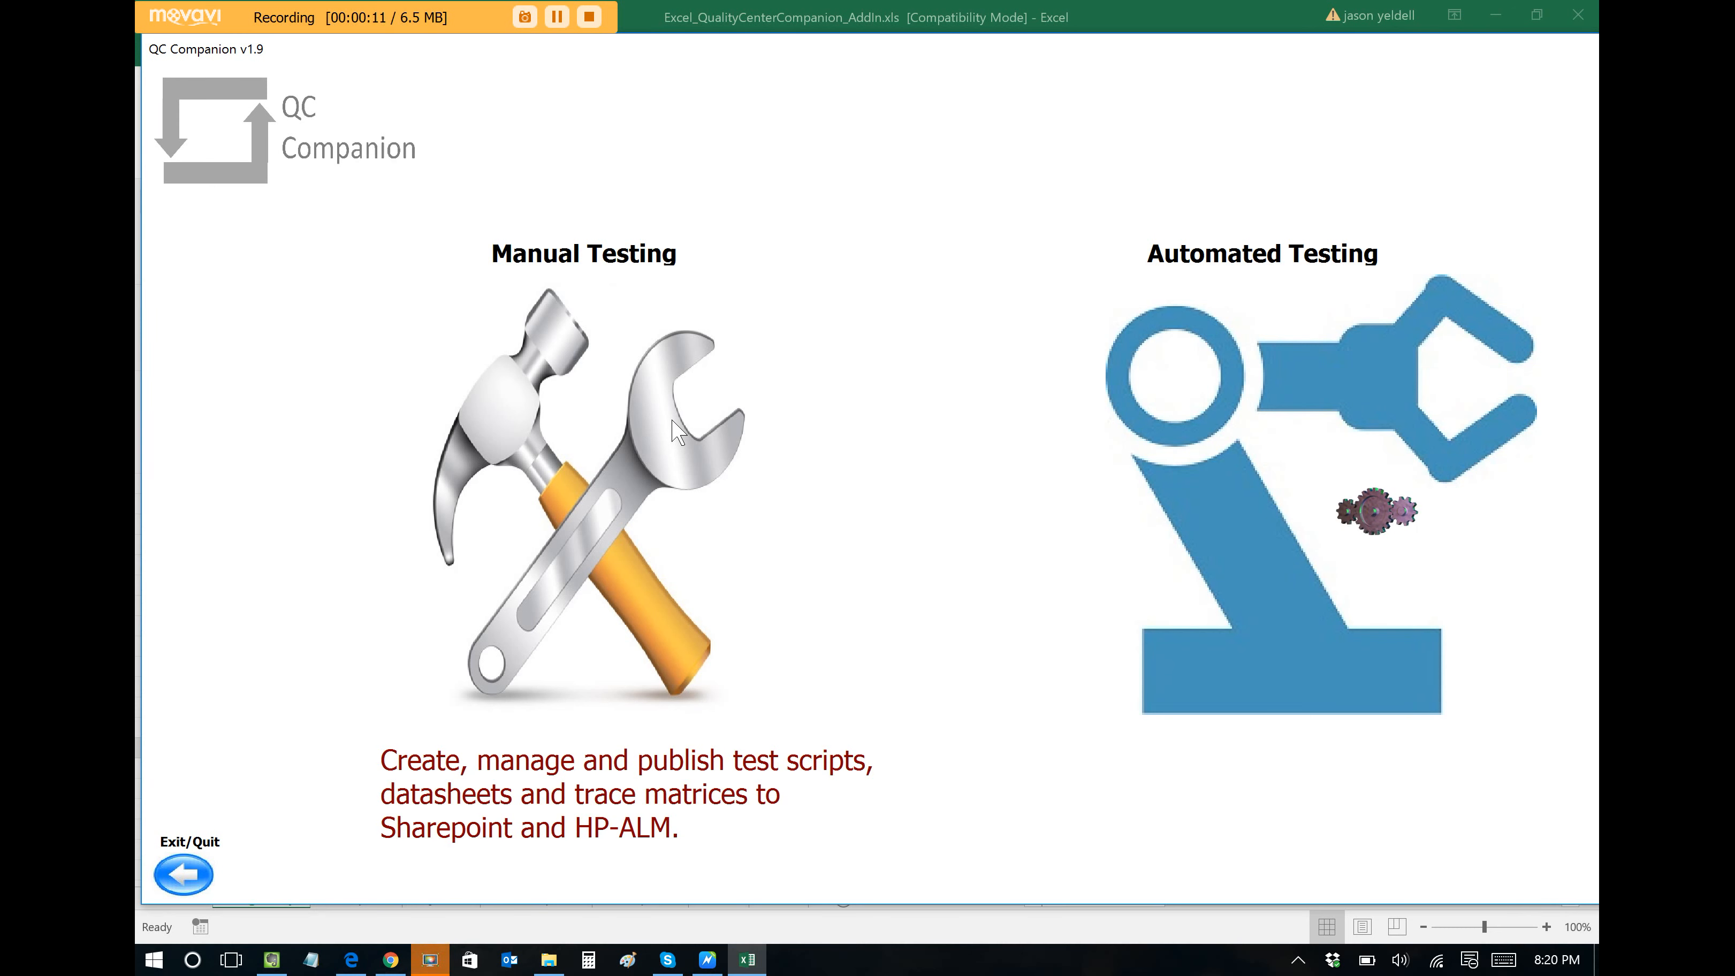
{"action": "mouse_move", "coordinate": [543, 335]}
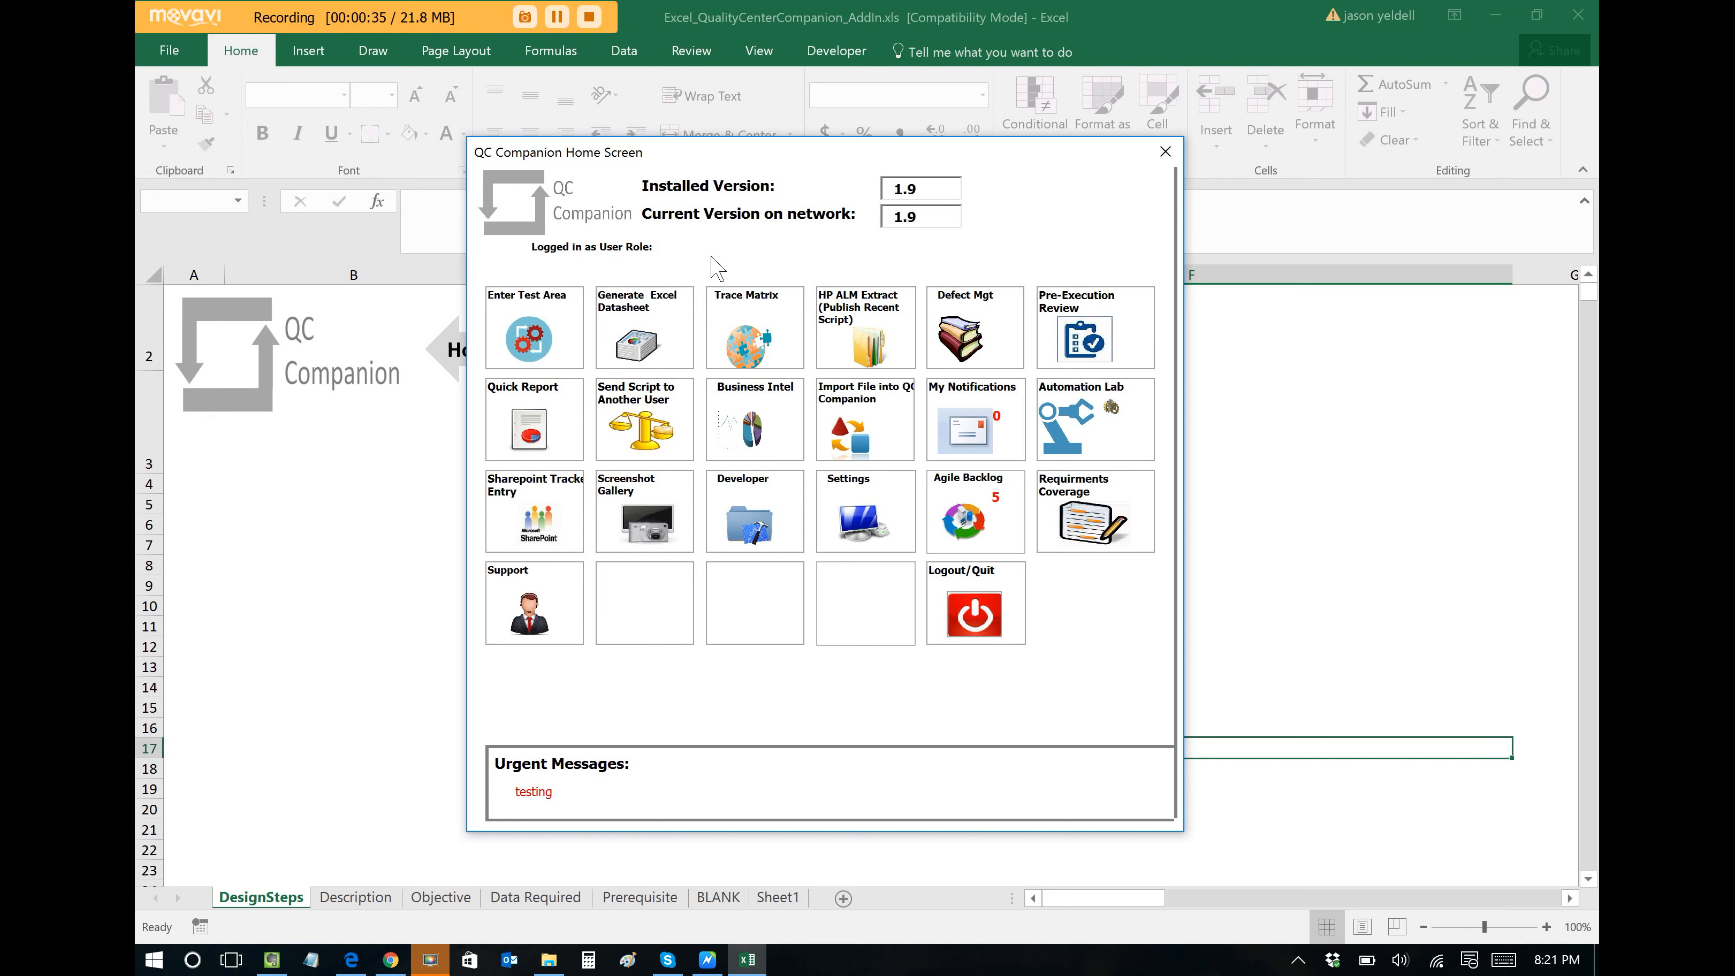
{"action": "mouse_move", "coordinate": [706, 271]}
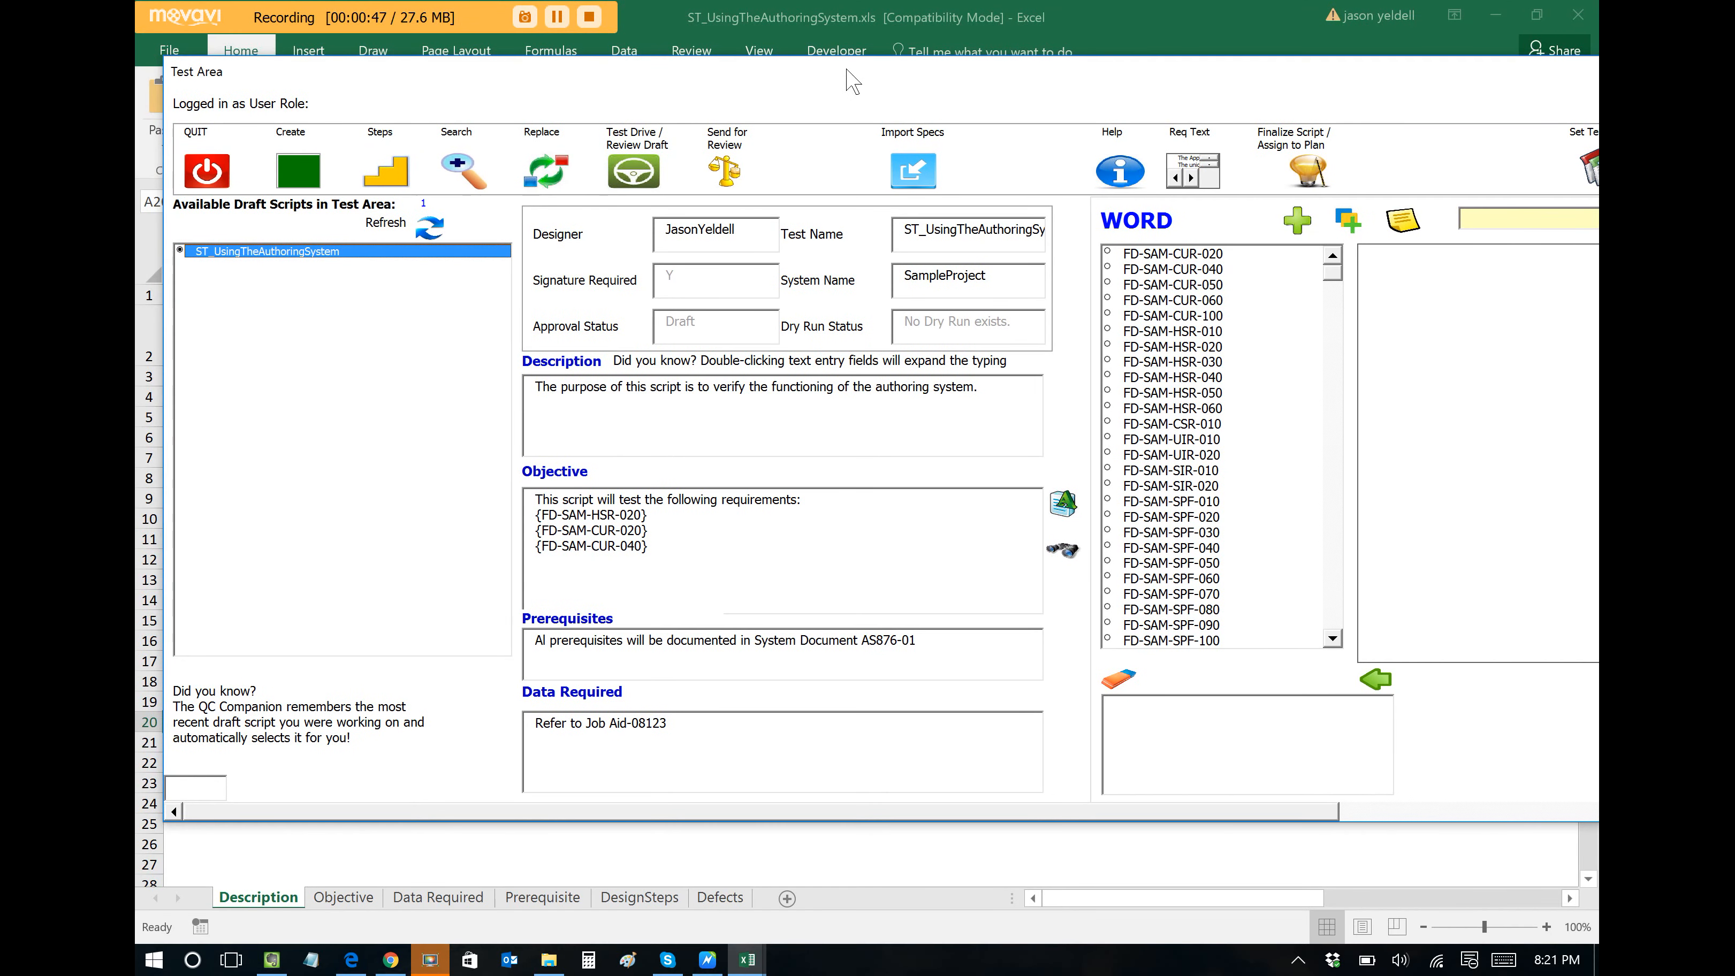
{"action": "mouse_move", "coordinate": [1026, 833]}
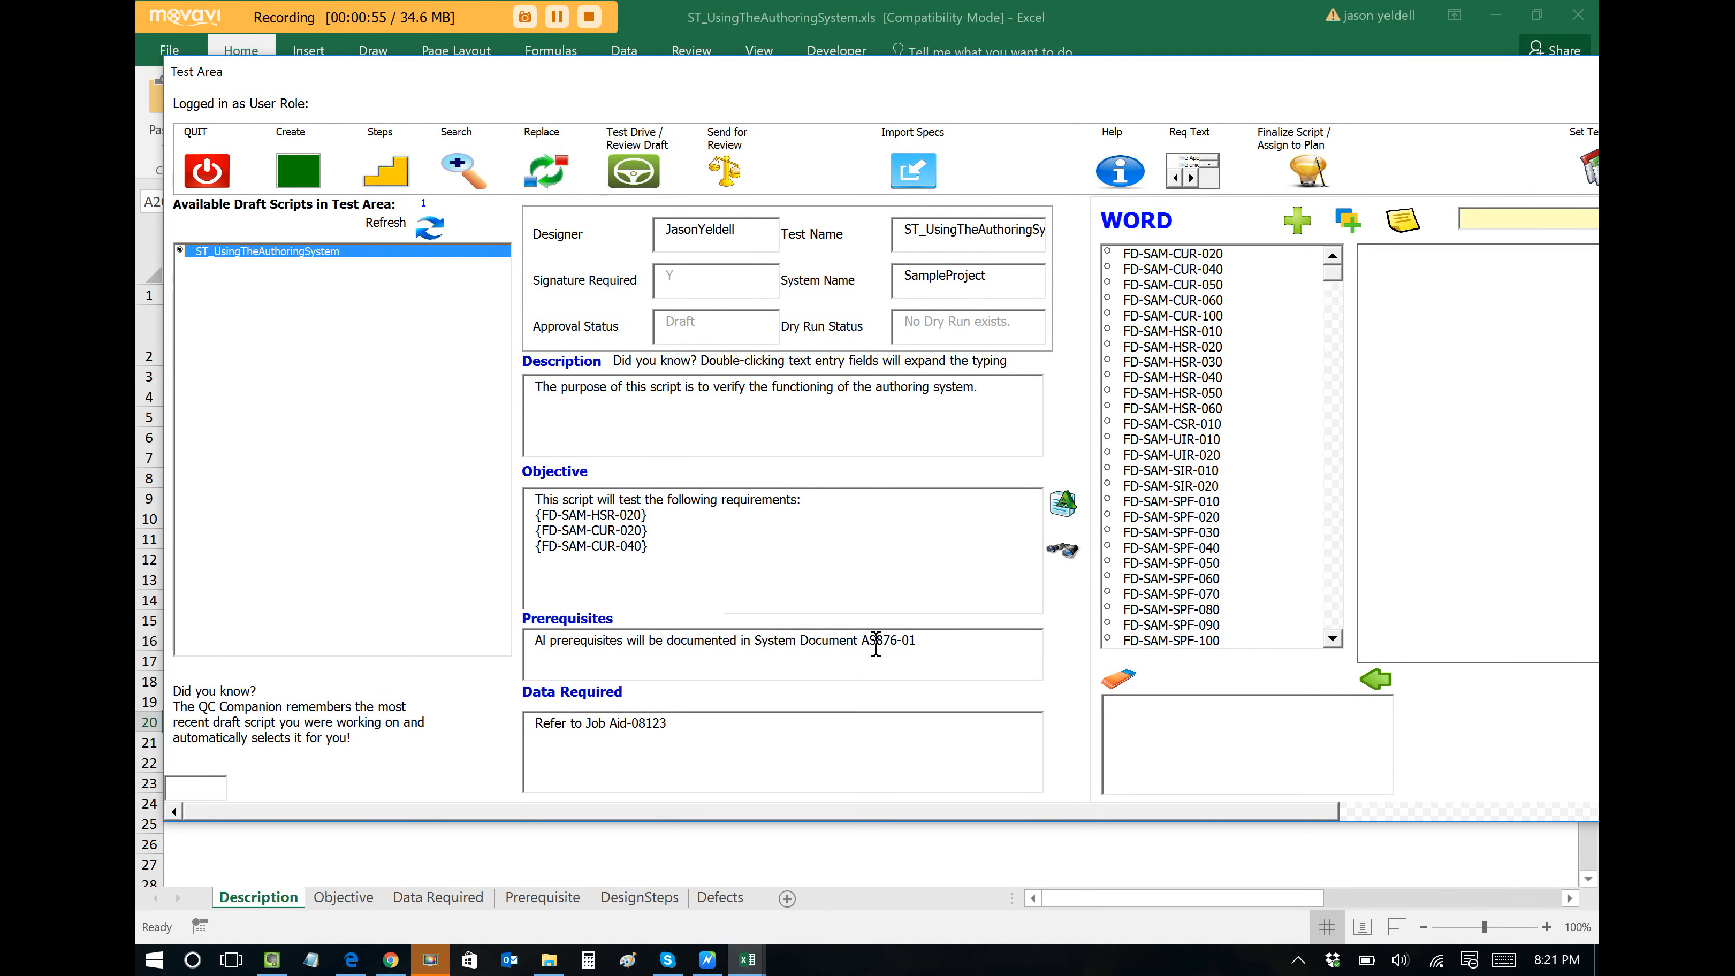
{"action": "mouse_move", "coordinate": [1023, 417]}
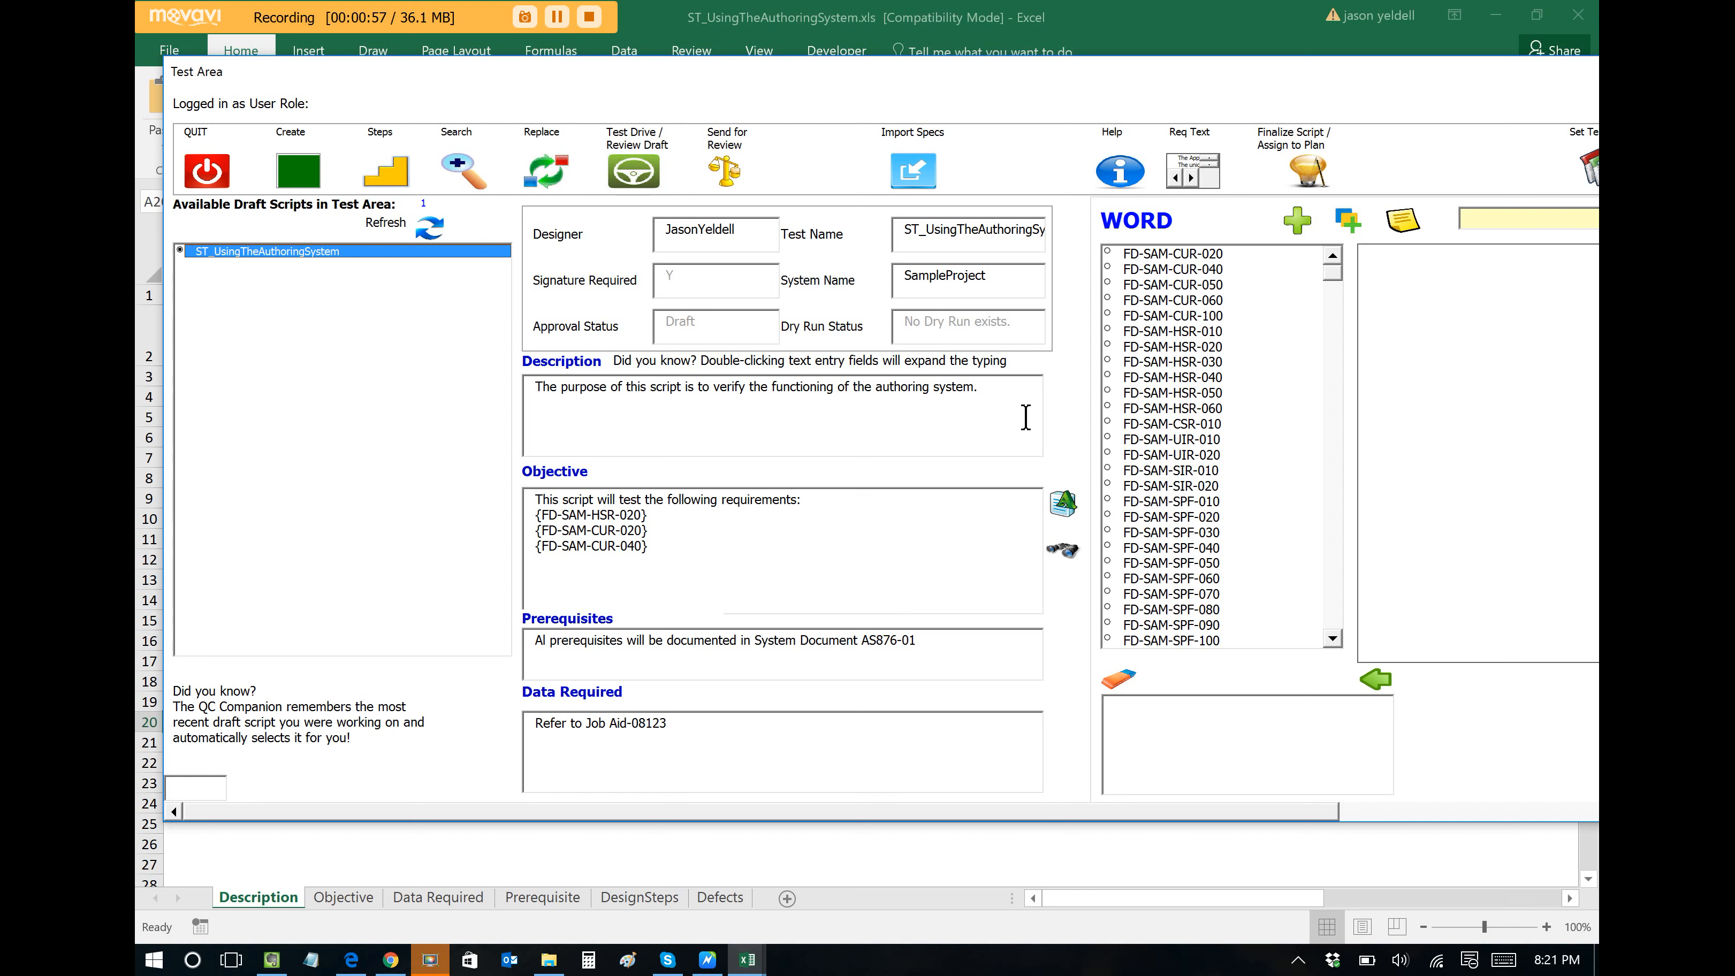
{"action": "mouse_move", "coordinate": [1048, 357]}
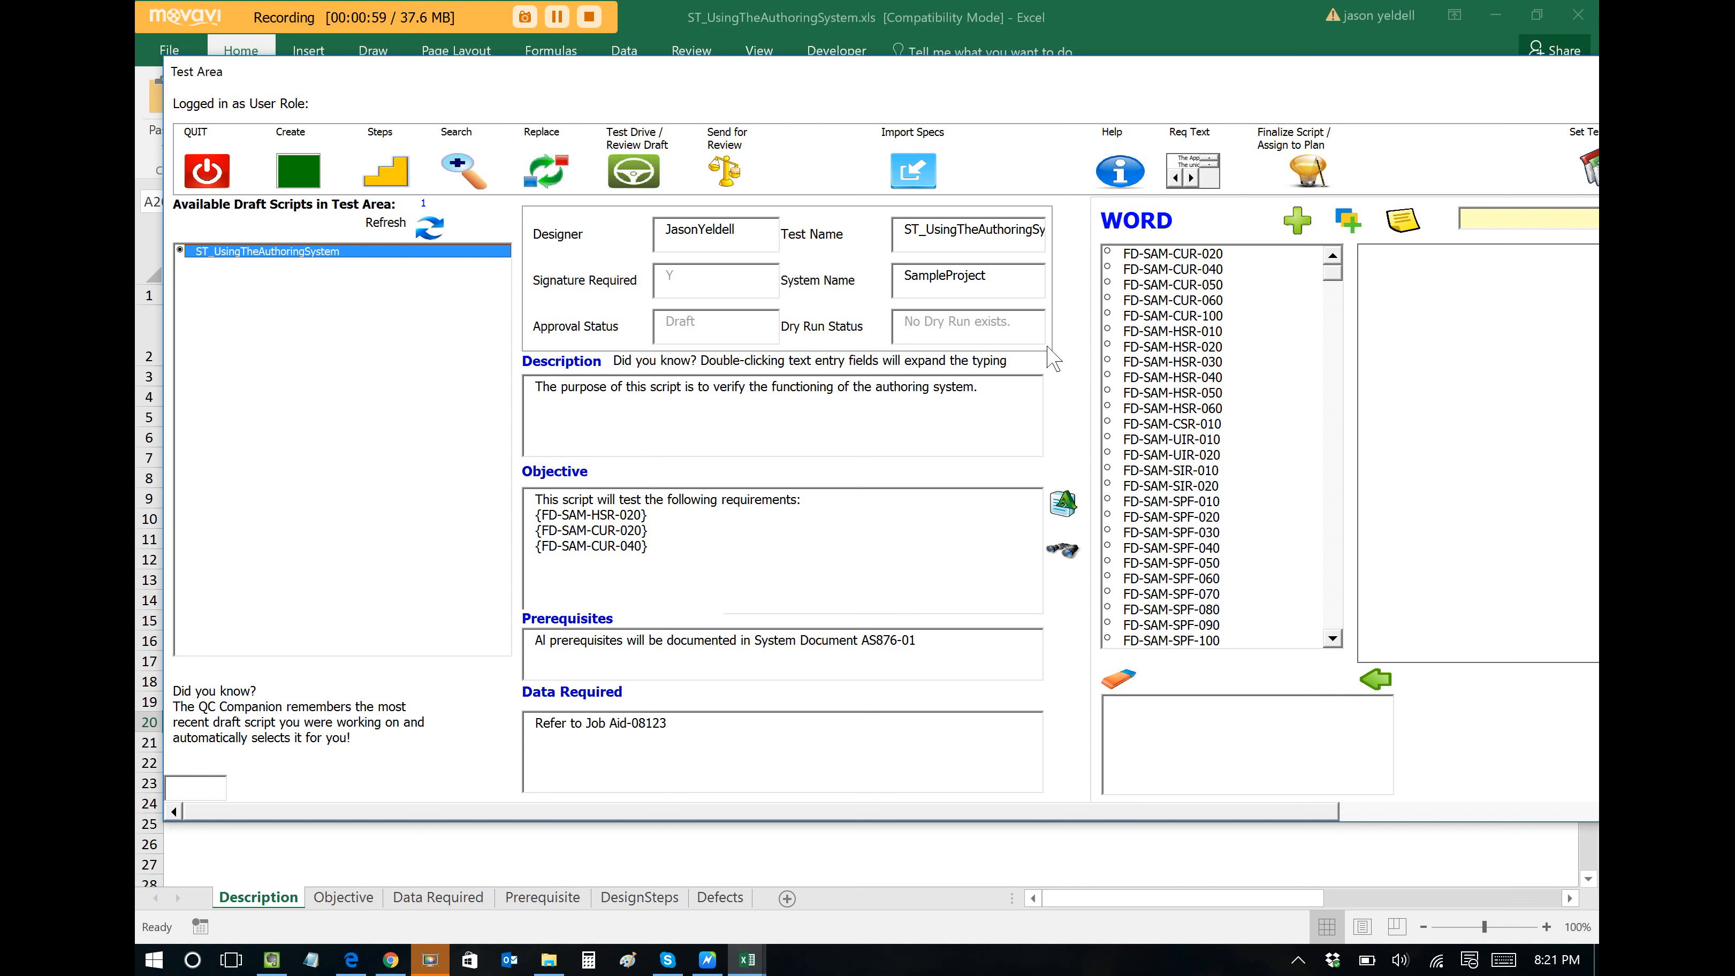
{"action": "mouse_move", "coordinate": [1225, 219]}
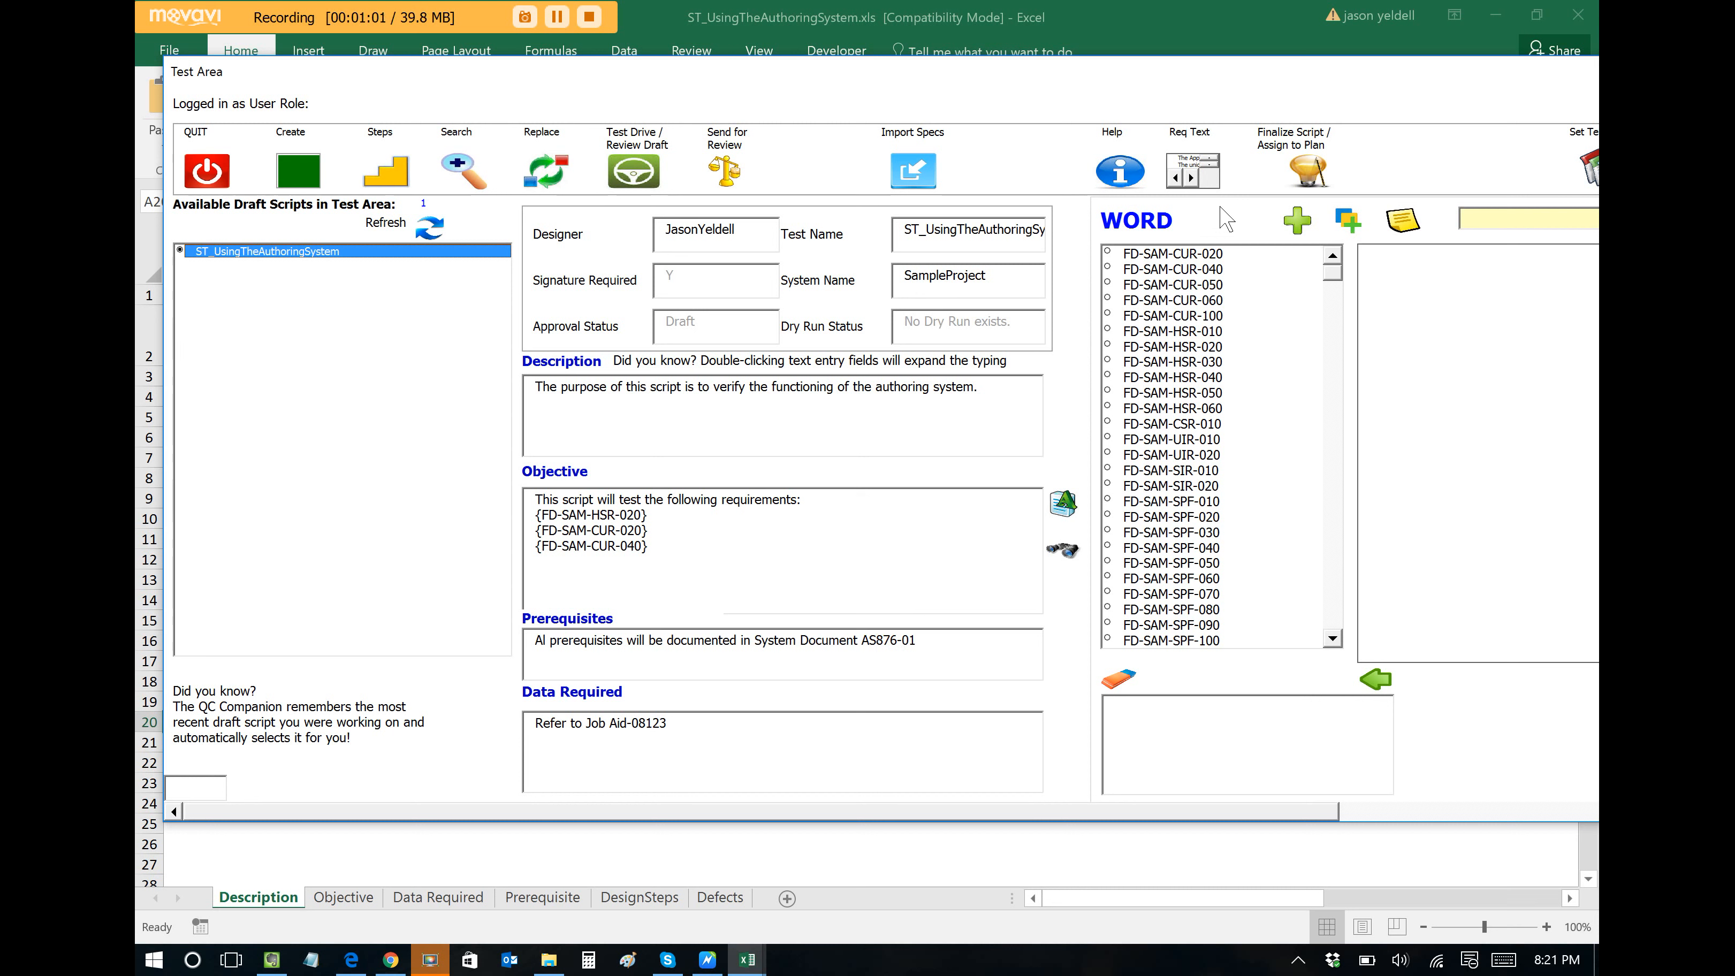
{"action": "mouse_move", "coordinate": [1581, 177]}
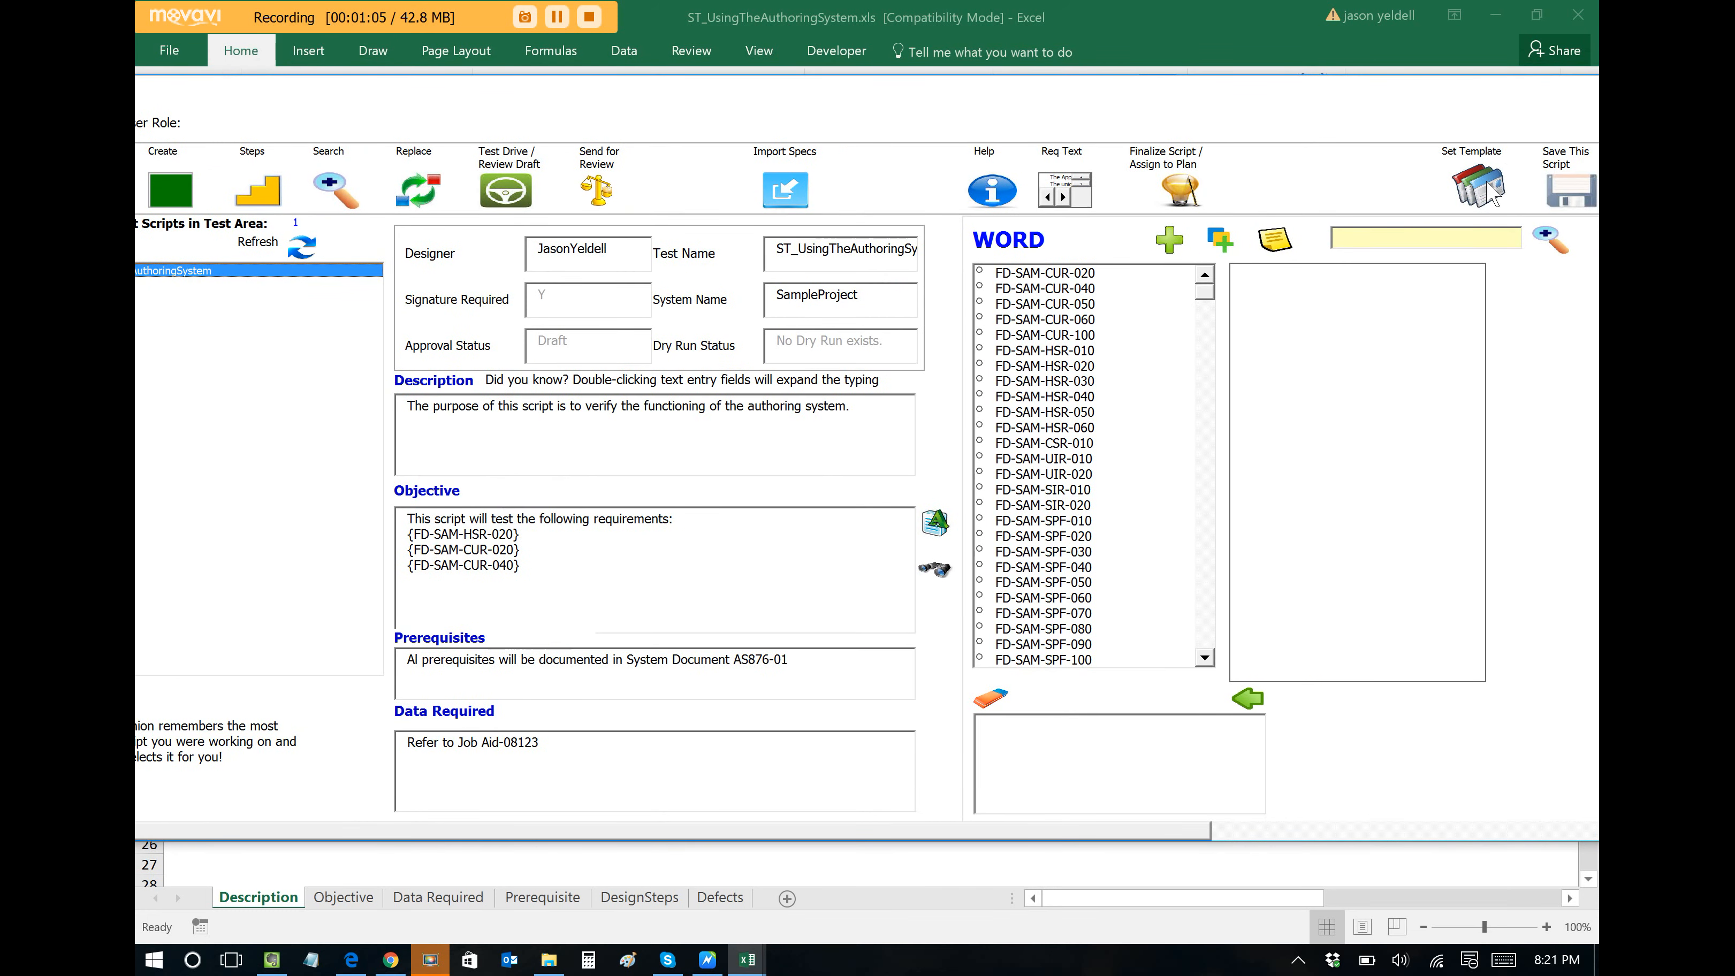
Start a new script template named AuthoringSoftware from the Script Templates window.
{"action": "left_click", "coordinate": [1472, 183]}
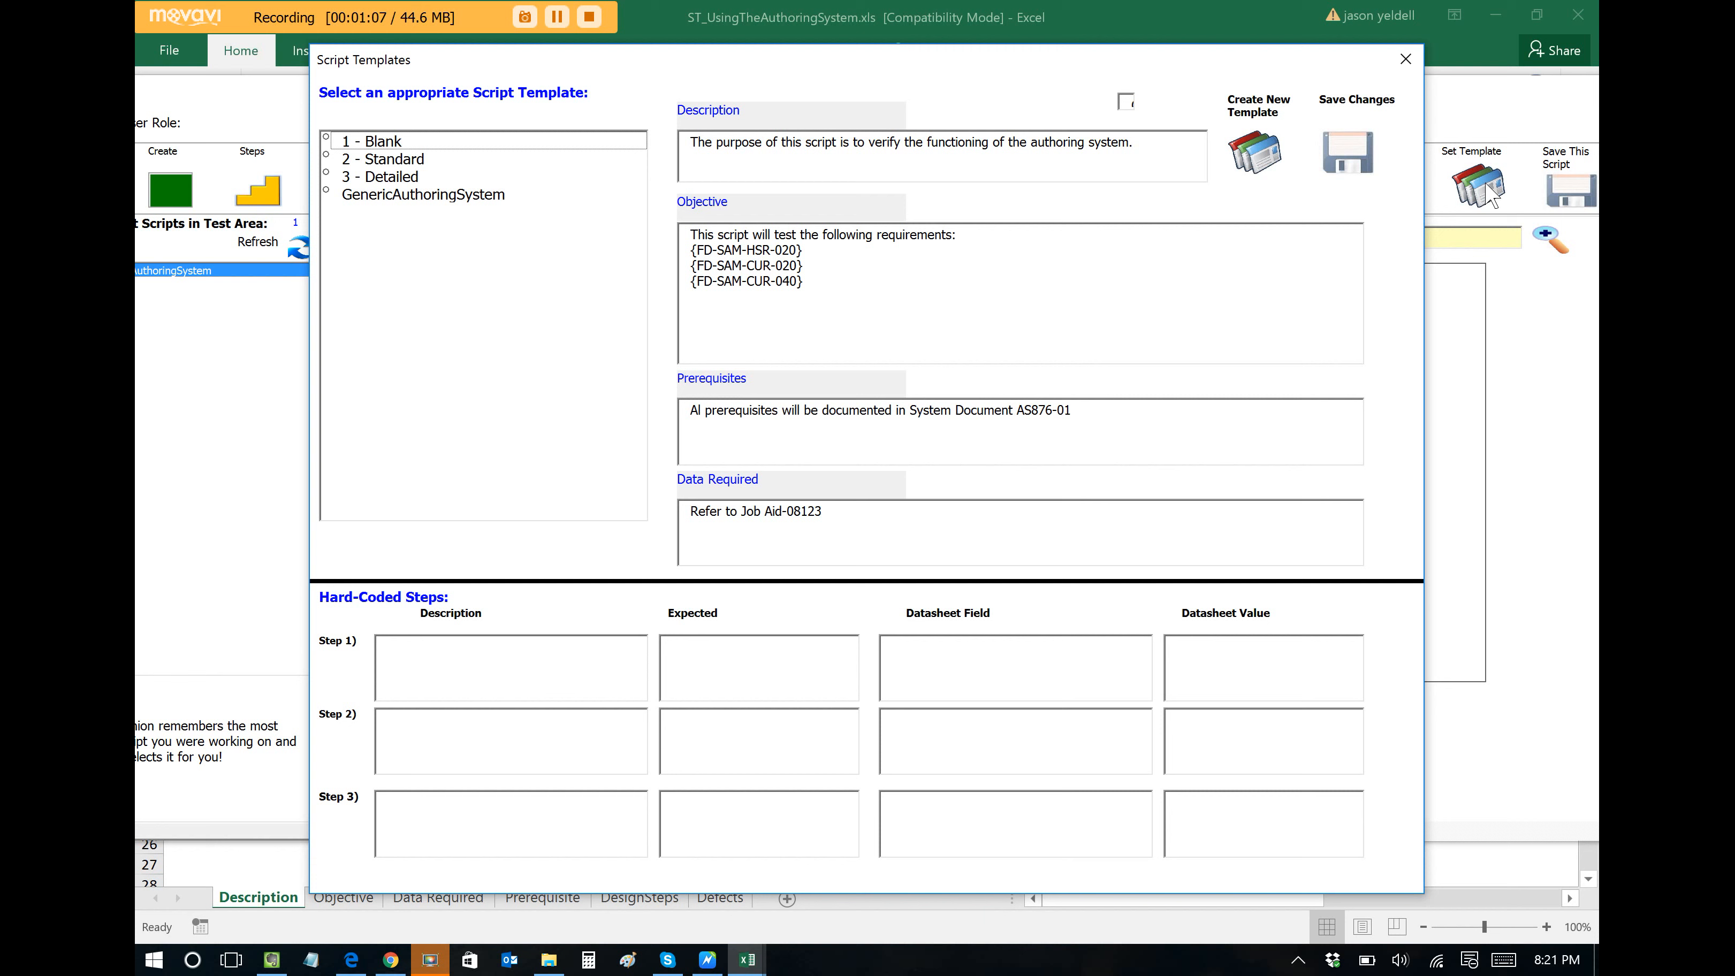
{"action": "mouse_move", "coordinate": [1493, 195]}
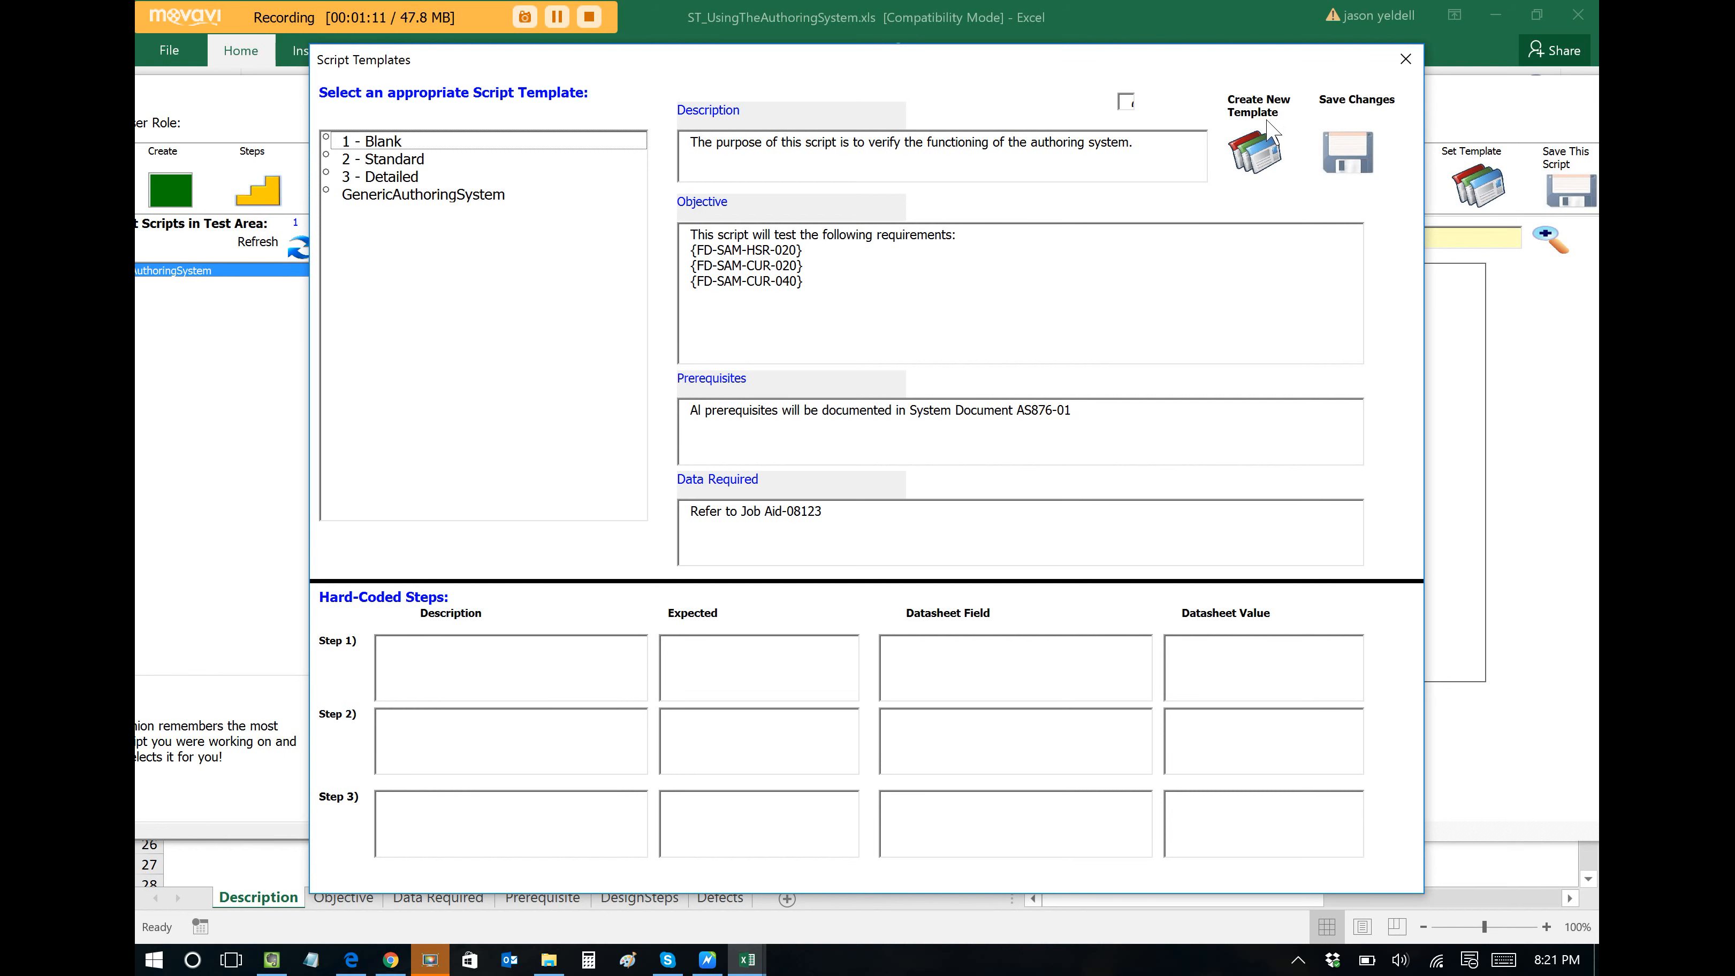
{"action": "left_click", "coordinate": [1254, 150]}
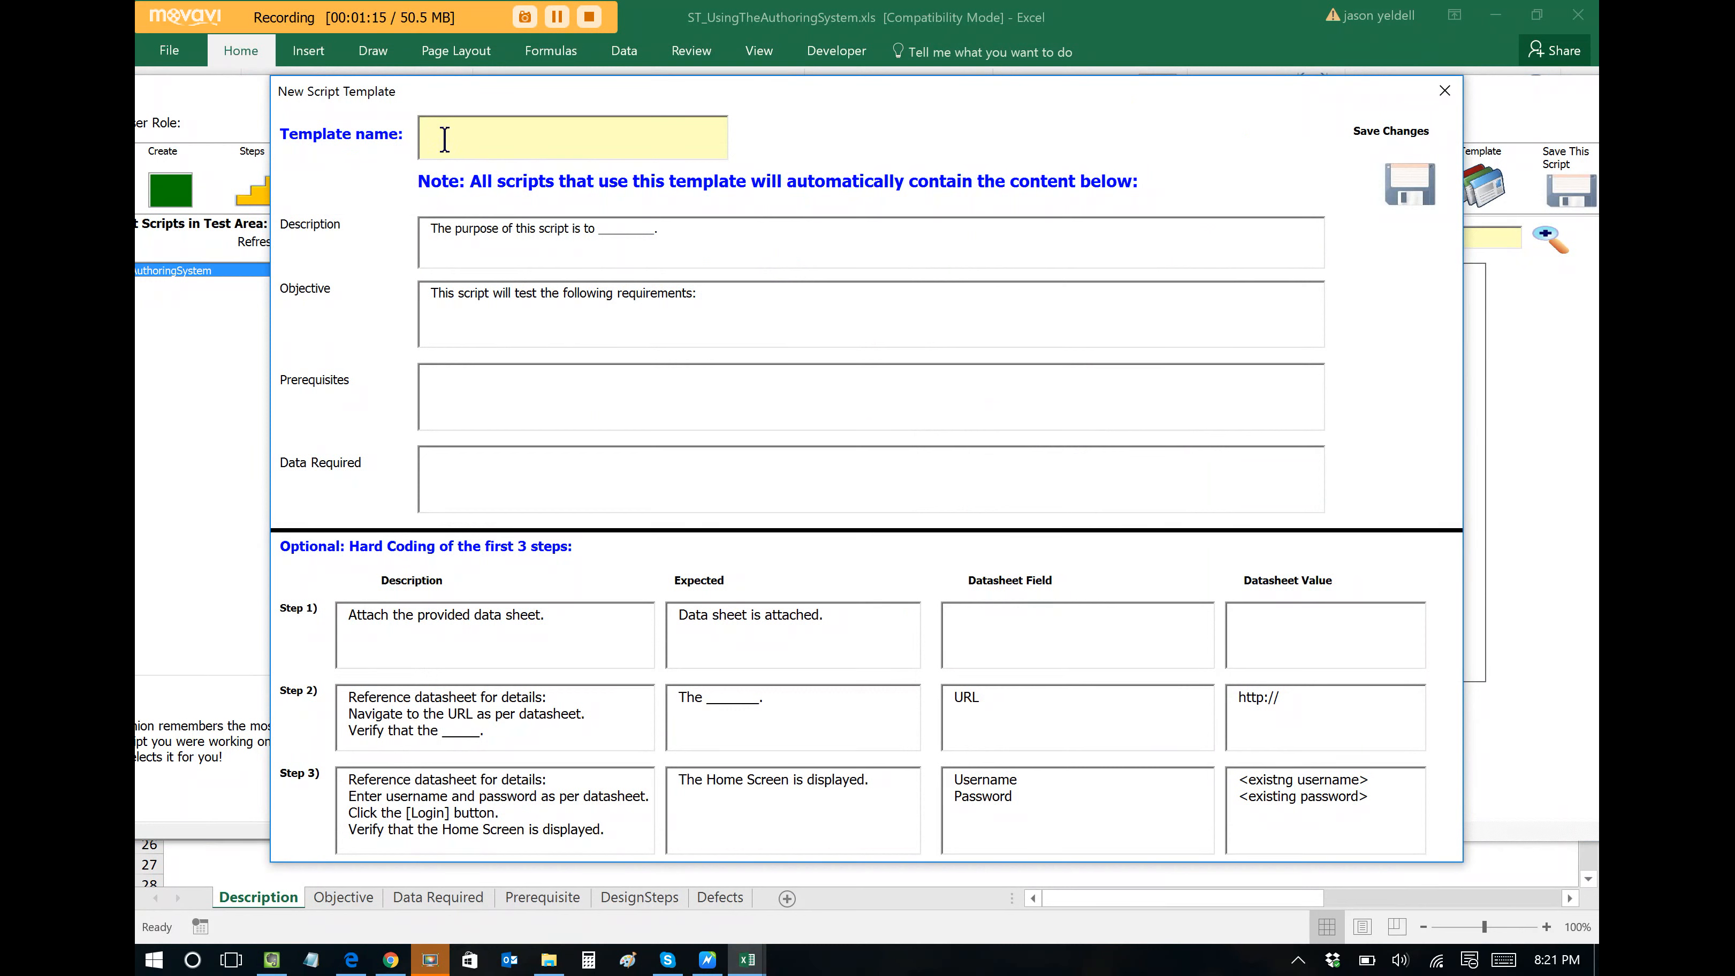
{"action": "type", "text": "AuthoringSoftware"}
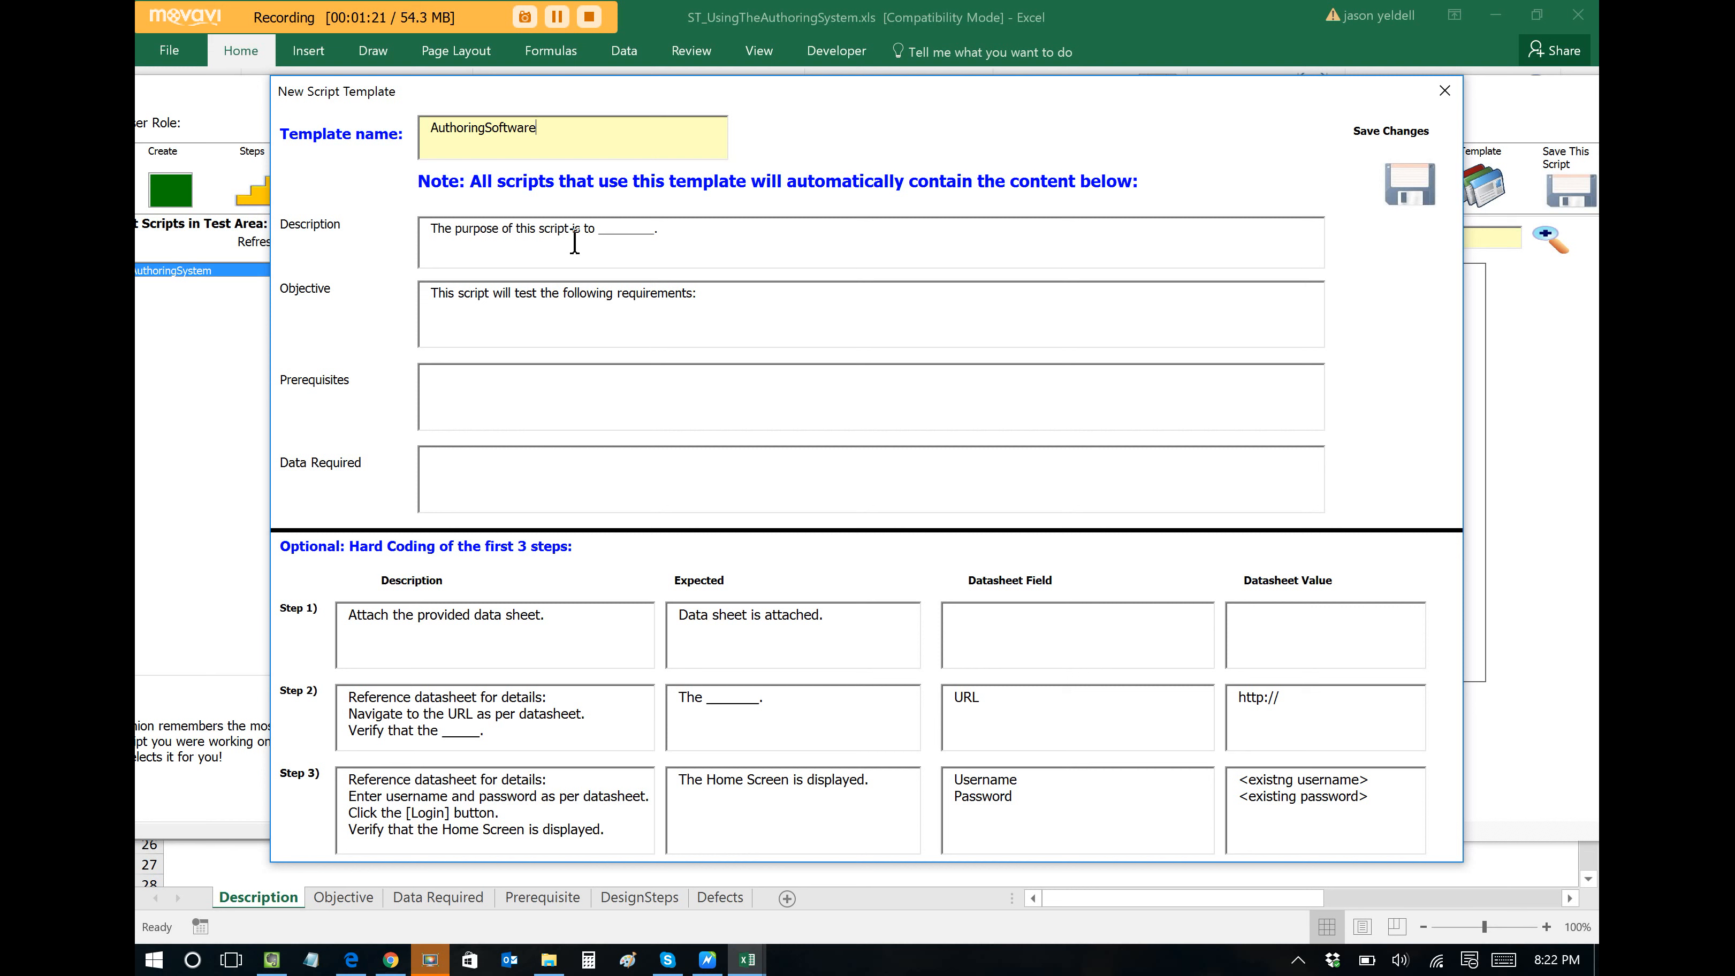
Fill the description 'verify the ... of the authoring software.', prerequisites 'See datasheet' and data required 'NA'.
{"action": "double_click", "coordinate": [629, 228]}
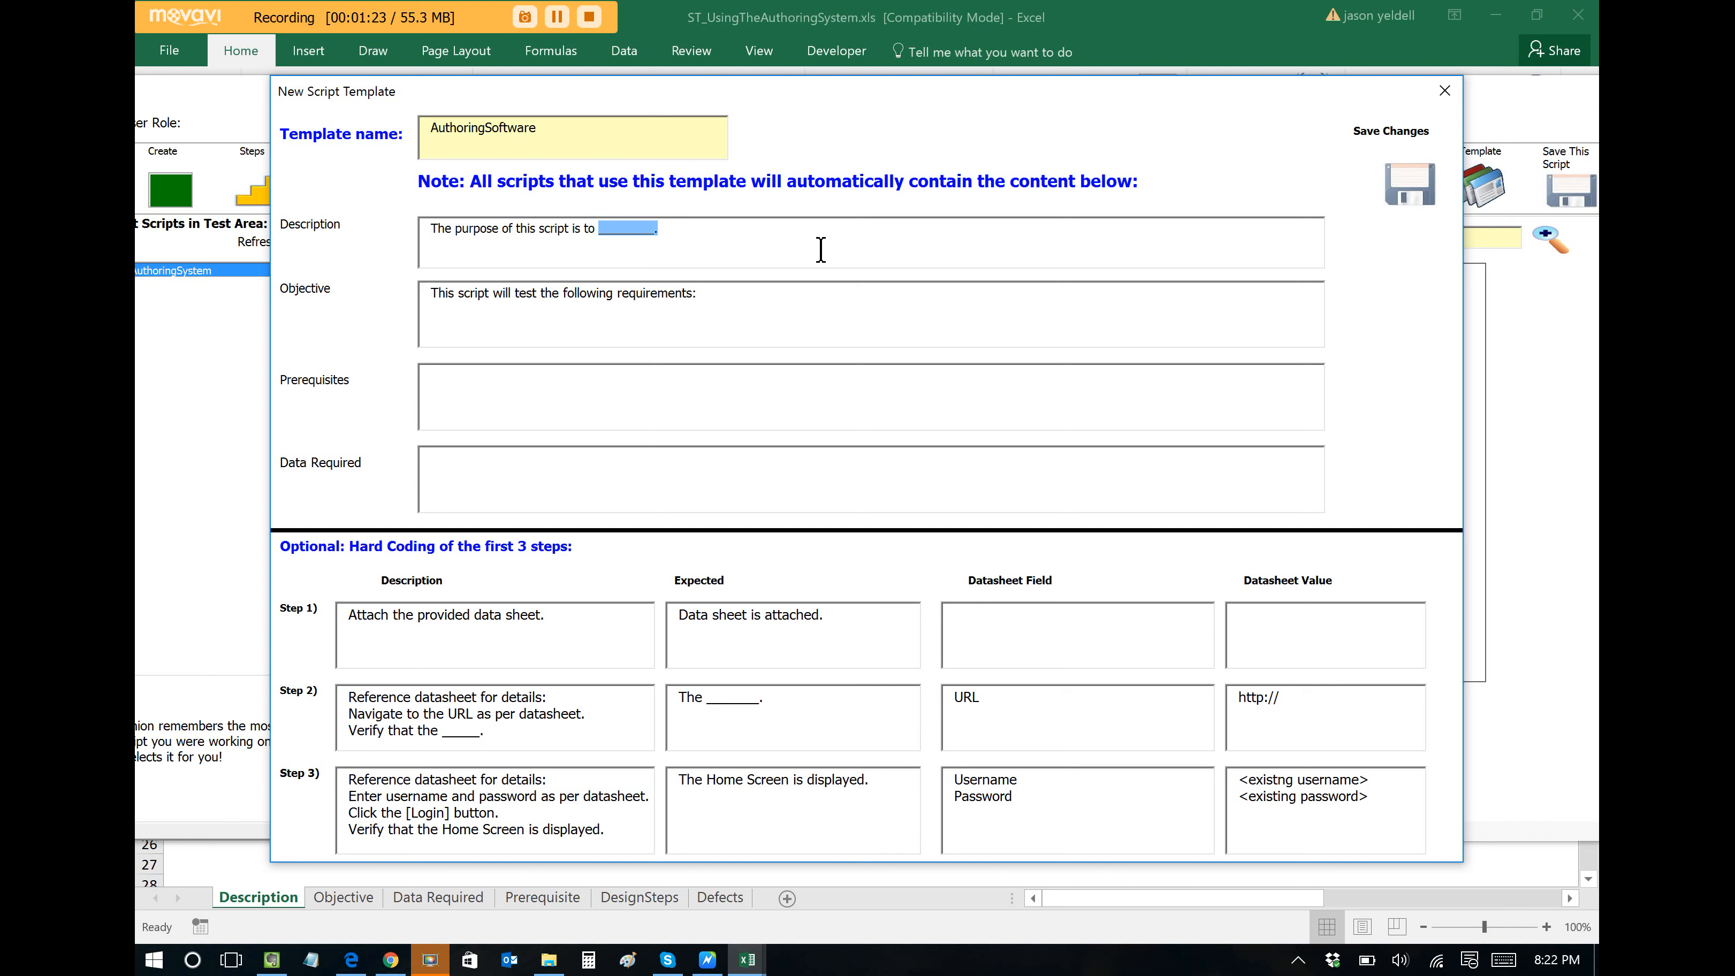
{"action": "type", "text": "verify the functionality o"}
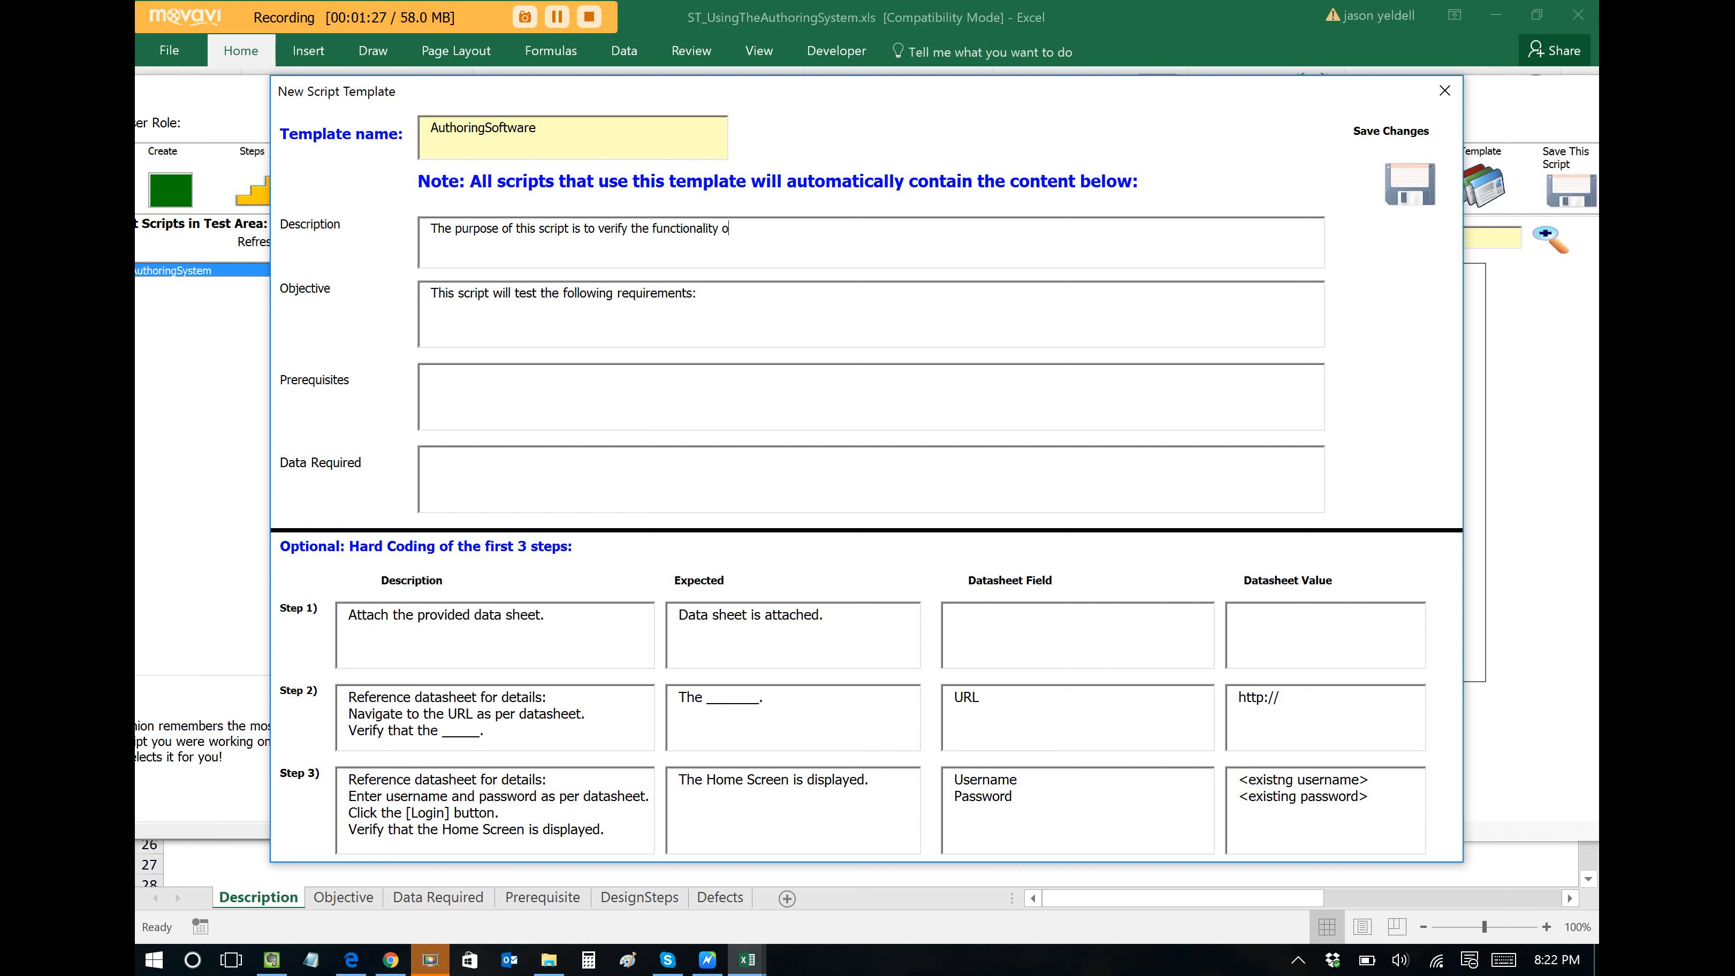
{"action": "type", "text": "f the authoring s"}
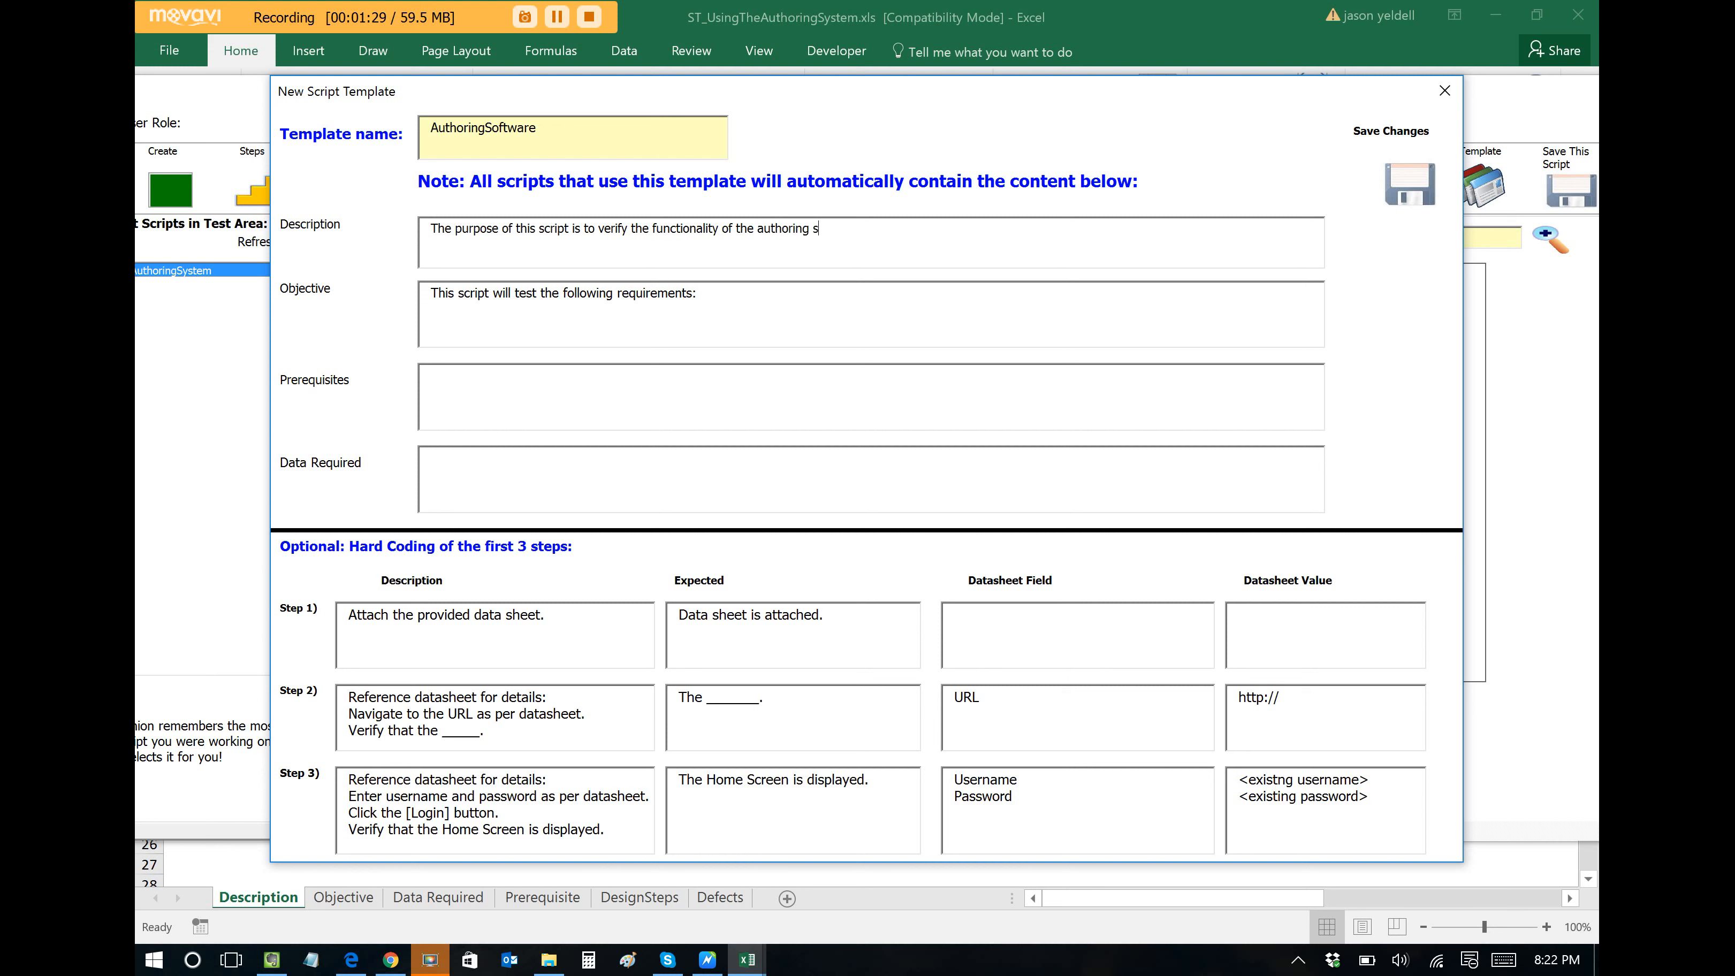
{"action": "type", "text": "oftware."}
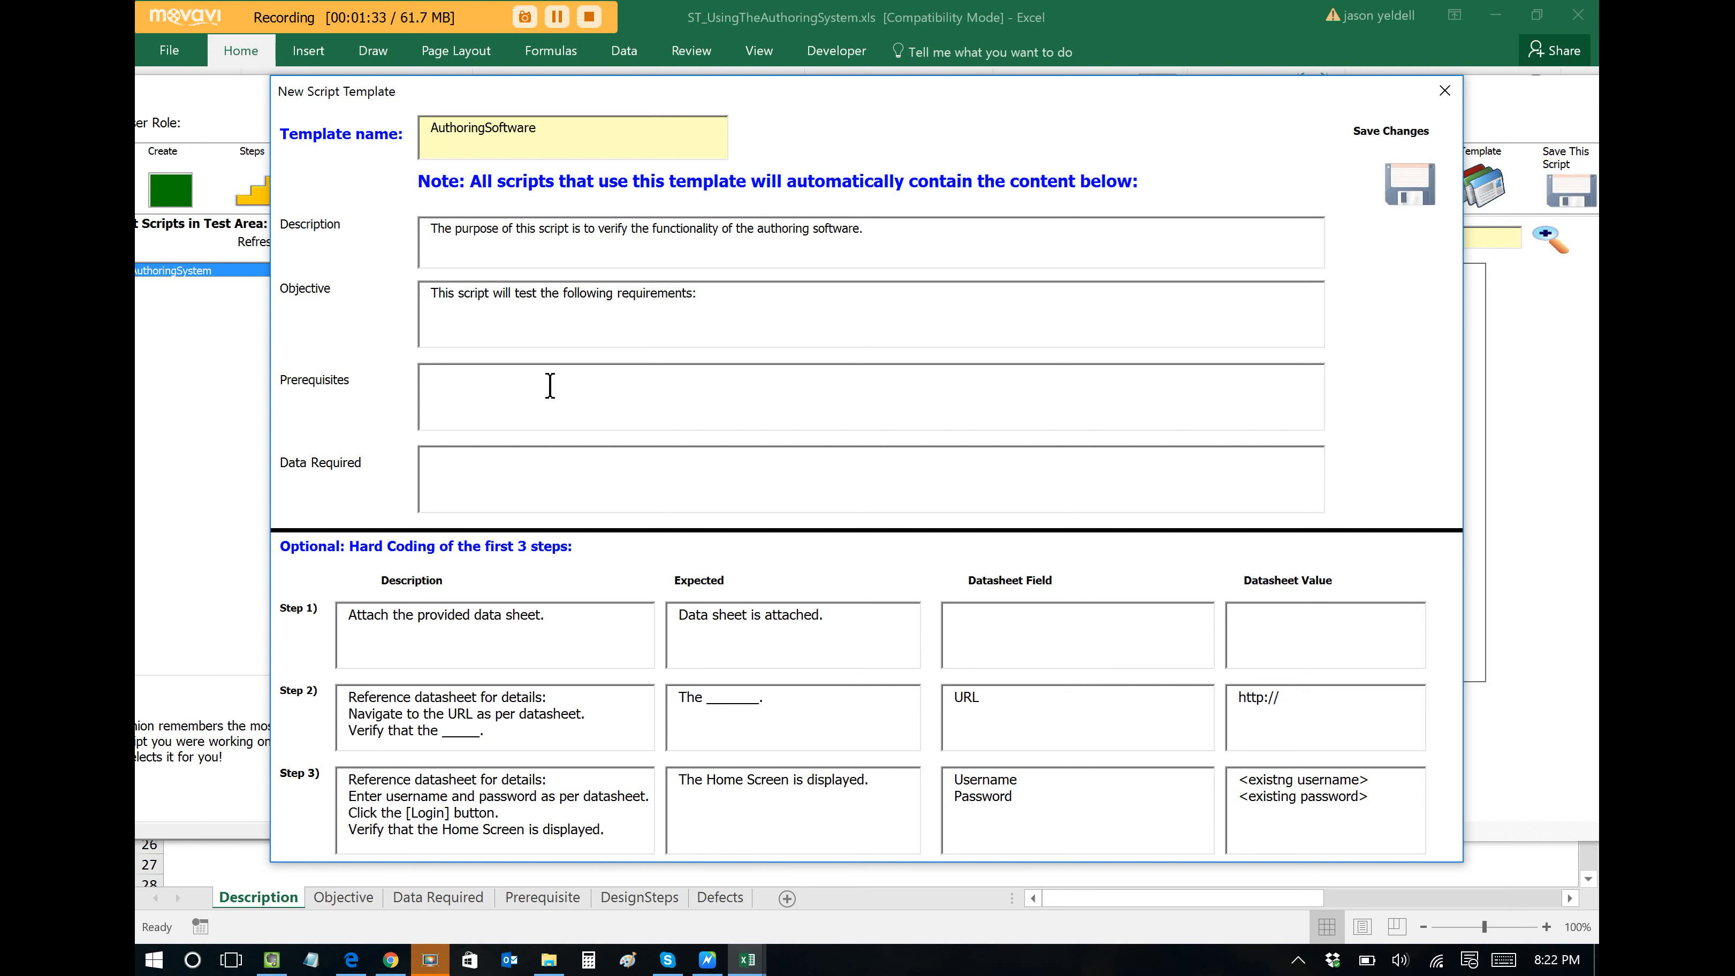
{"action": "type", "text": "See datash"}
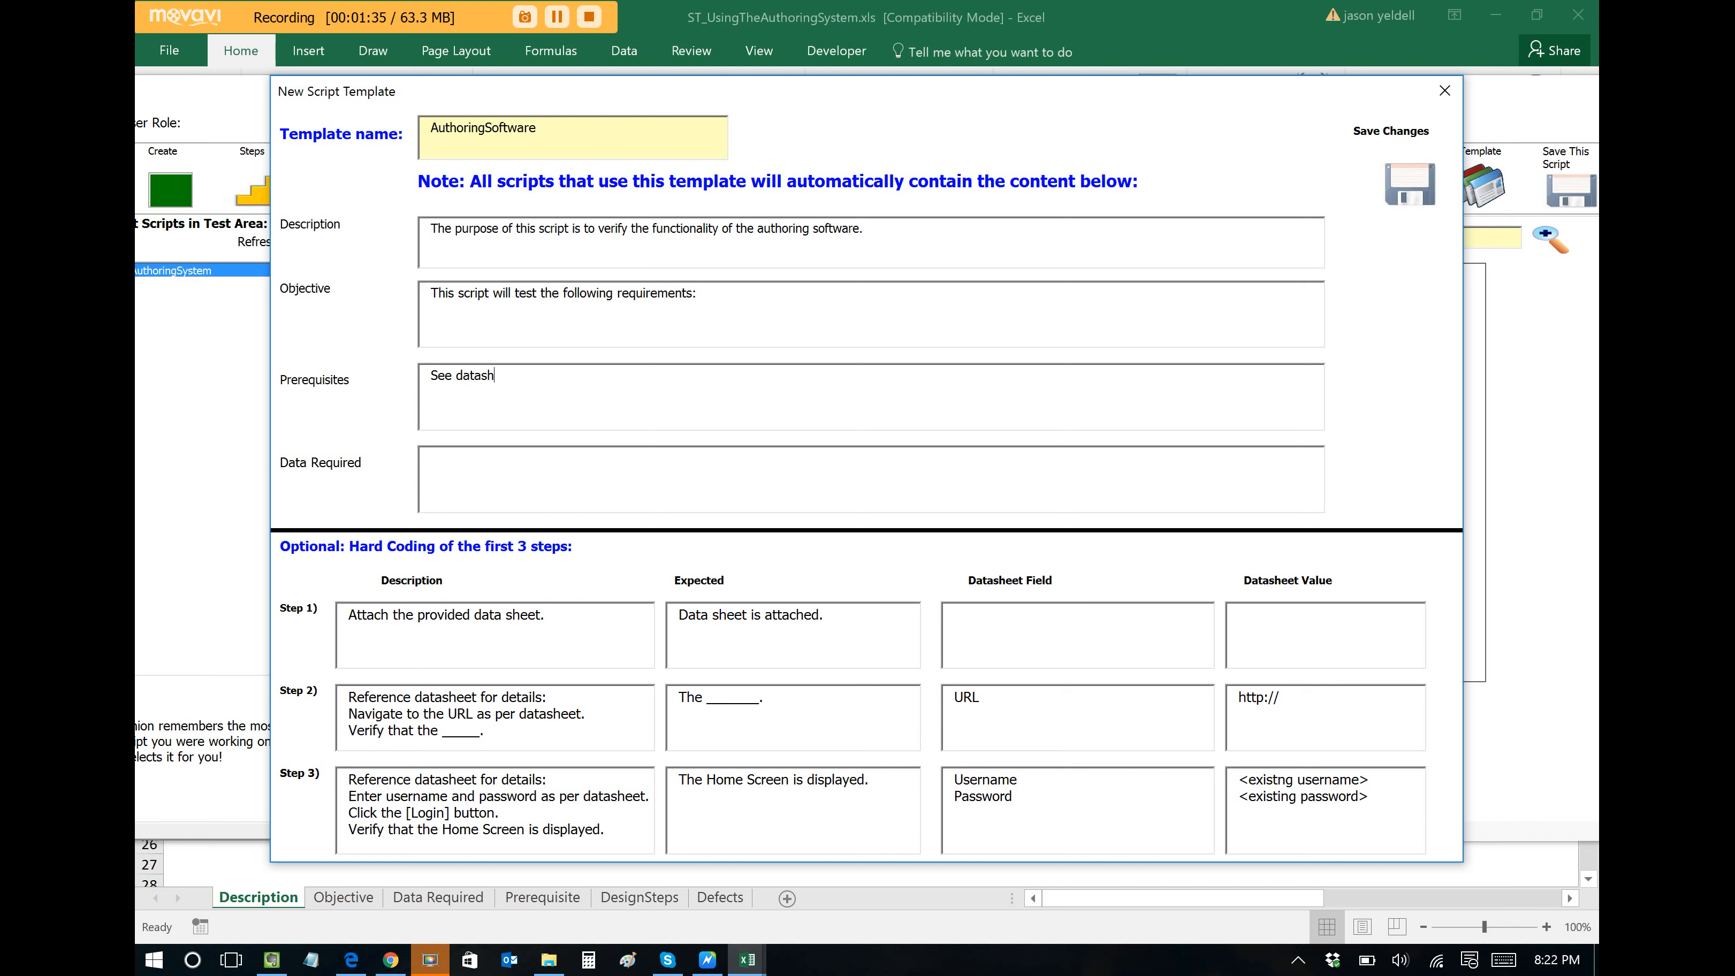
{"action": "type", "text": "NA"}
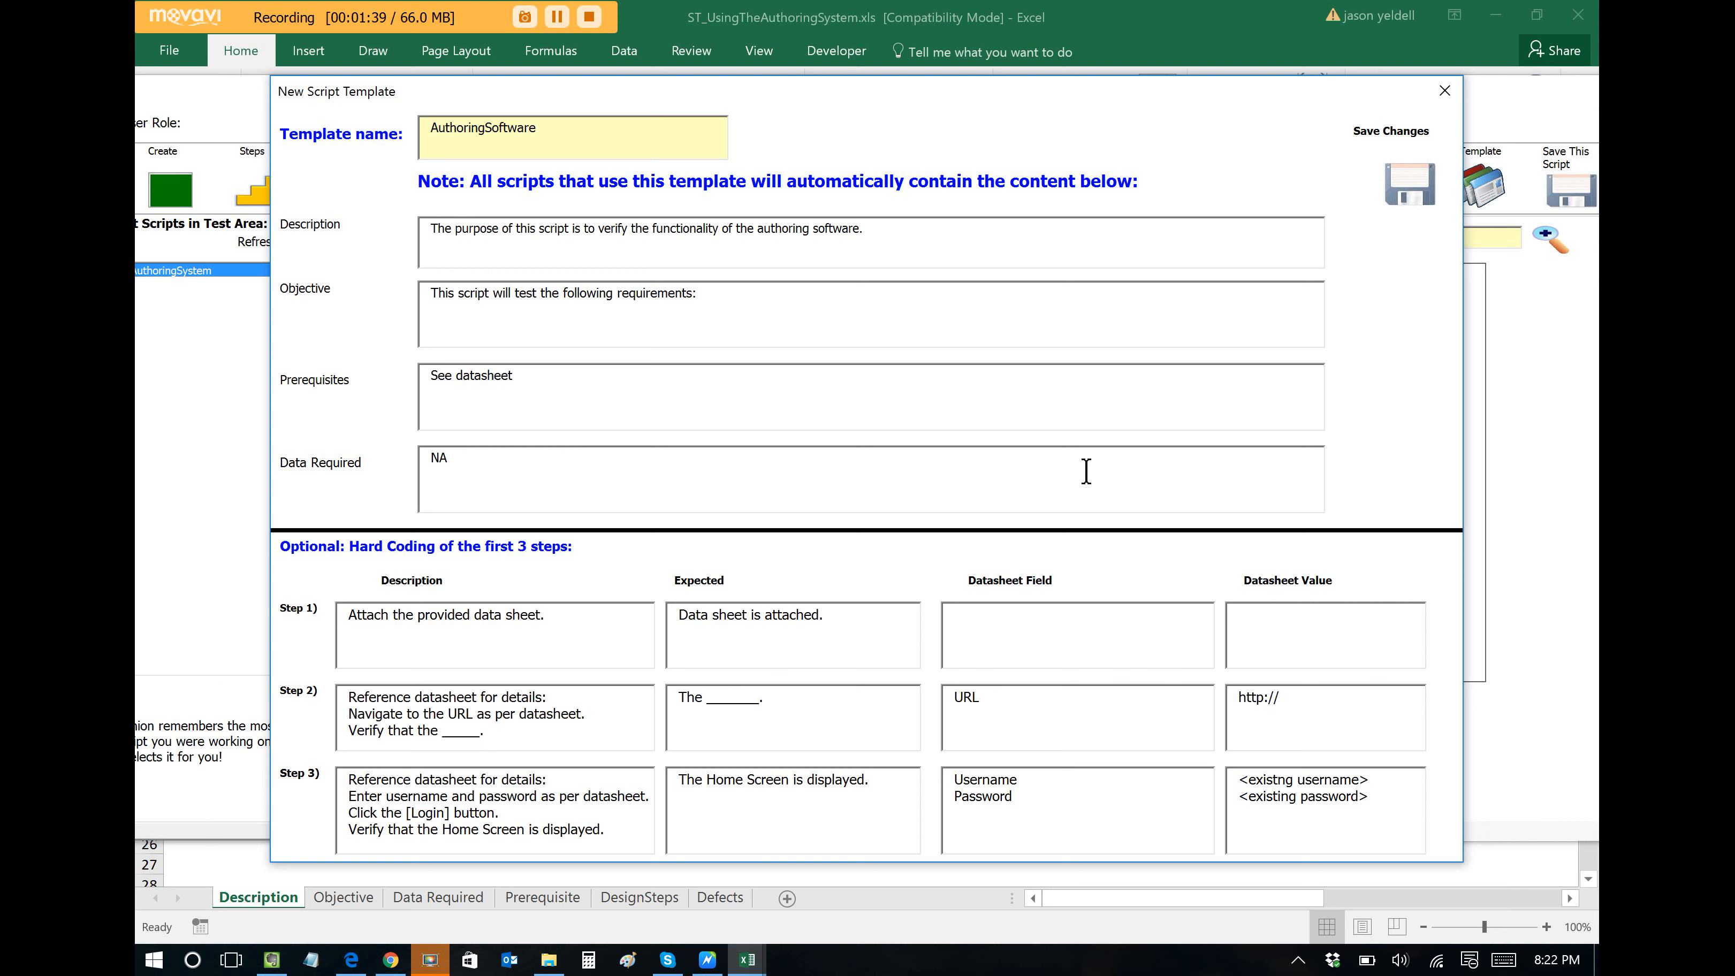
Save the AuthoringSoftware template and return to the Test Area.
{"action": "left_click", "coordinate": [1408, 183]}
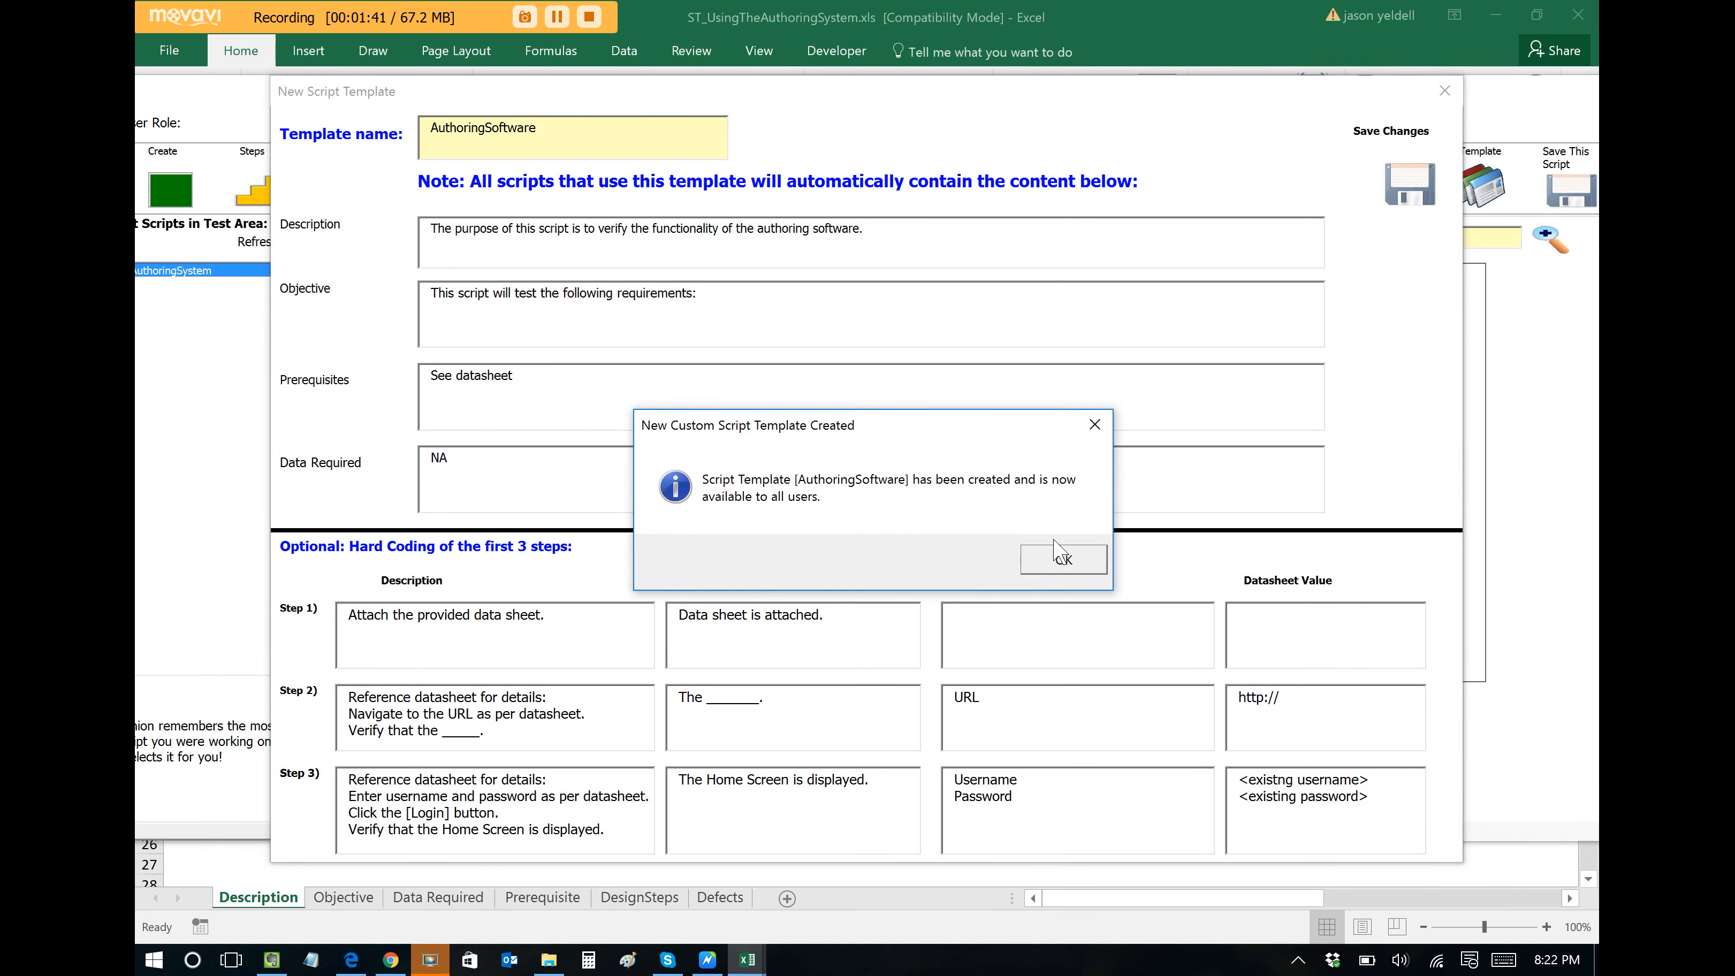
{"action": "left_click", "coordinate": [1060, 558]}
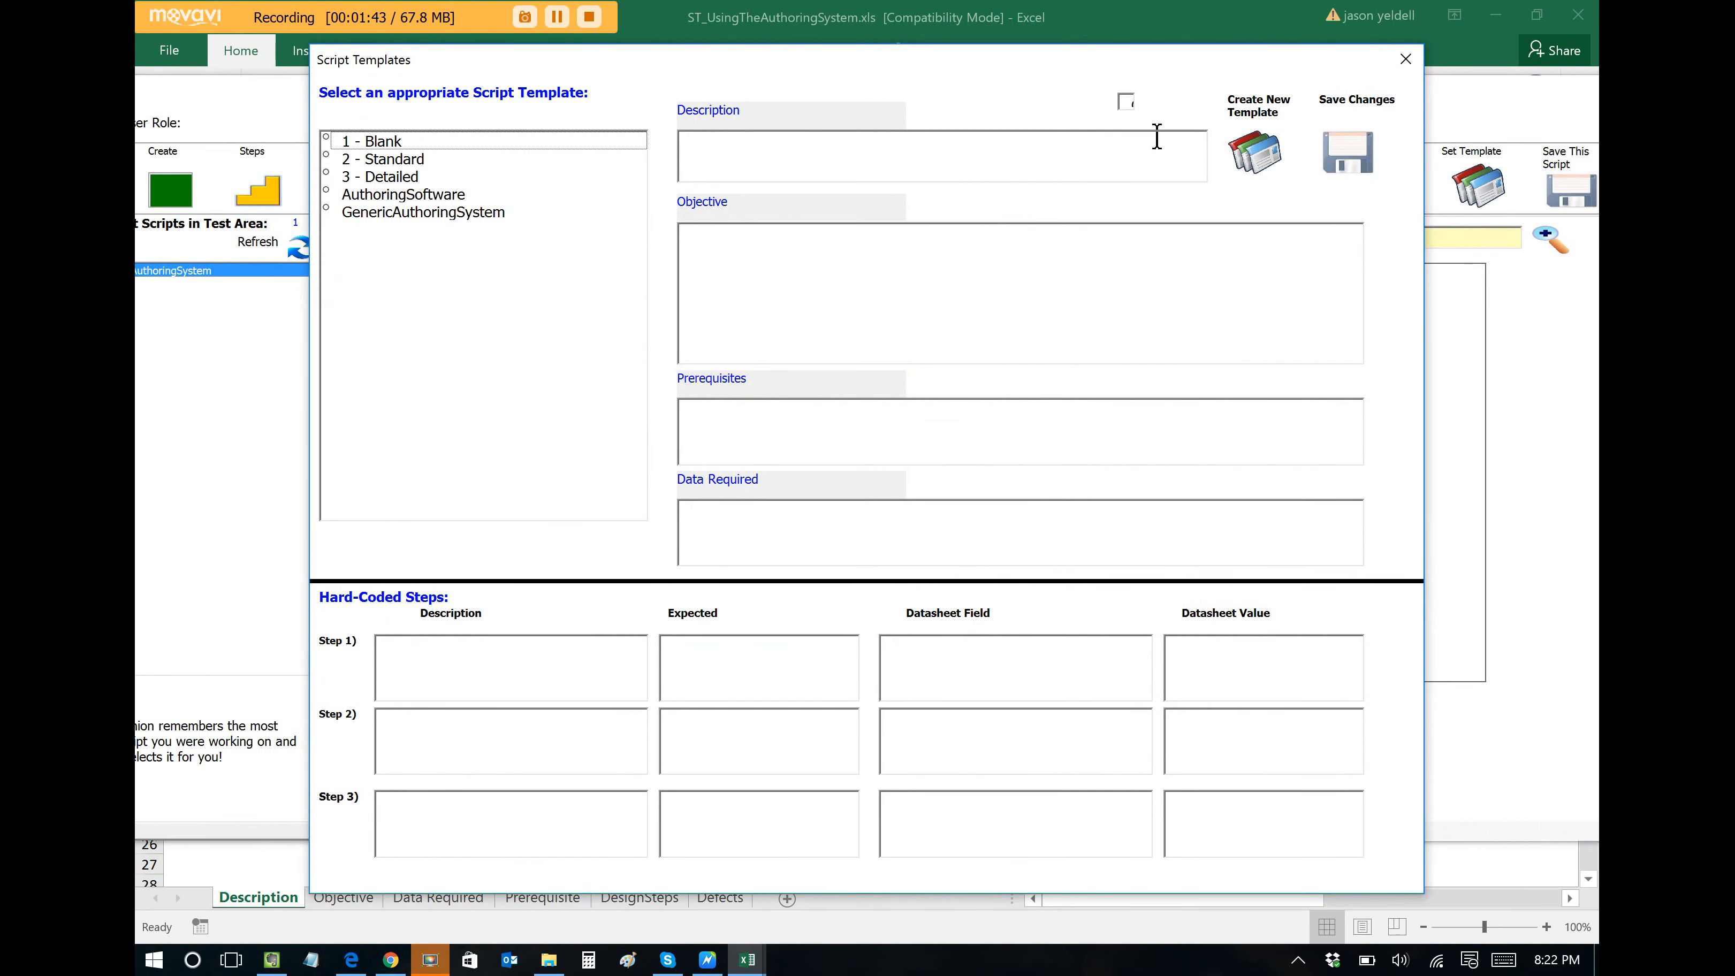
{"action": "left_click", "coordinate": [1404, 58]}
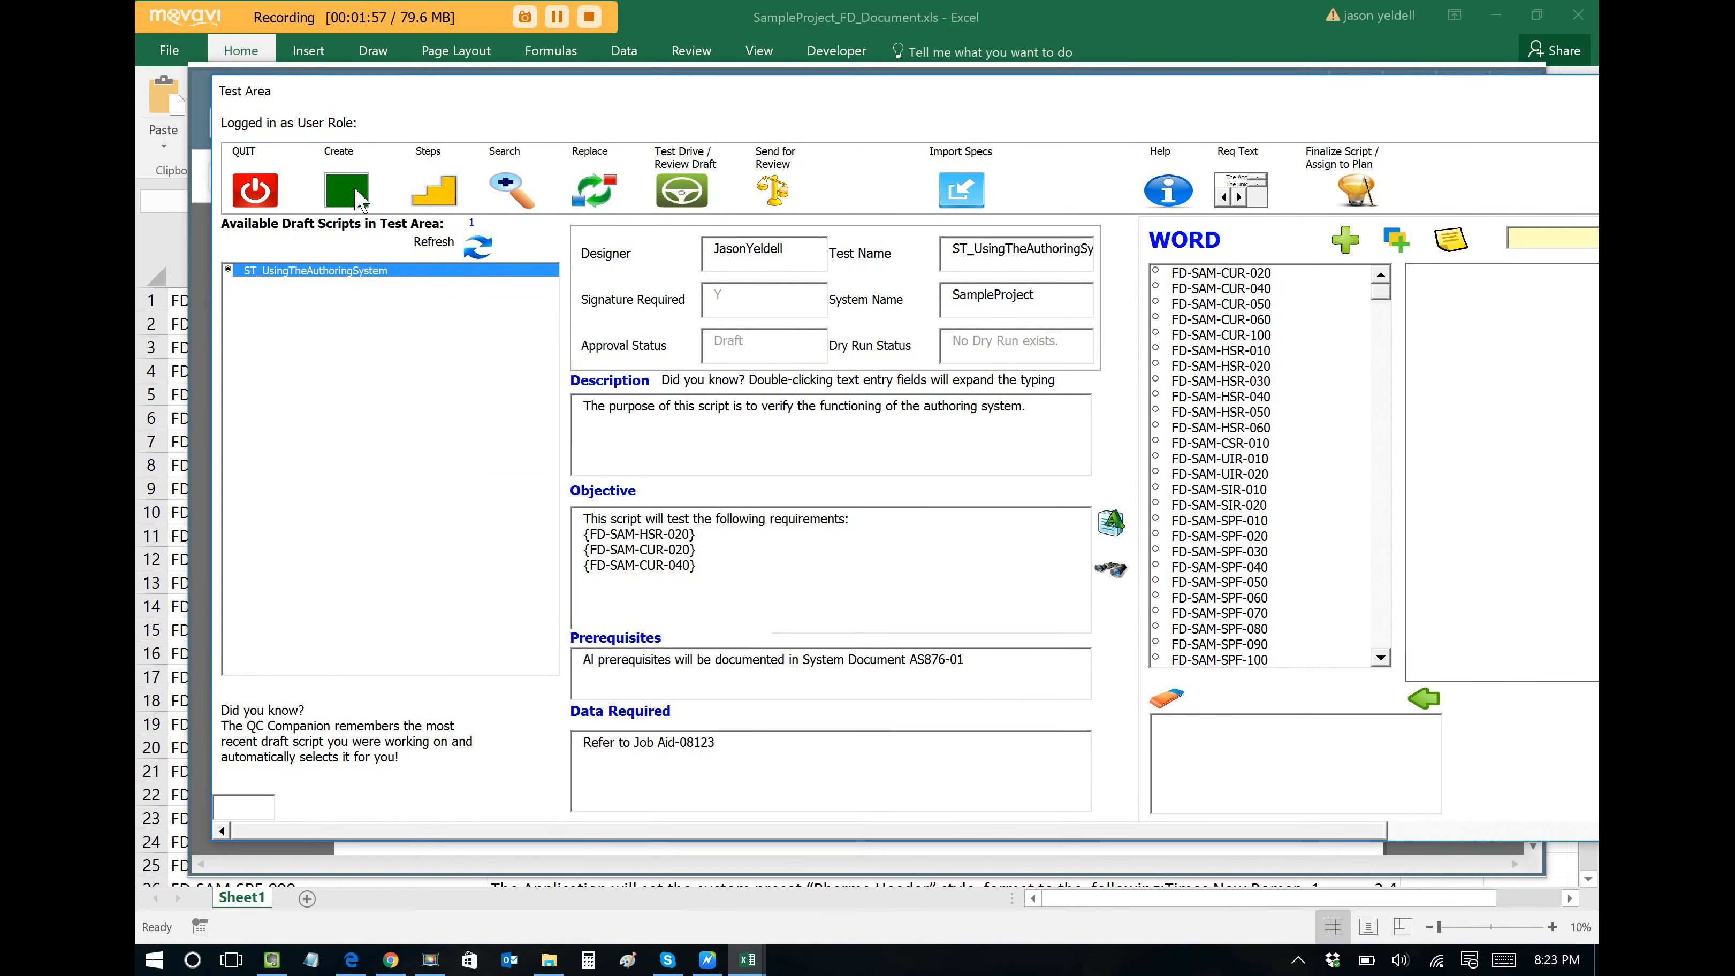
Create the draft script ST_ExampleScript with system name AuthoringSoftware and acknowledge its creation.
{"action": "left_click", "coordinate": [346, 190]}
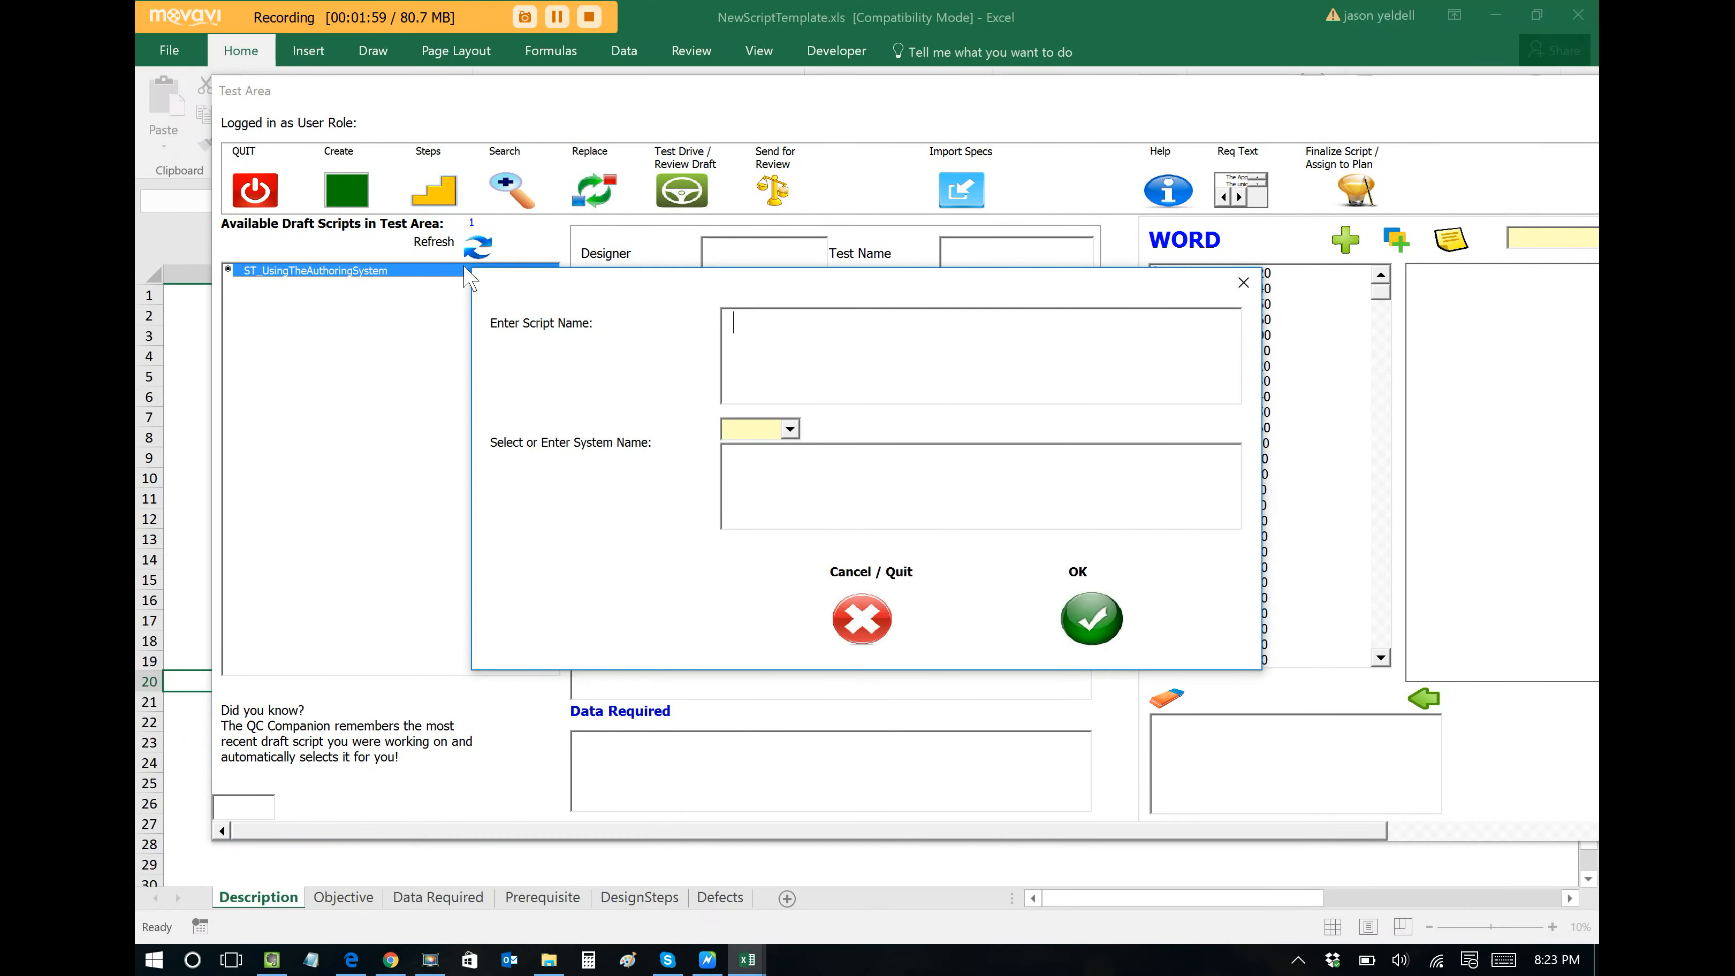
{"action": "type", "text": "ST_E"}
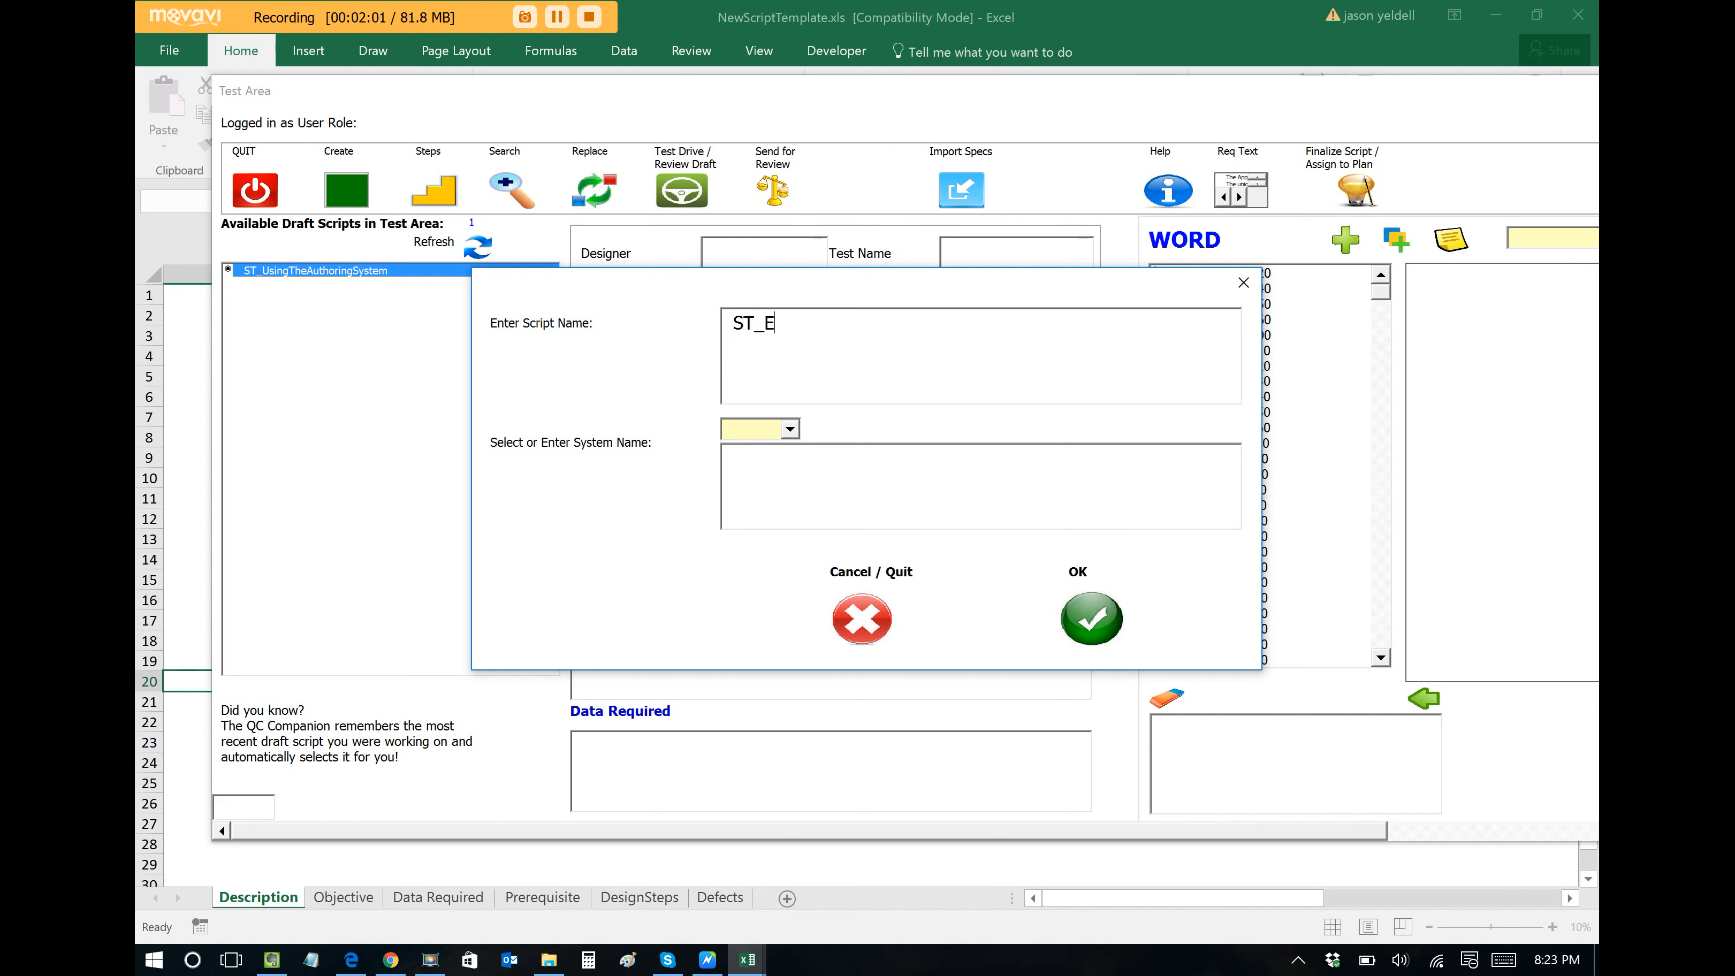
{"action": "type", "text": "xampleScri"}
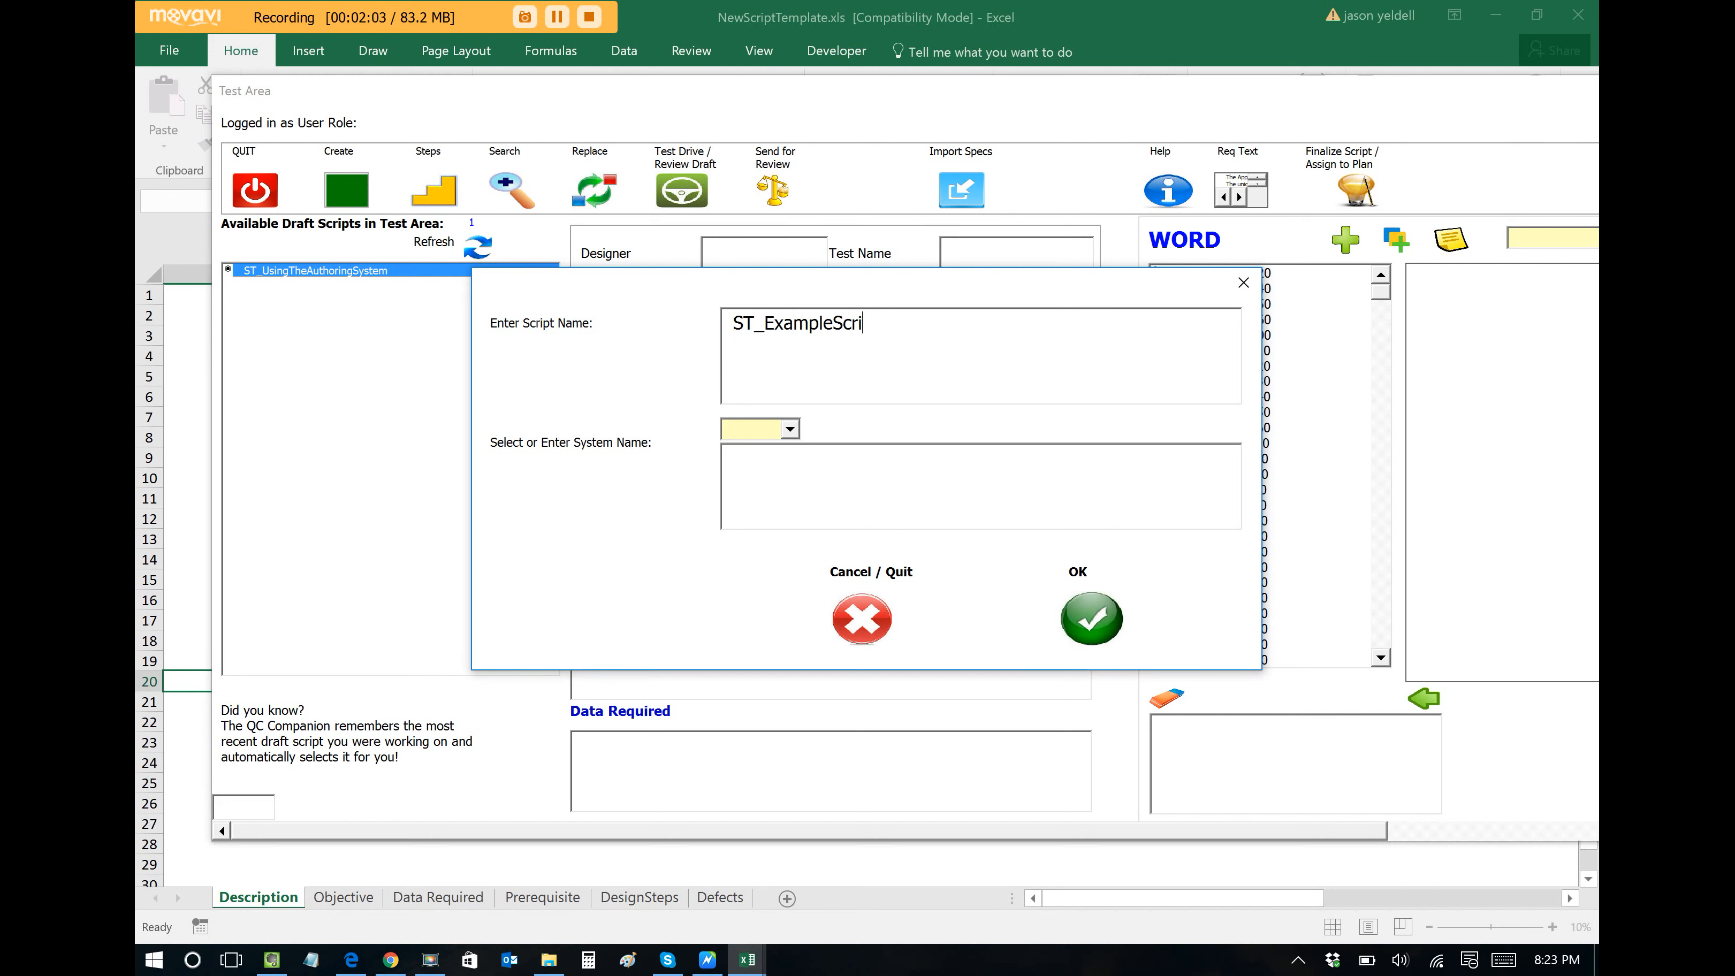
{"action": "left_click", "coordinate": [788, 429]}
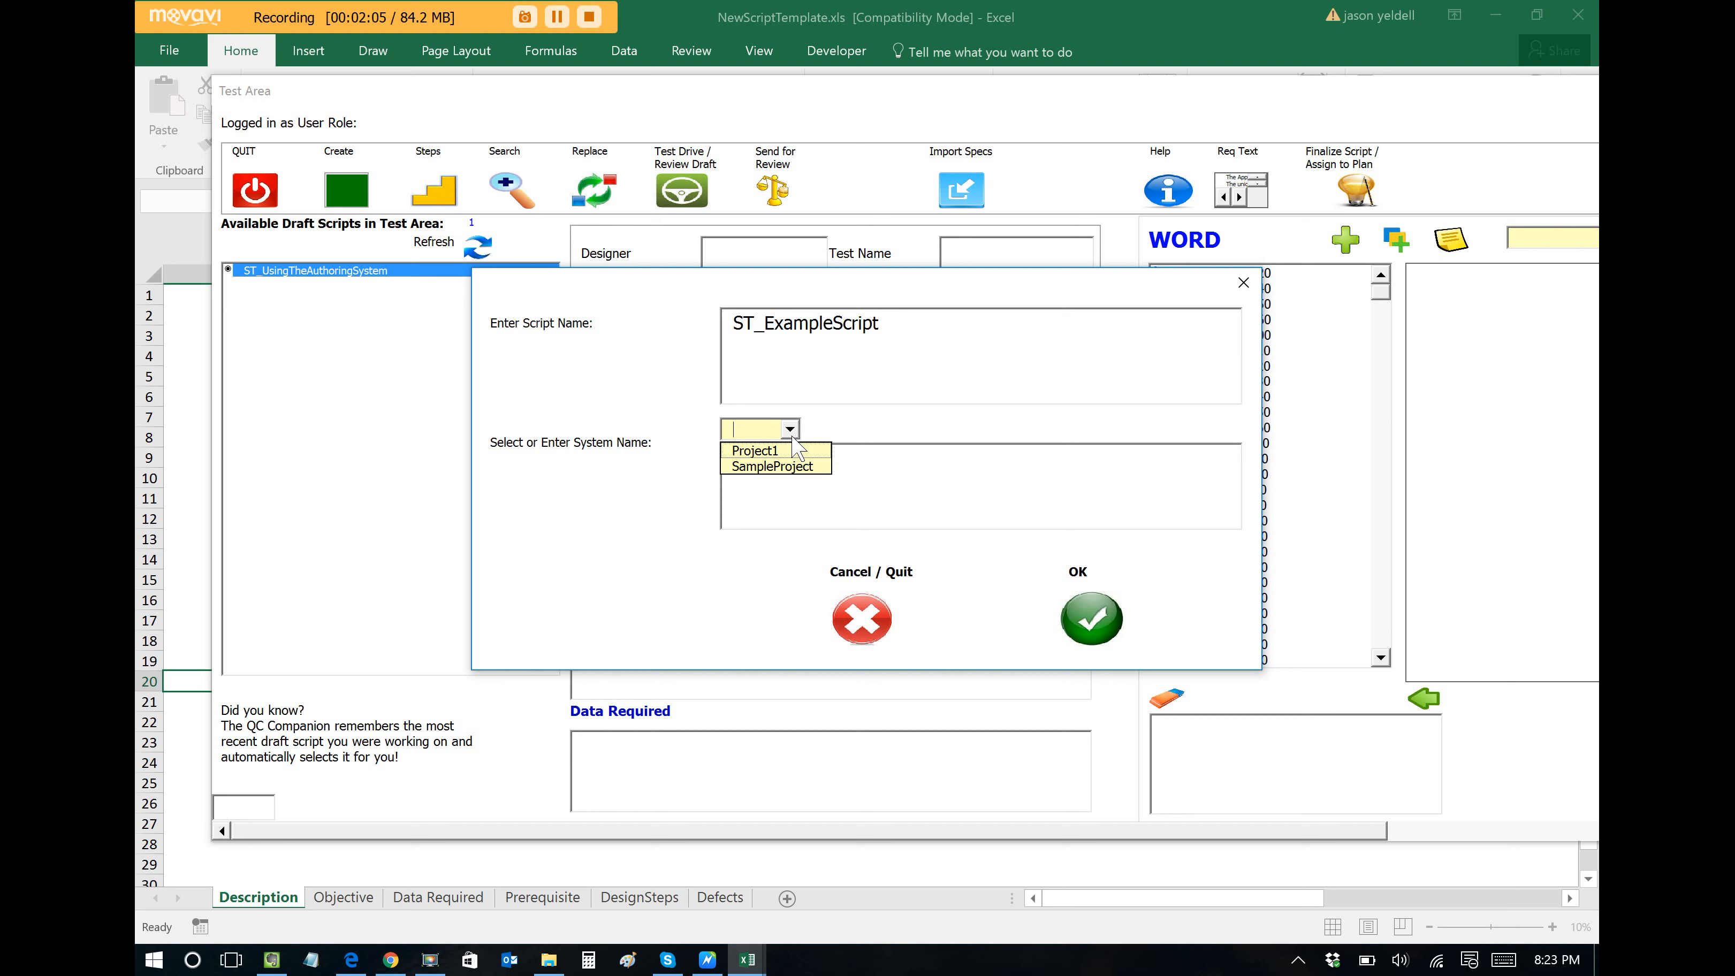
{"action": "type", "text": "Autho"}
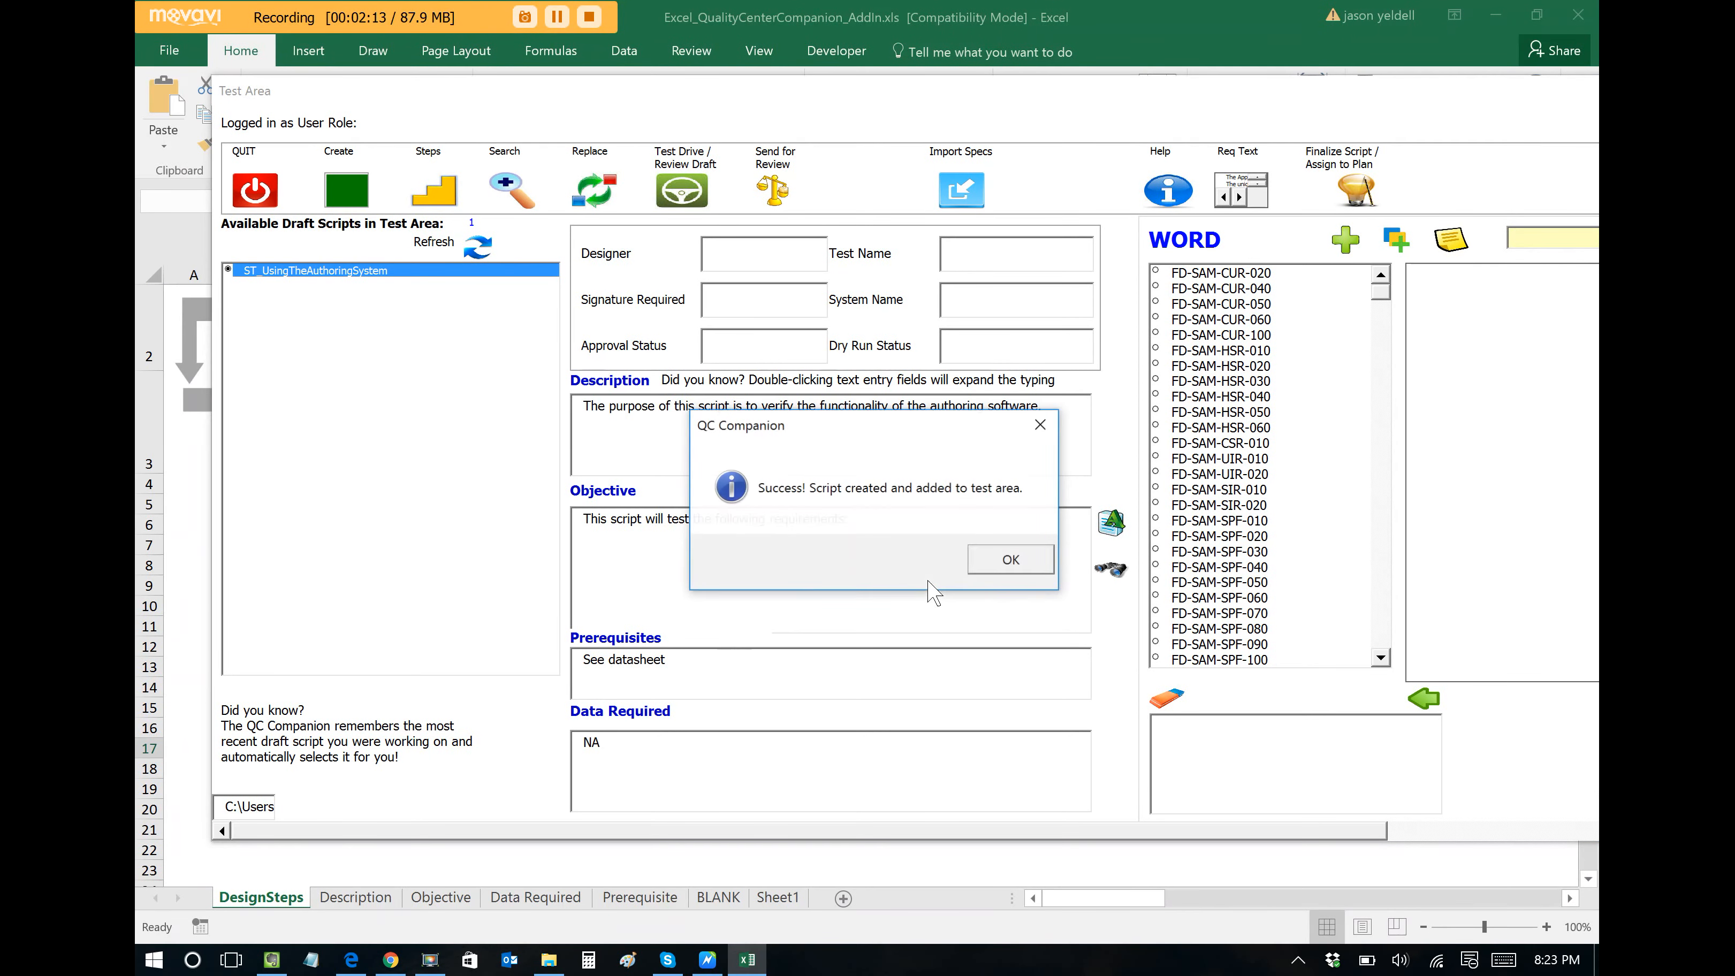
{"action": "left_click", "coordinate": [1008, 559]}
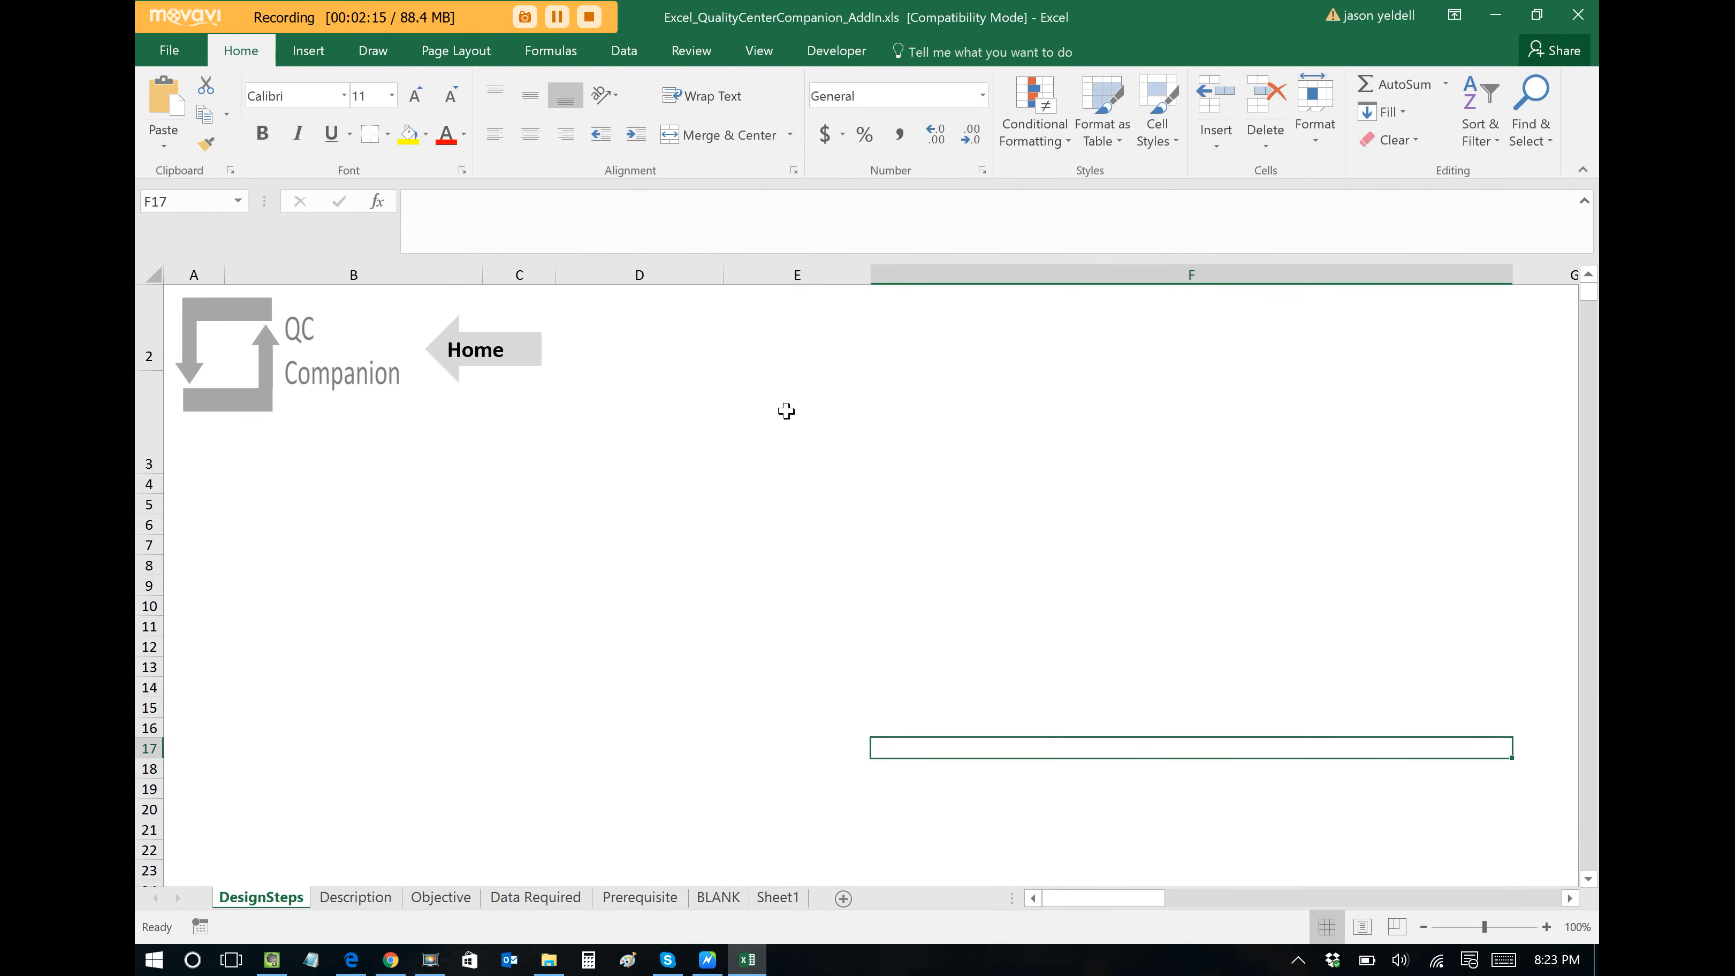
Return to the QC Companion home screen and re-enter the Test Area to load ST_ExampleScript.
{"action": "left_click", "coordinate": [476, 350]}
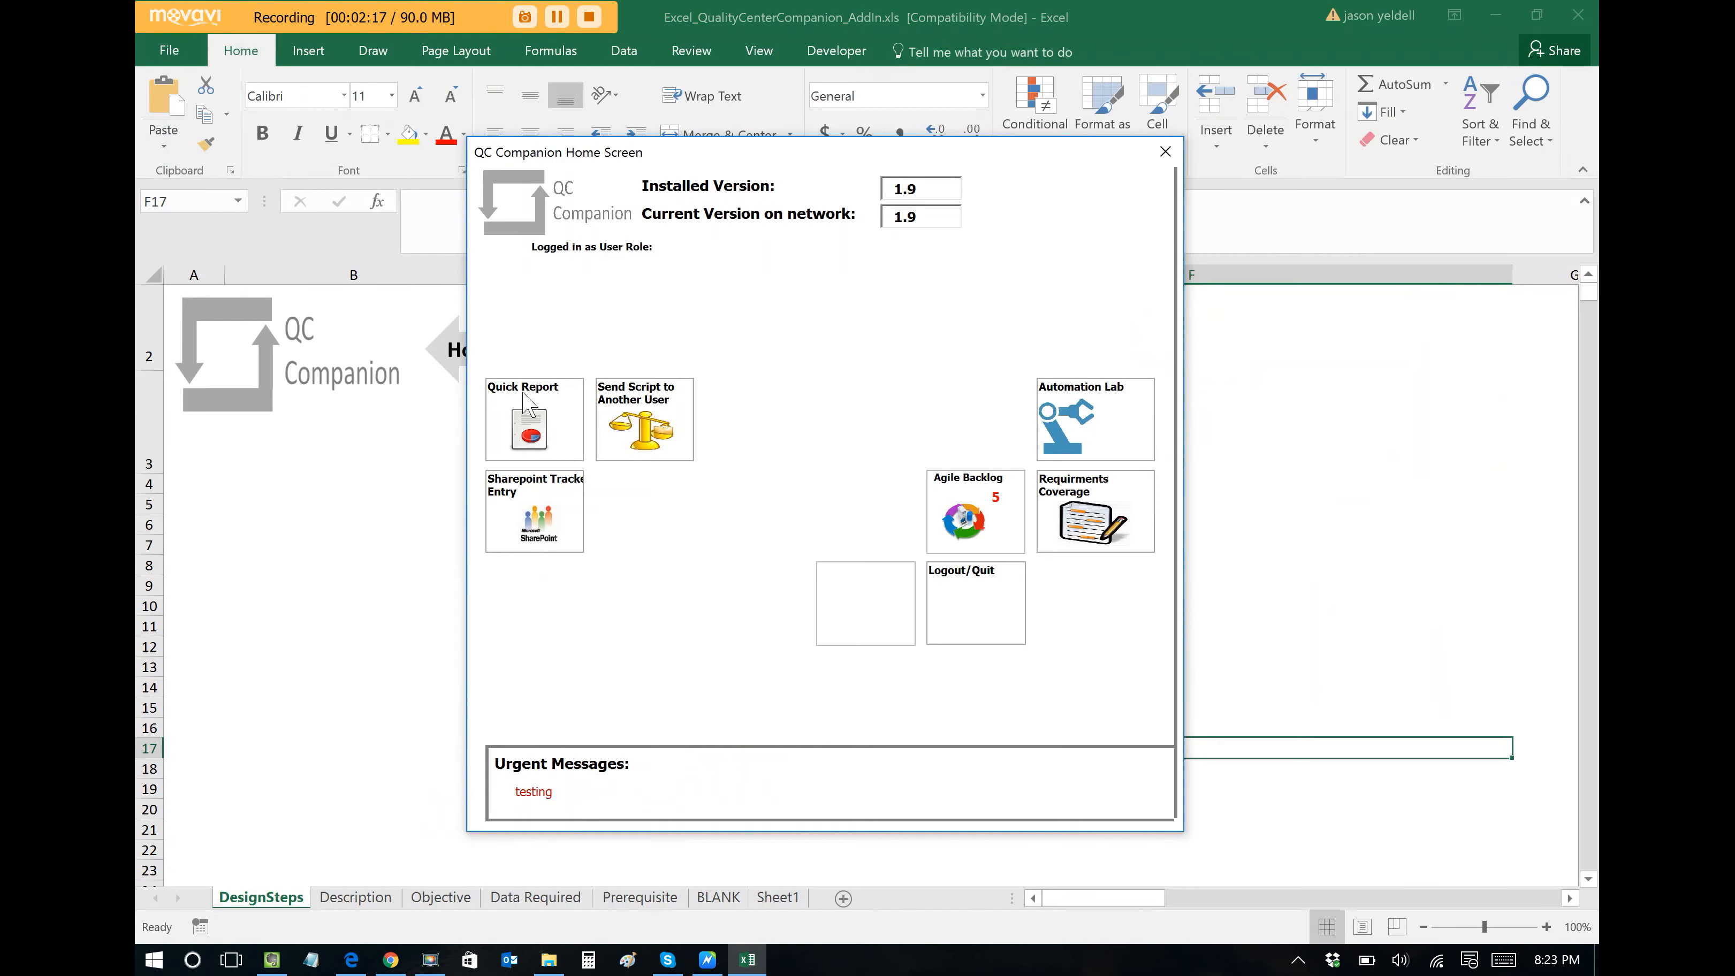
{"action": "left_click", "coordinate": [533, 418]}
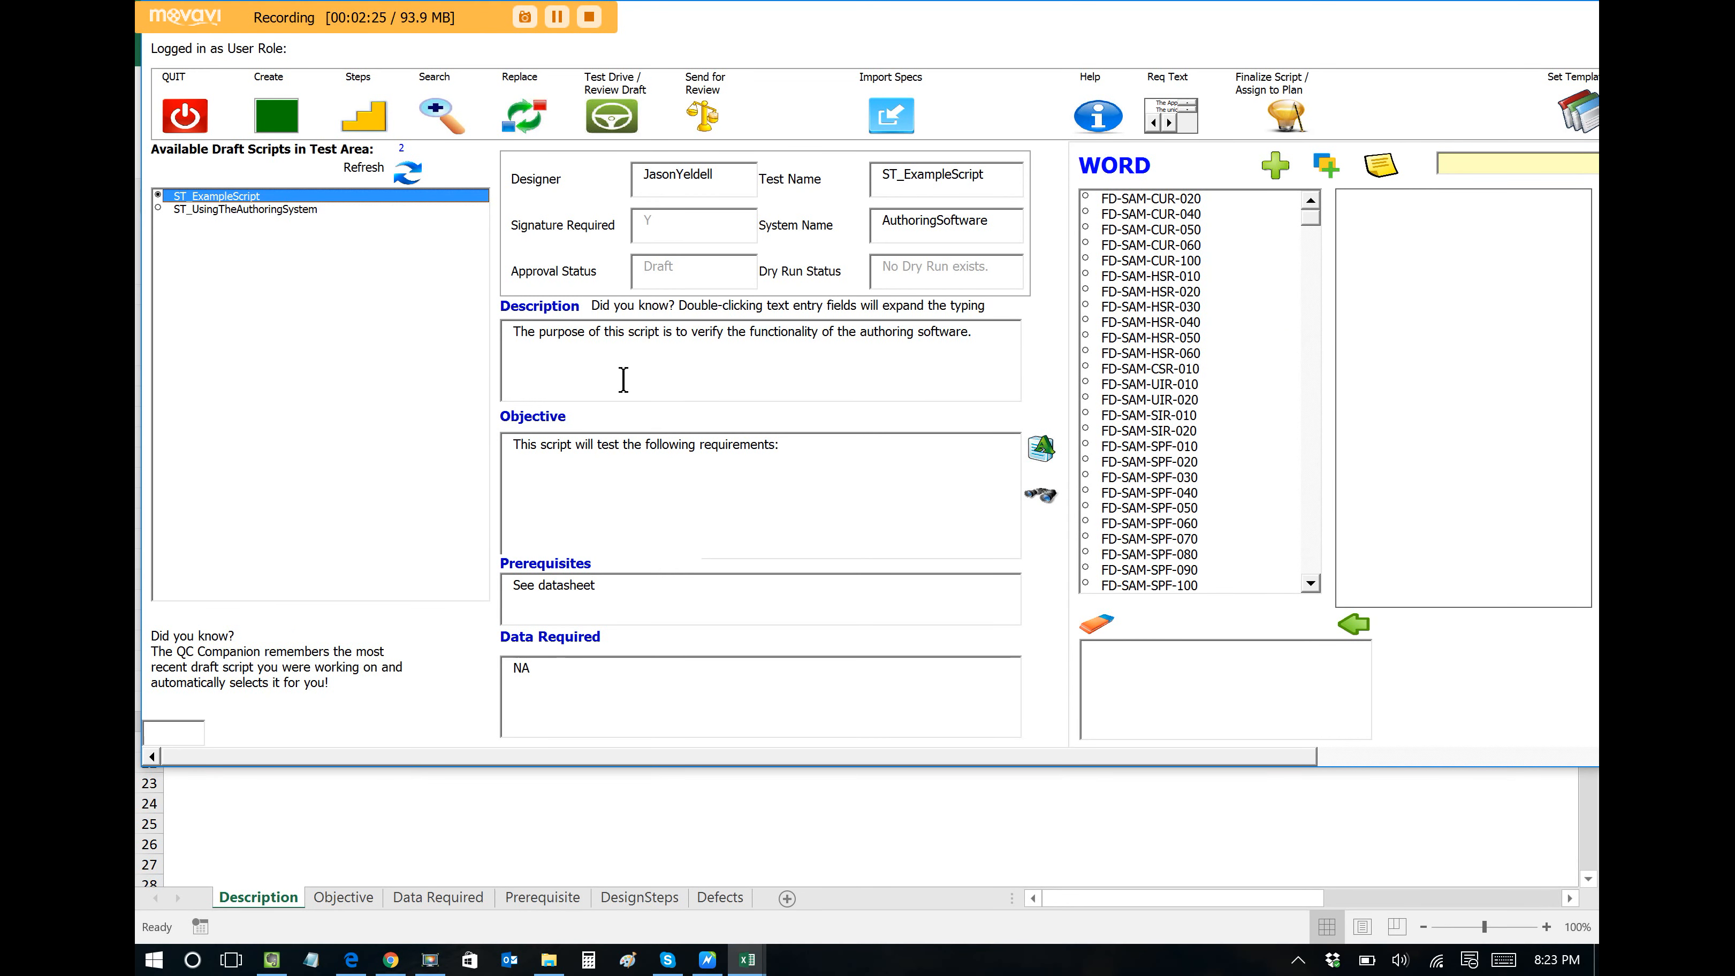
{"action": "mouse_move", "coordinate": [646, 421]}
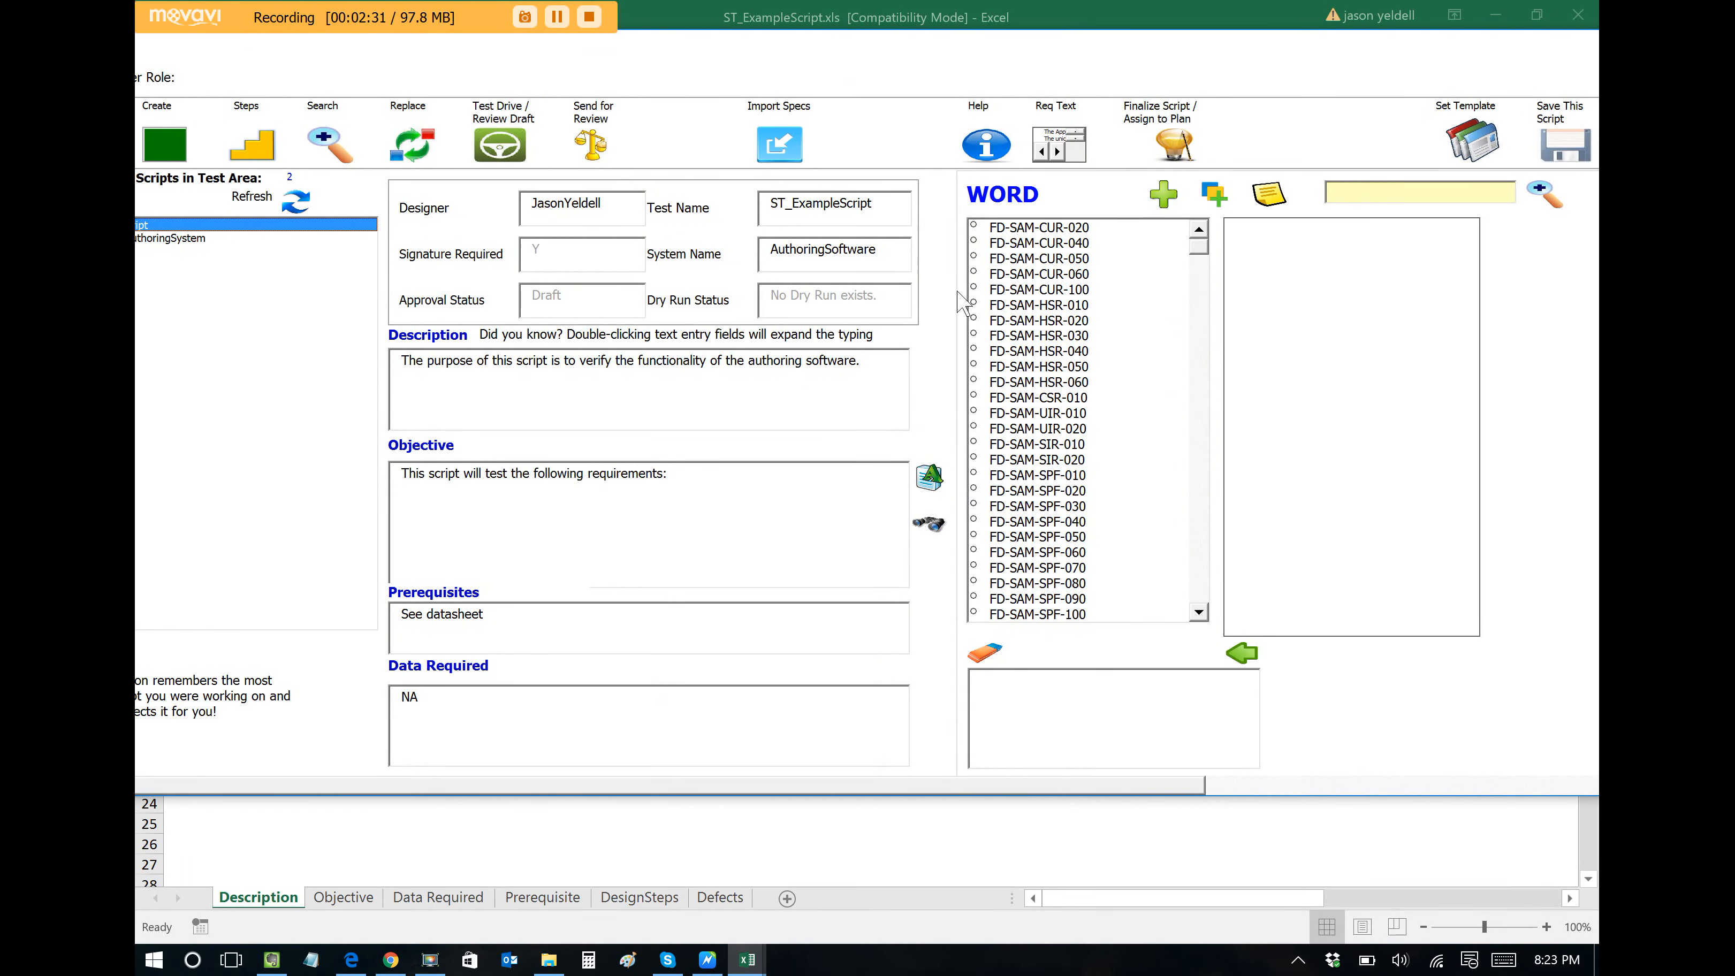
Add requirements FD-SAM-CUR-020 and FD-SAM-CUR-040 to the Objective and save the script draft.
{"action": "left_click", "coordinate": [1037, 227]}
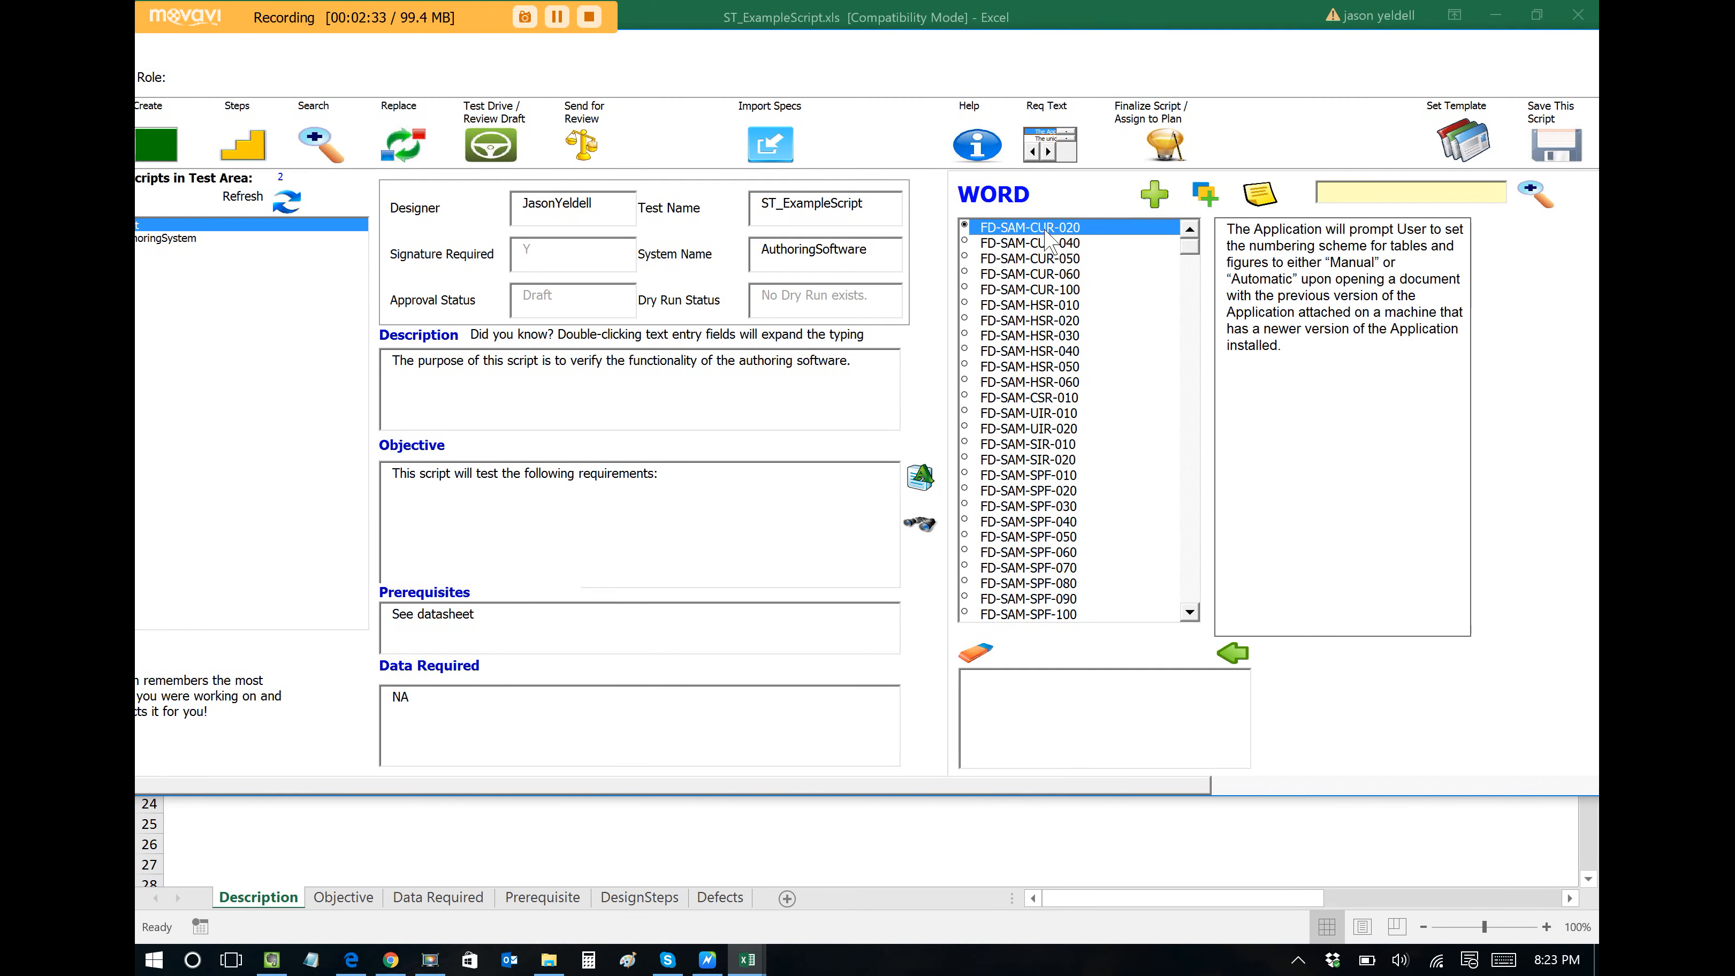
{"action": "left_click", "coordinate": [1028, 242]}
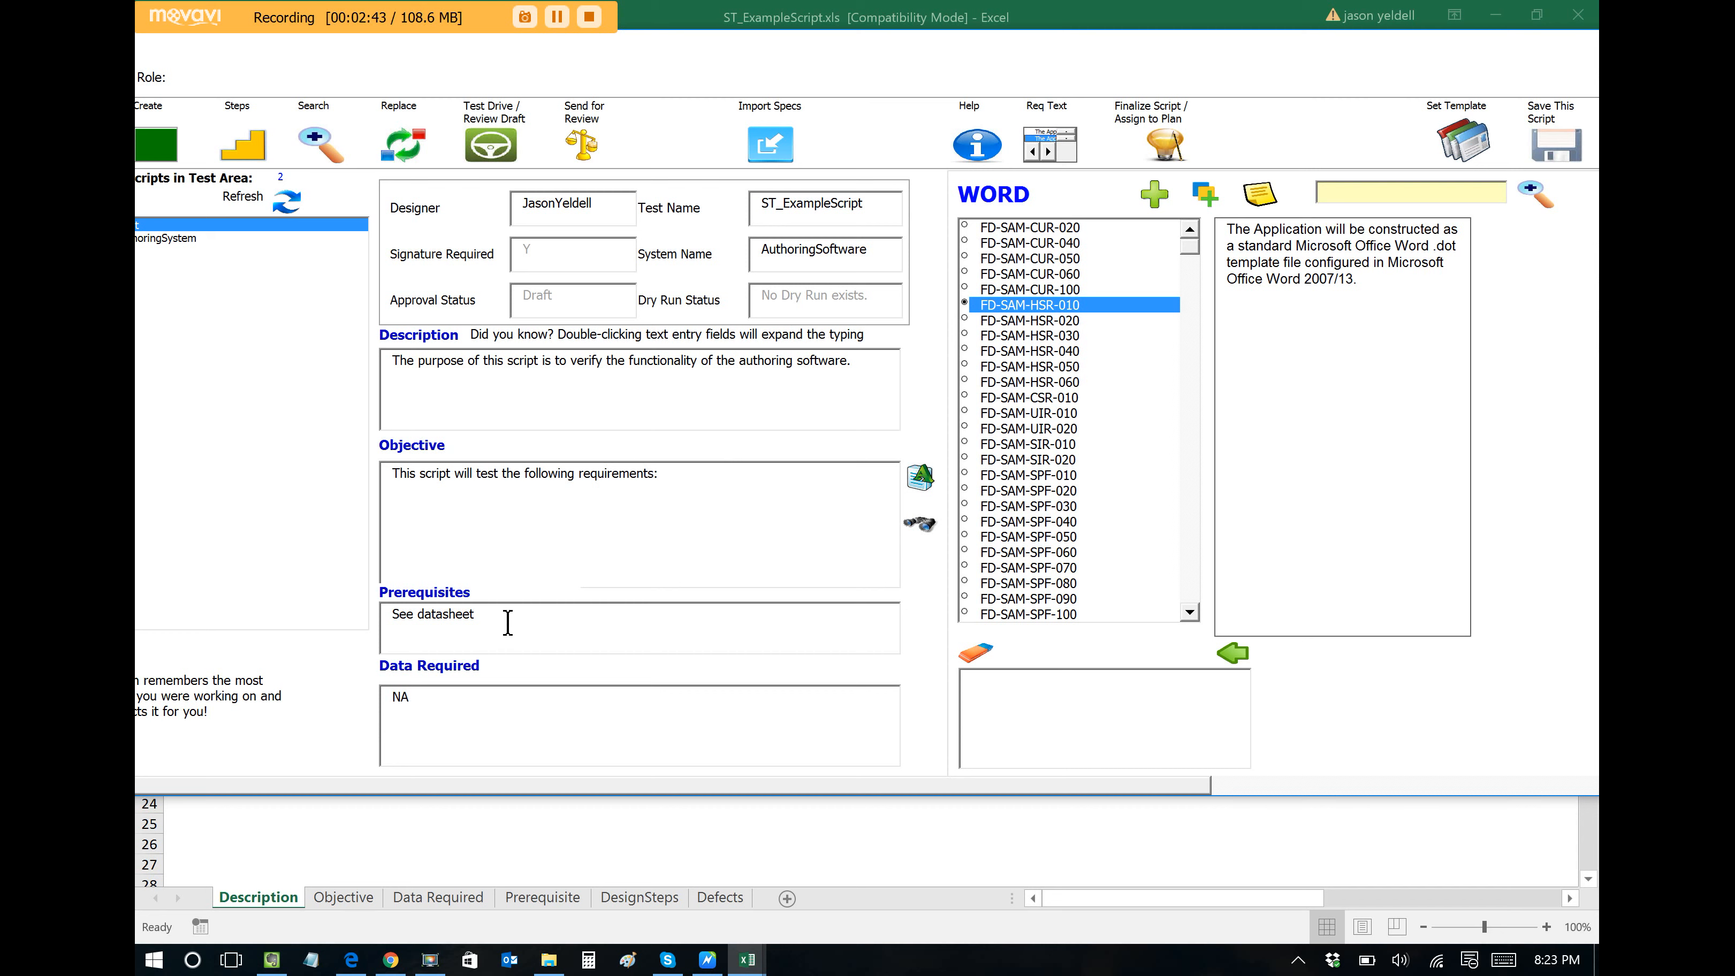
{"action": "left_click", "coordinate": [1028, 227]}
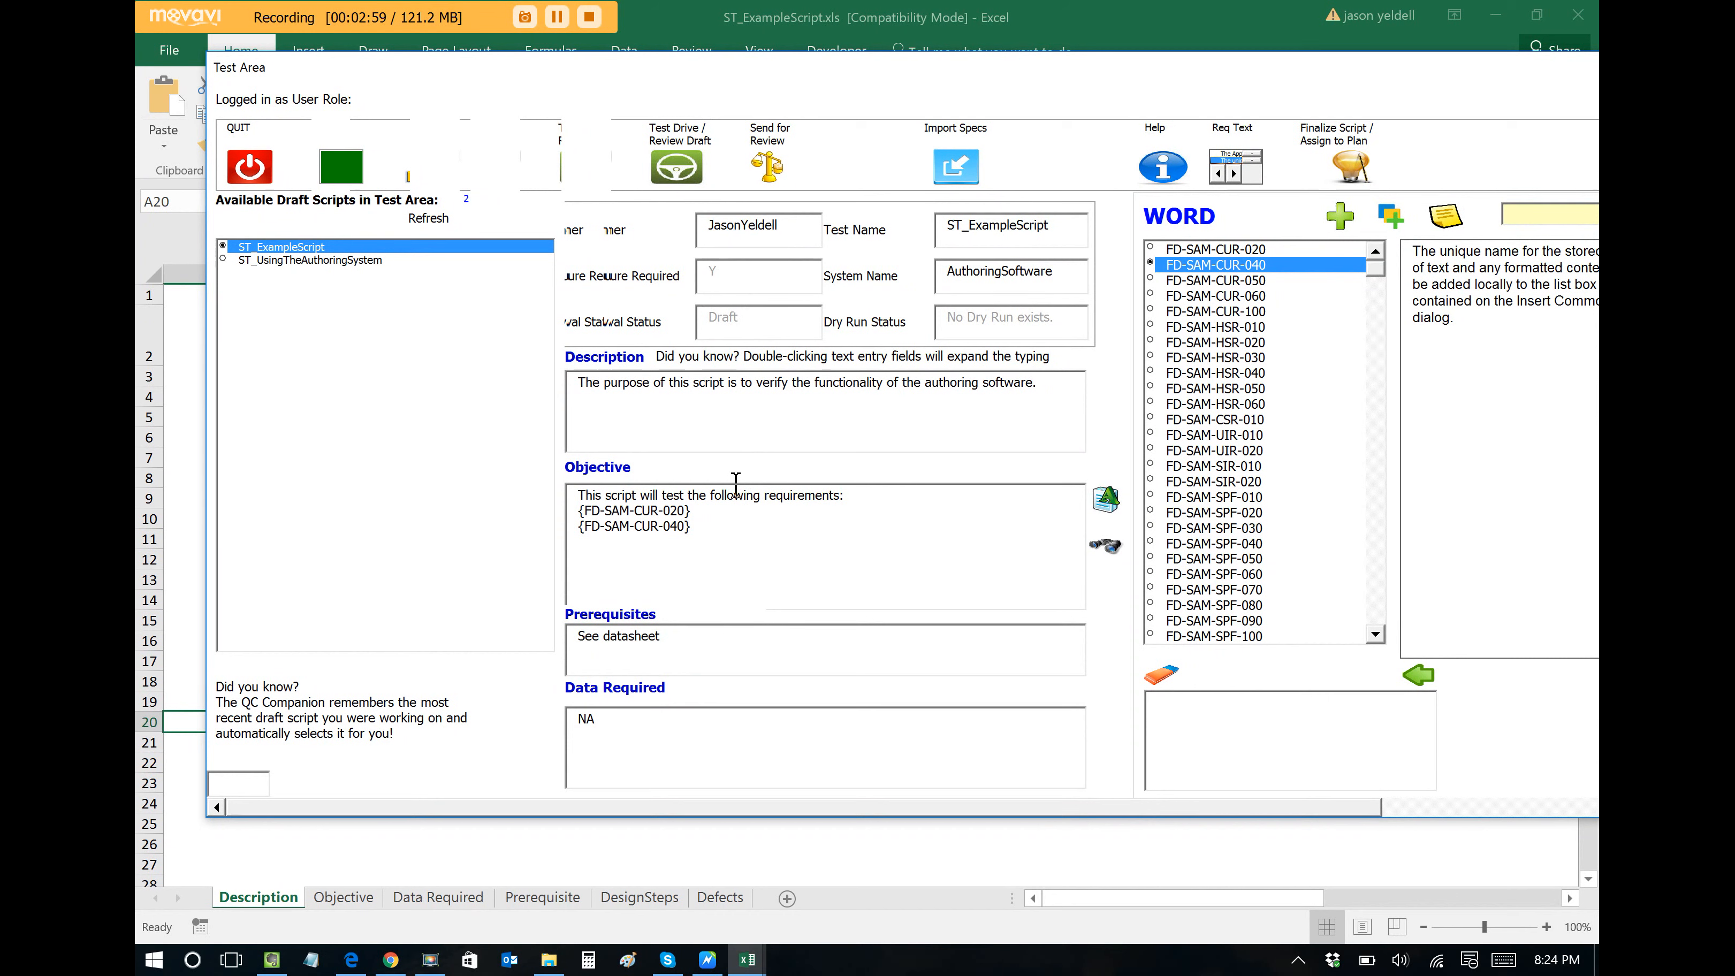
{"action": "mouse_move", "coordinate": [1225, 65]}
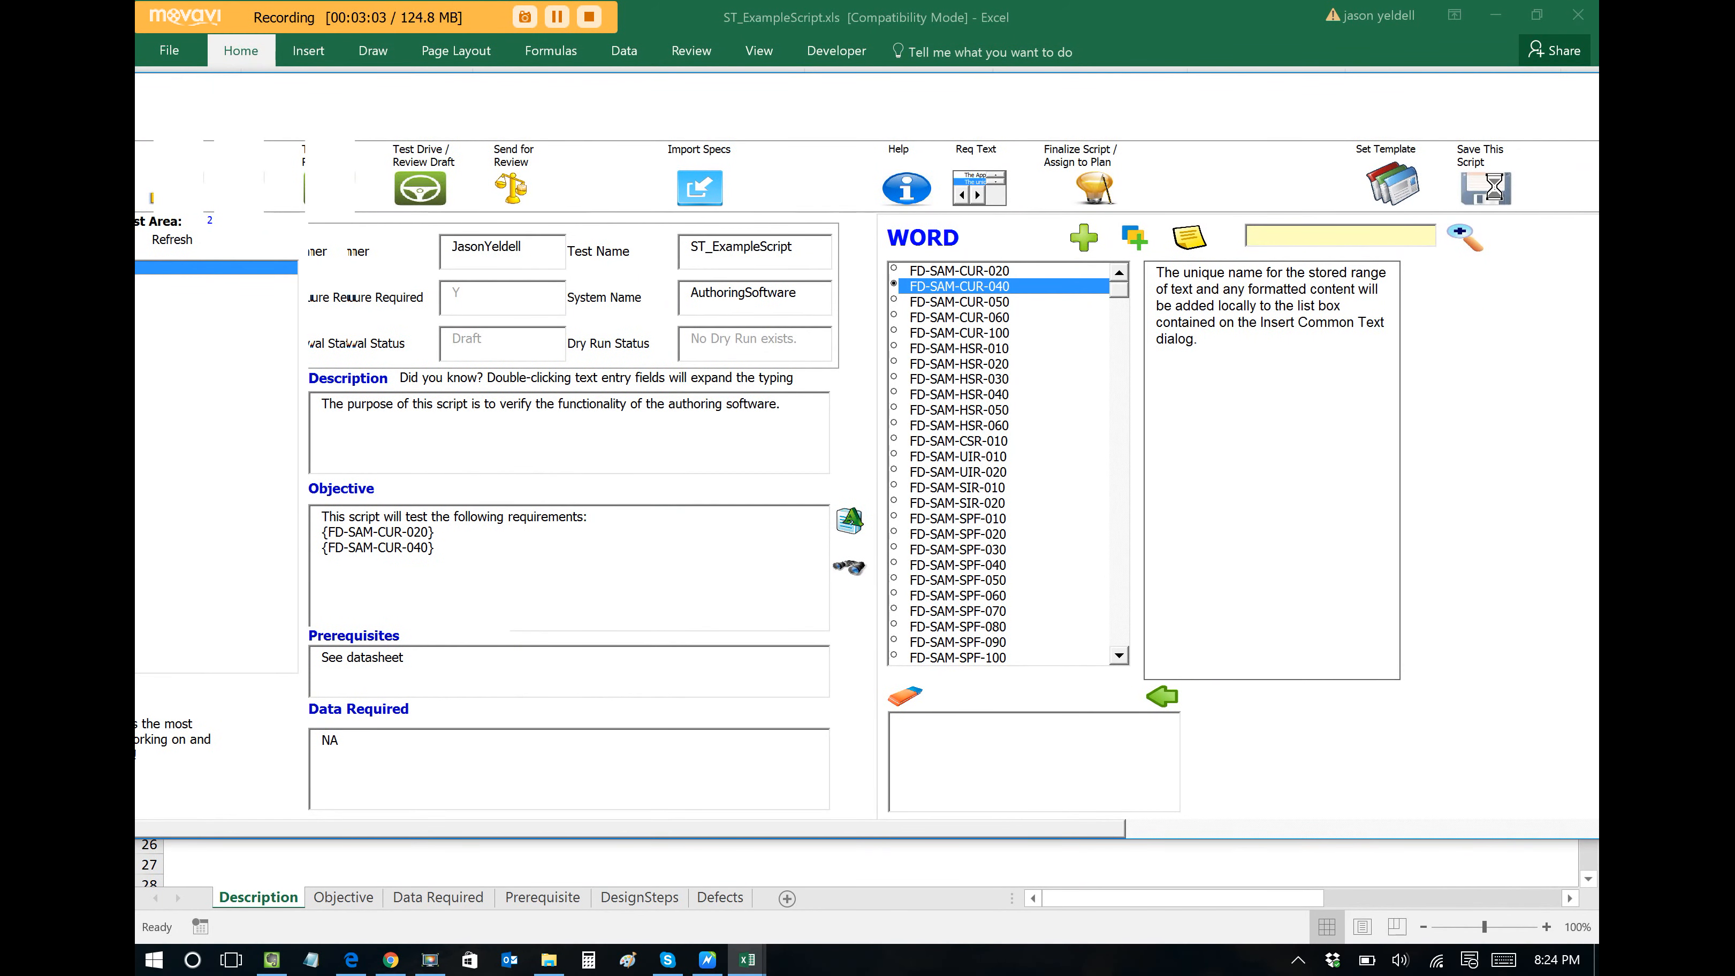
{"action": "left_click", "coordinate": [1483, 188]}
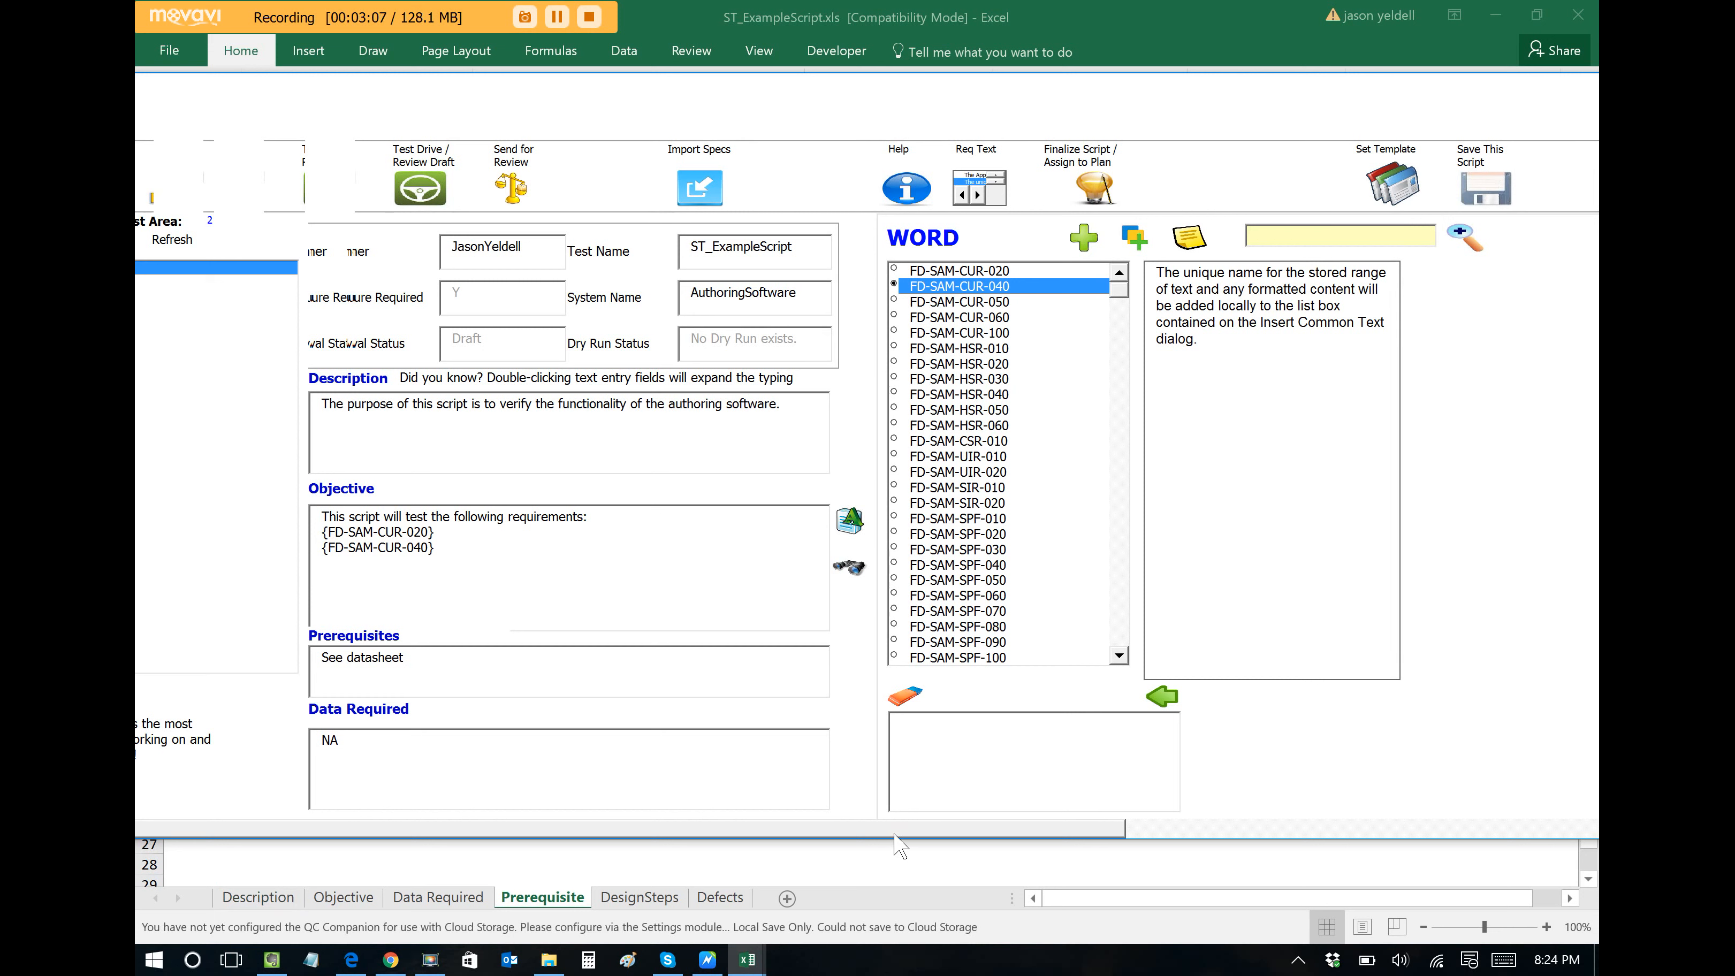
{"action": "mouse_move", "coordinate": [591, 180]}
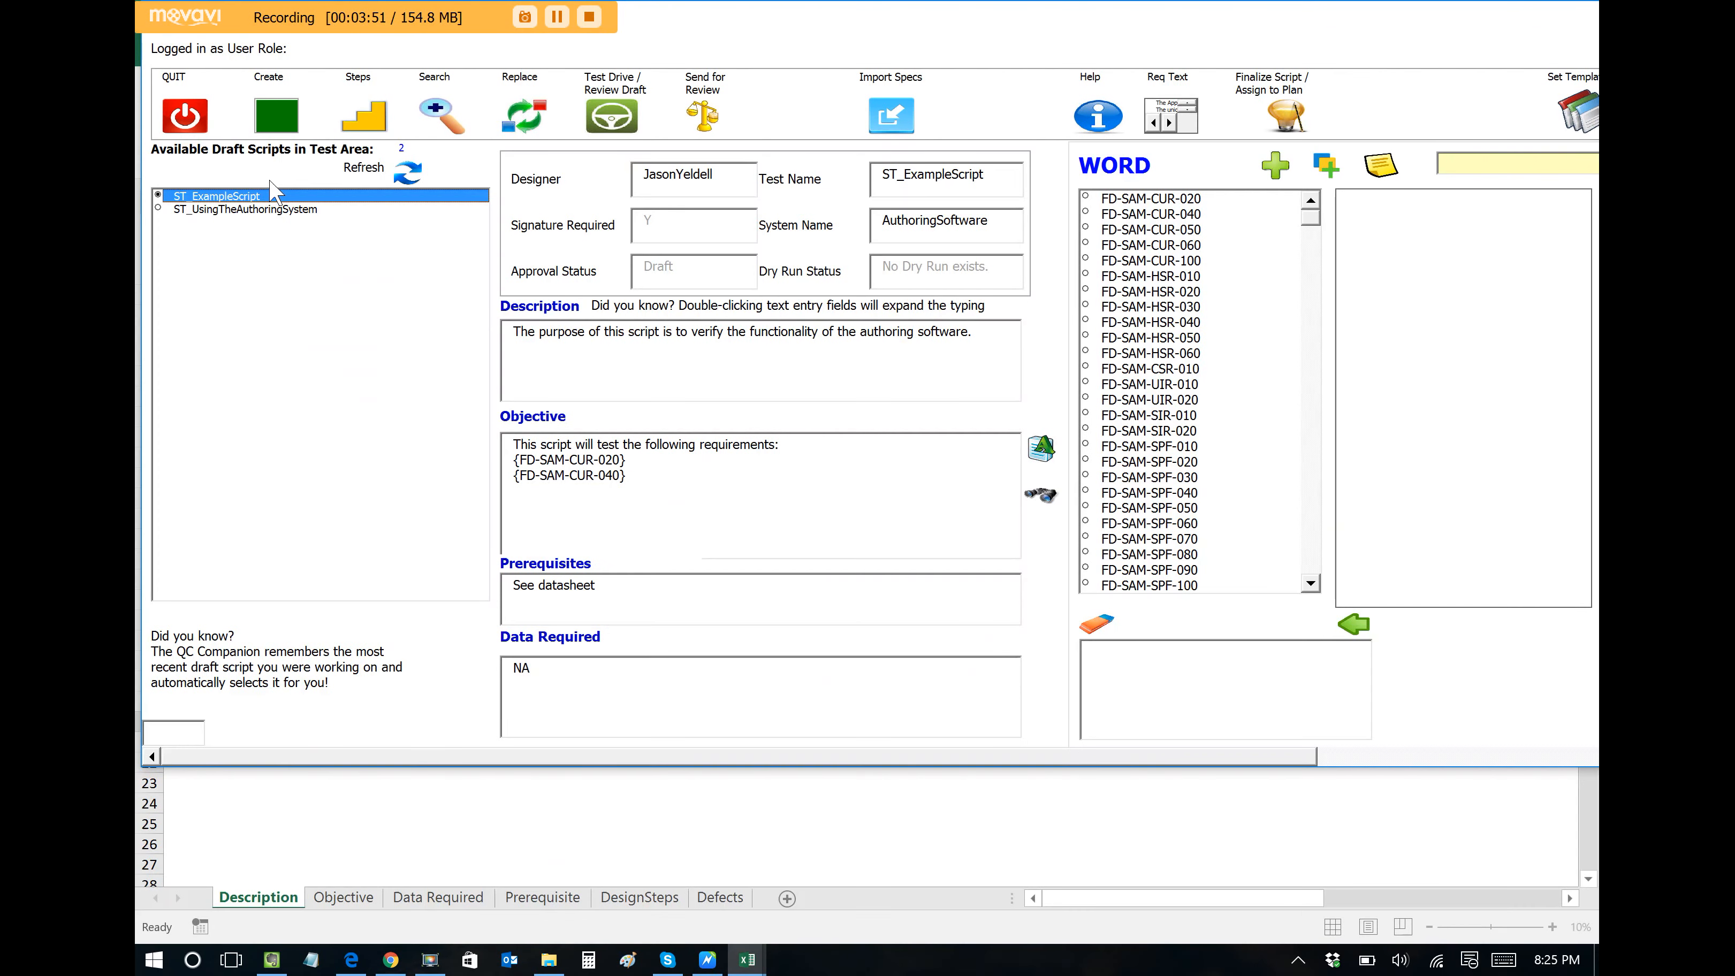
{"action": "left_click", "coordinate": [745, 959]}
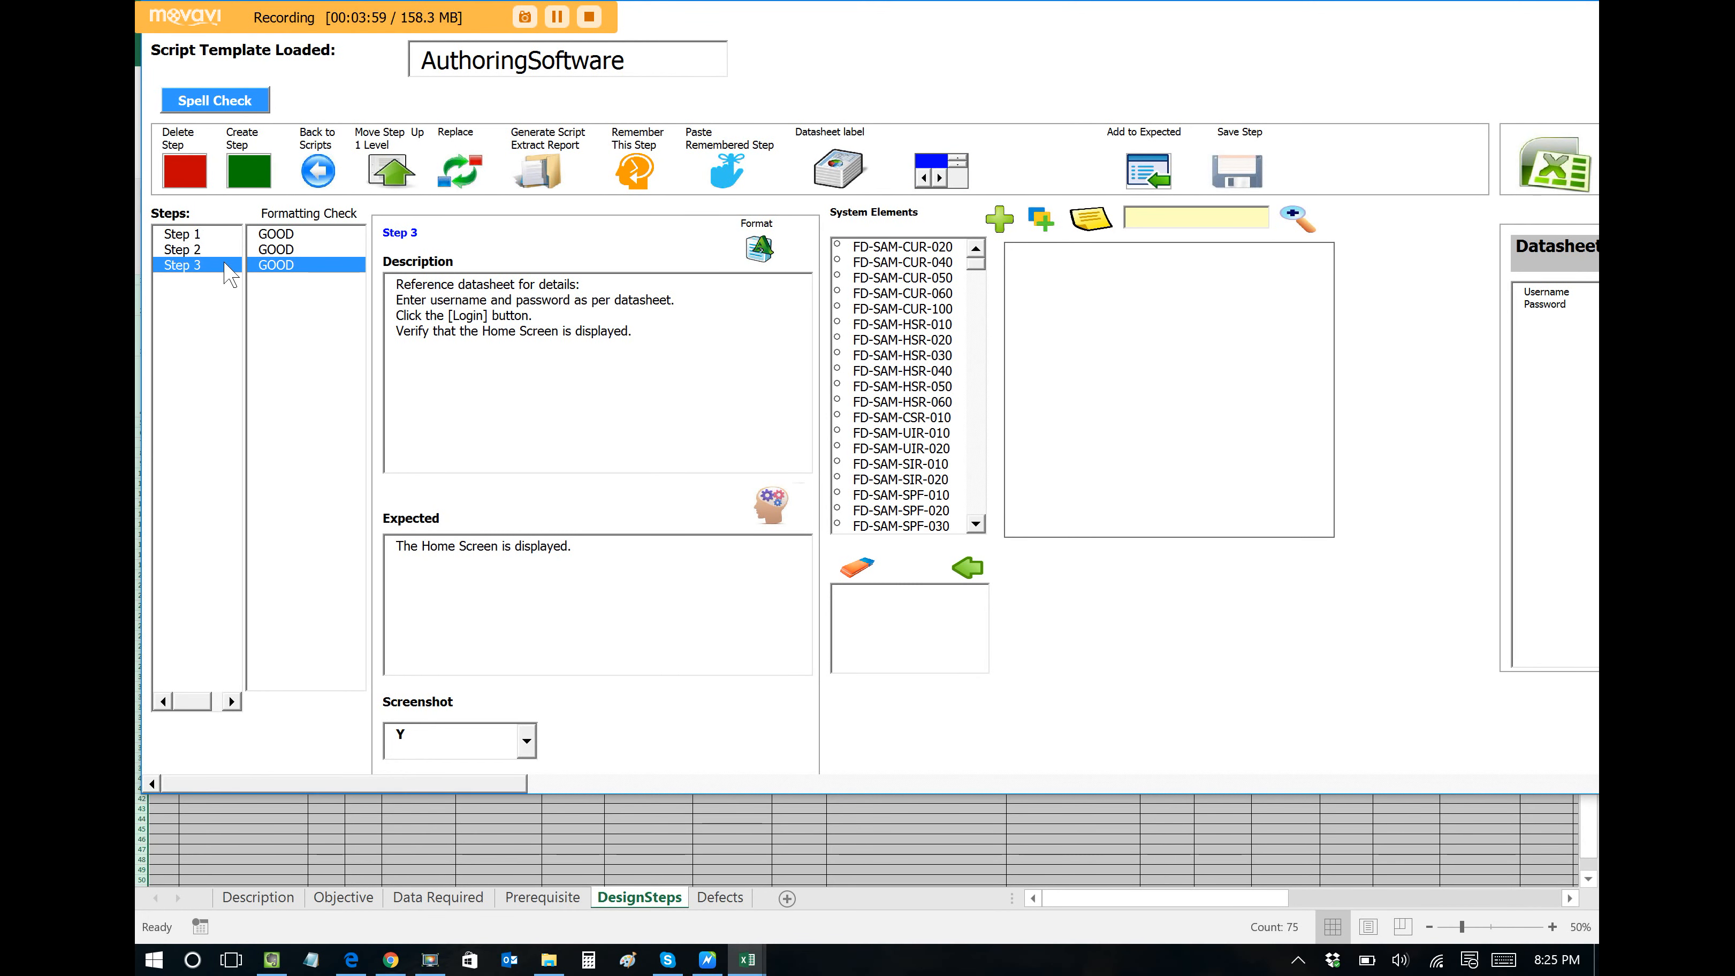
{"action": "left_click", "coordinate": [182, 233]}
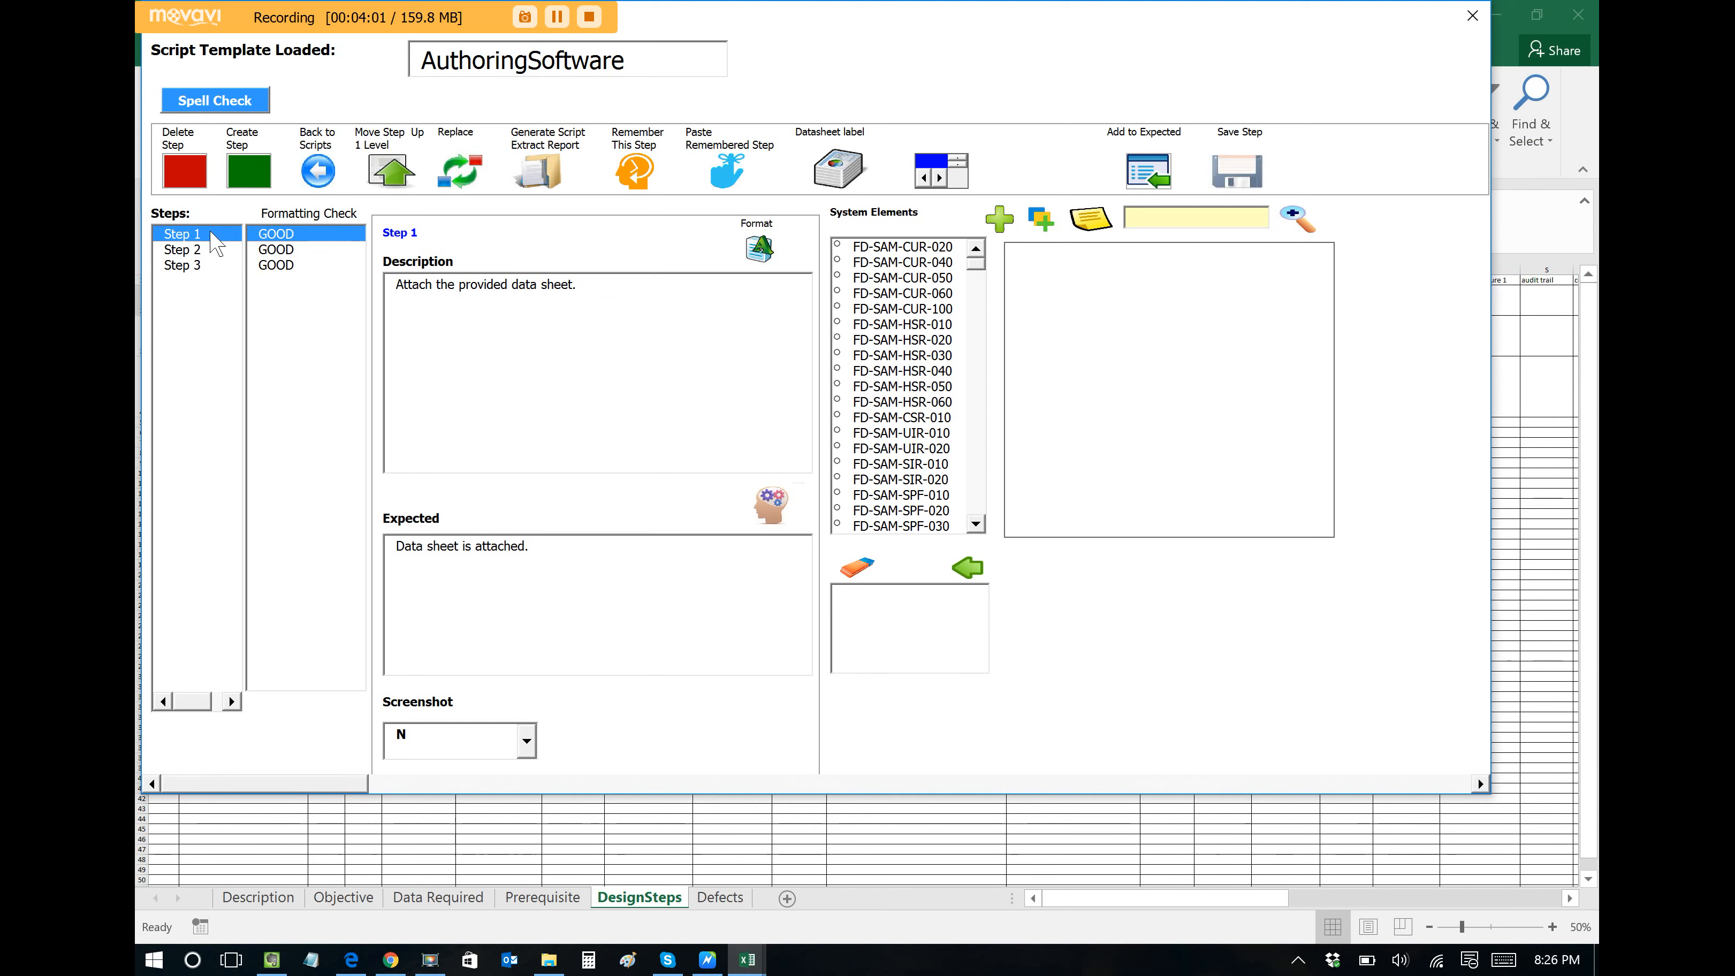
{"action": "mouse_move", "coordinate": [222, 272]}
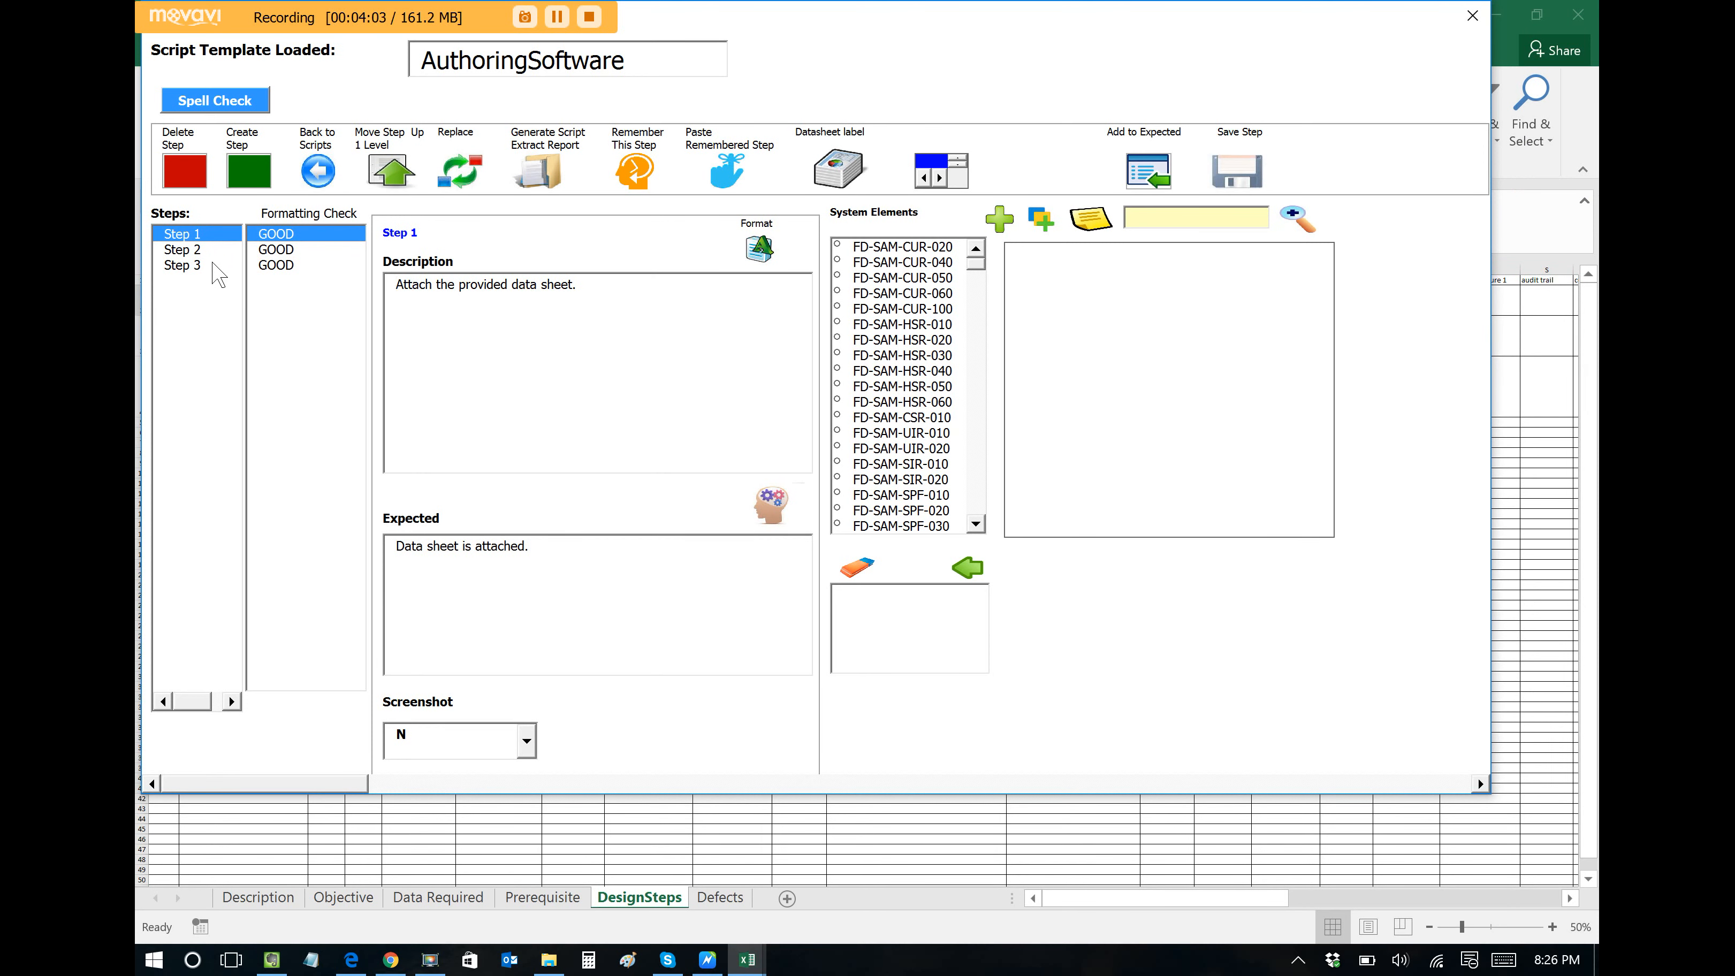
{"action": "left_click", "coordinate": [180, 249]}
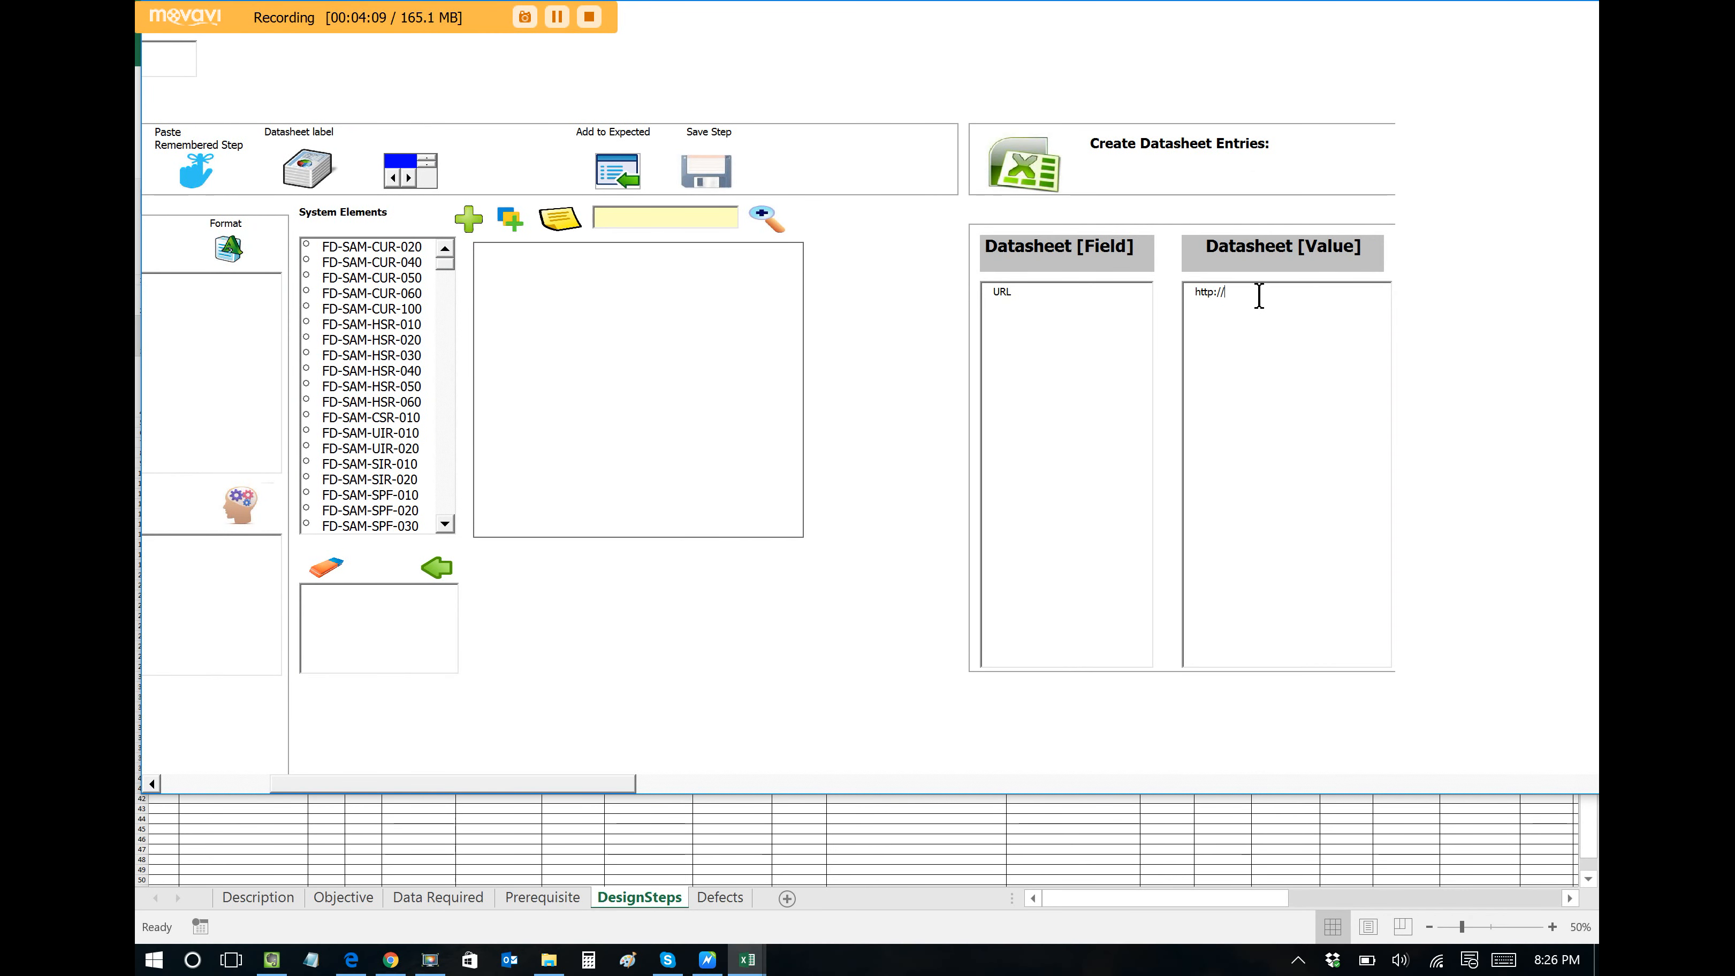
{"action": "type", "text": "www.author"}
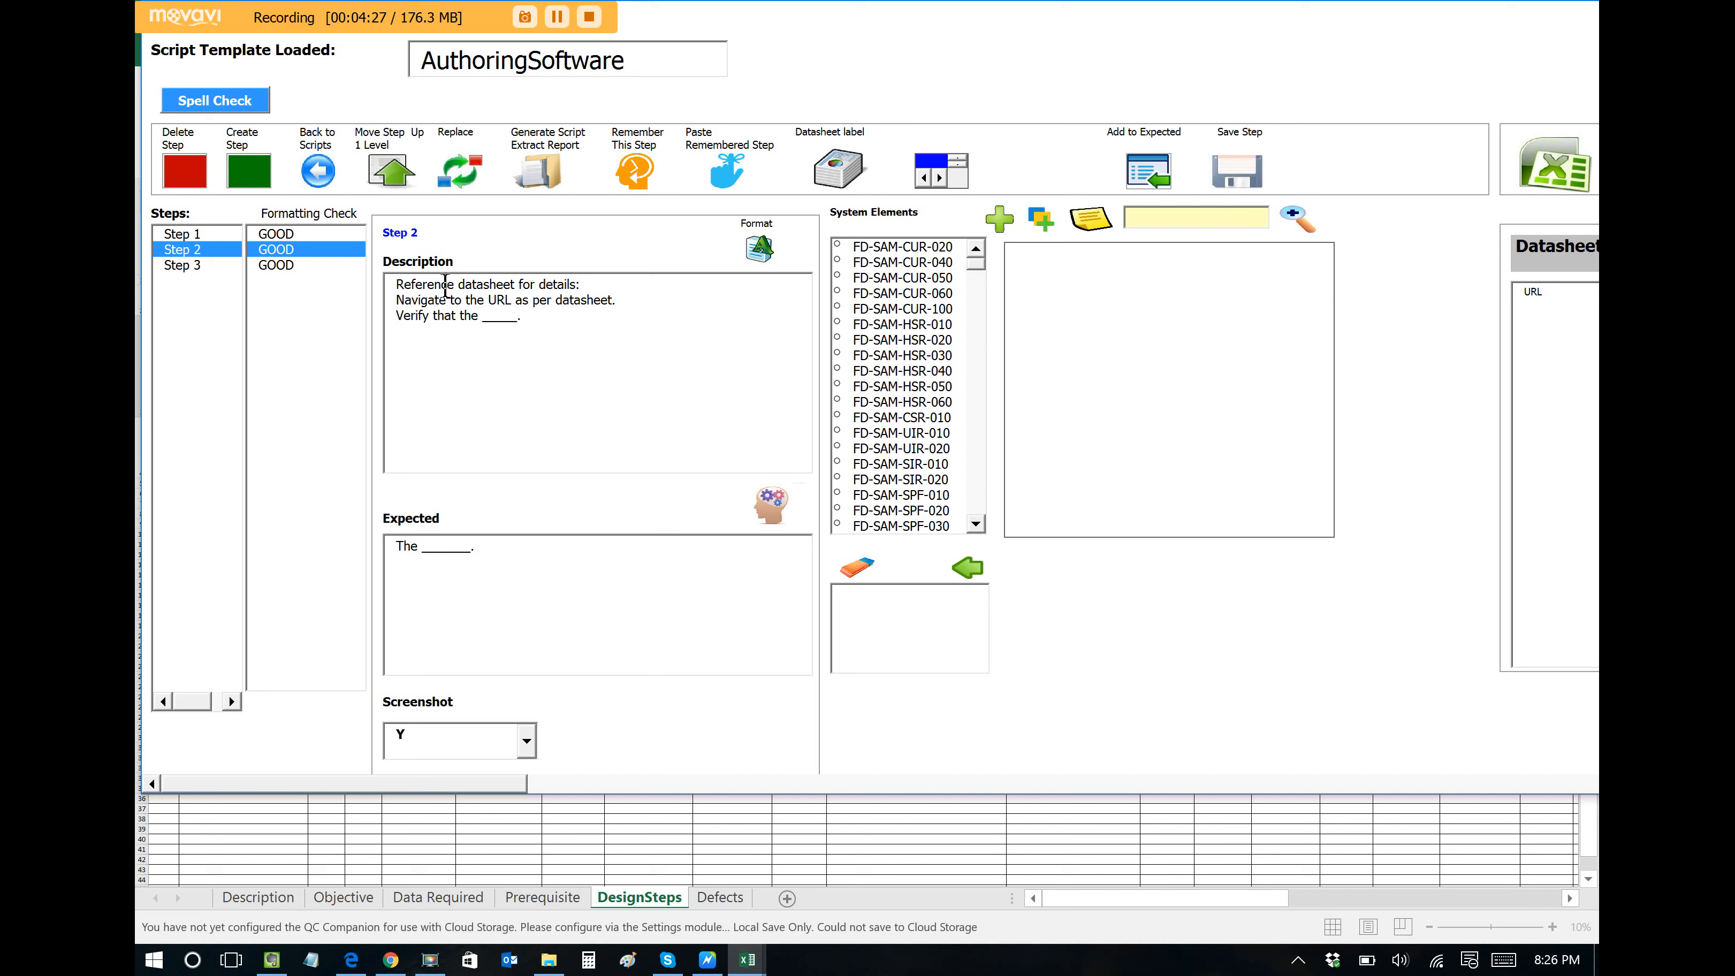
Make Step 2 verify 'the system responds.' and trace requirement FD-SAM-CUR-020.
{"action": "triple_click", "coordinate": [486, 285]}
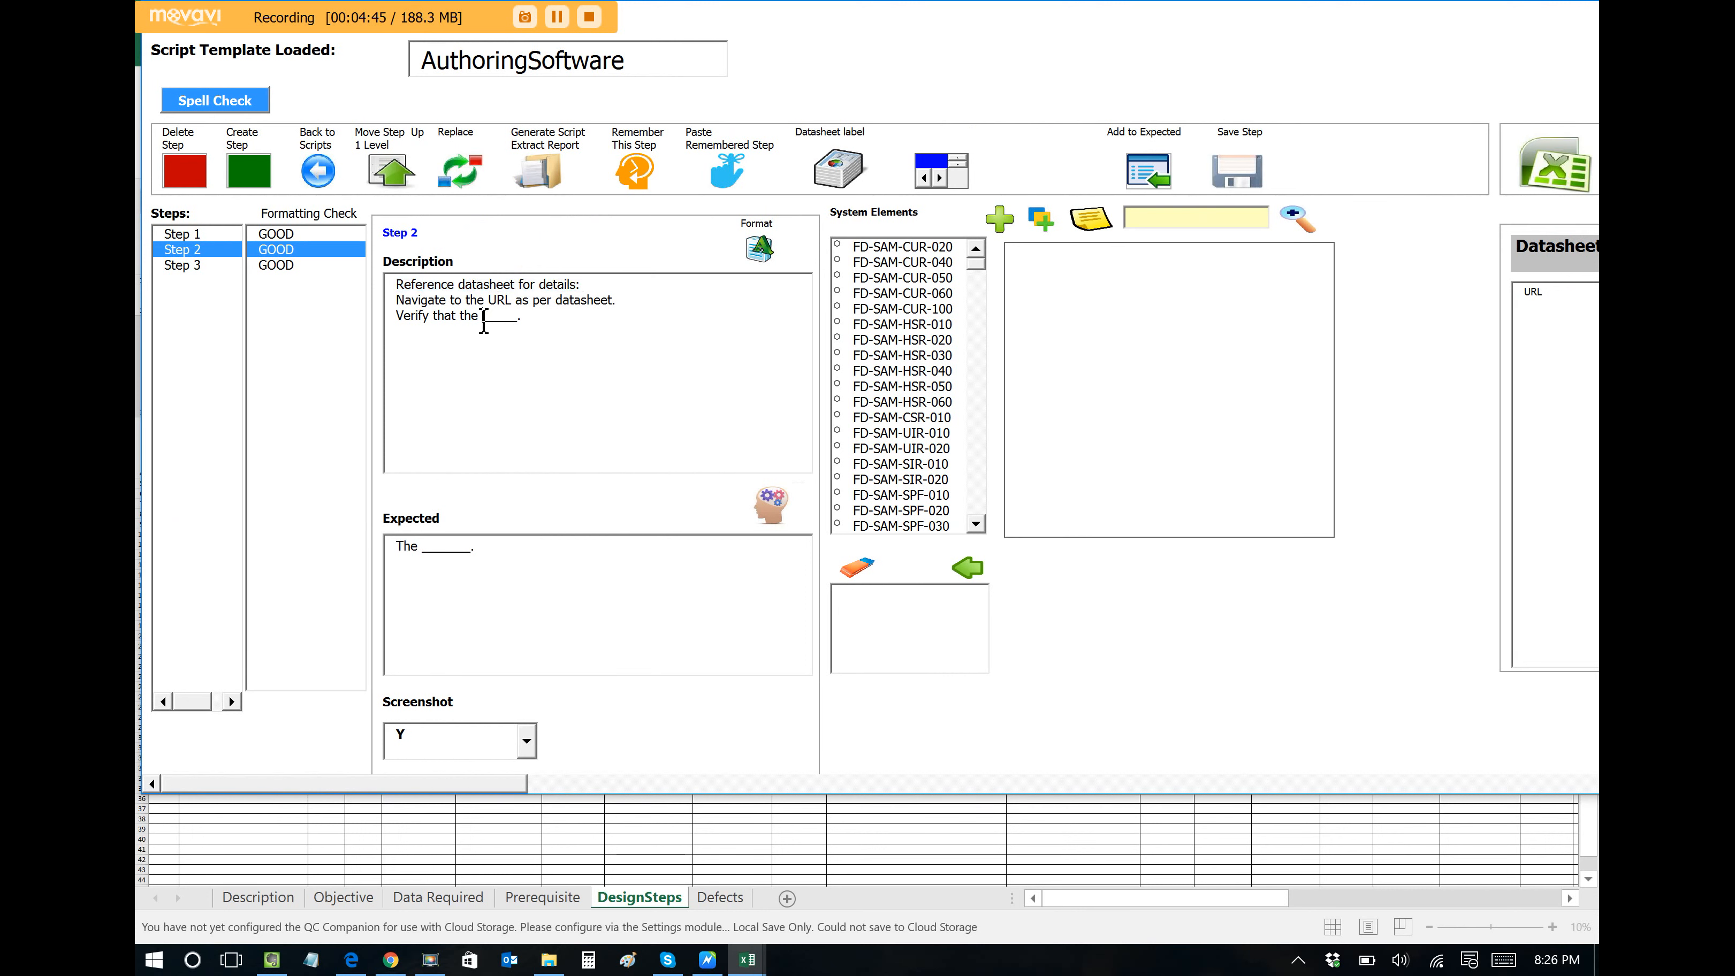
{"action": "type", "text": "system r"}
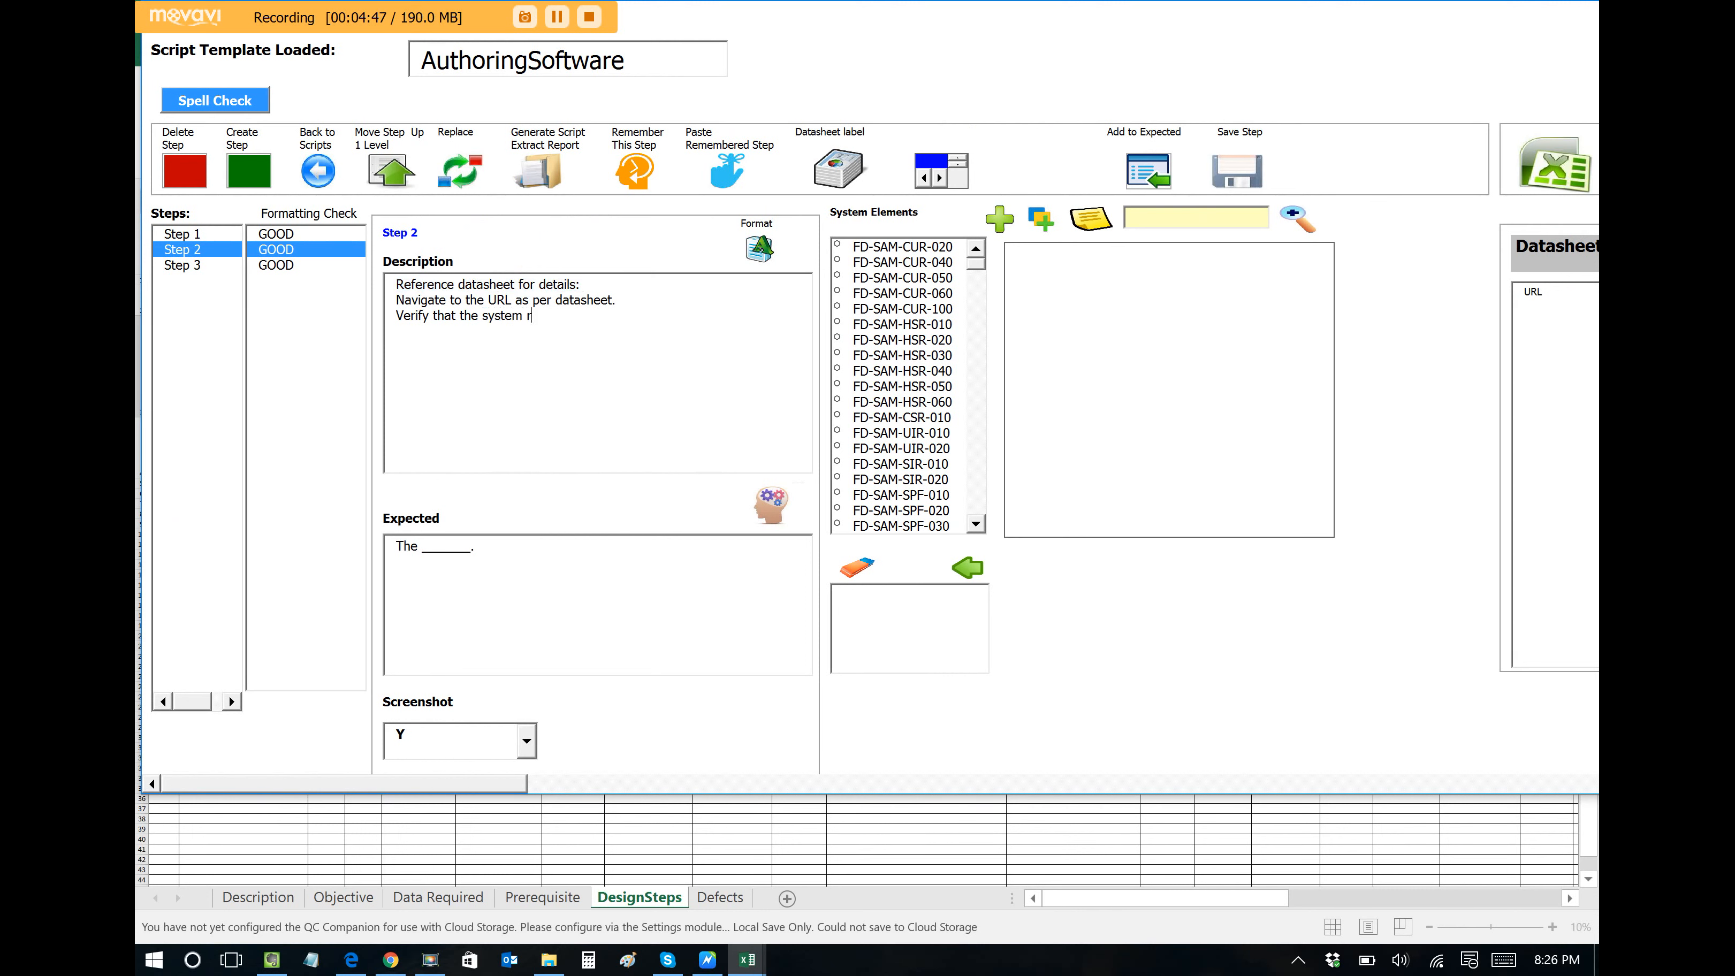
{"action": "type", "text": "esponds"}
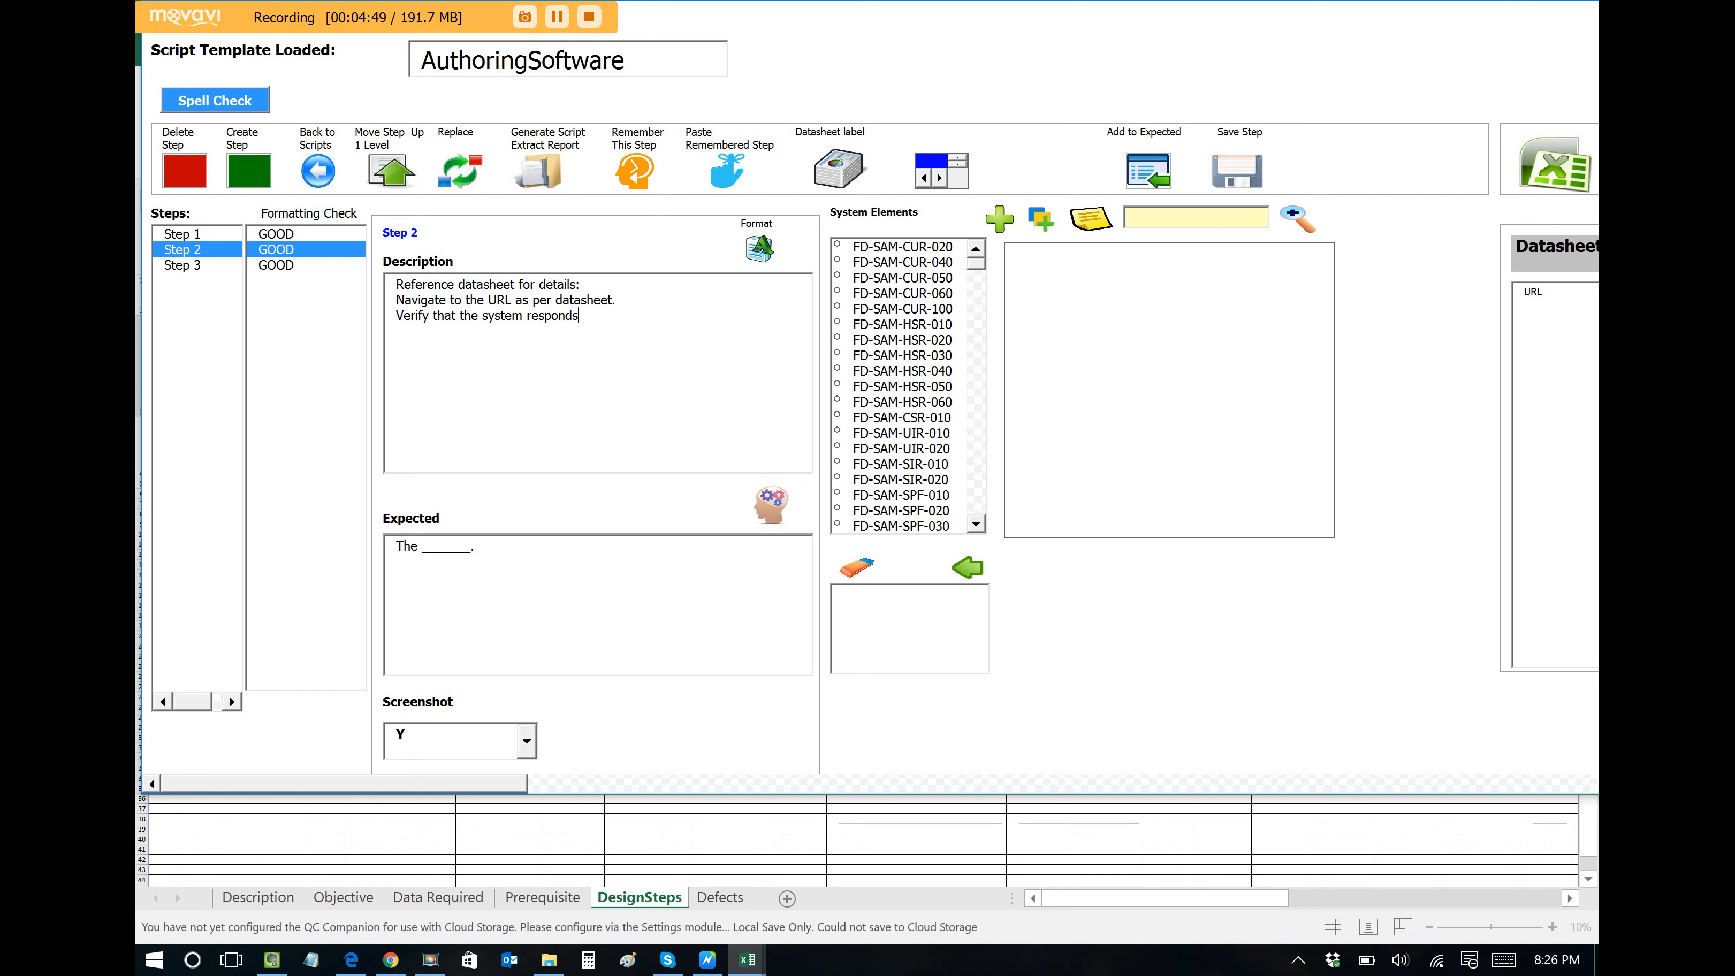
{"action": "type", "text": "."}
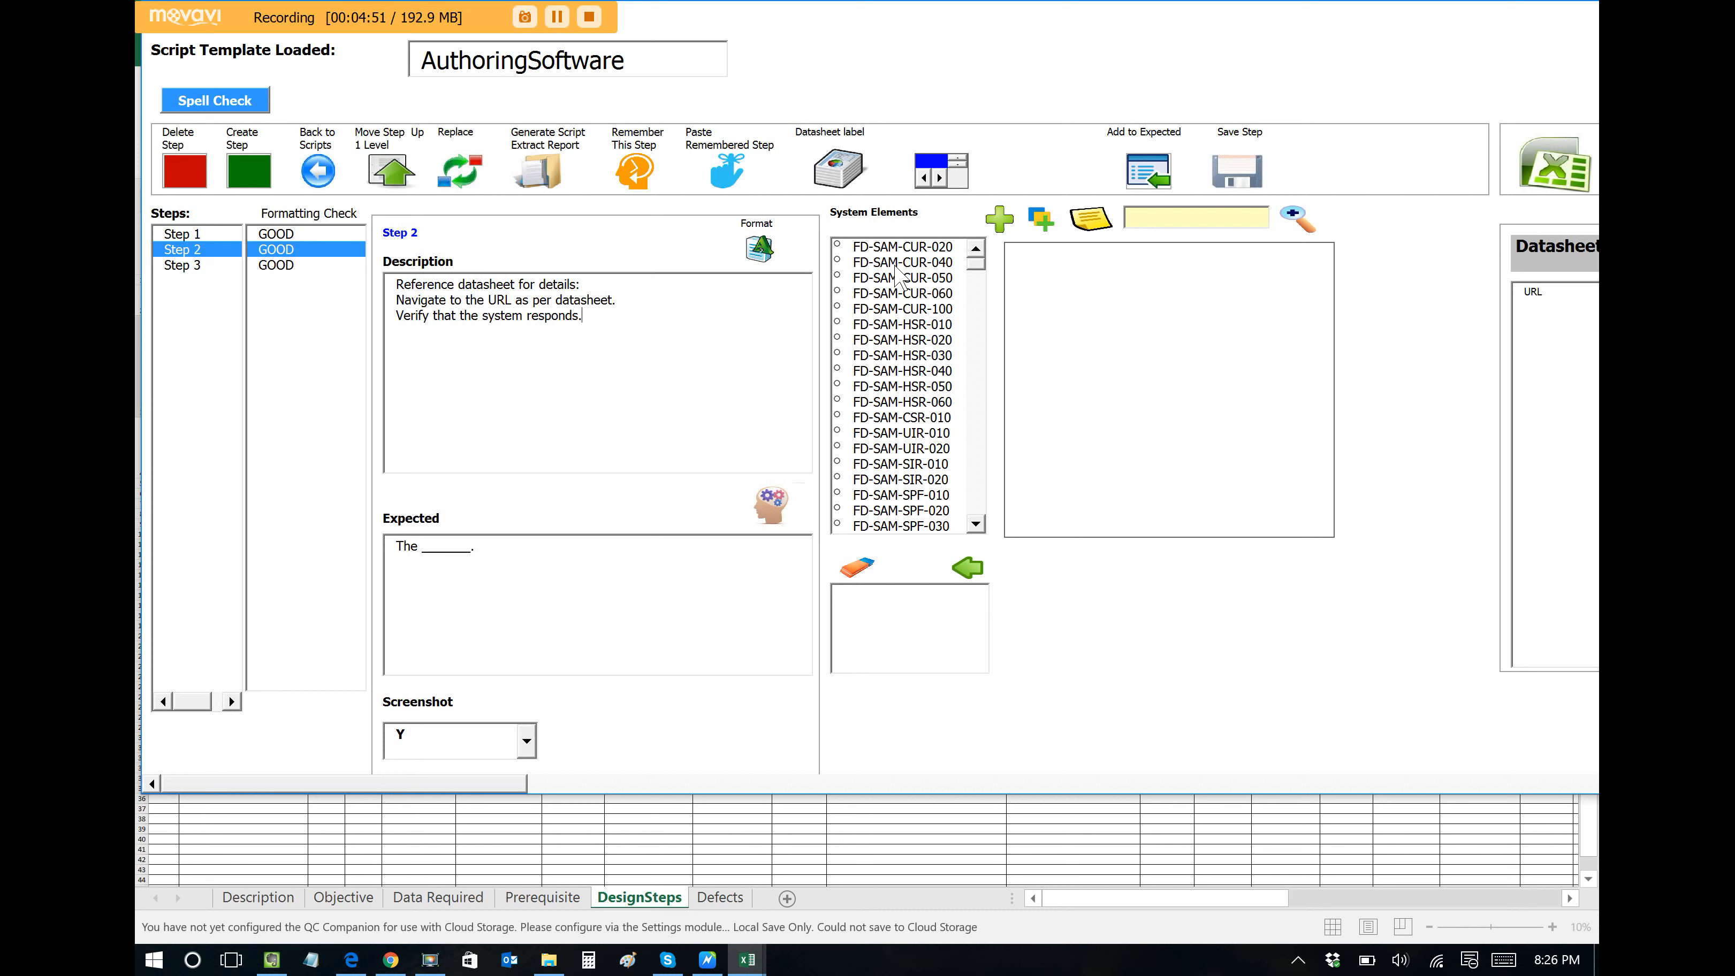
{"action": "left_click", "coordinate": [902, 247]}
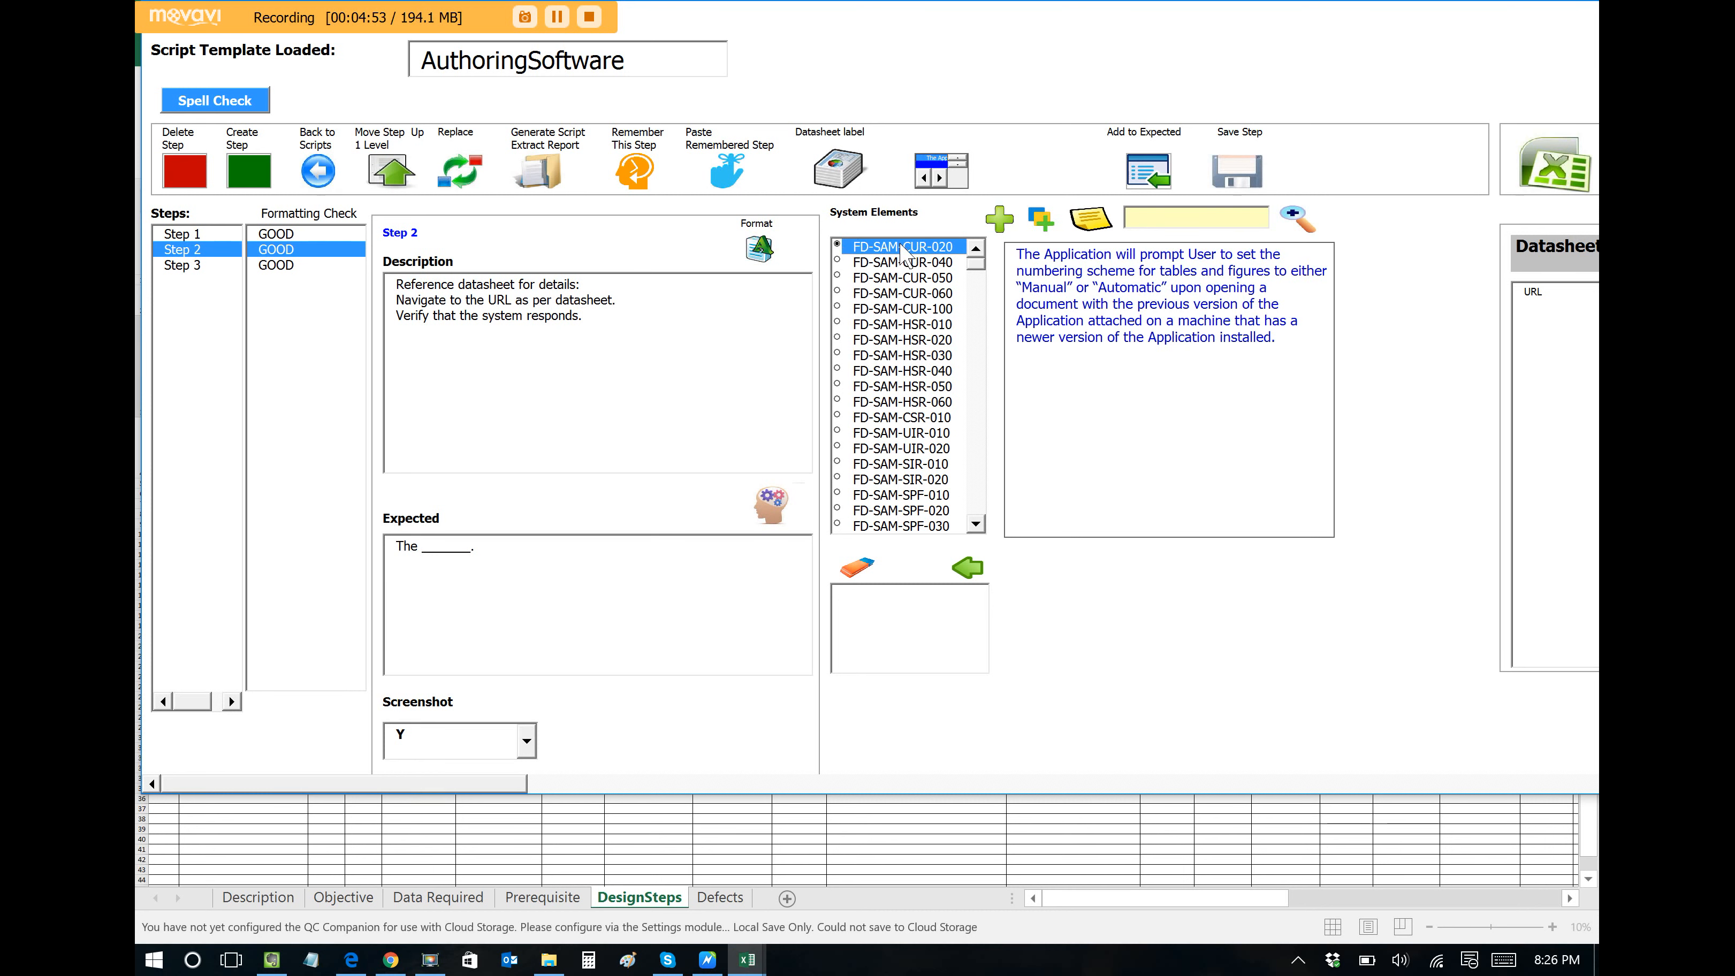
{"action": "left_click", "coordinate": [996, 217]}
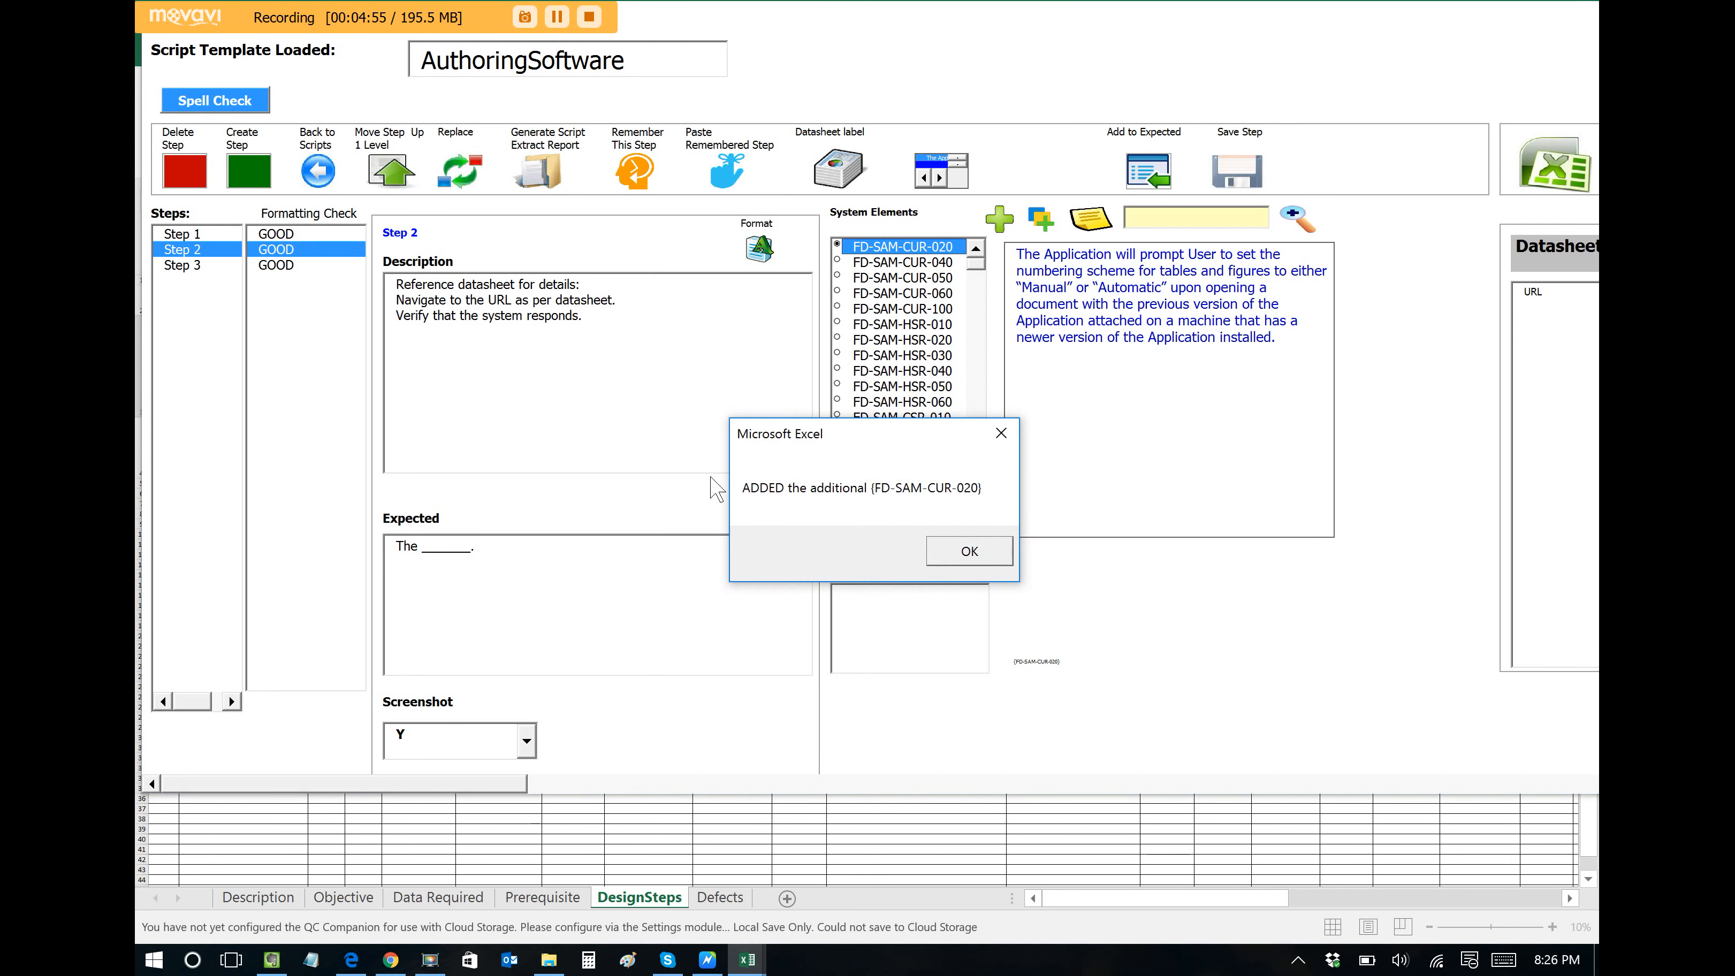
{"action": "left_click", "coordinate": [967, 551]}
{"action": "type", "text": "The system r"}
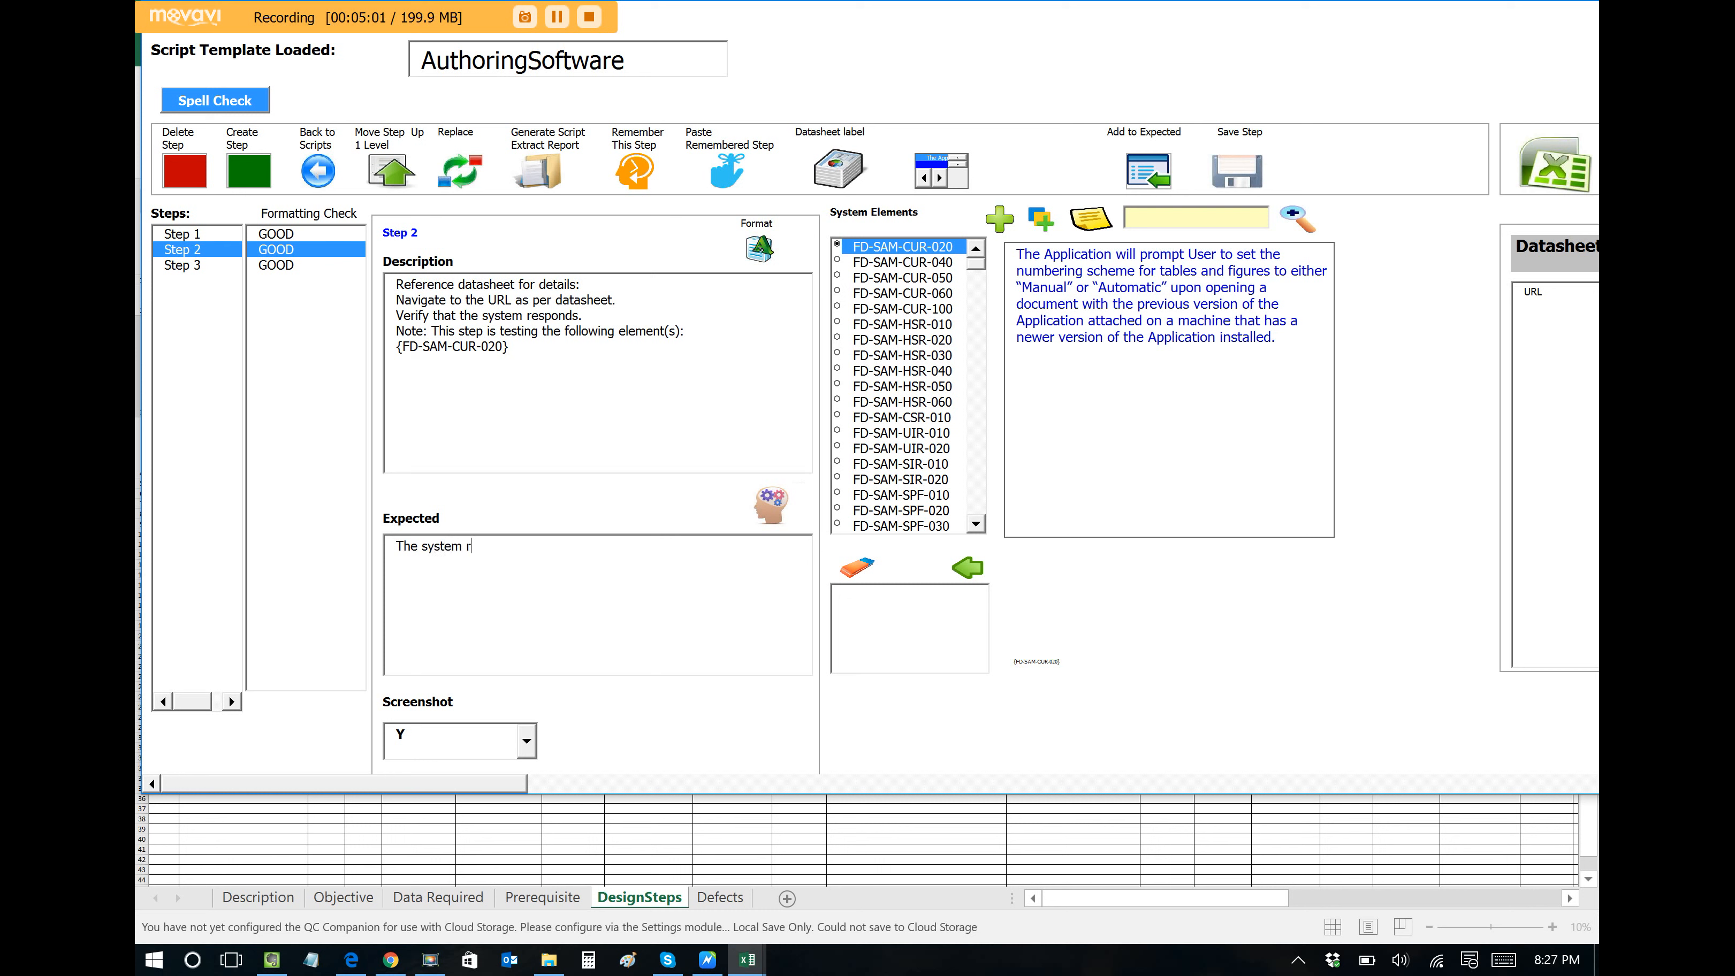
Complete the expected result 'responds.', add FD-SAM-HSR-060, and create a blank Step 4.
{"action": "type", "text": "esponds."}
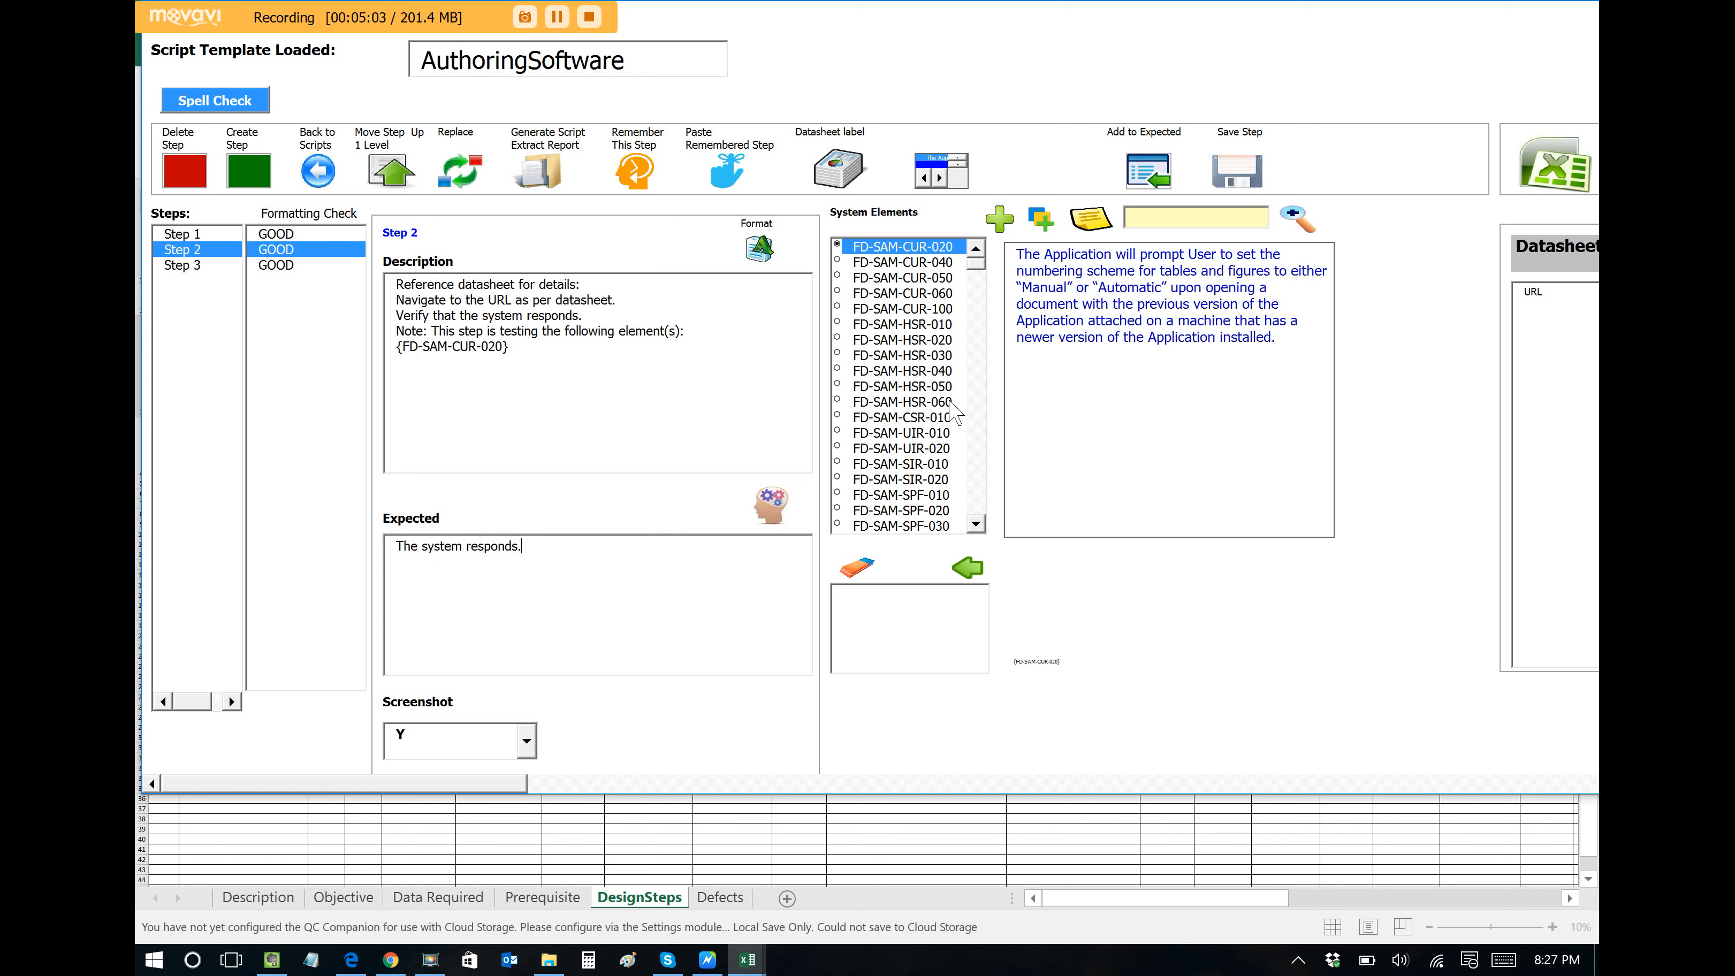
{"action": "left_click", "coordinate": [902, 401]}
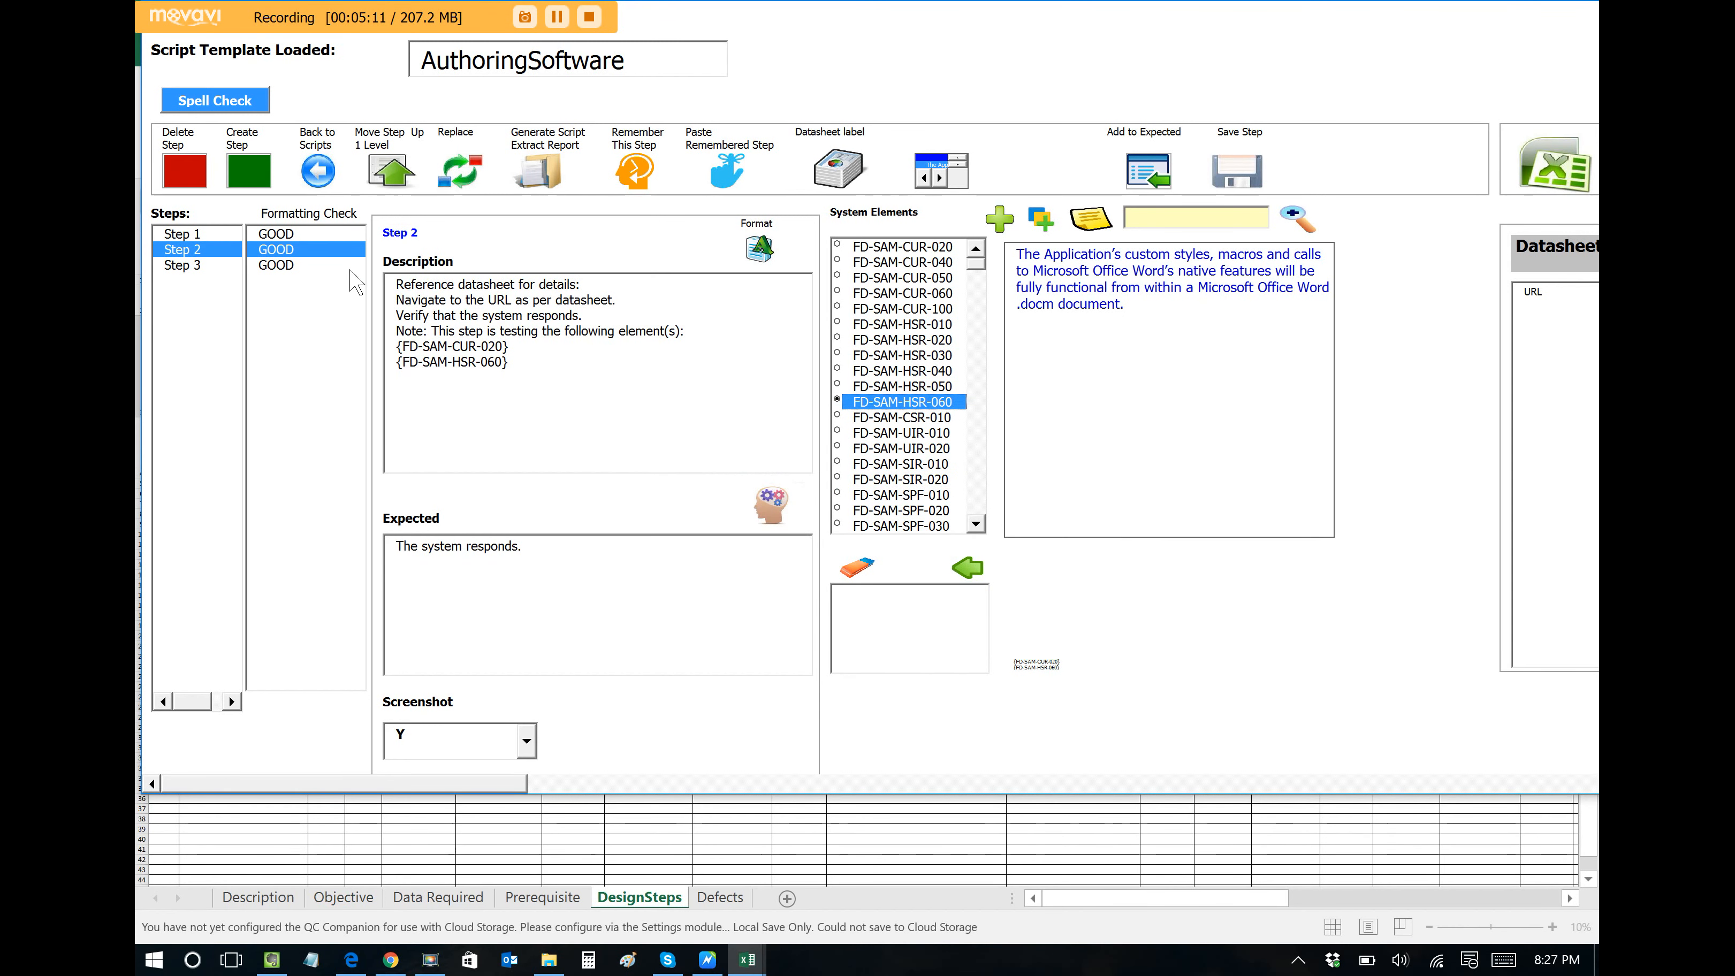
{"action": "left_click", "coordinate": [182, 265]}
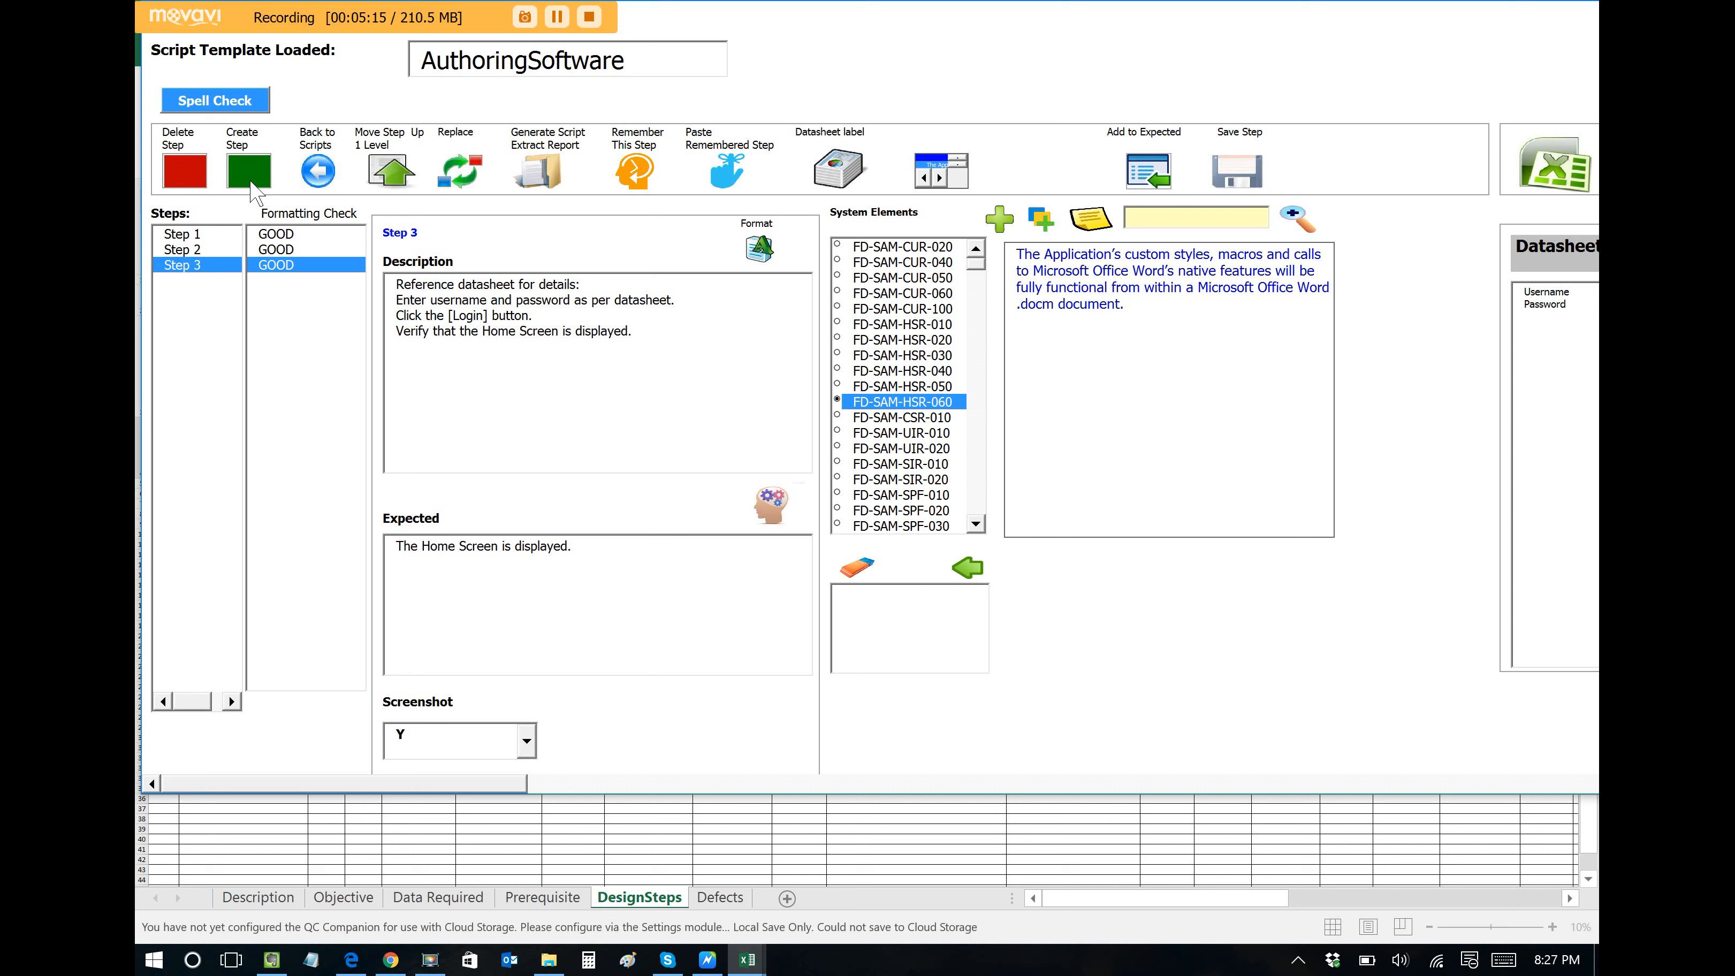
{"action": "left_click", "coordinate": [242, 170]}
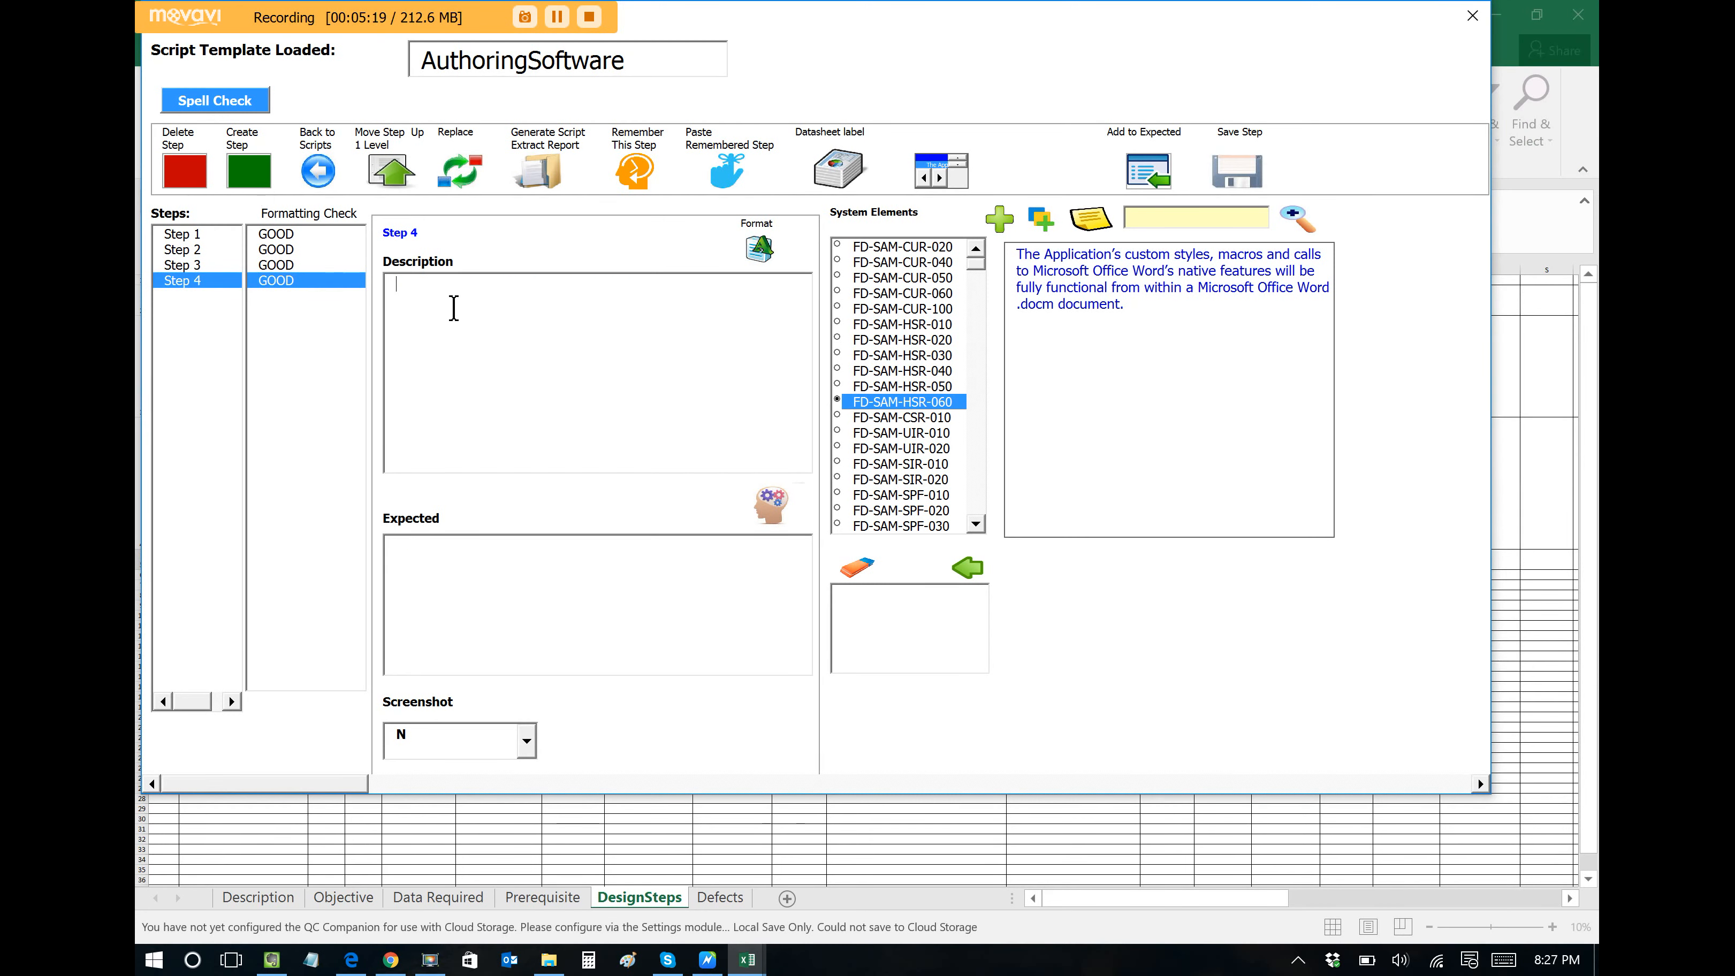
{"action": "mouse_move", "coordinate": [457, 234]}
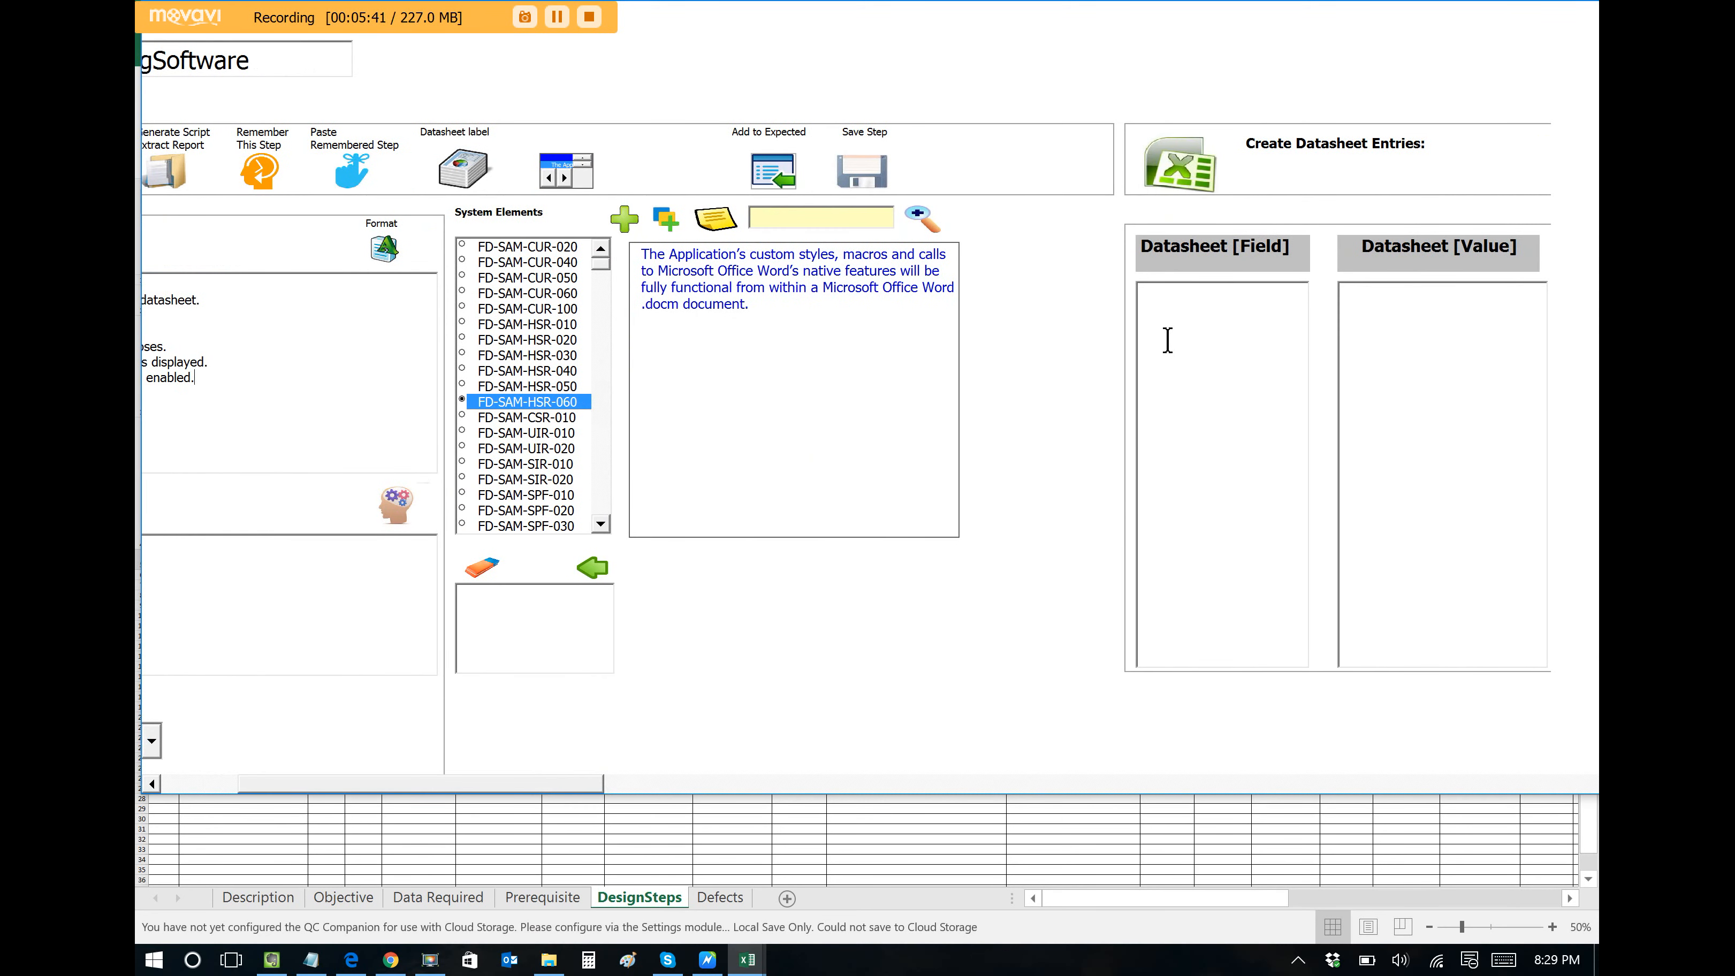
Add the 'icon' datasheet field and the Search Widget wording to Step 4.
{"action": "type", "text": "icon"}
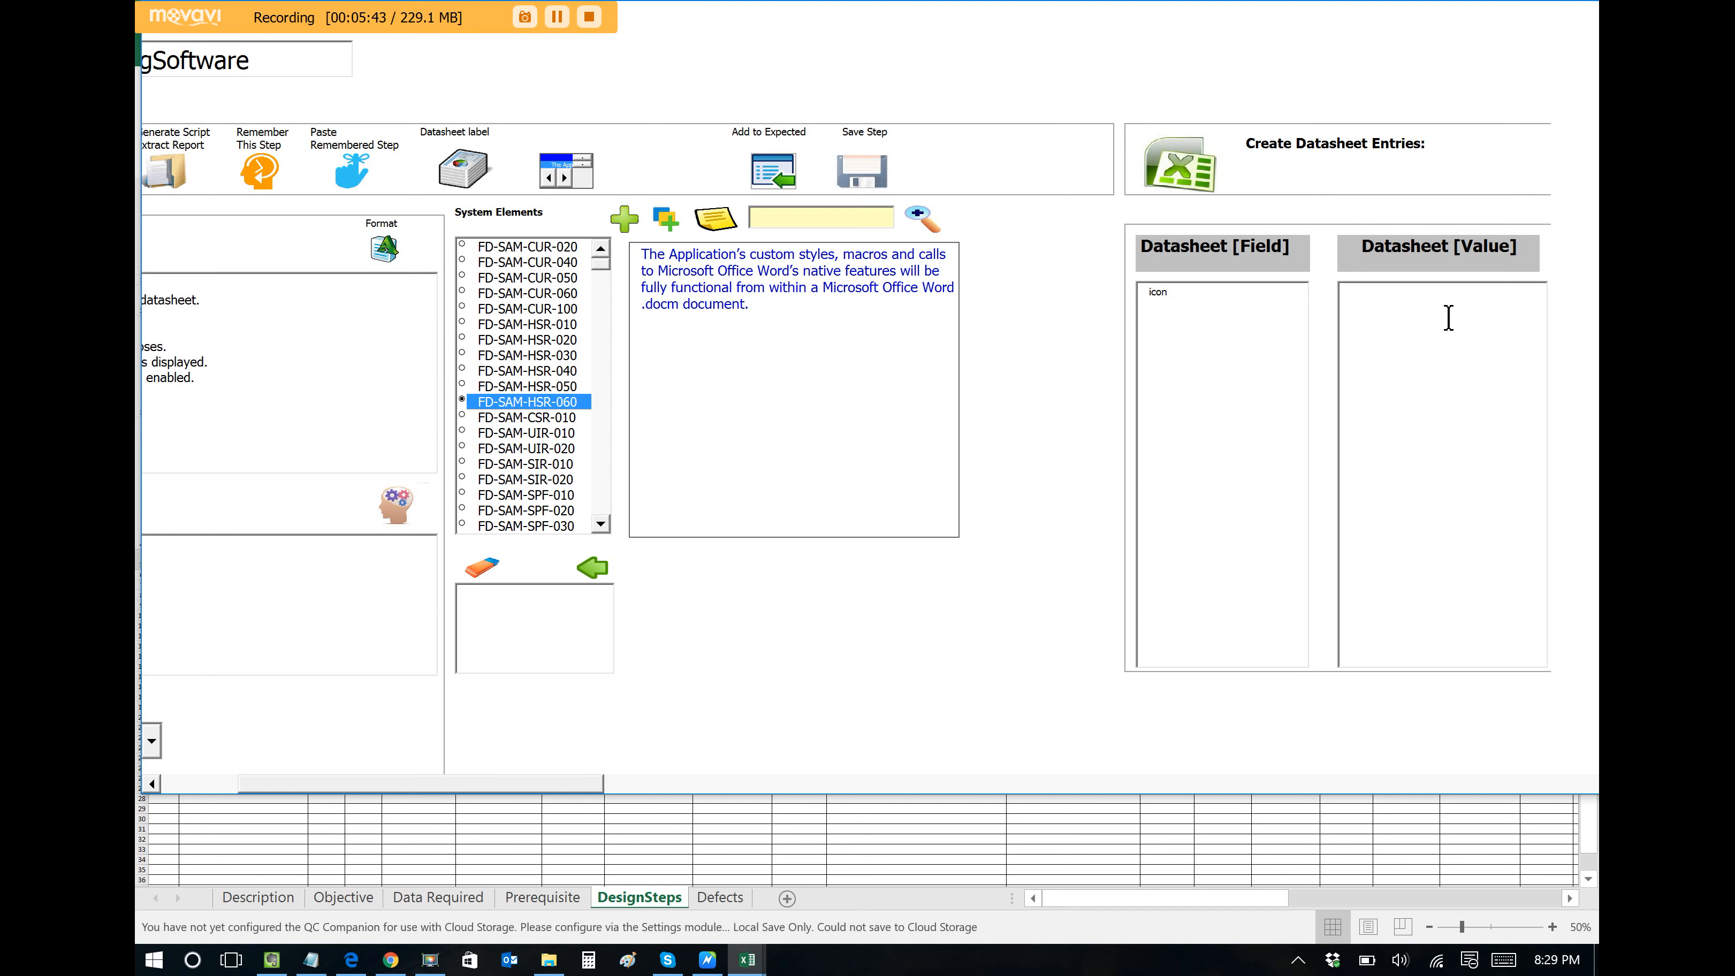
{"action": "type", "text": "wid"}
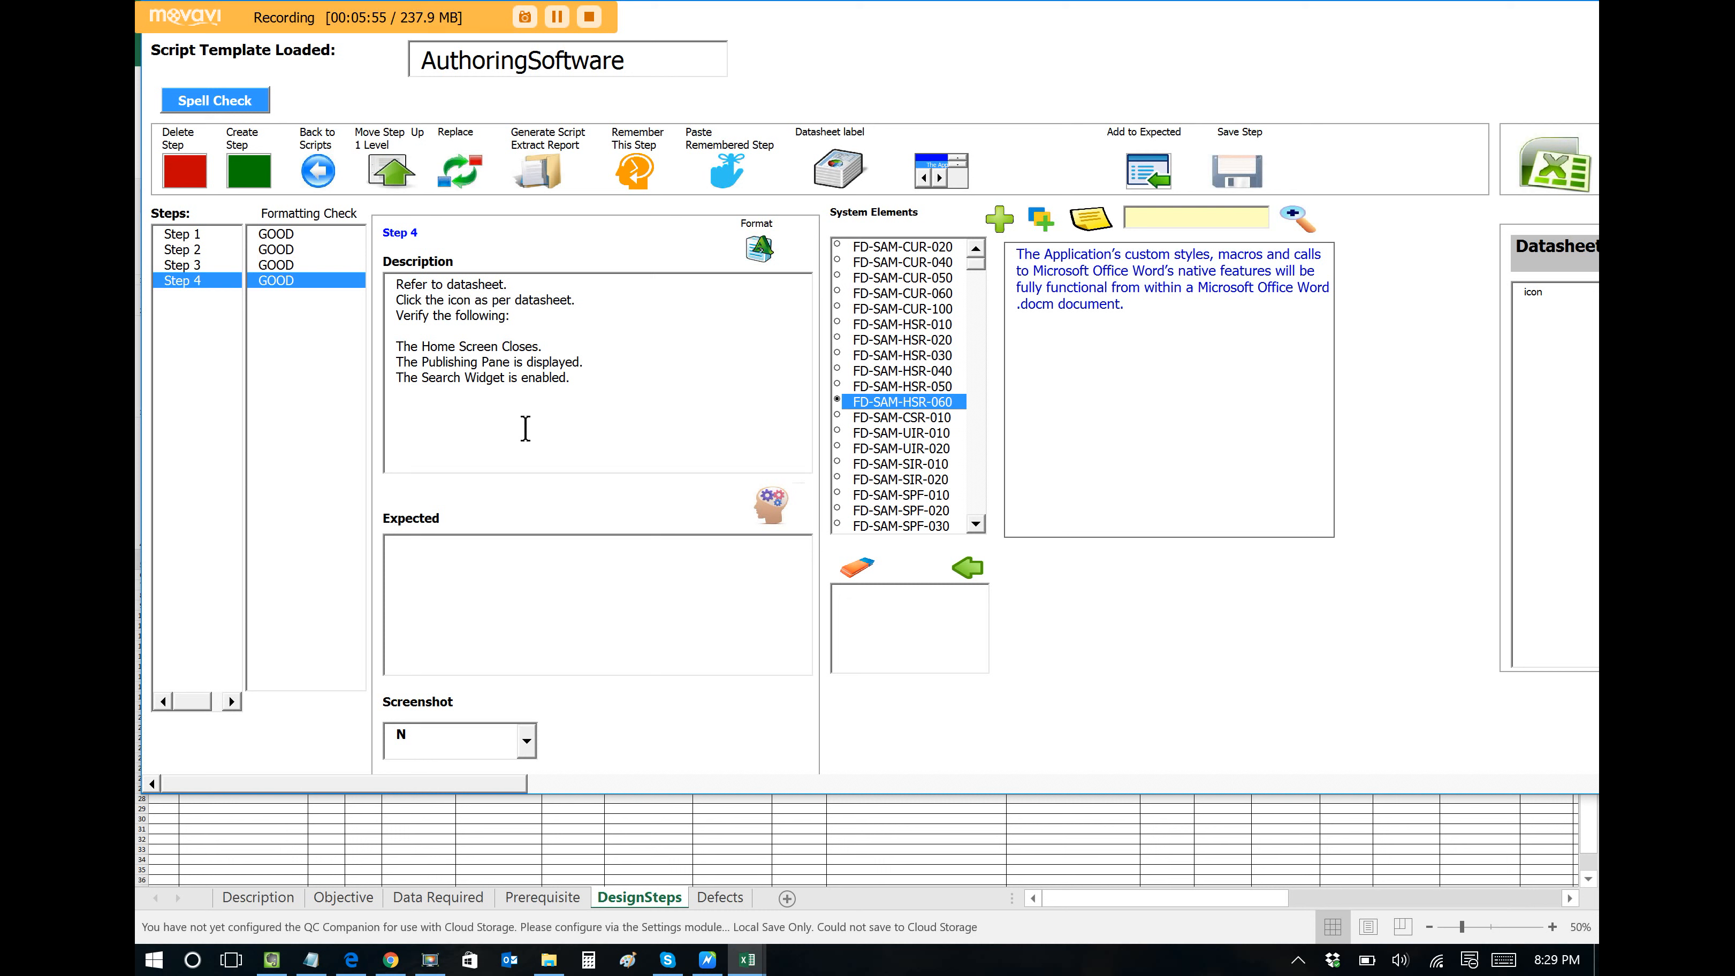
{"action": "mouse_move", "coordinate": [772, 507]}
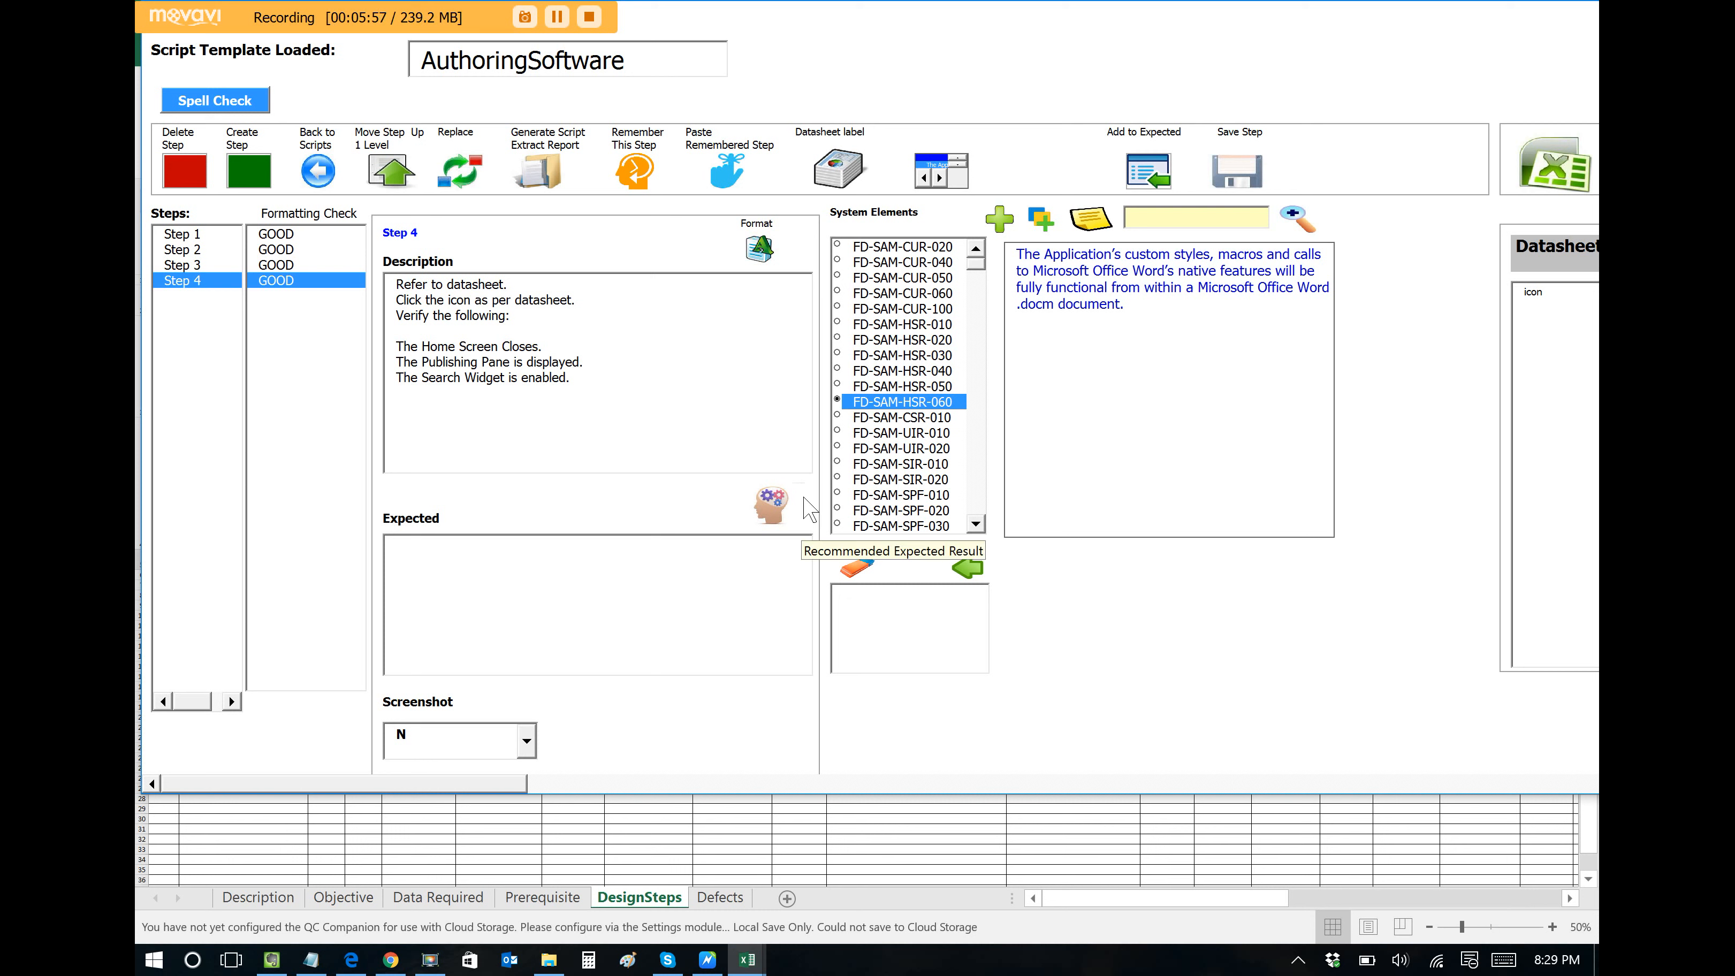
{"action": "mouse_move", "coordinate": [766, 530]}
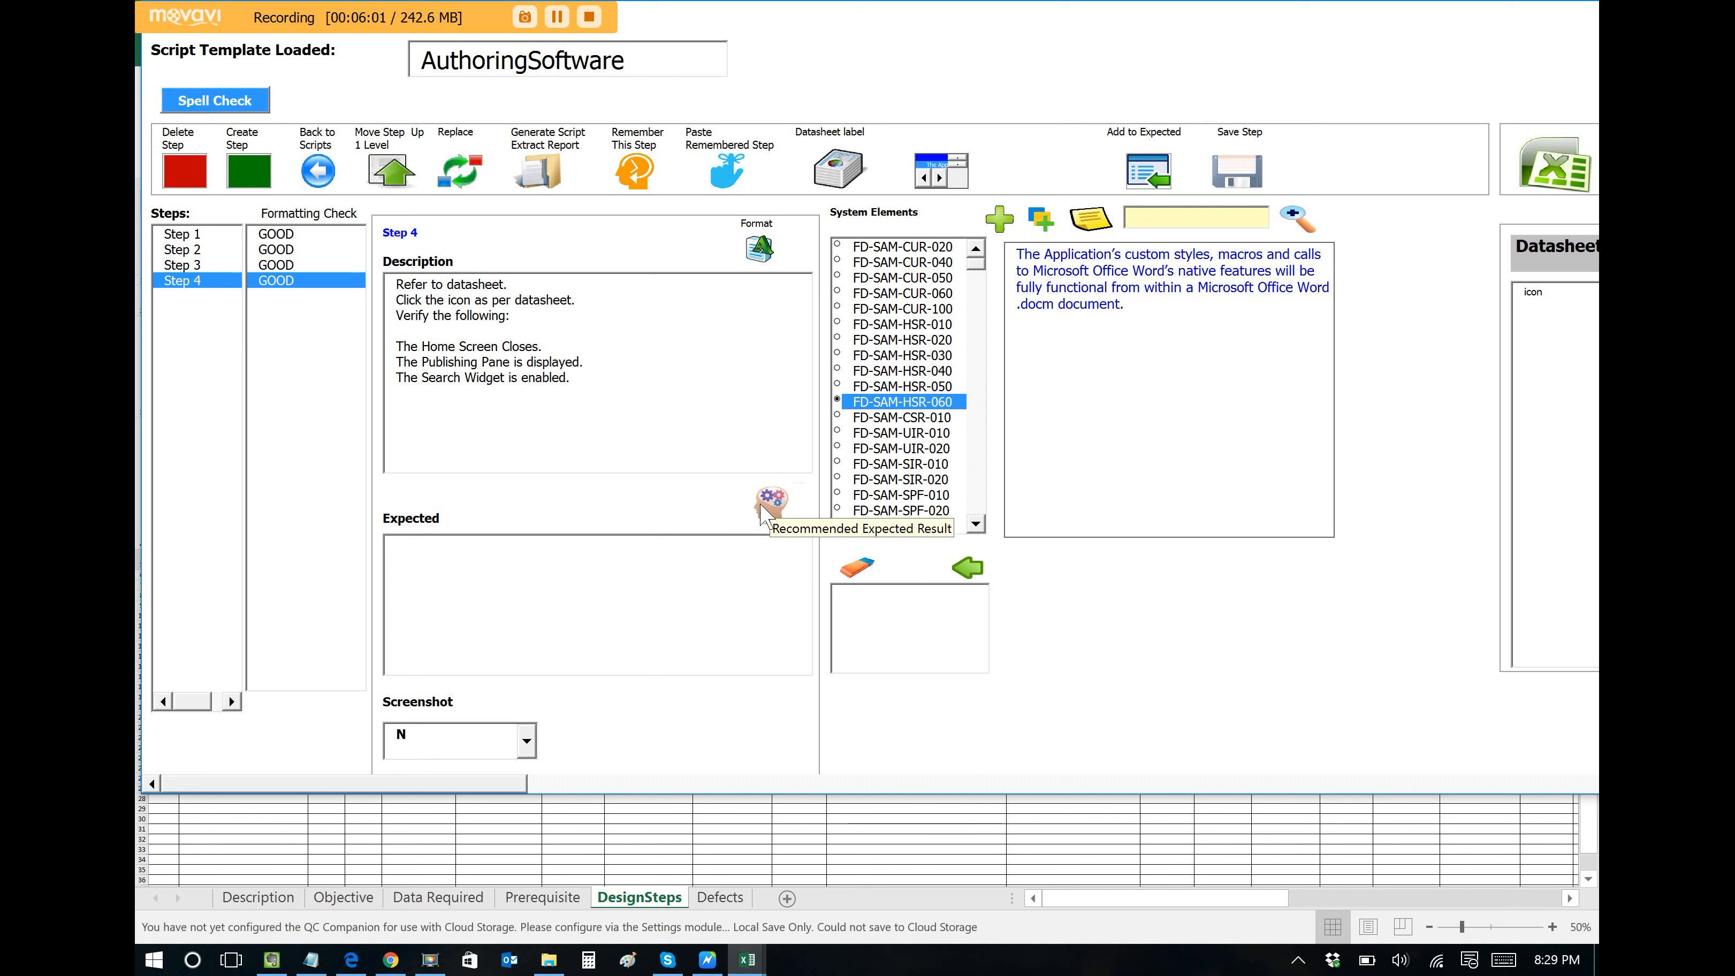
{"action": "mouse_move", "coordinate": [746, 516]}
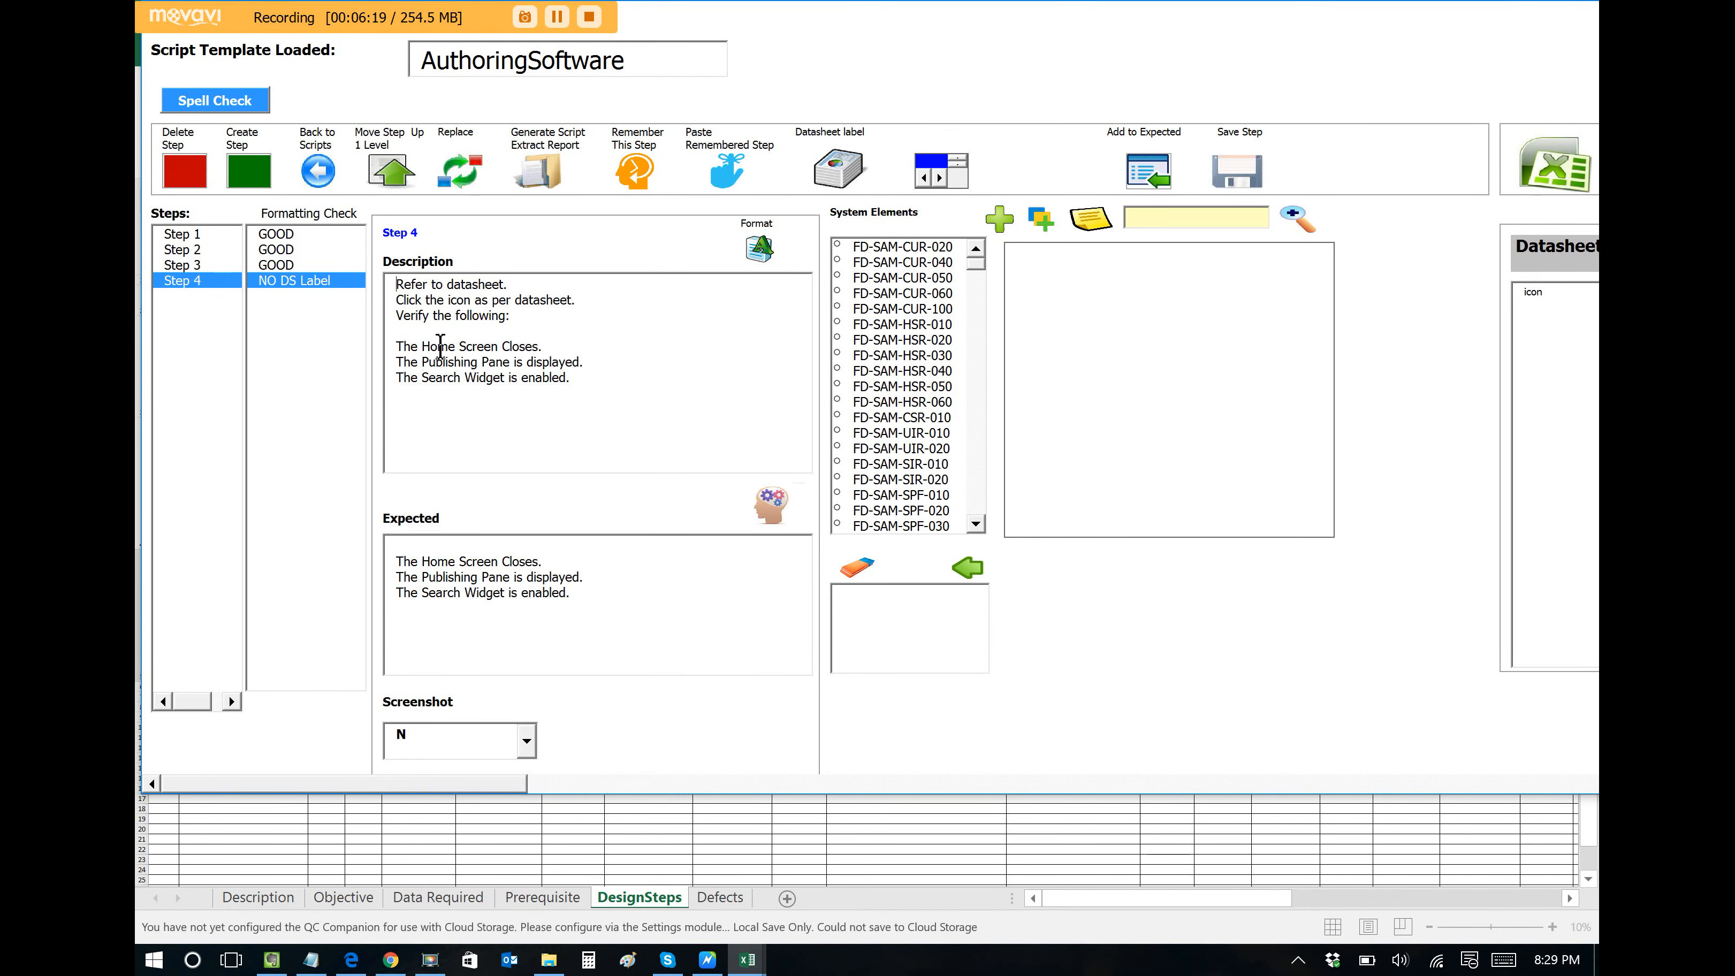
{"action": "mouse_move", "coordinate": [657, 160]}
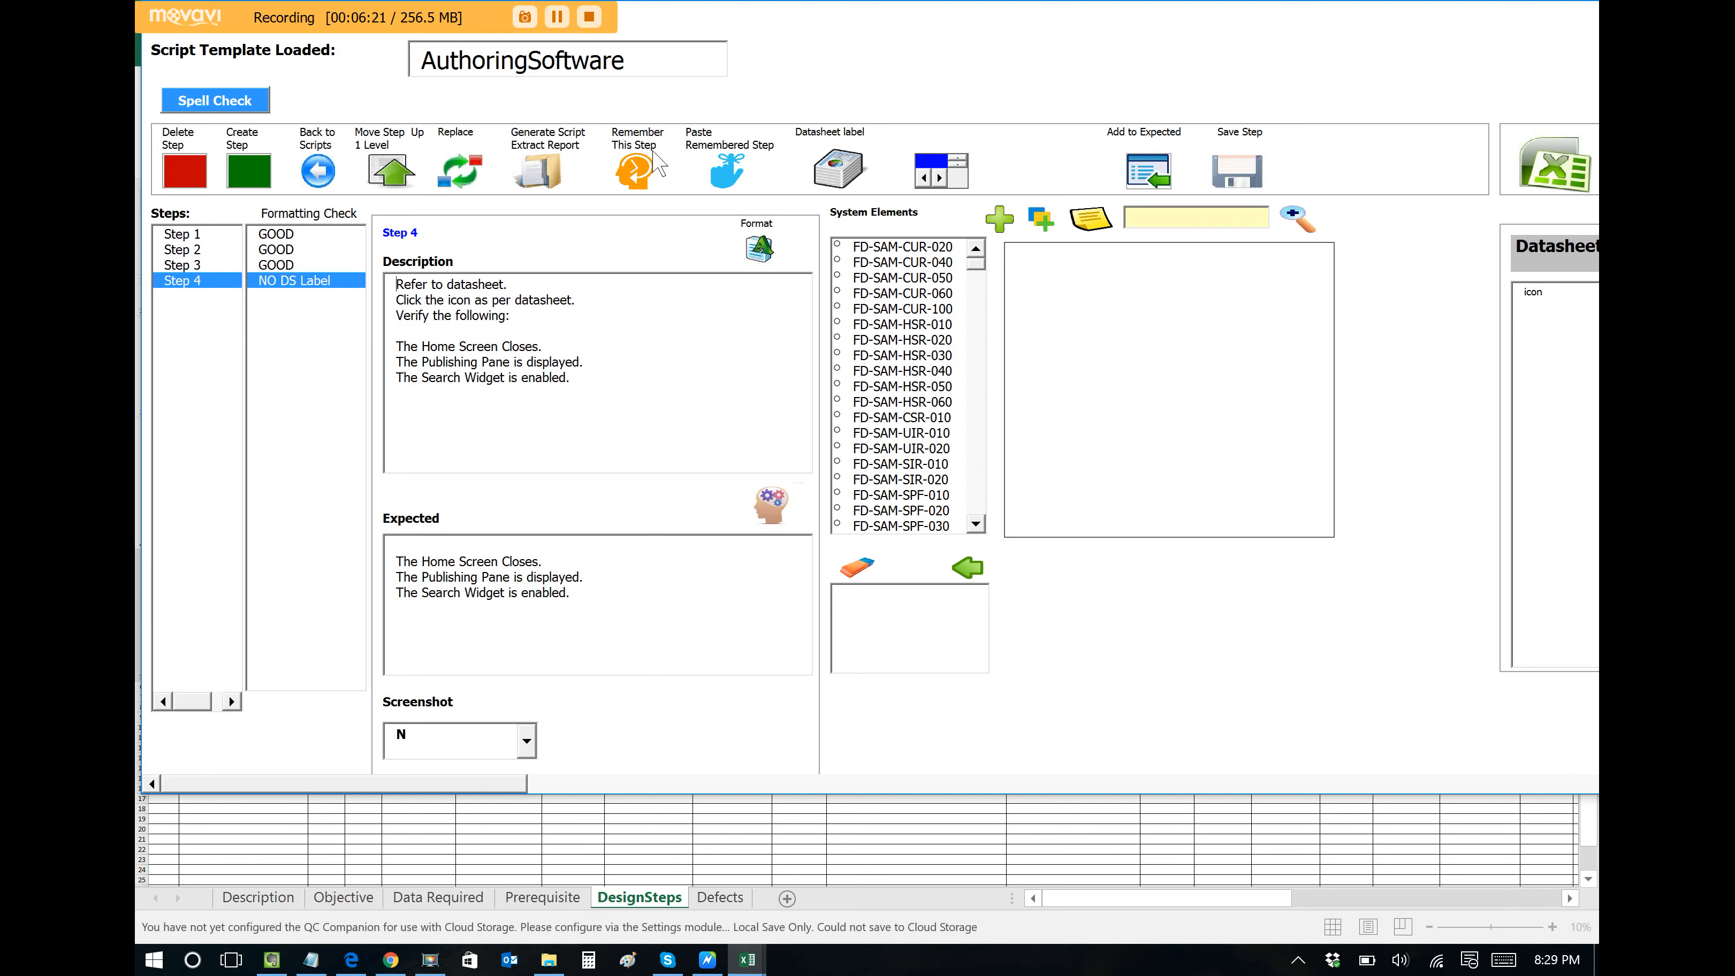
{"action": "mouse_move", "coordinate": [659, 195]}
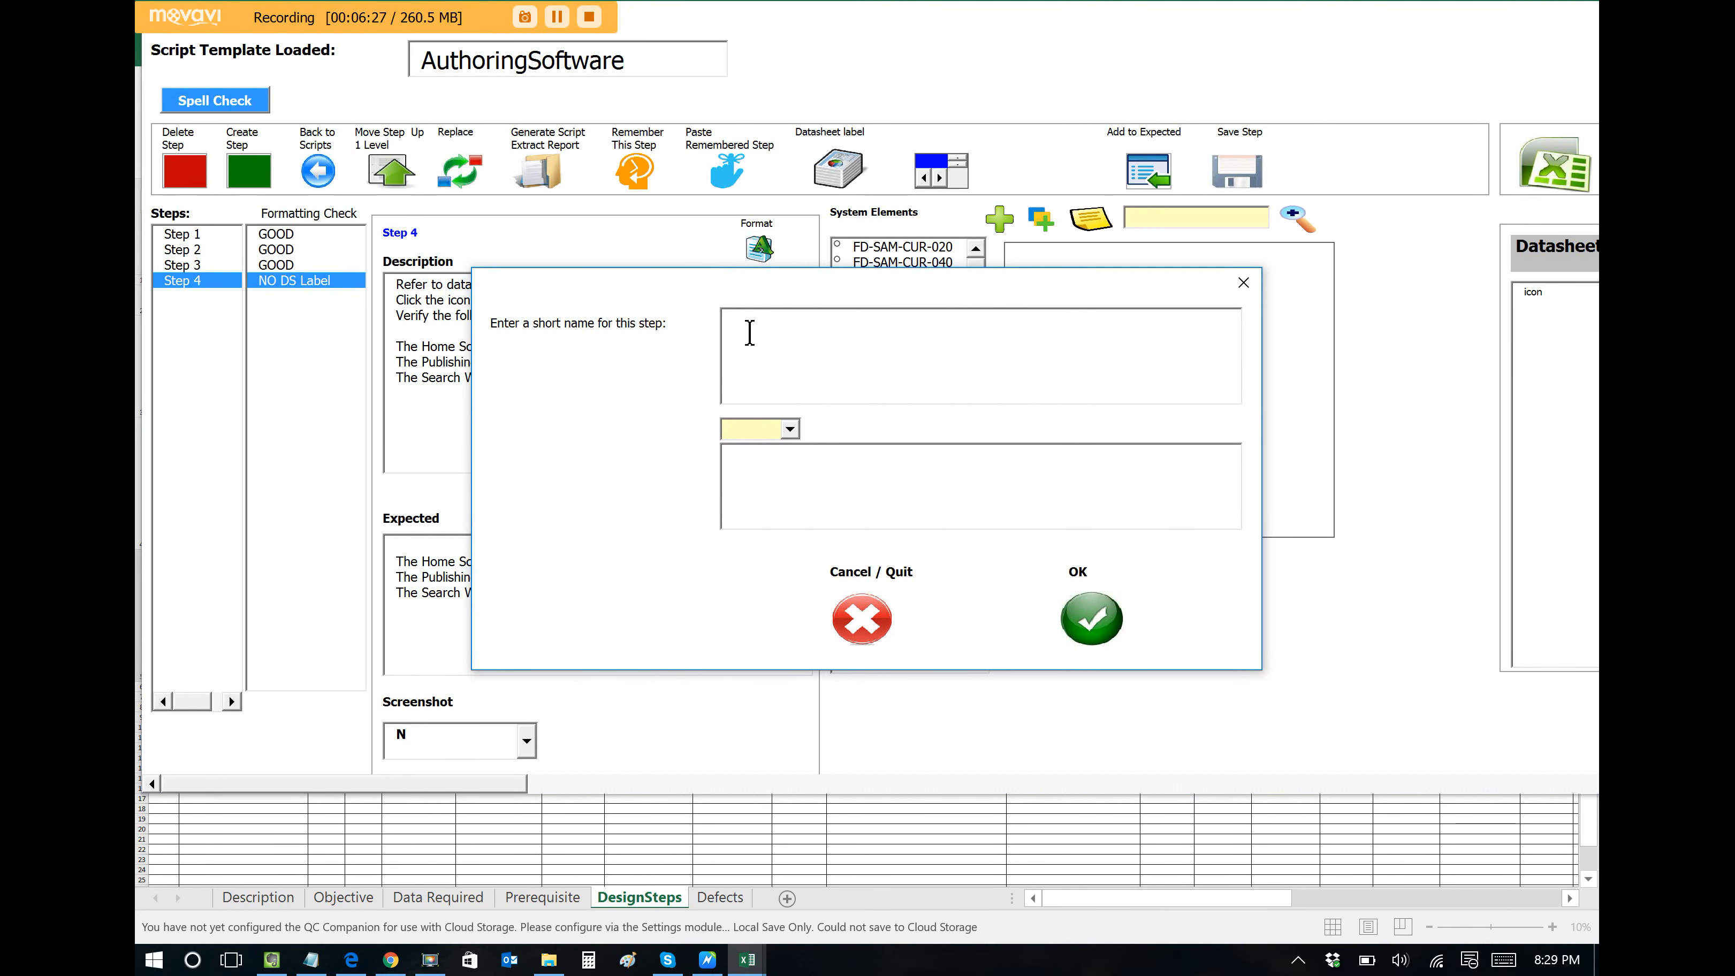
{"action": "type", "text": "EnablingWid"}
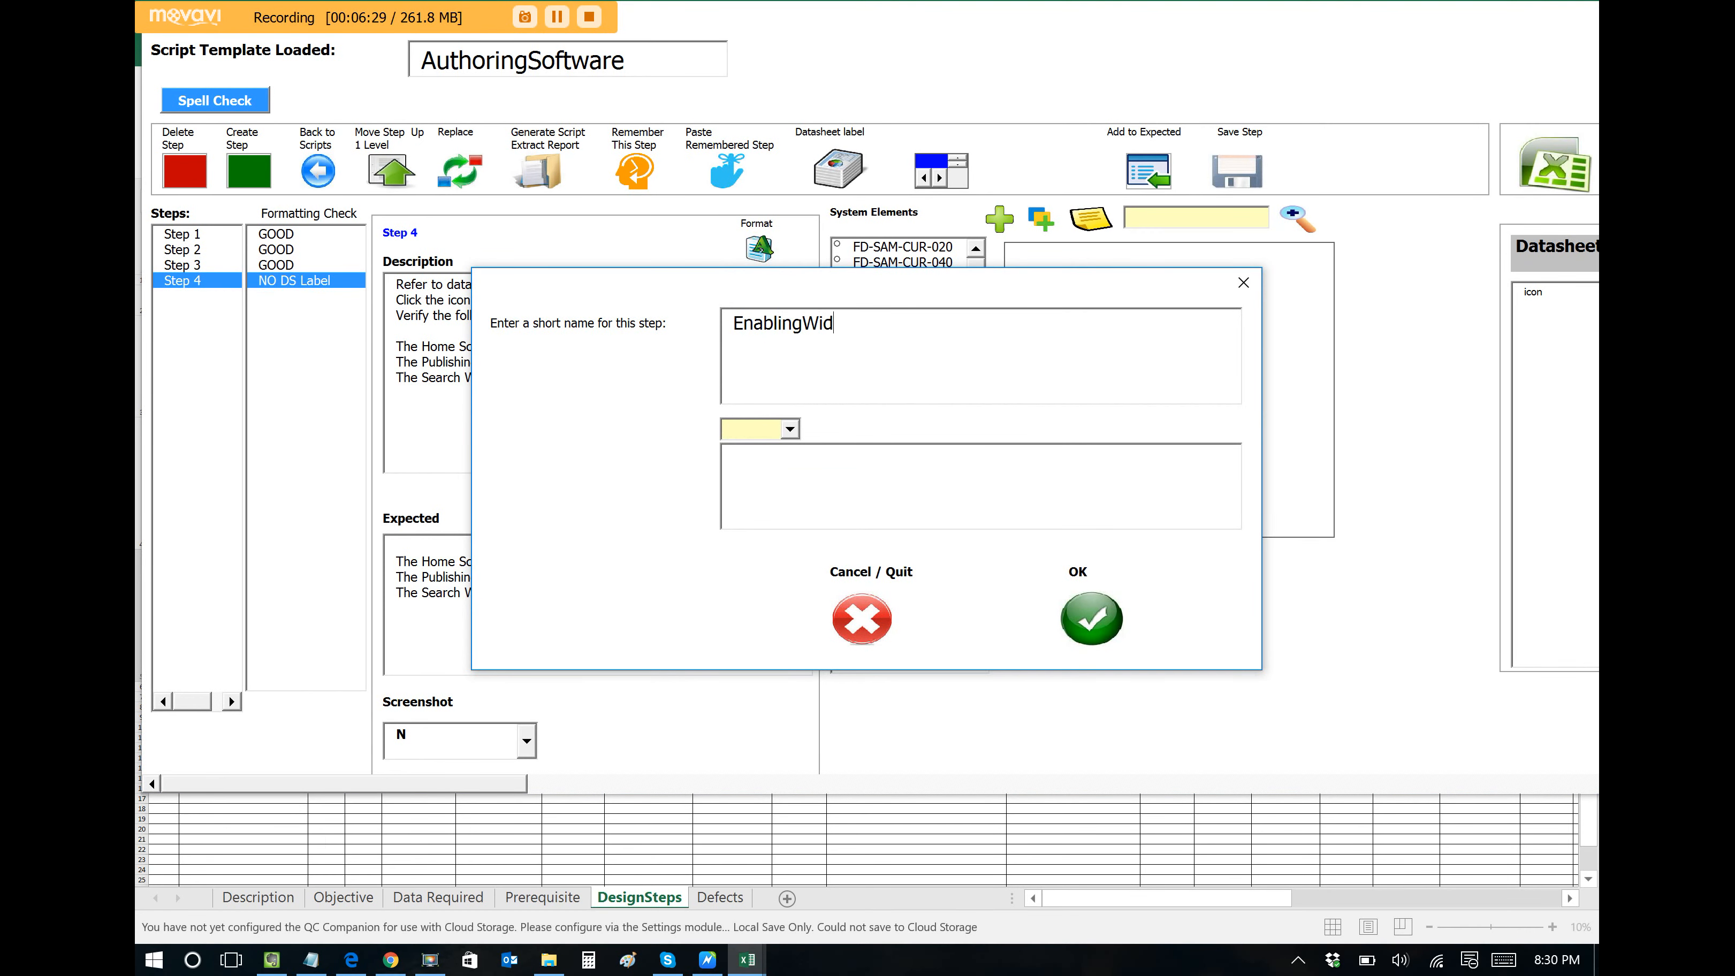
{"action": "left_click", "coordinate": [1089, 617]}
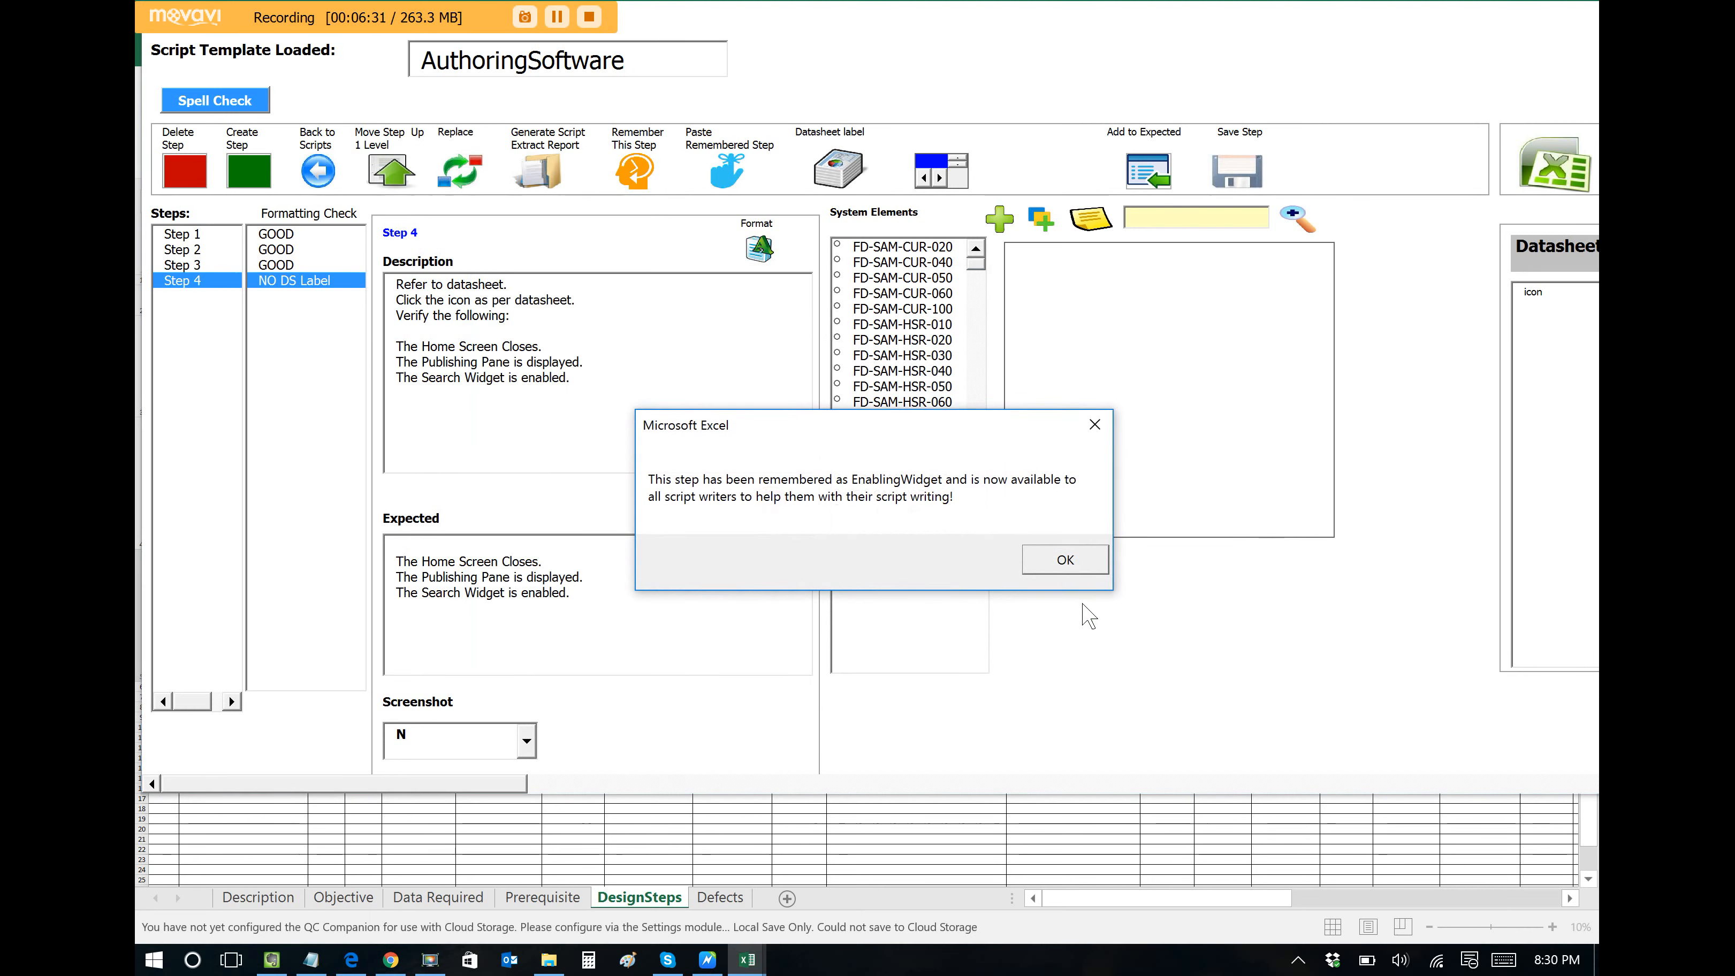
{"action": "left_click", "coordinate": [1062, 559]}
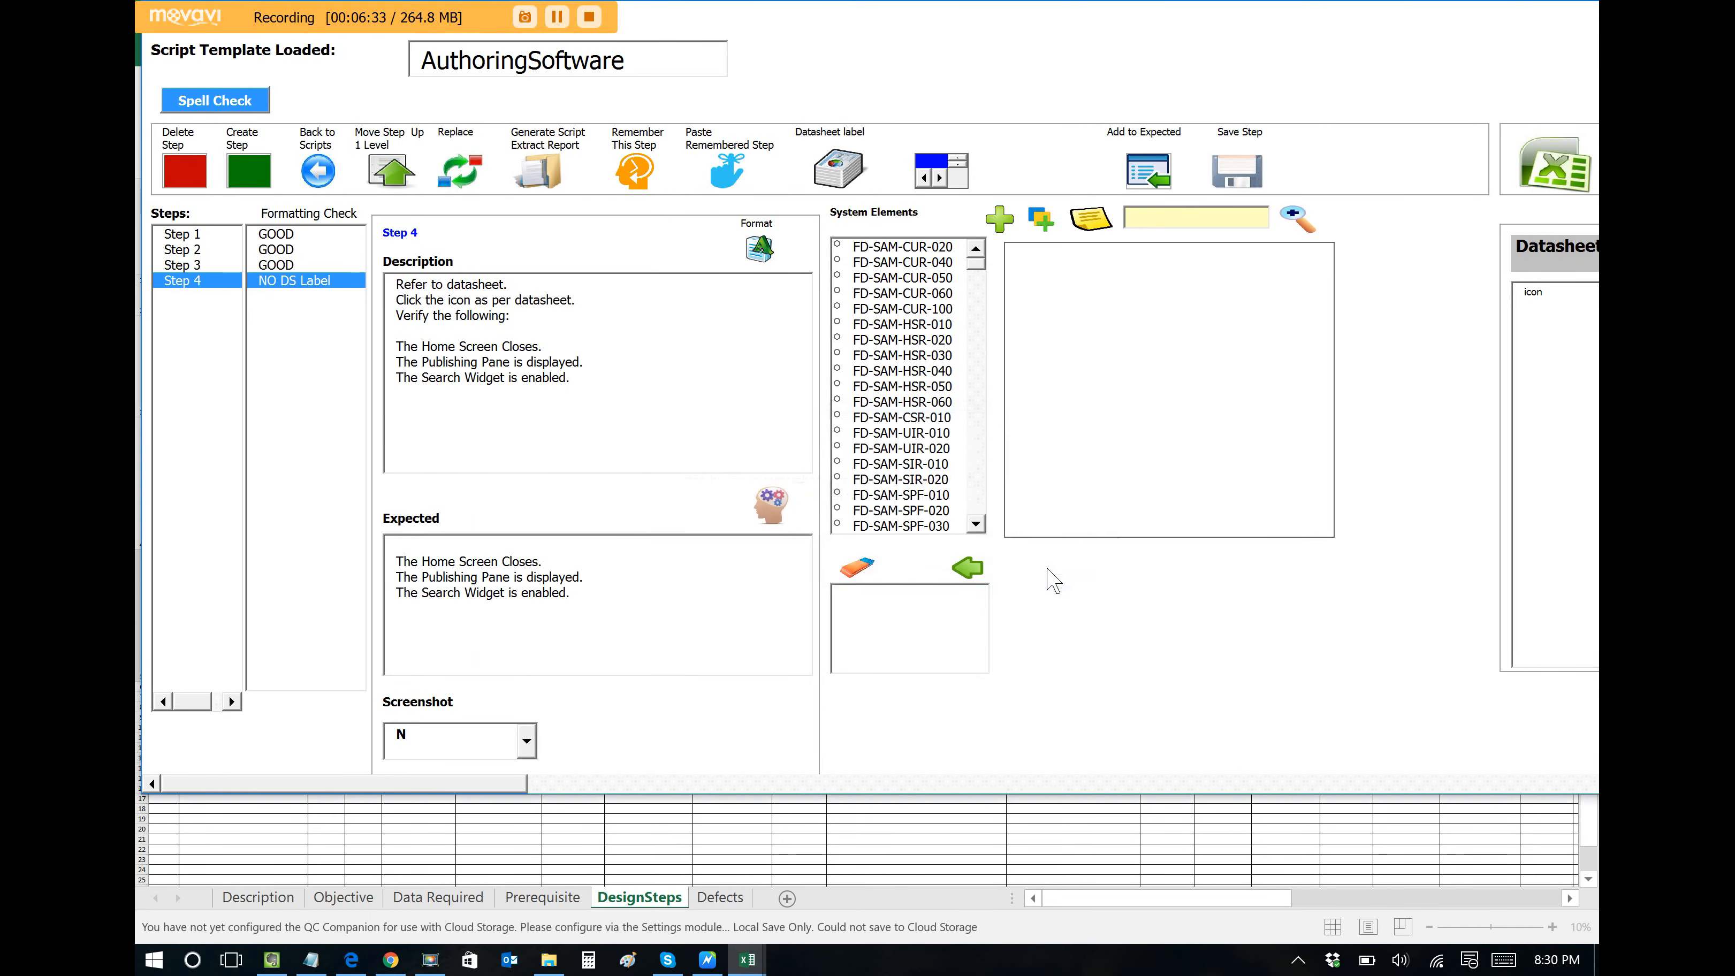
{"action": "mouse_move", "coordinate": [640, 218]}
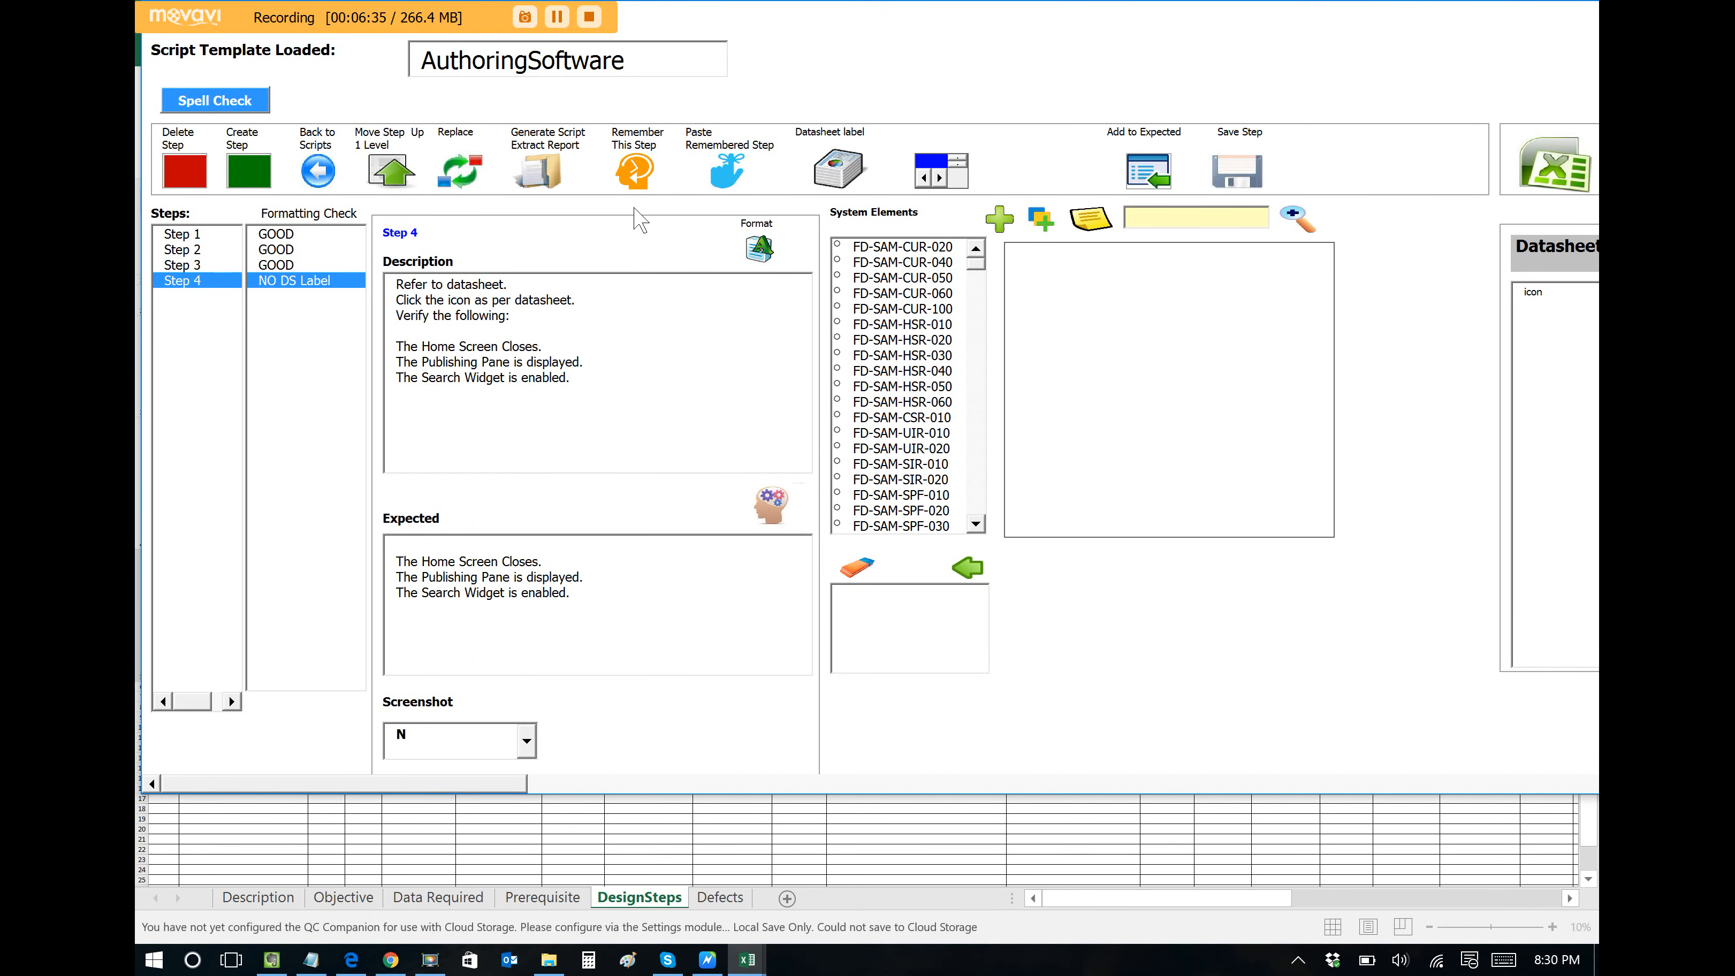
{"action": "mouse_move", "coordinate": [705, 164]}
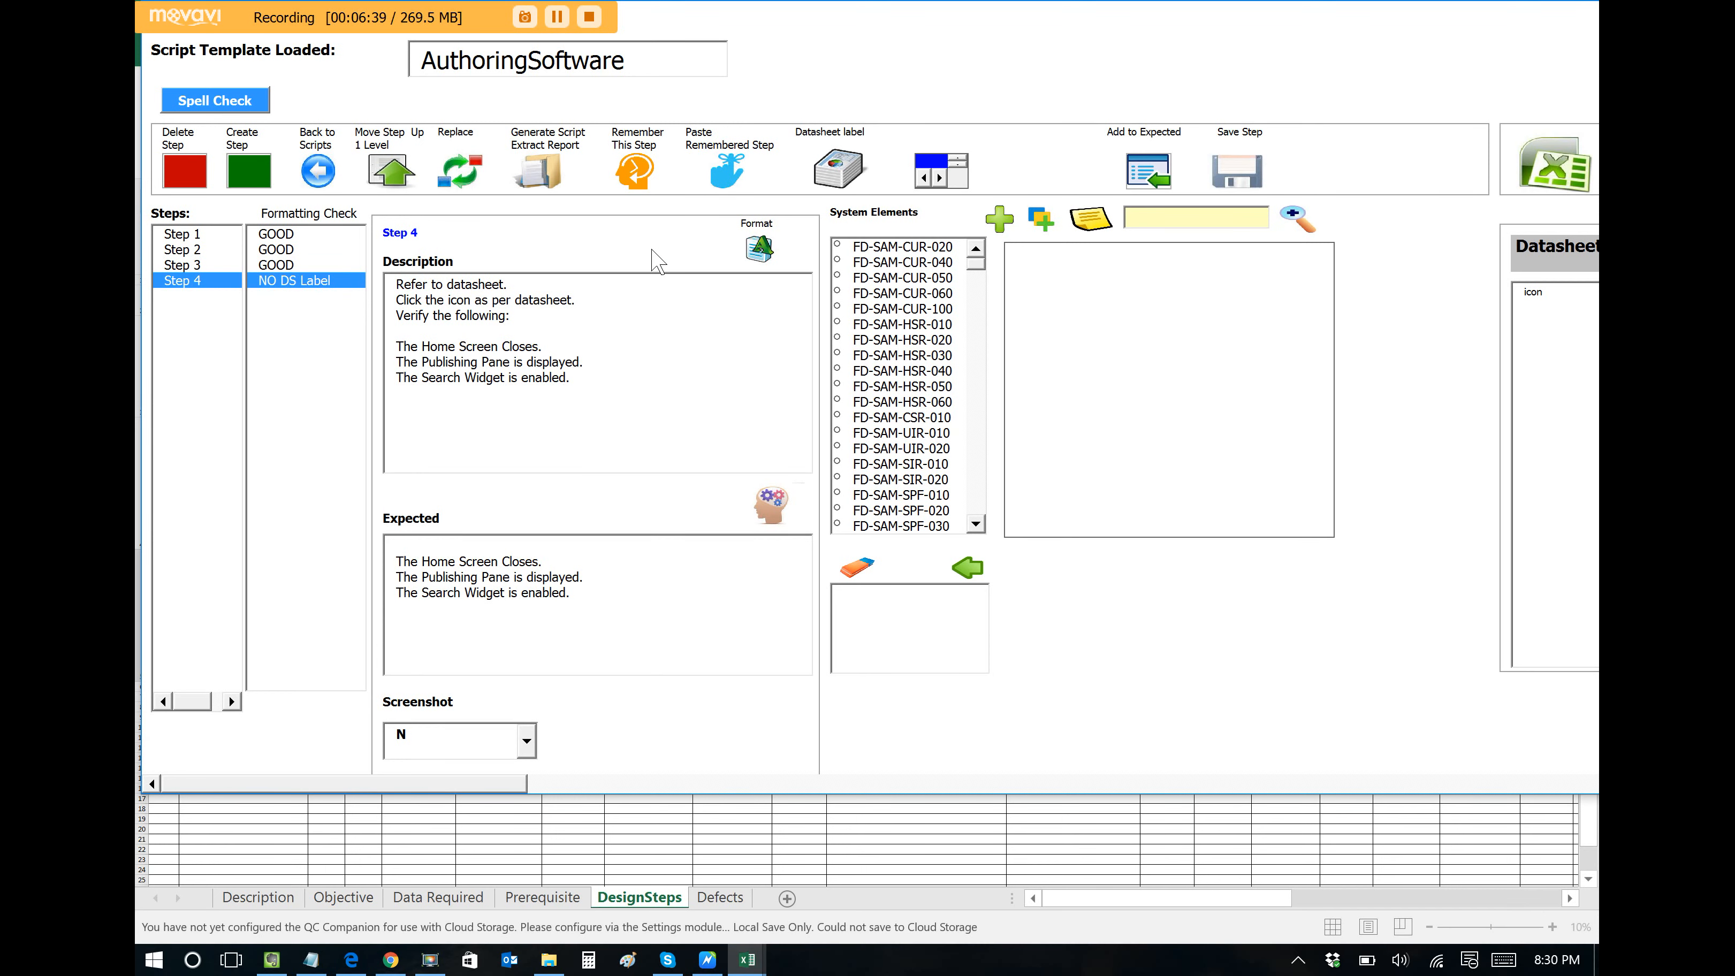
{"action": "mouse_move", "coordinate": [686, 206]}
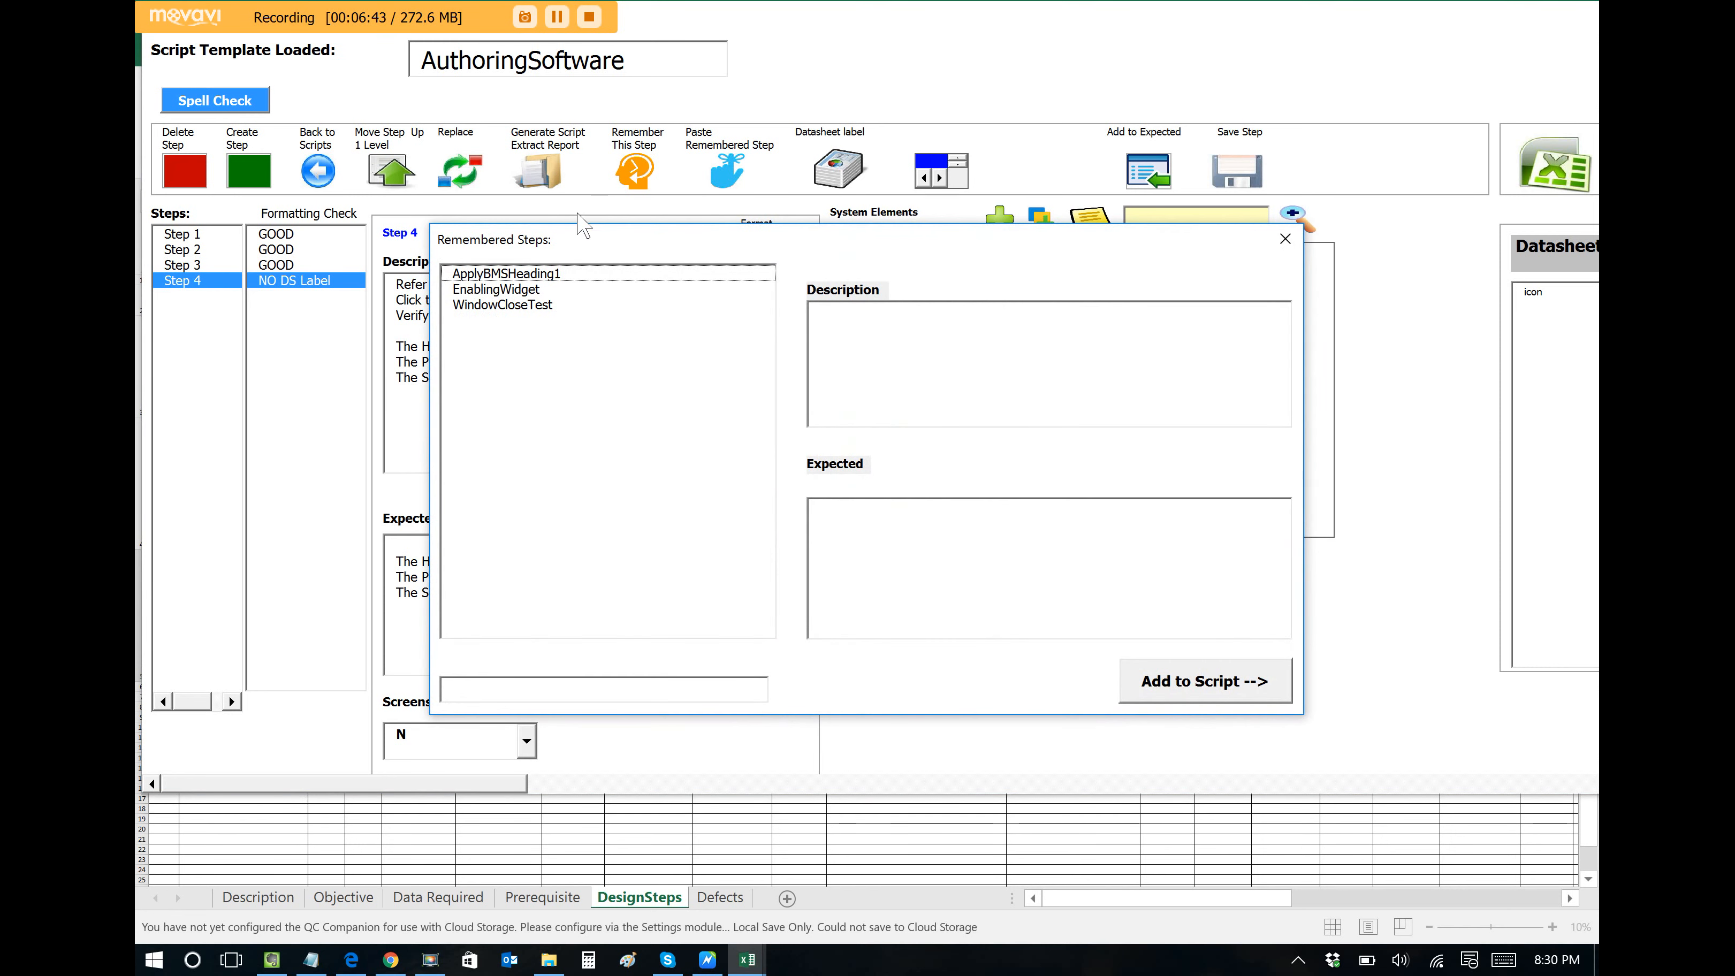
{"action": "left_click", "coordinate": [497, 289]}
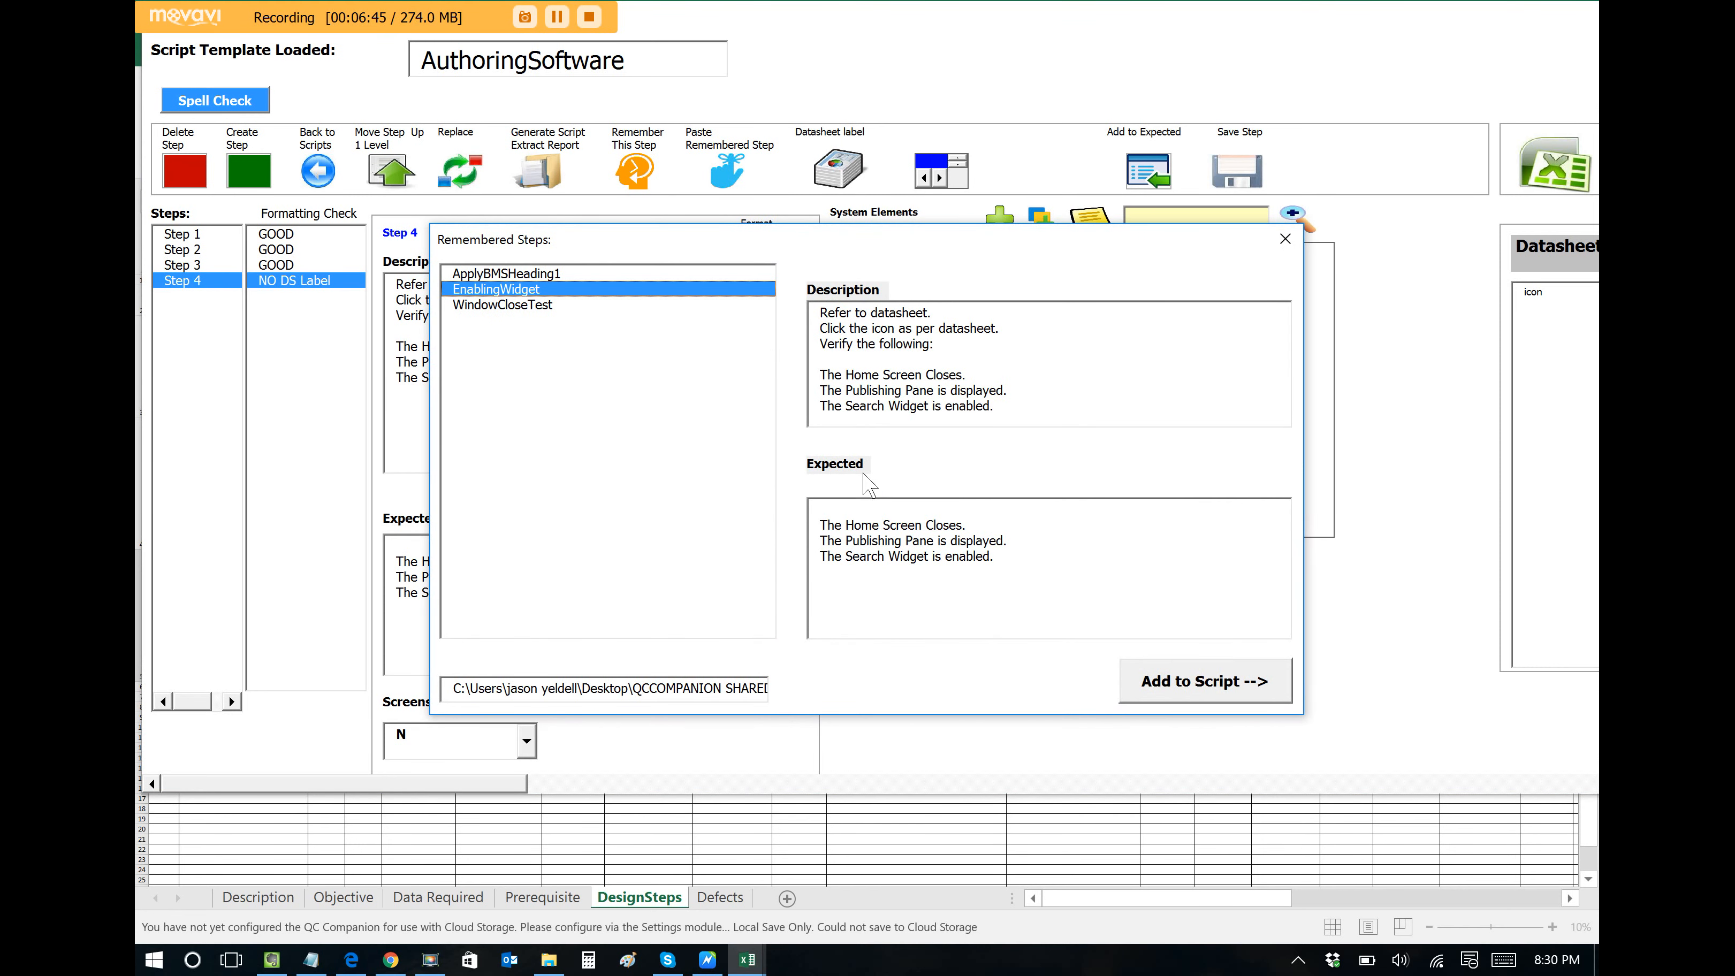
{"action": "mouse_move", "coordinate": [1086, 617]}
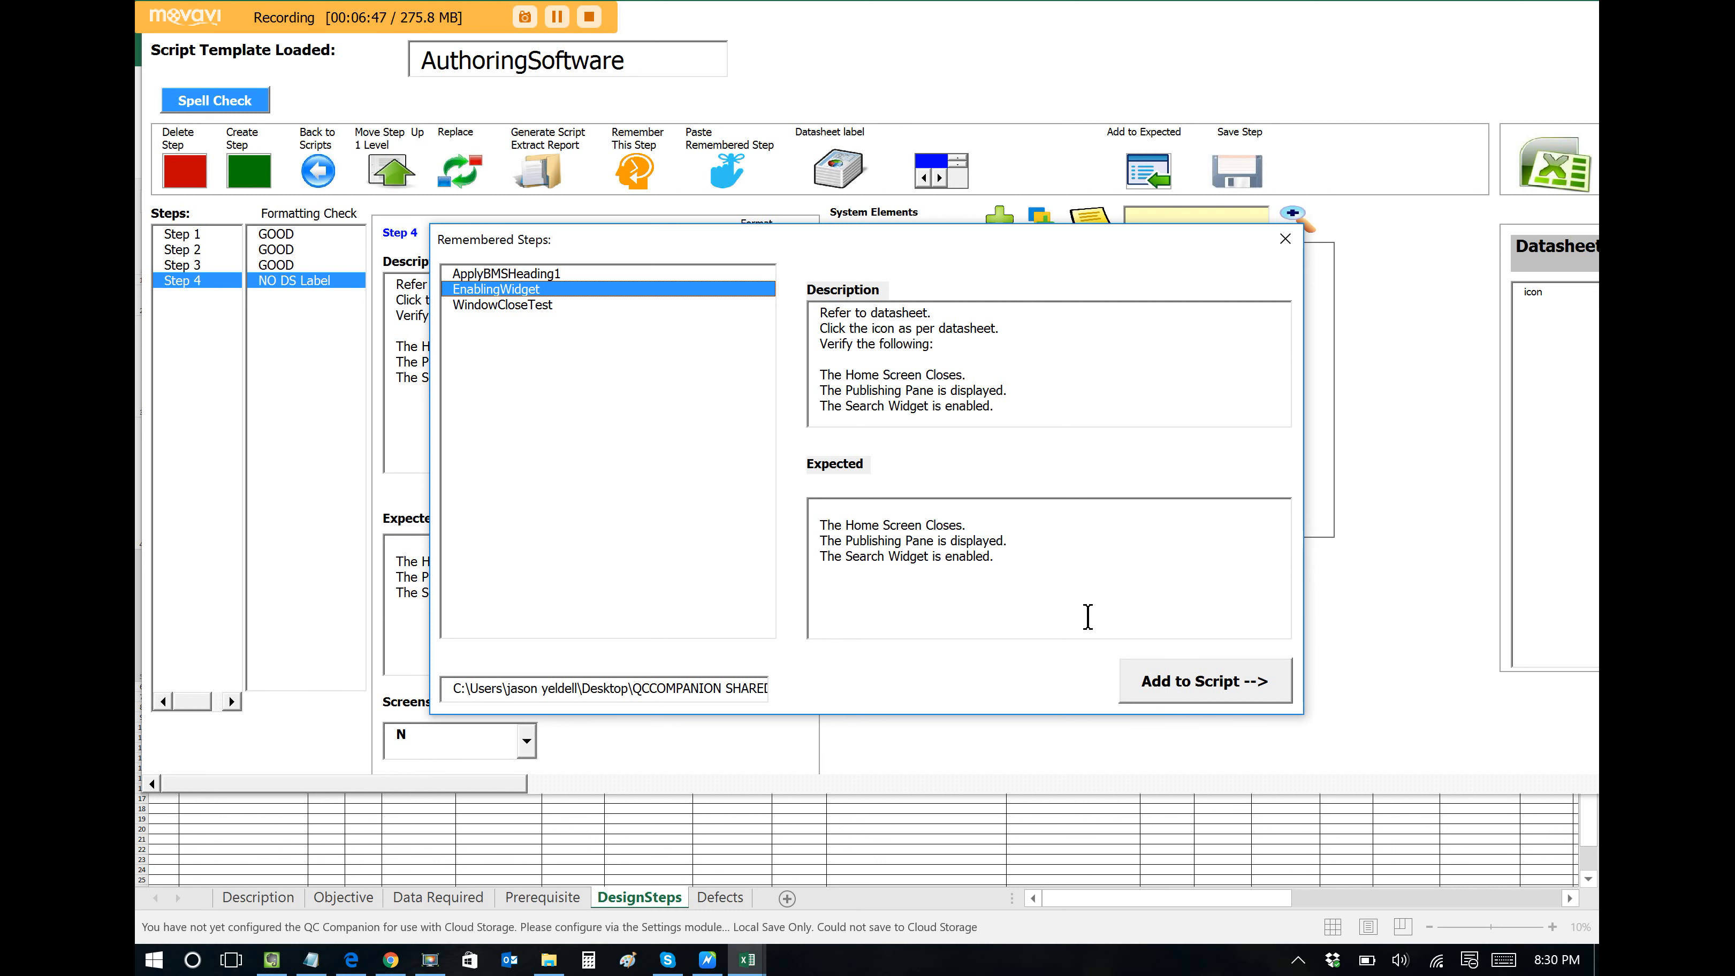
{"action": "mouse_move", "coordinate": [1283, 279]}
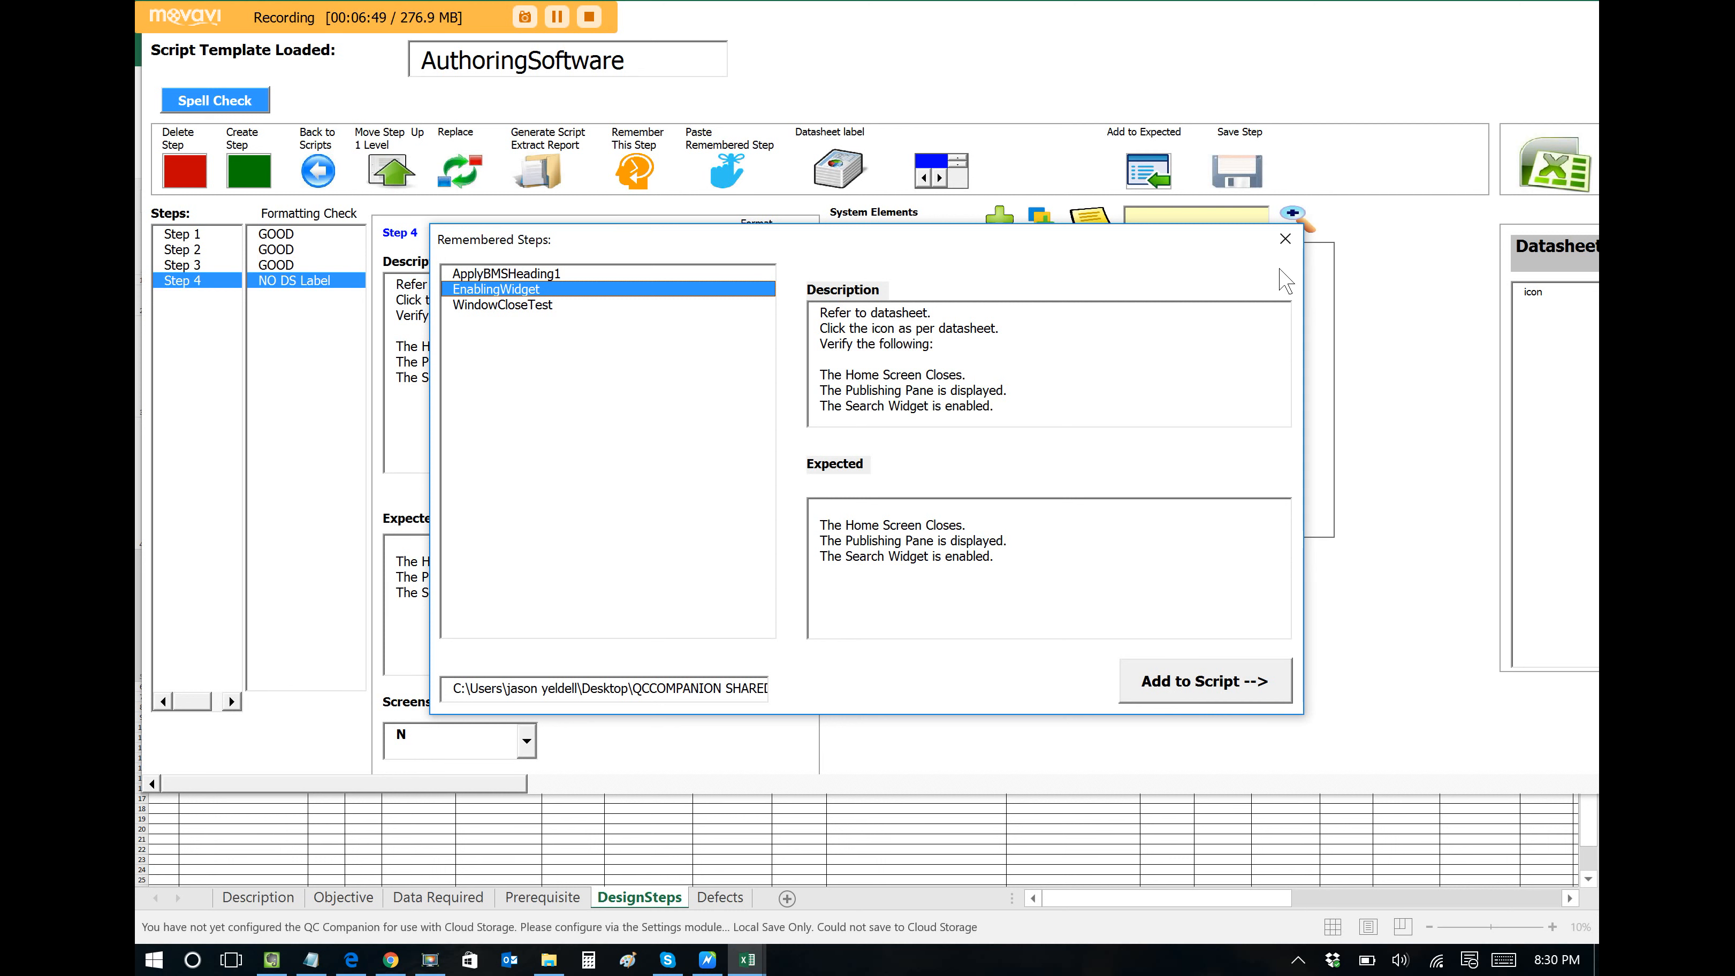
{"action": "left_click", "coordinate": [1283, 238]}
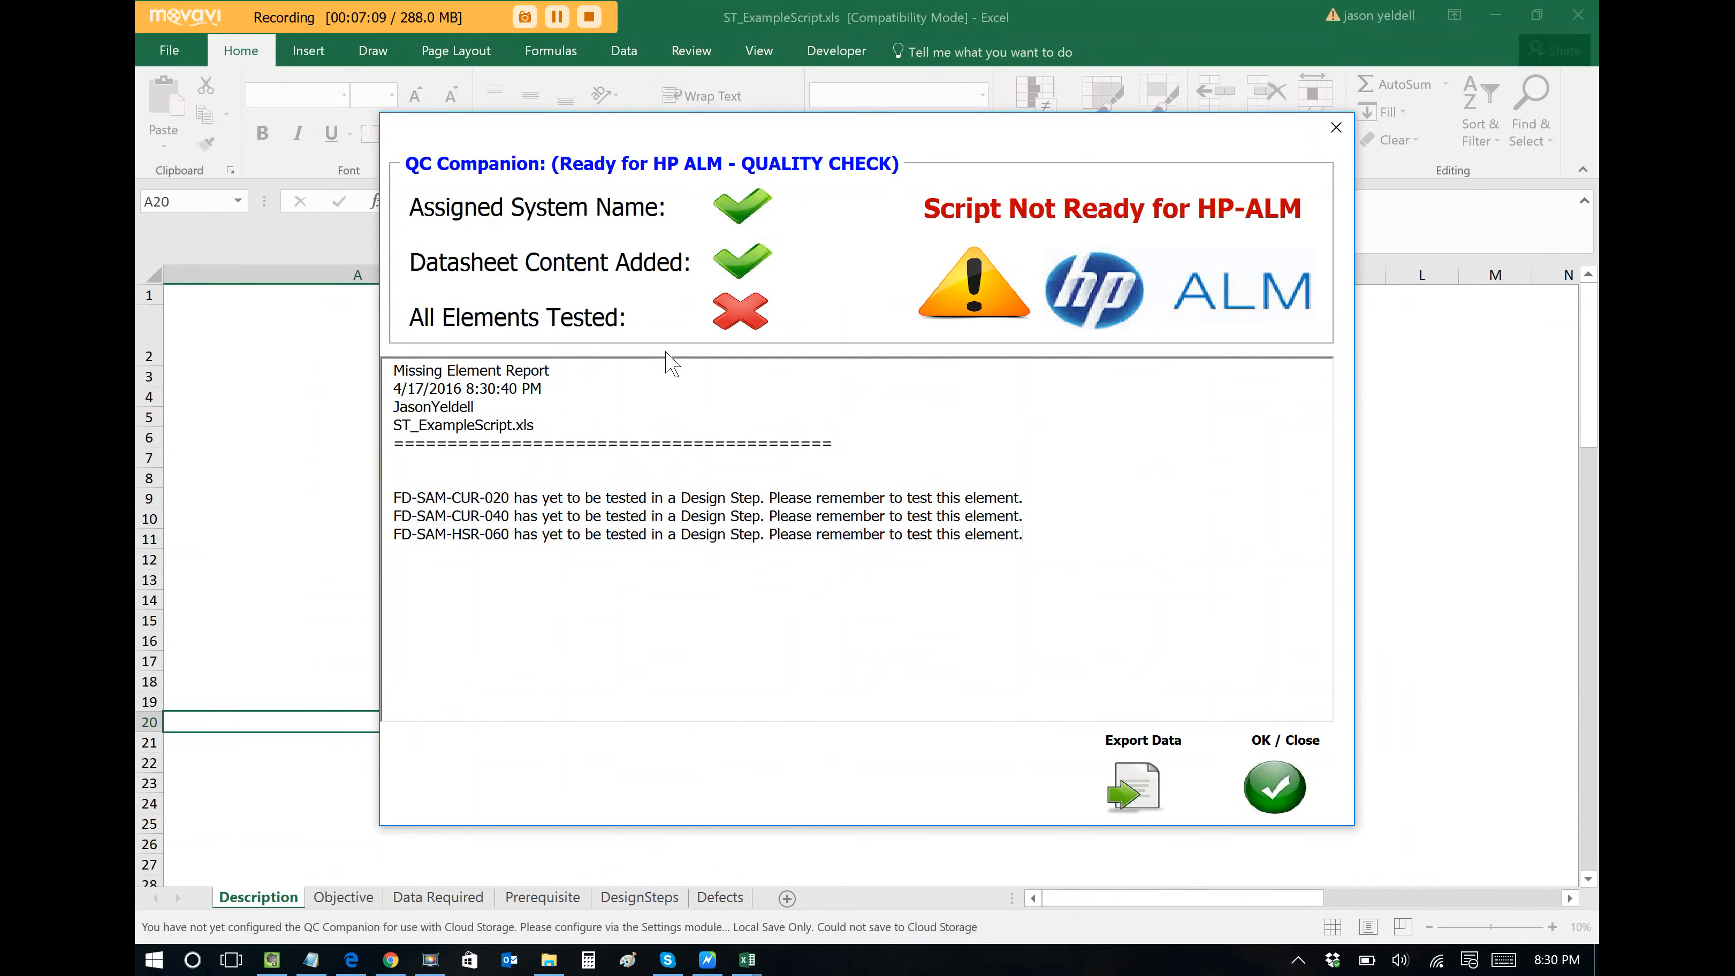
{"action": "mouse_move", "coordinate": [747, 443]}
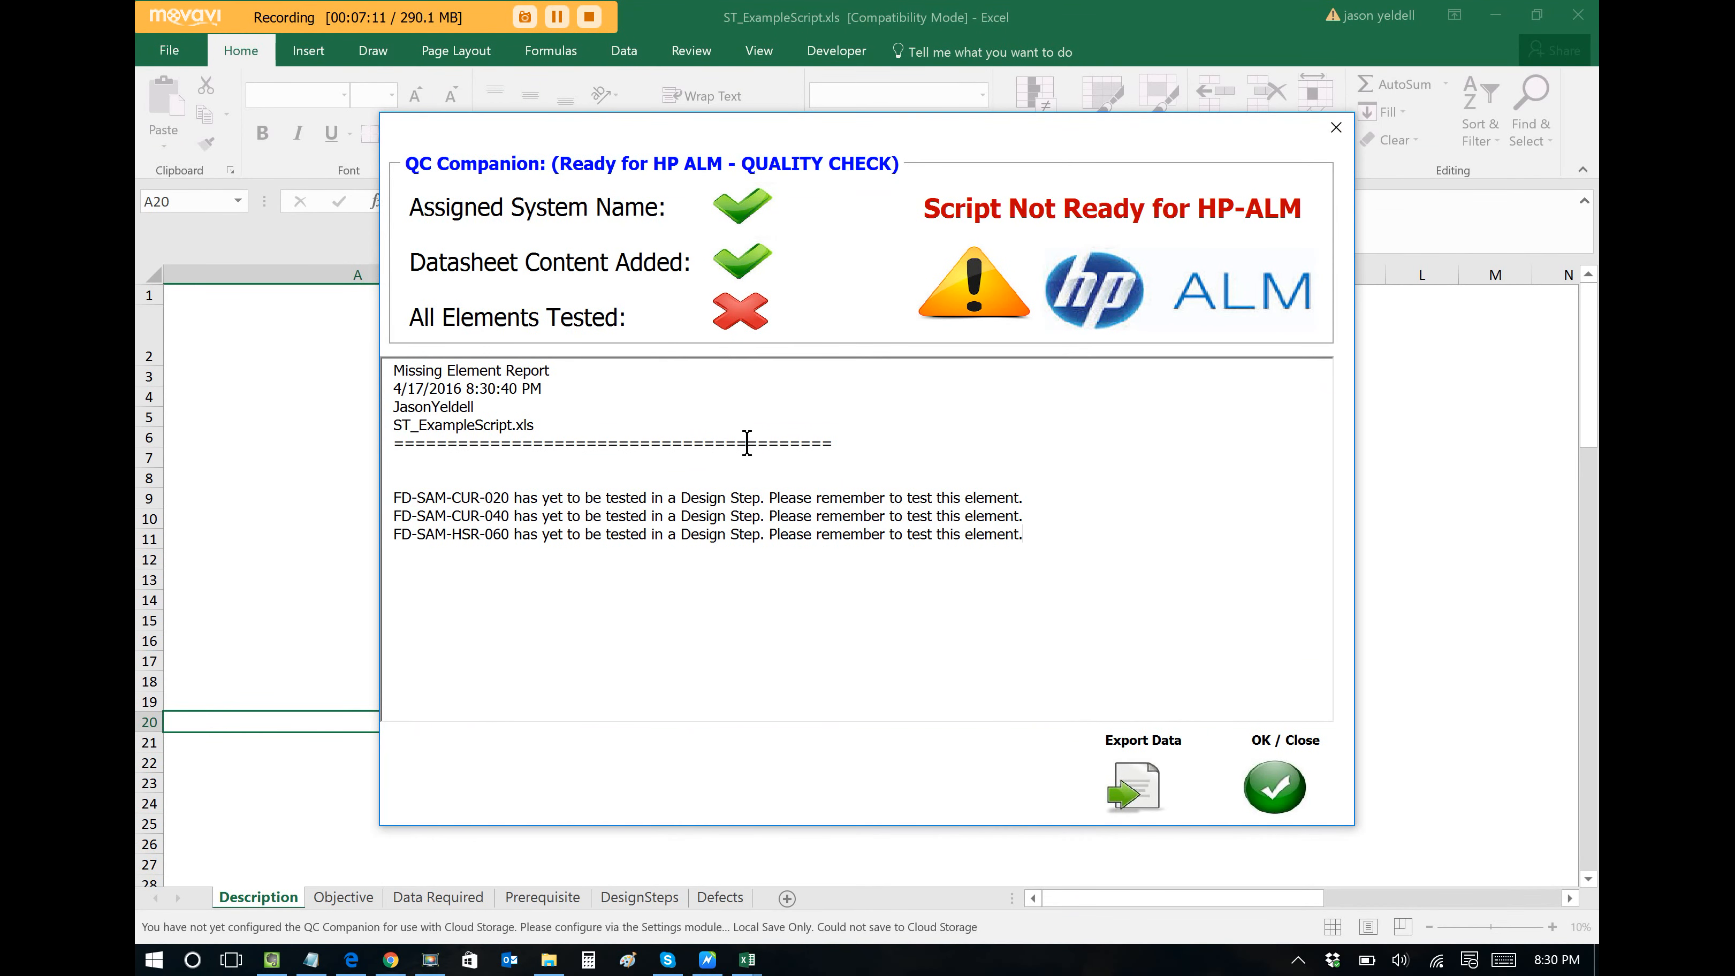
{"action": "mouse_move", "coordinate": [524, 534]}
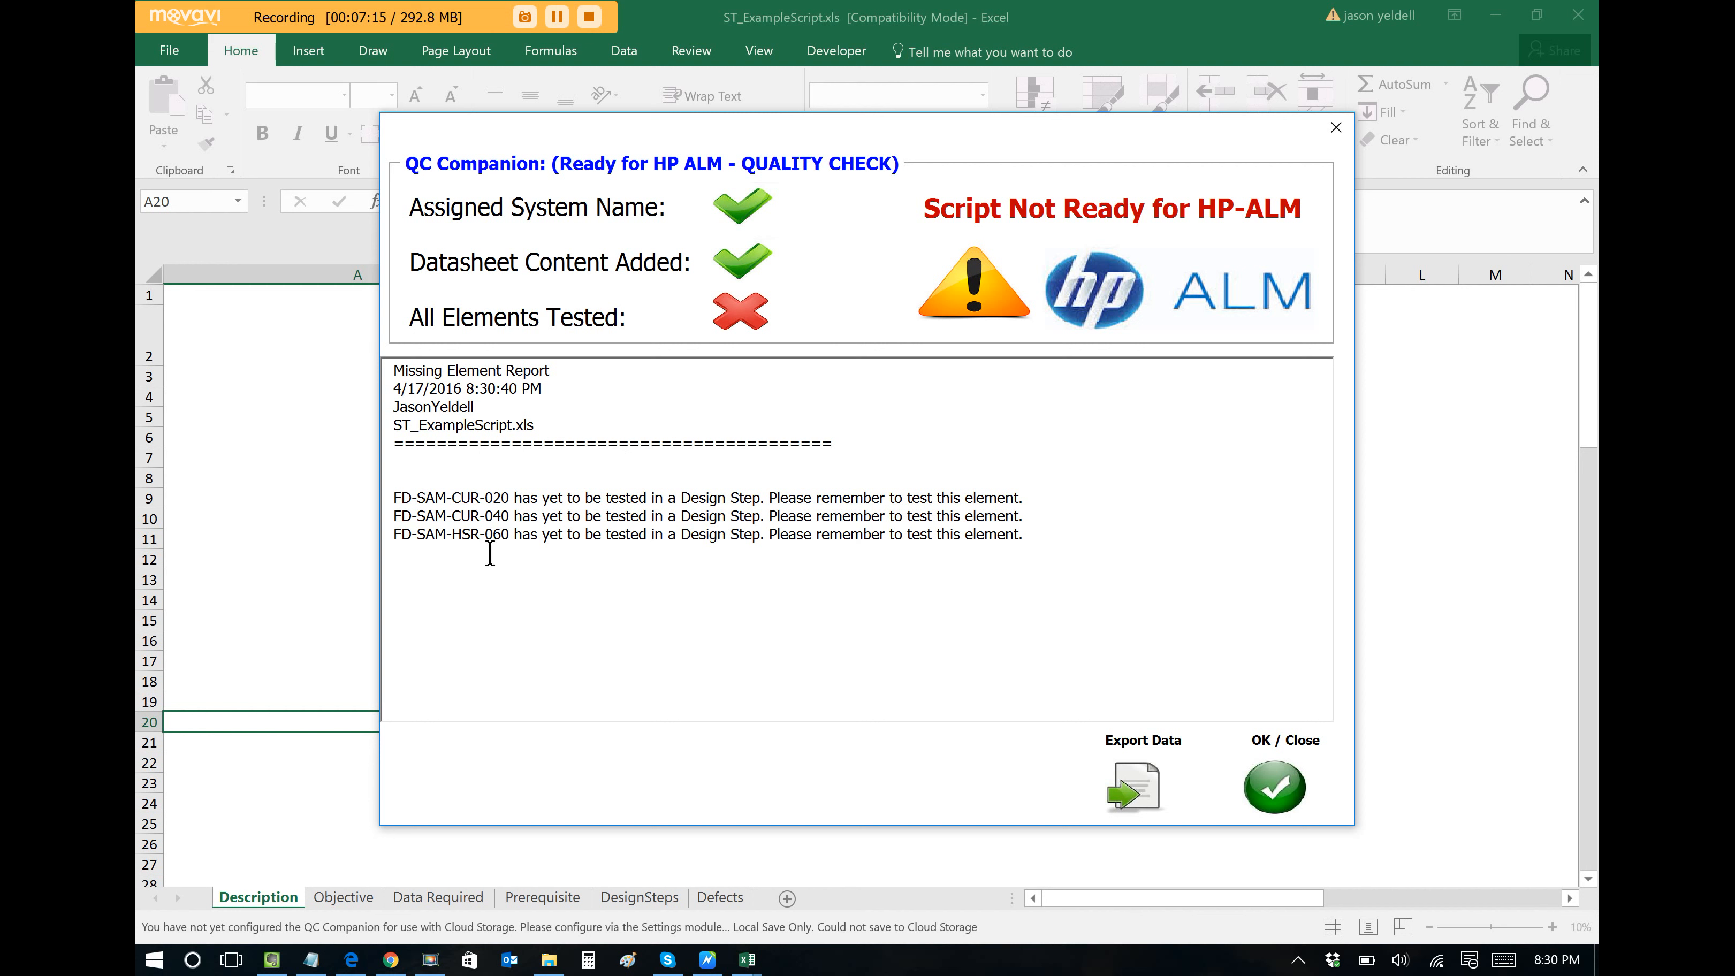
{"action": "mouse_move", "coordinate": [1013, 252]}
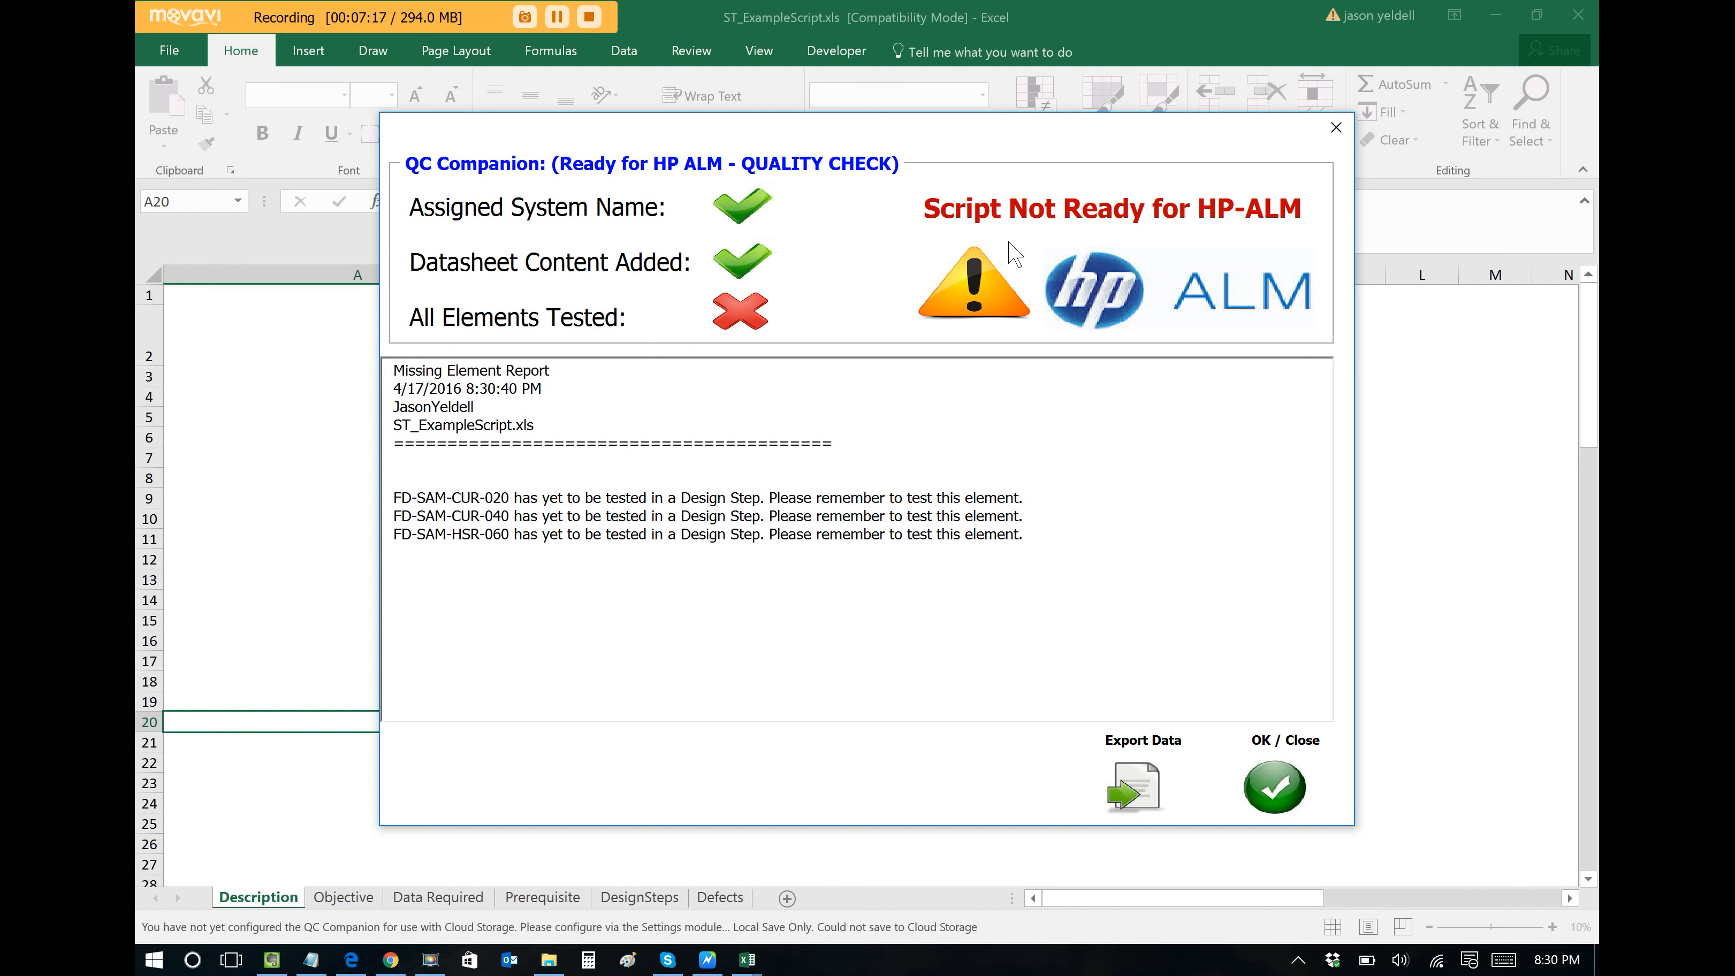
{"action": "mouse_move", "coordinate": [1058, 268]}
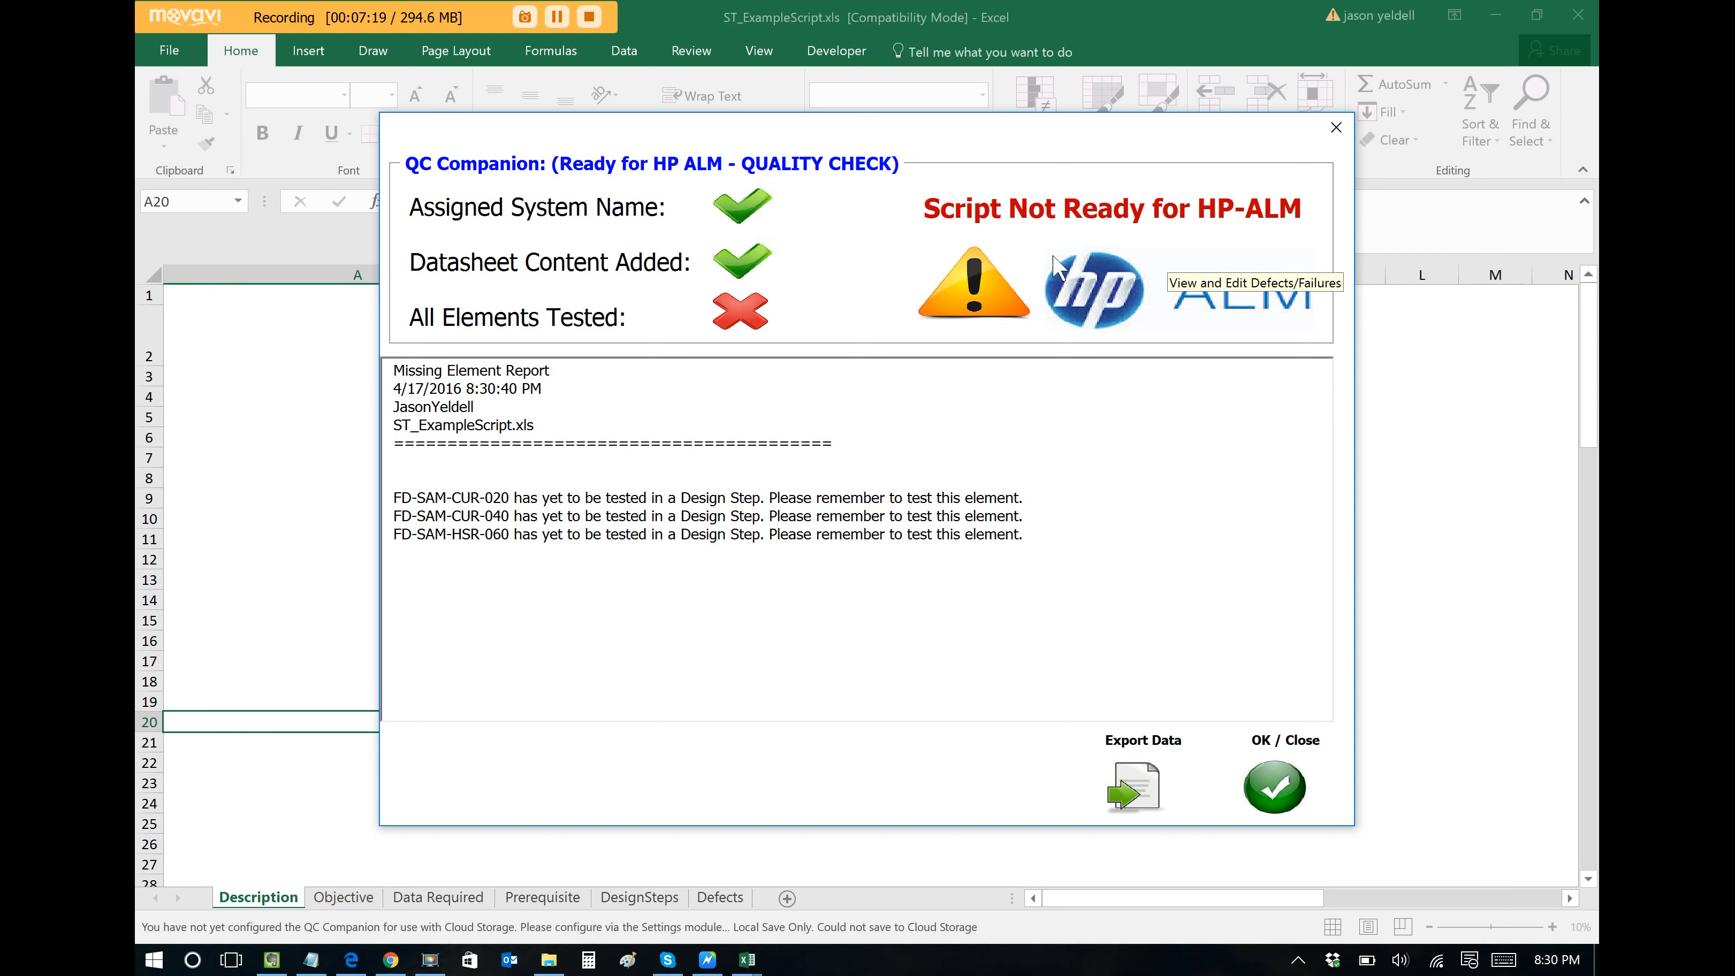
{"action": "mouse_move", "coordinate": [1076, 248]}
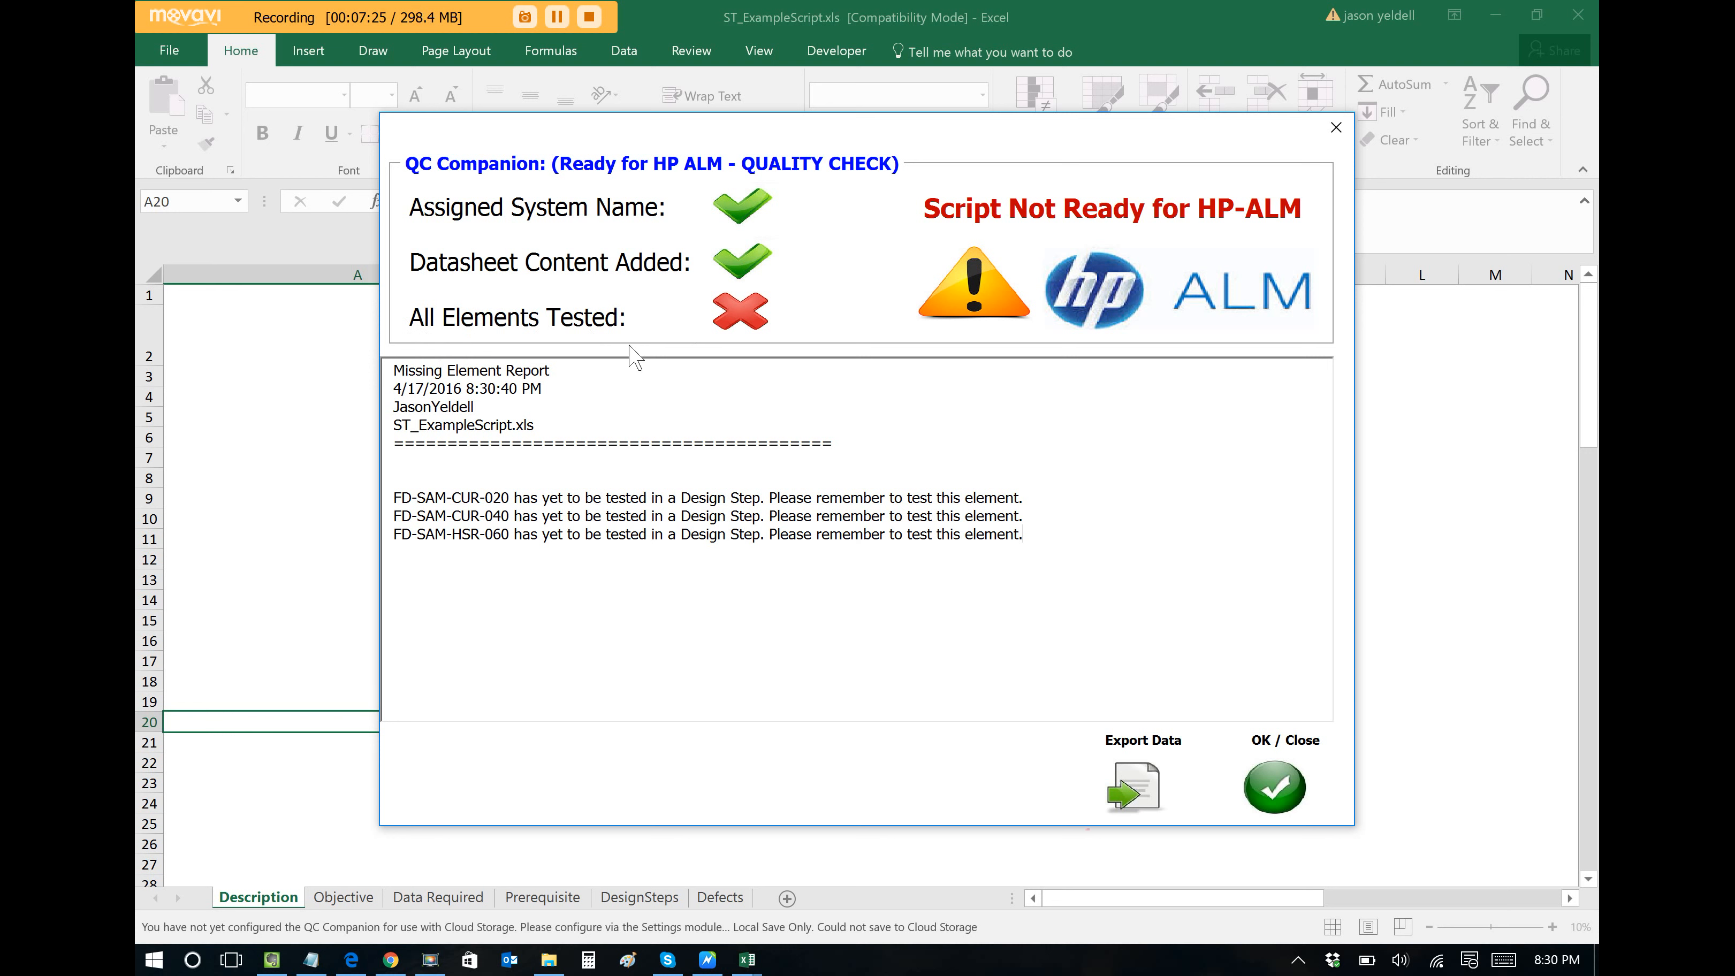
{"action": "mouse_move", "coordinate": [512, 357]}
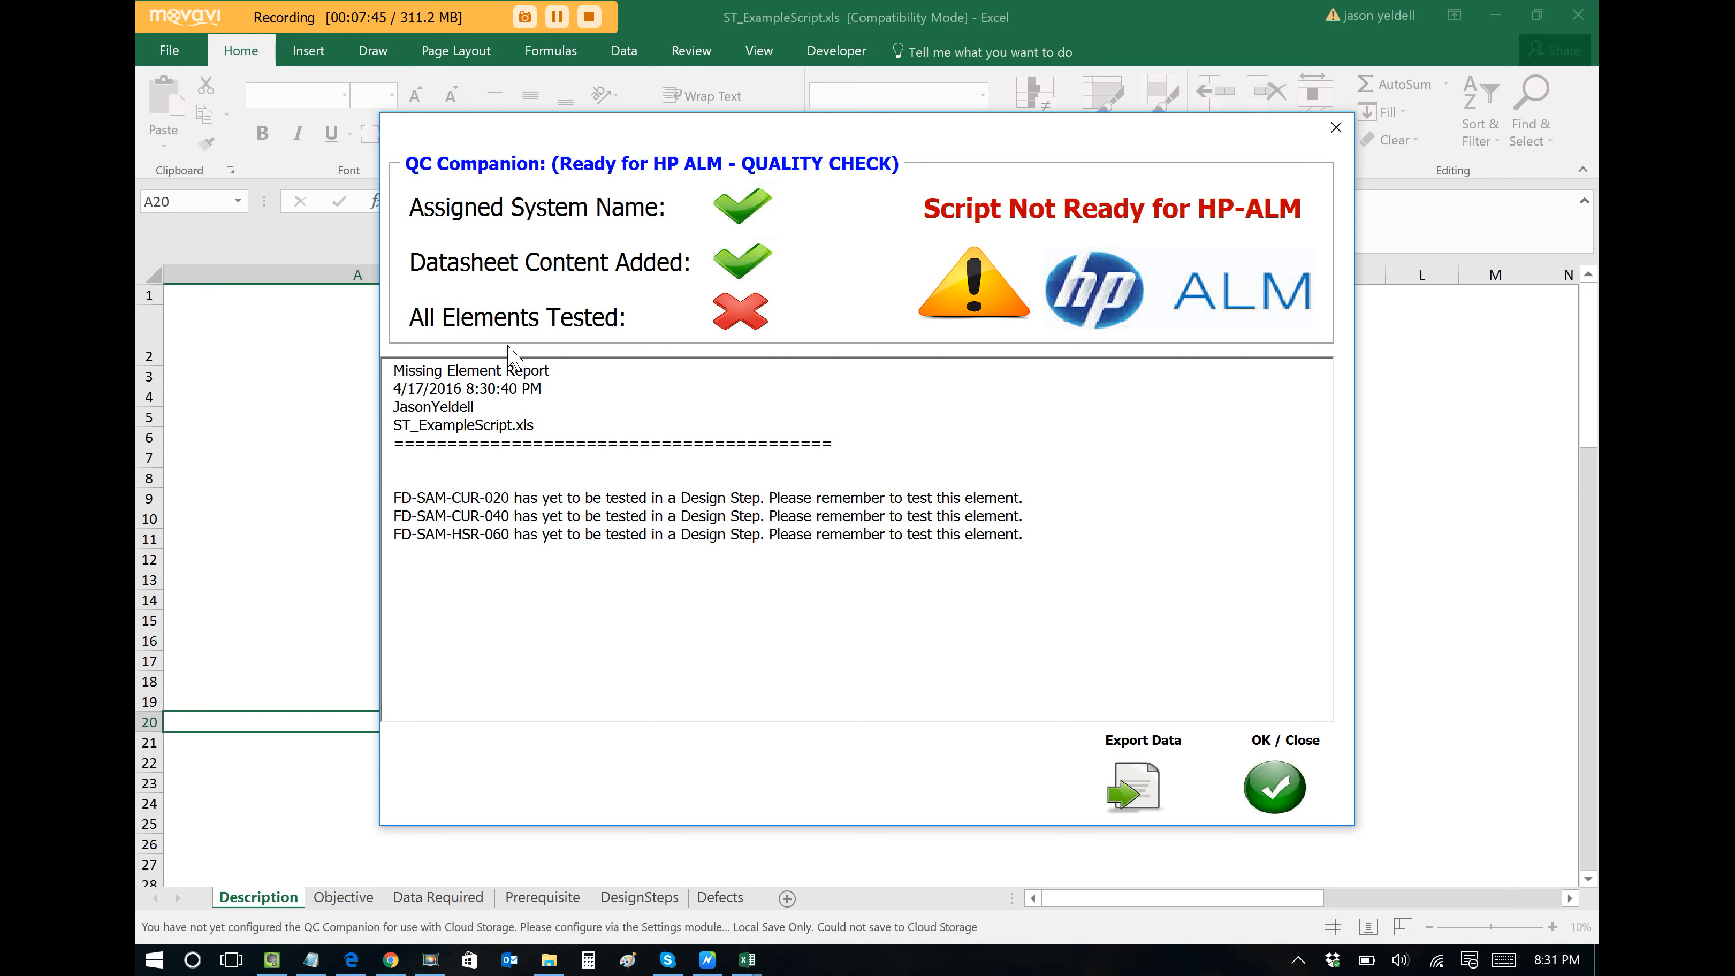
{"action": "mouse_move", "coordinate": [651, 592]}
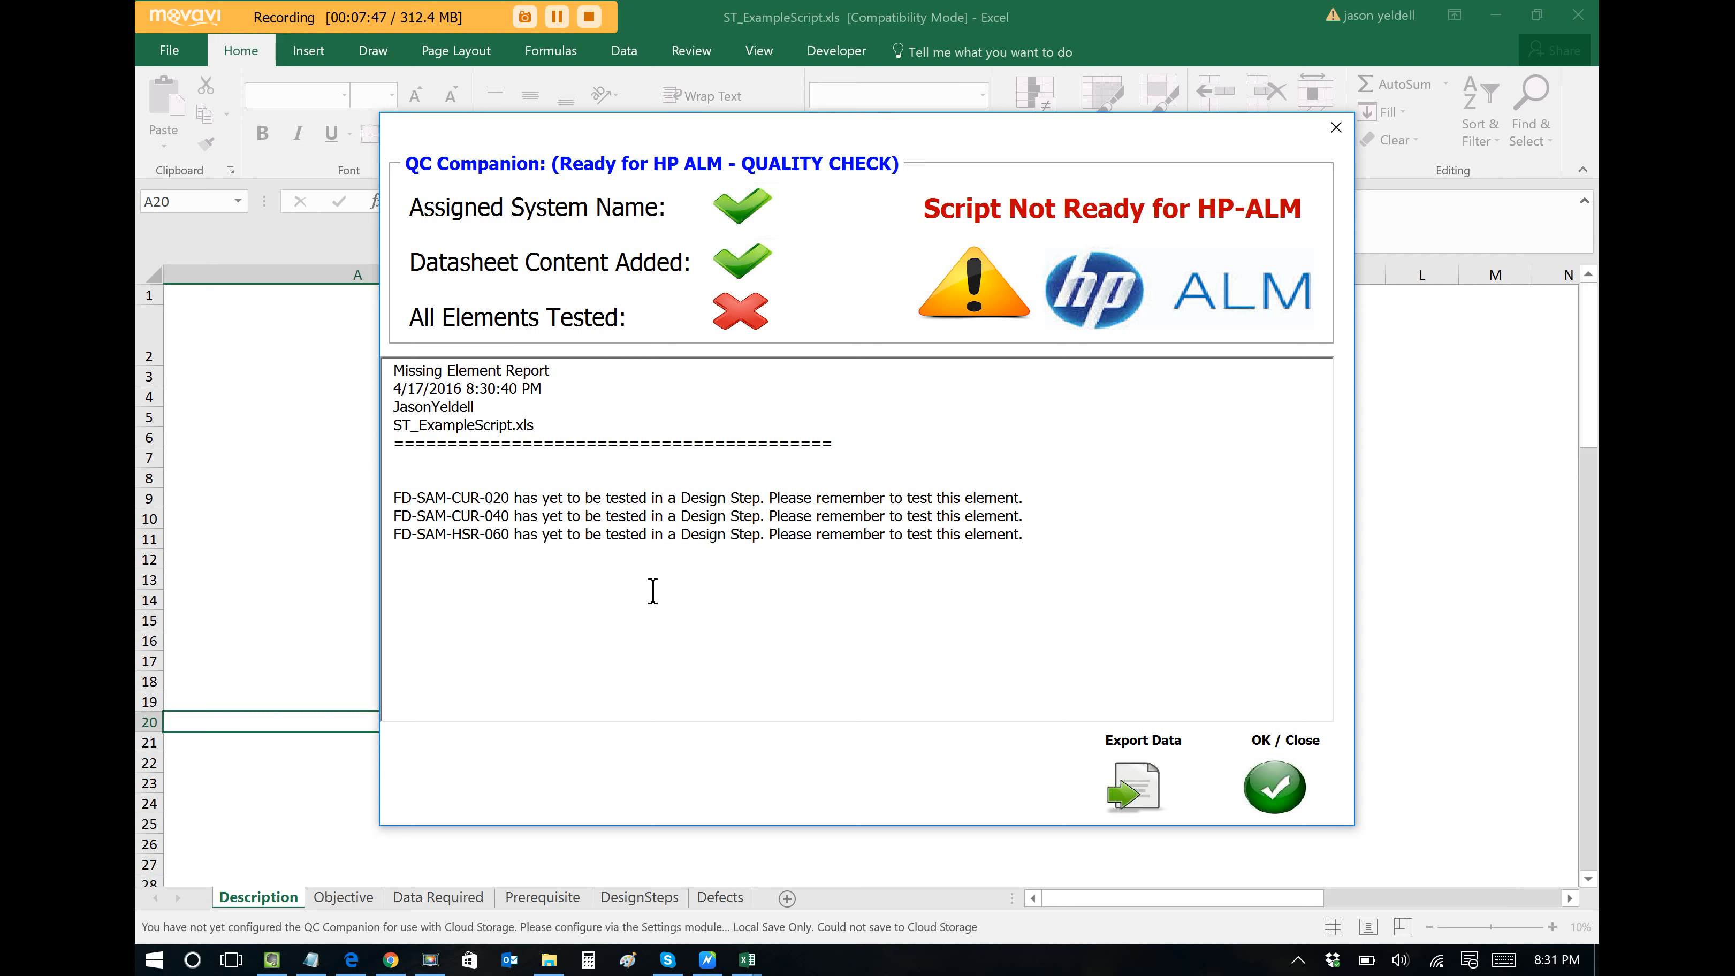
Select the three untested requirement lines in the quality-check report and dismiss it.
{"action": "left_click_drag", "start_coordinate": [1019, 533], "coordinate": [394, 496]}
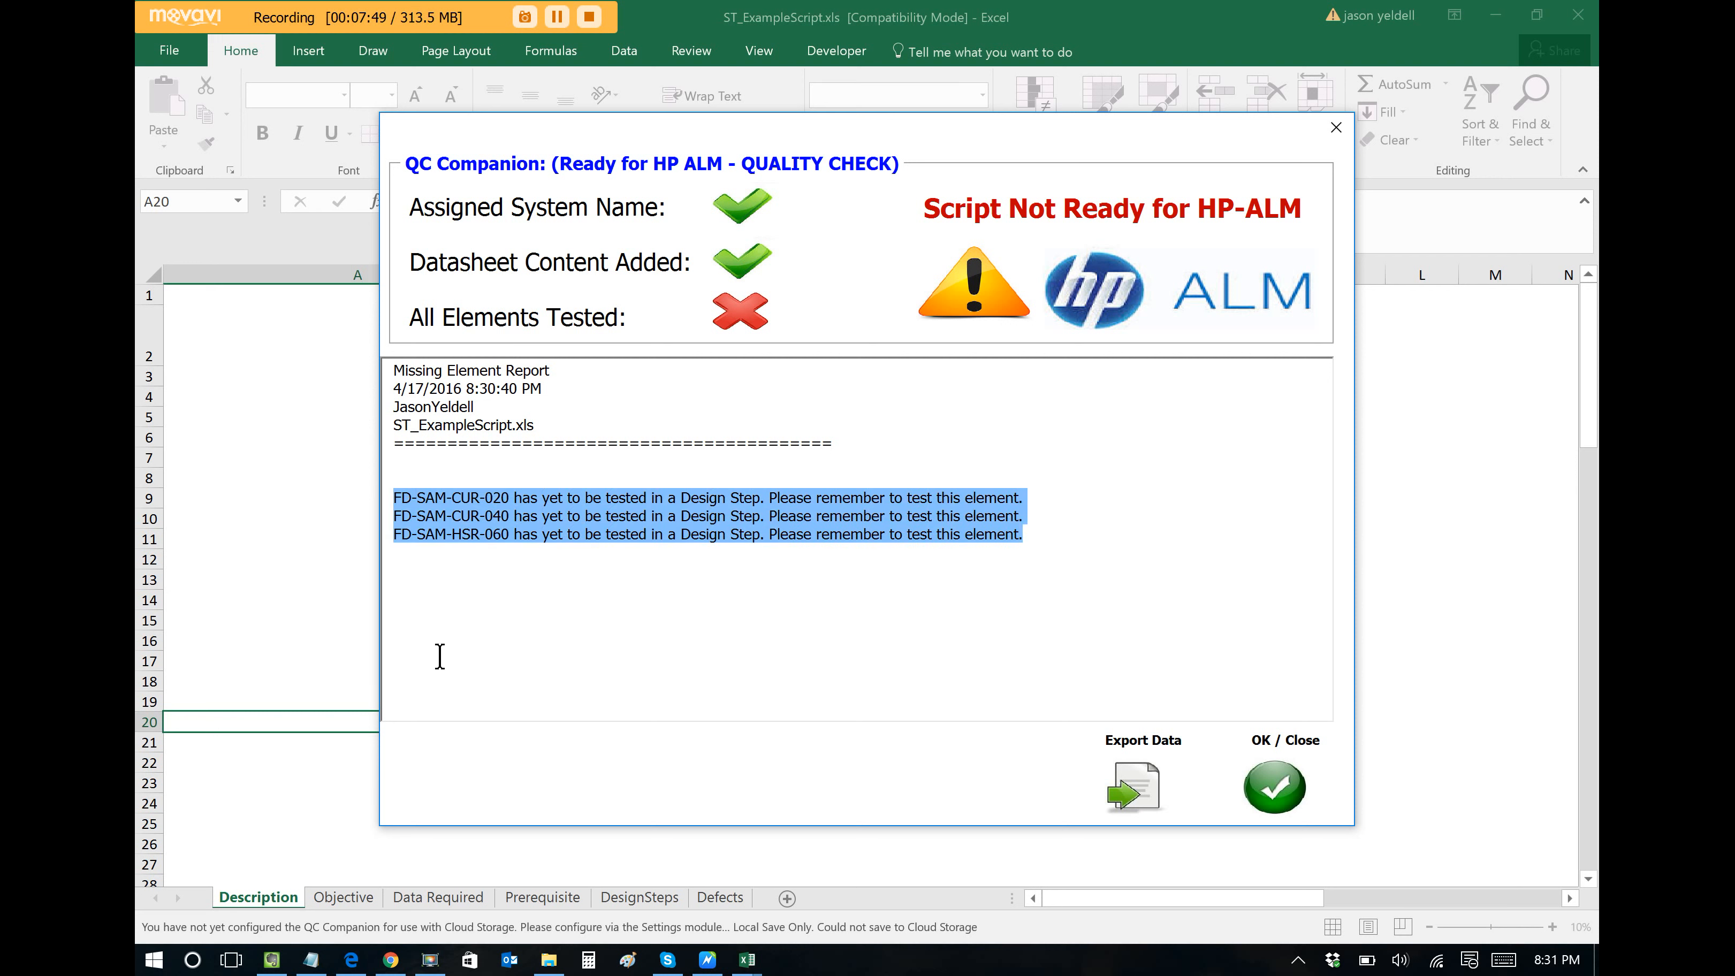
{"action": "left_click", "coordinate": [1273, 787]}
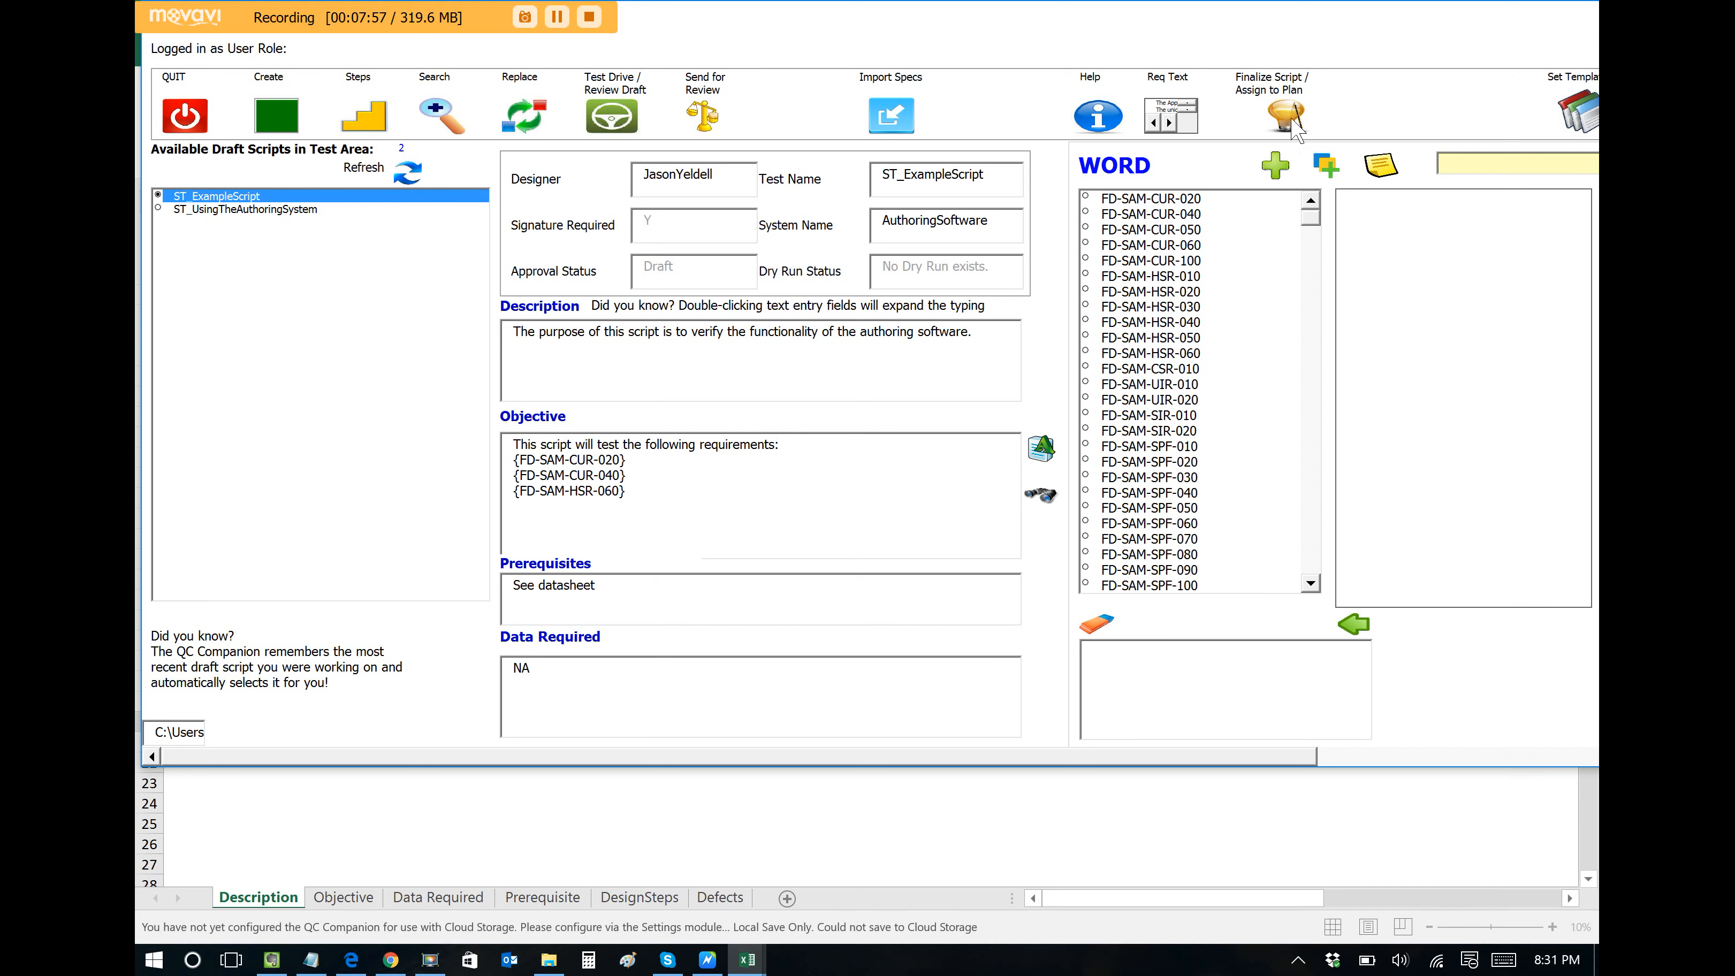
Run Finalize Script / Assign to Plan on ST_ExampleScript and confirm the finalization notice.
{"action": "left_click", "coordinate": [1285, 116]}
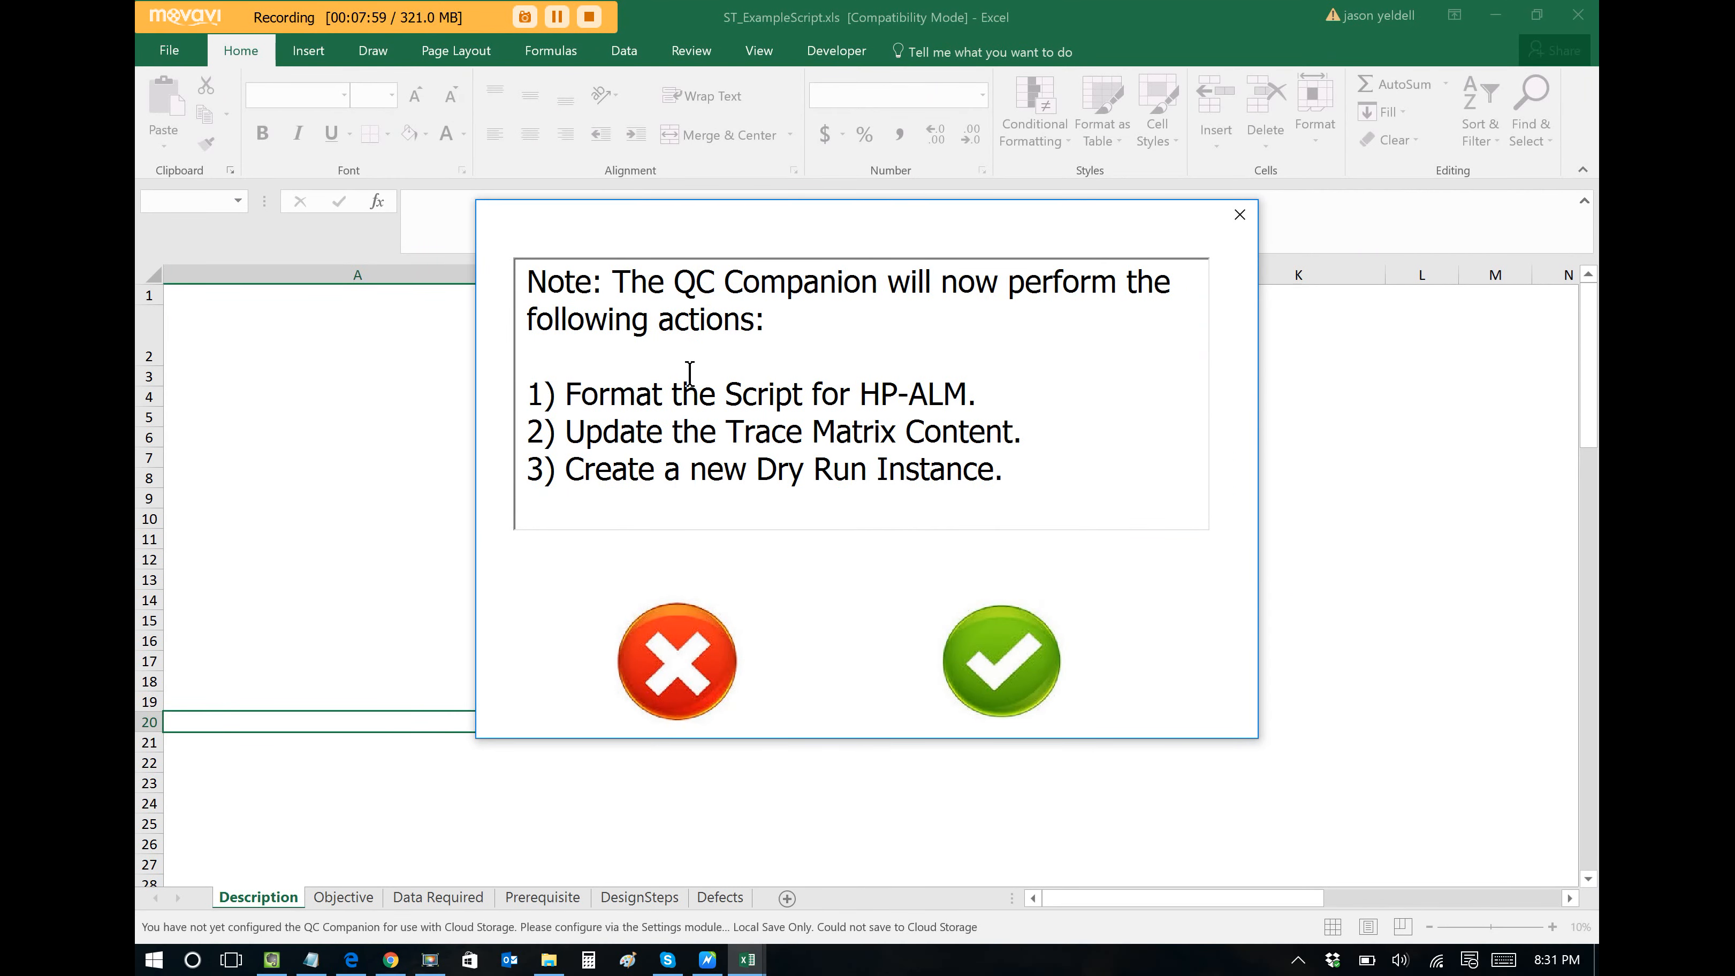
{"action": "mouse_move", "coordinate": [869, 487]}
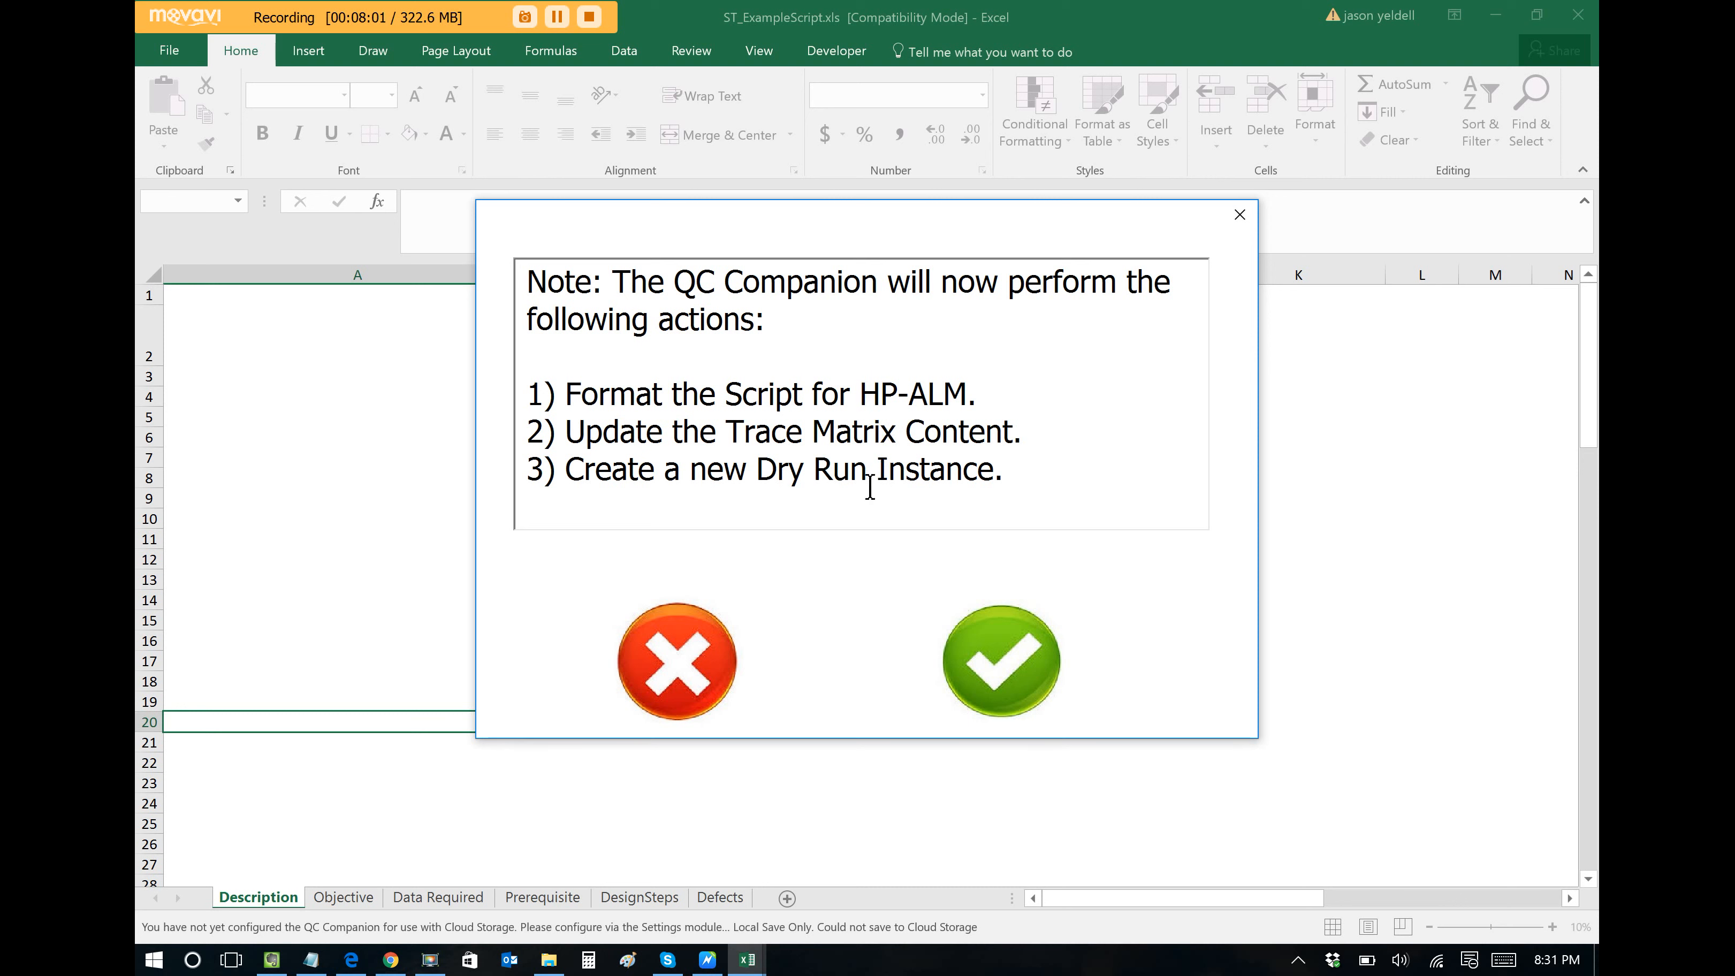
{"action": "mouse_move", "coordinate": [919, 551]}
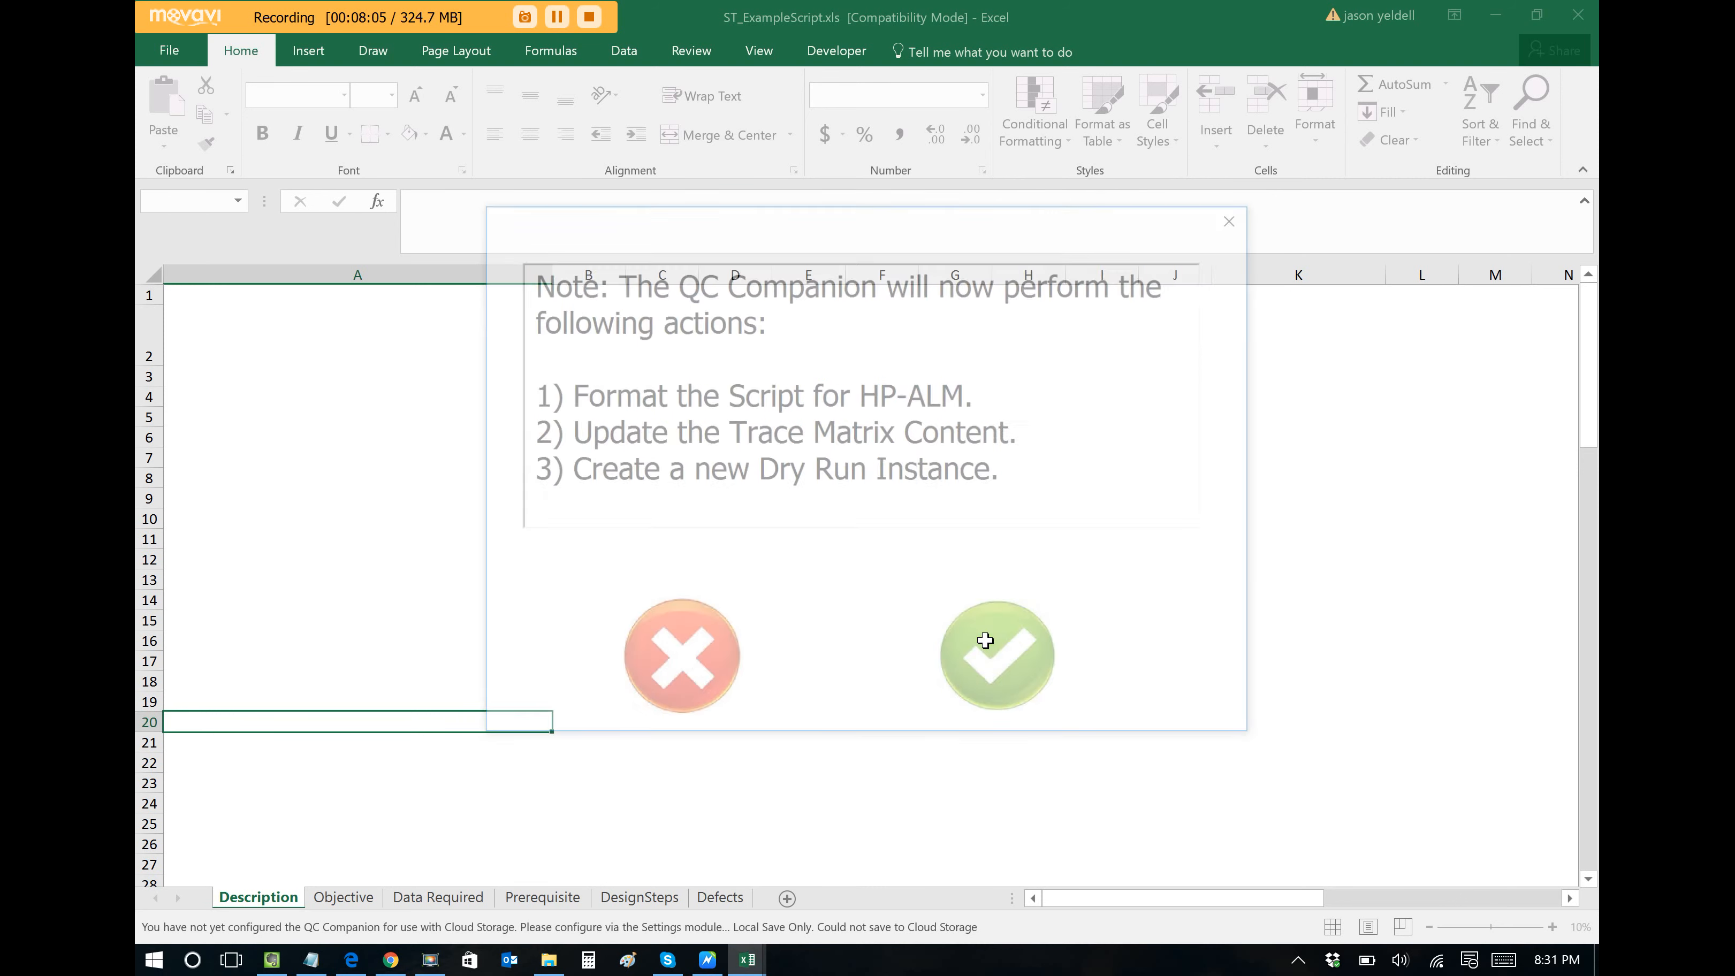
{"action": "left_click", "coordinate": [996, 654]}
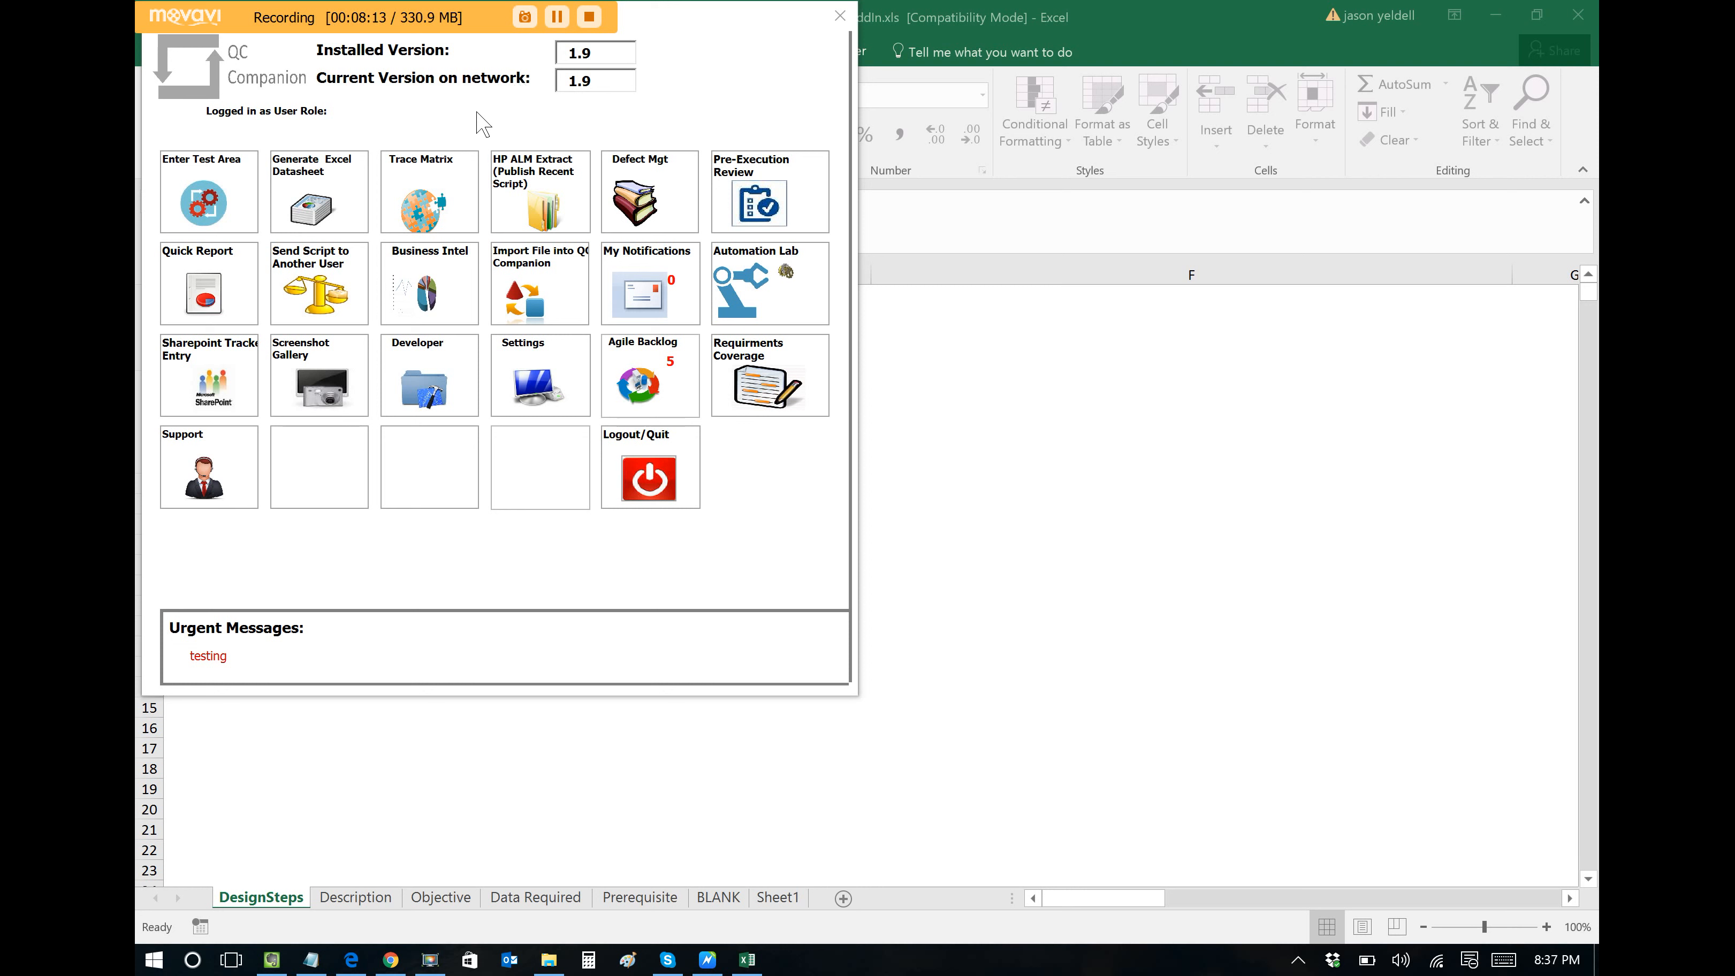
{"action": "mouse_move", "coordinate": [314, 186]}
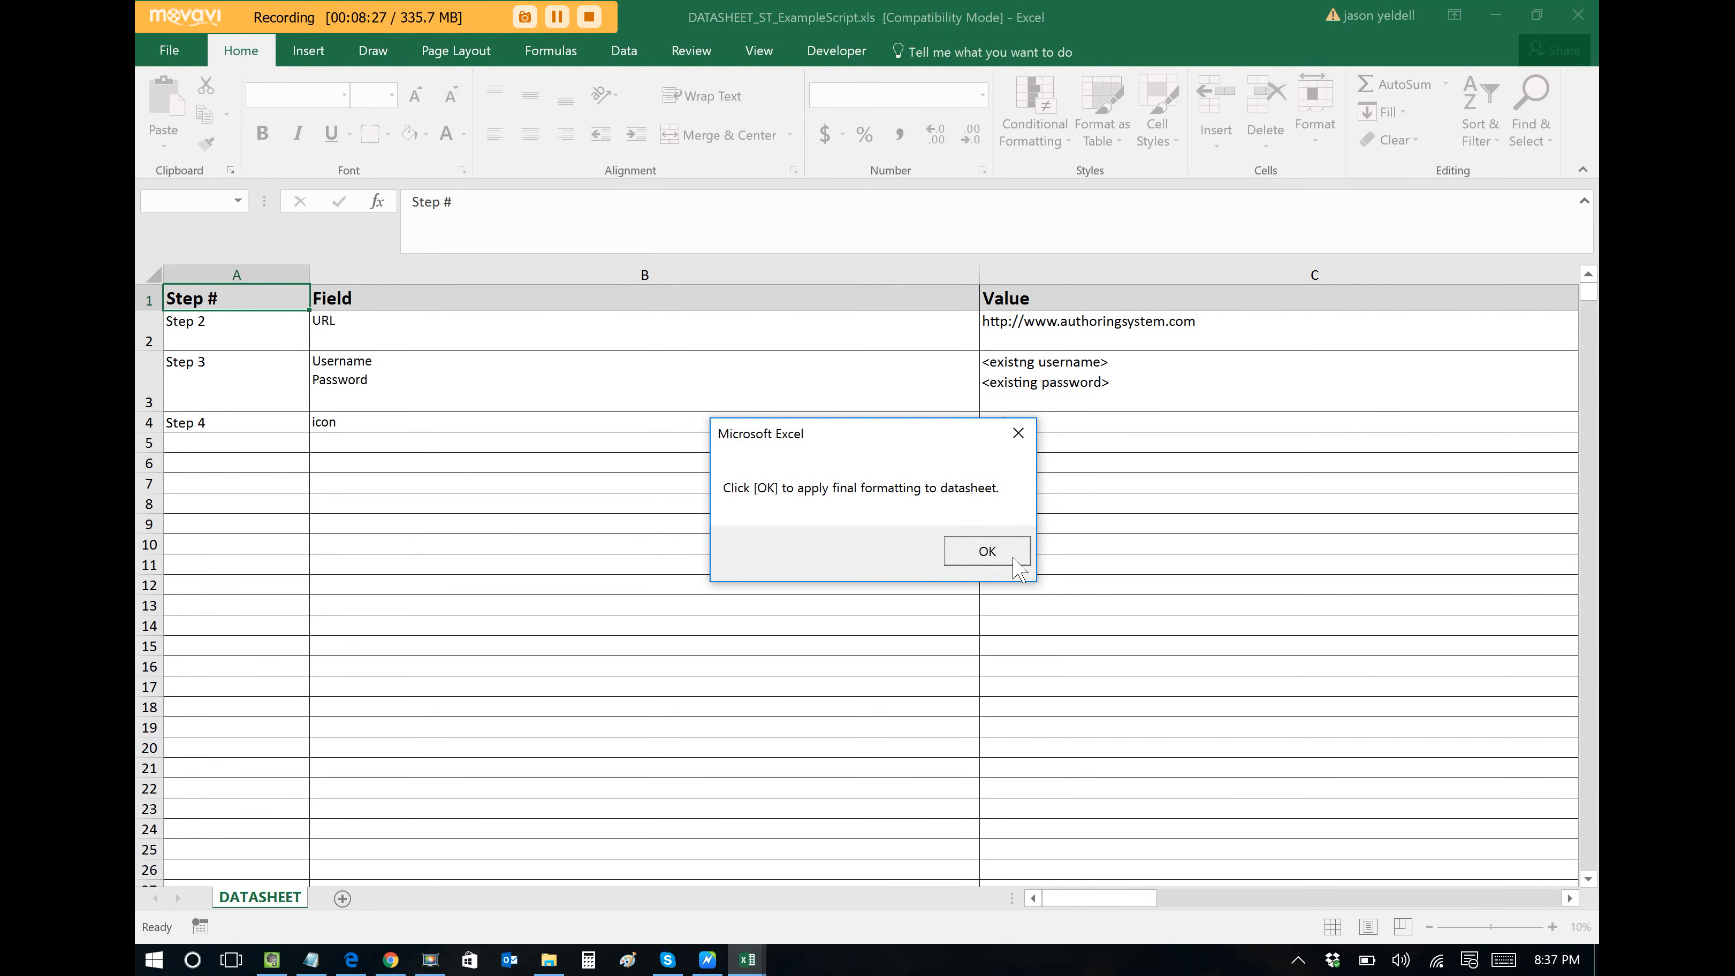
Apply final formatting to the ST_ExampleScript datasheet, confirm it saved, and return home.
{"action": "left_click", "coordinate": [985, 551]}
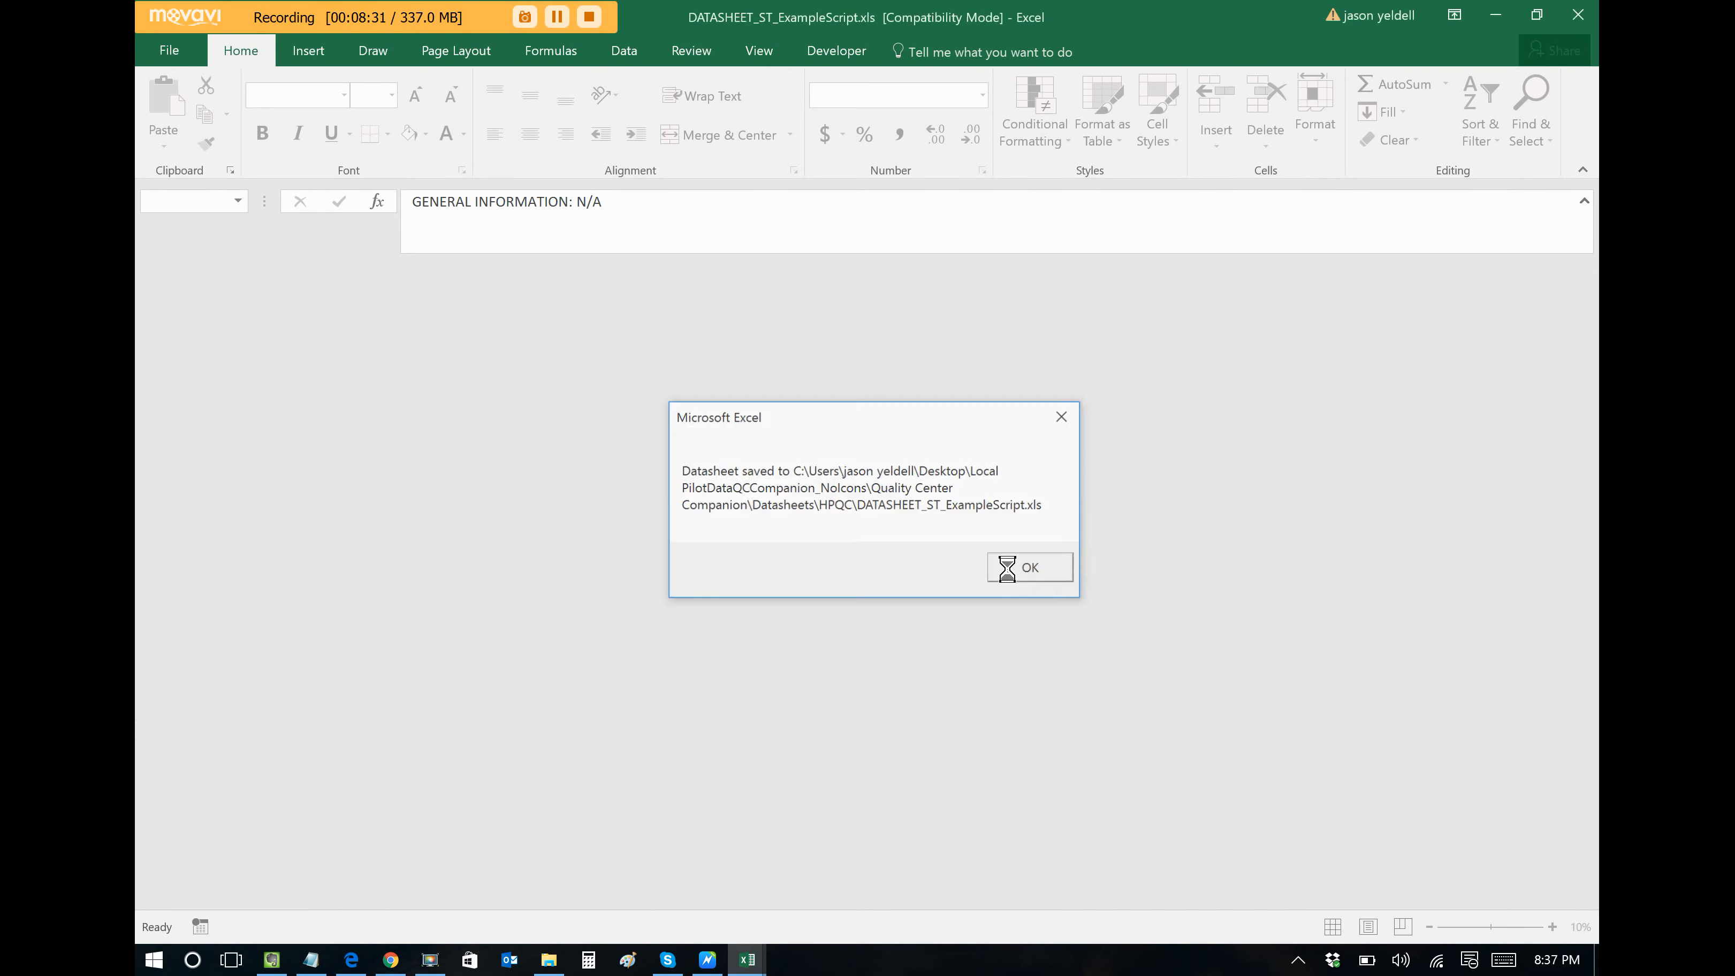
{"action": "left_click", "coordinate": [1026, 566]}
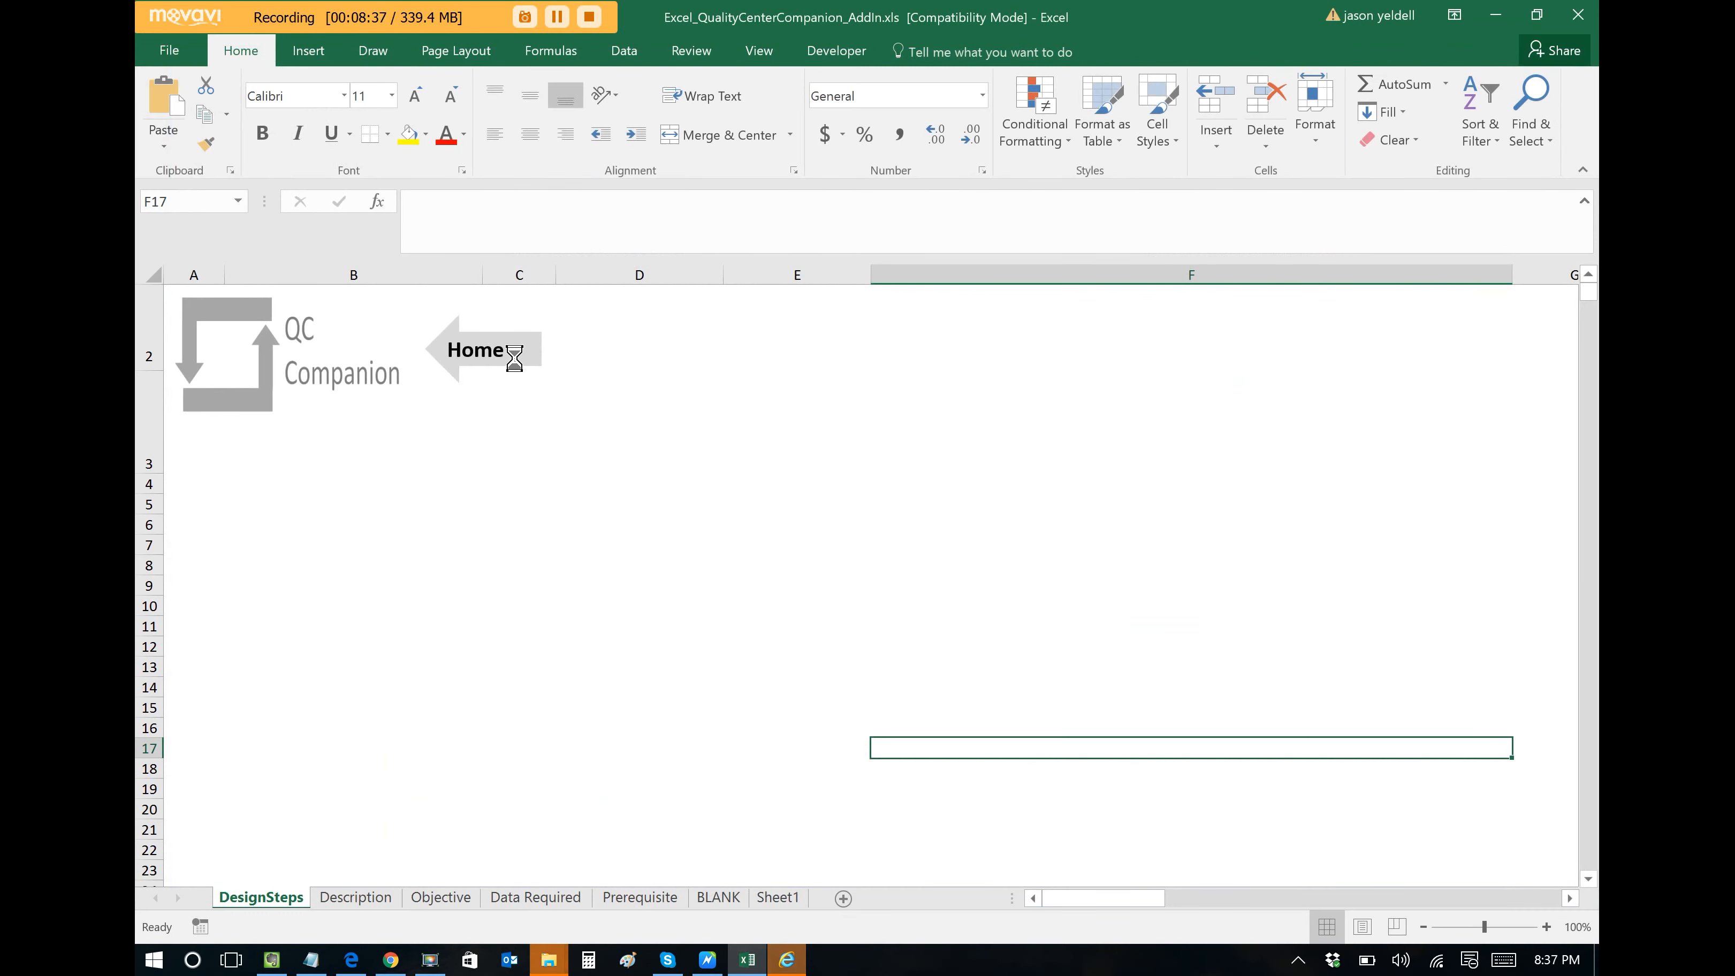
{"action": "left_click", "coordinate": [478, 350]}
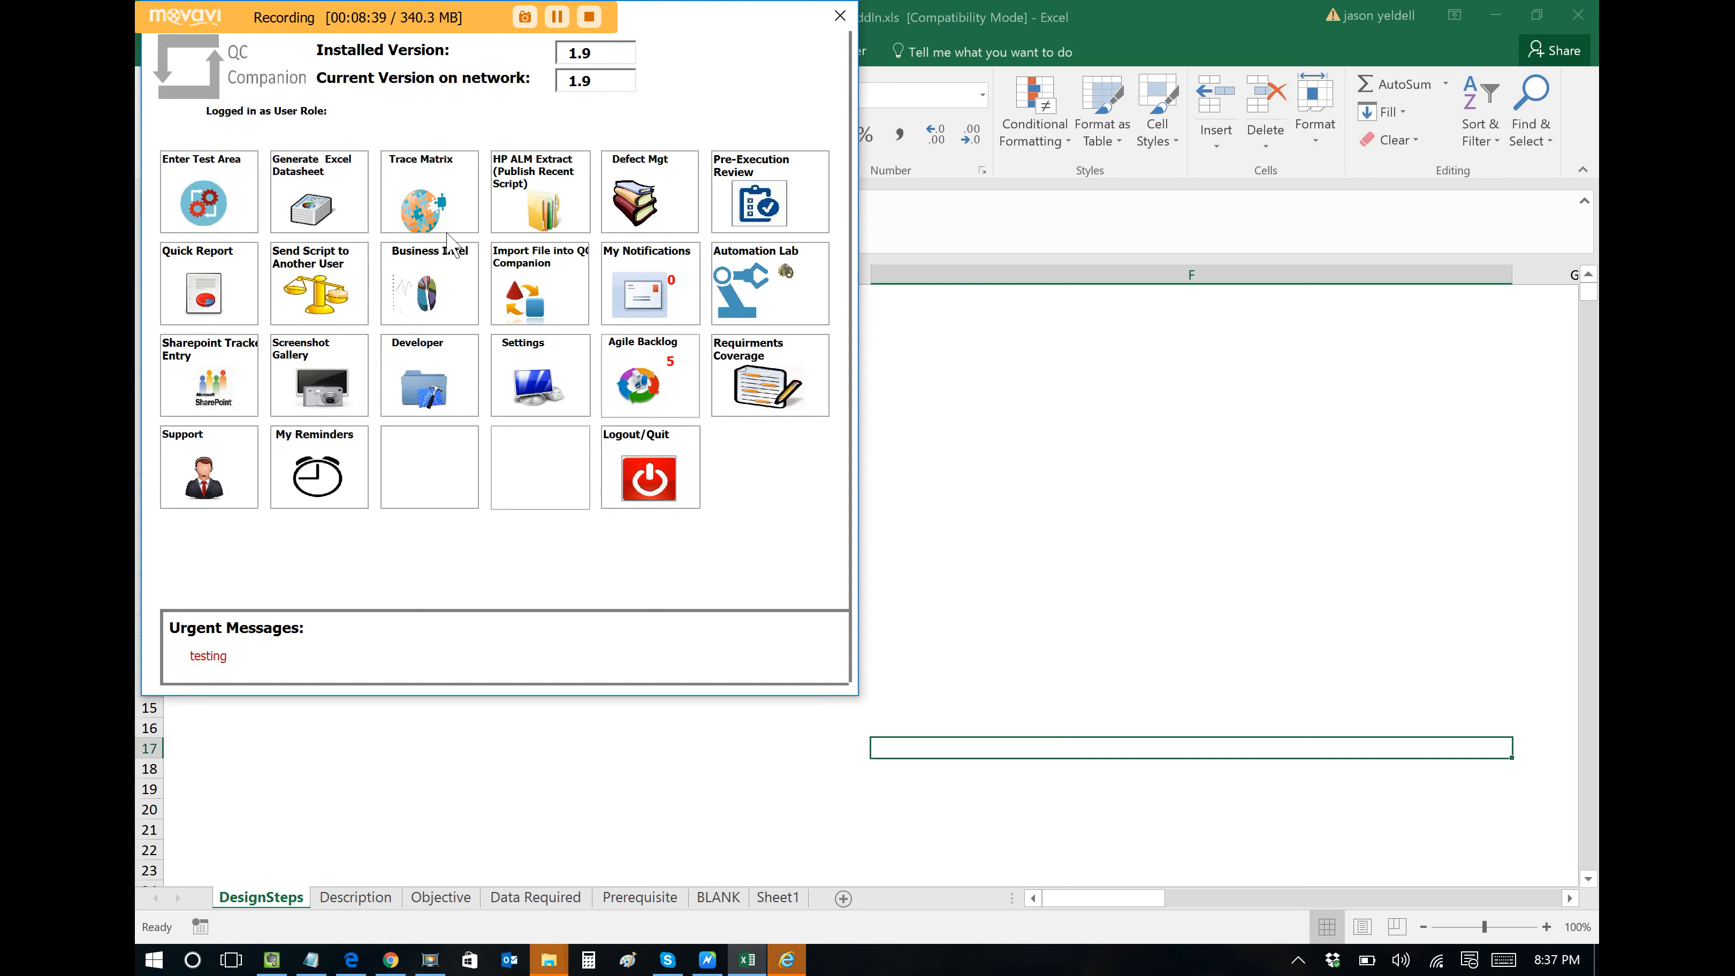
Generate the trace matrix document for the AuthoringSoftware test plan.
{"action": "left_click", "coordinate": [428, 202]}
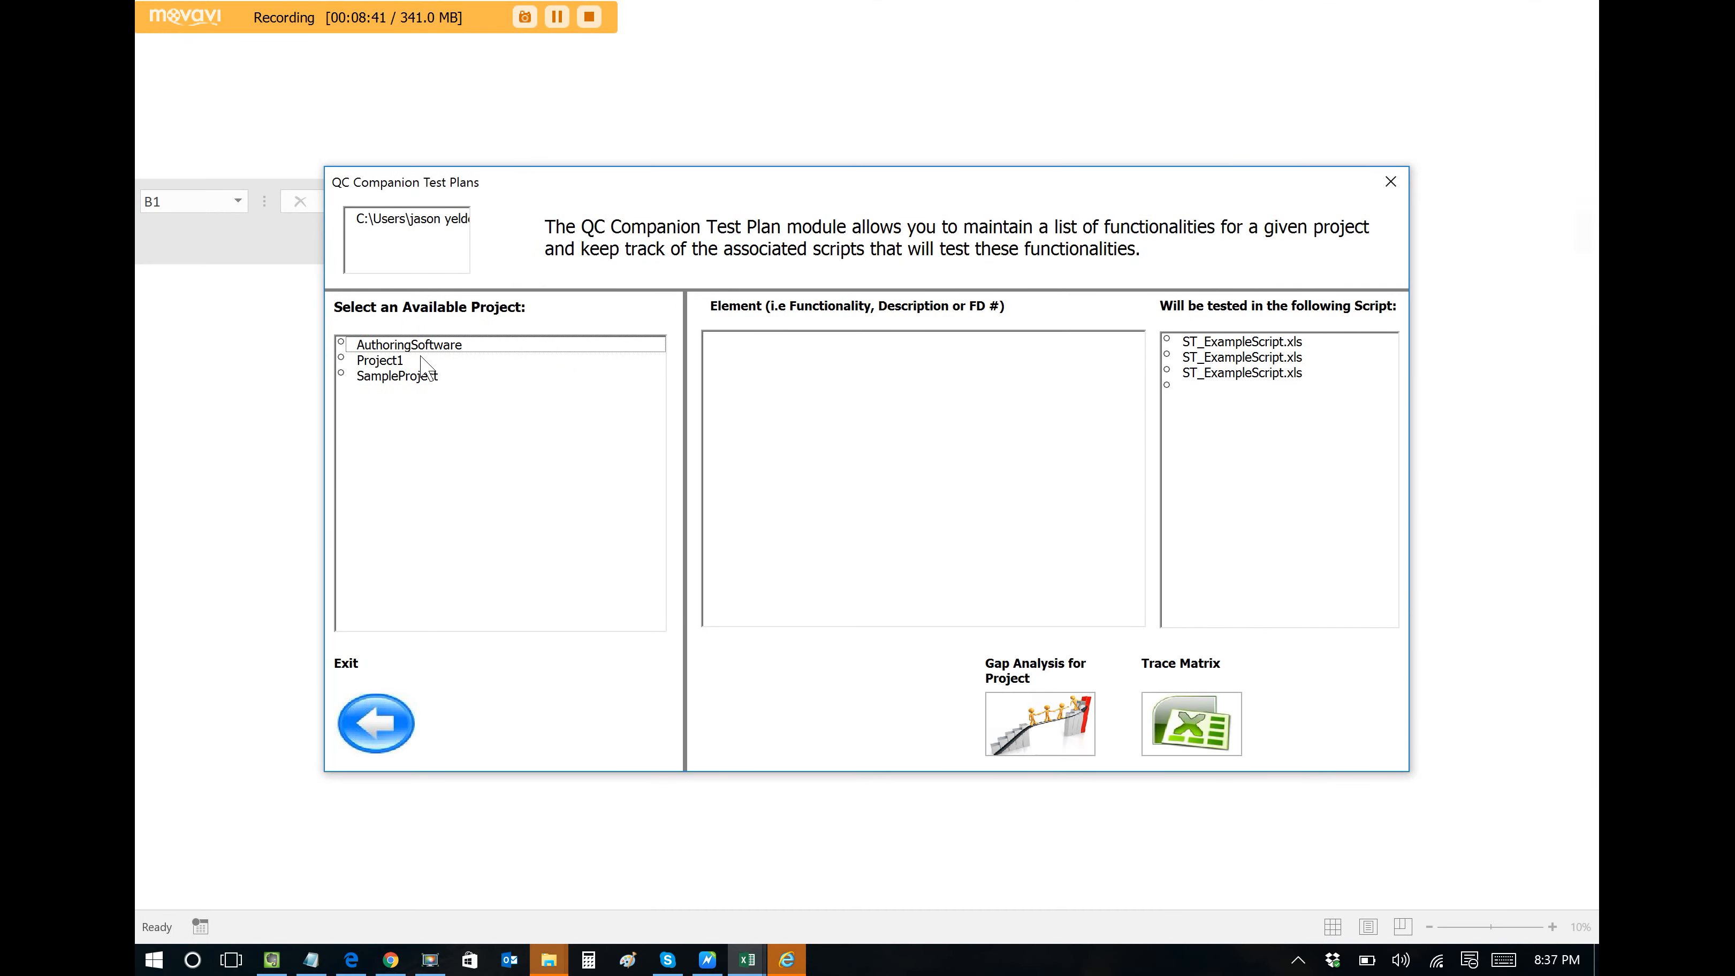
{"action": "left_click", "coordinate": [408, 344]}
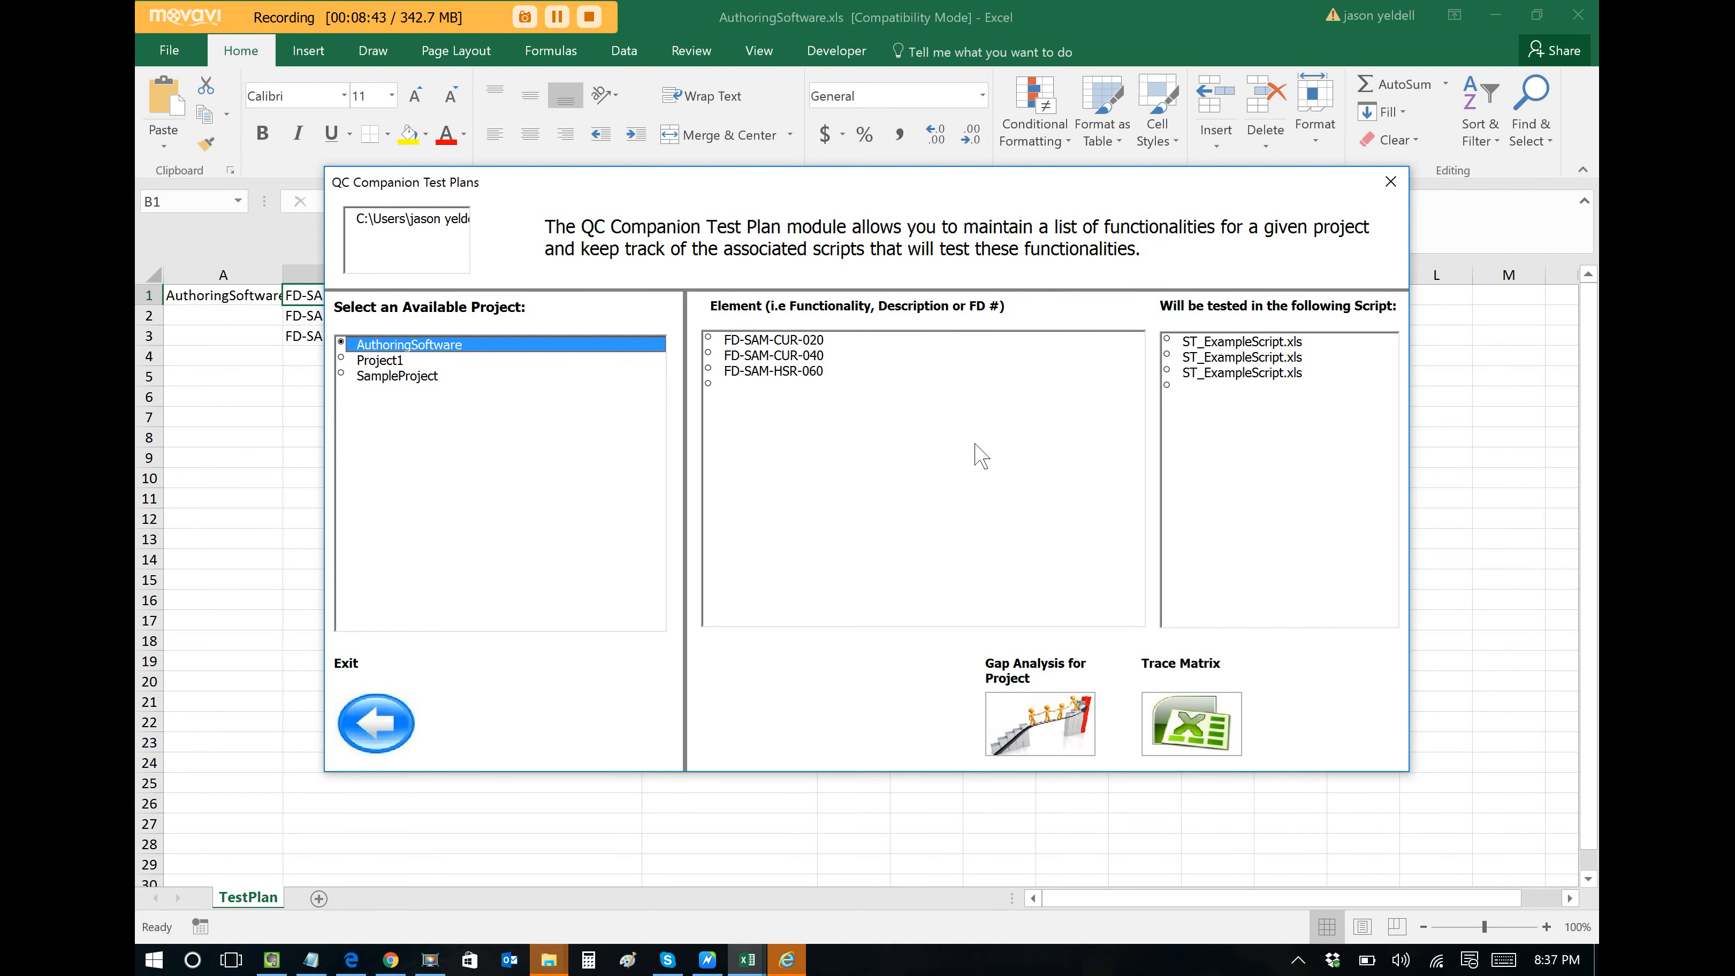
{"action": "left_click", "coordinate": [1191, 725]}
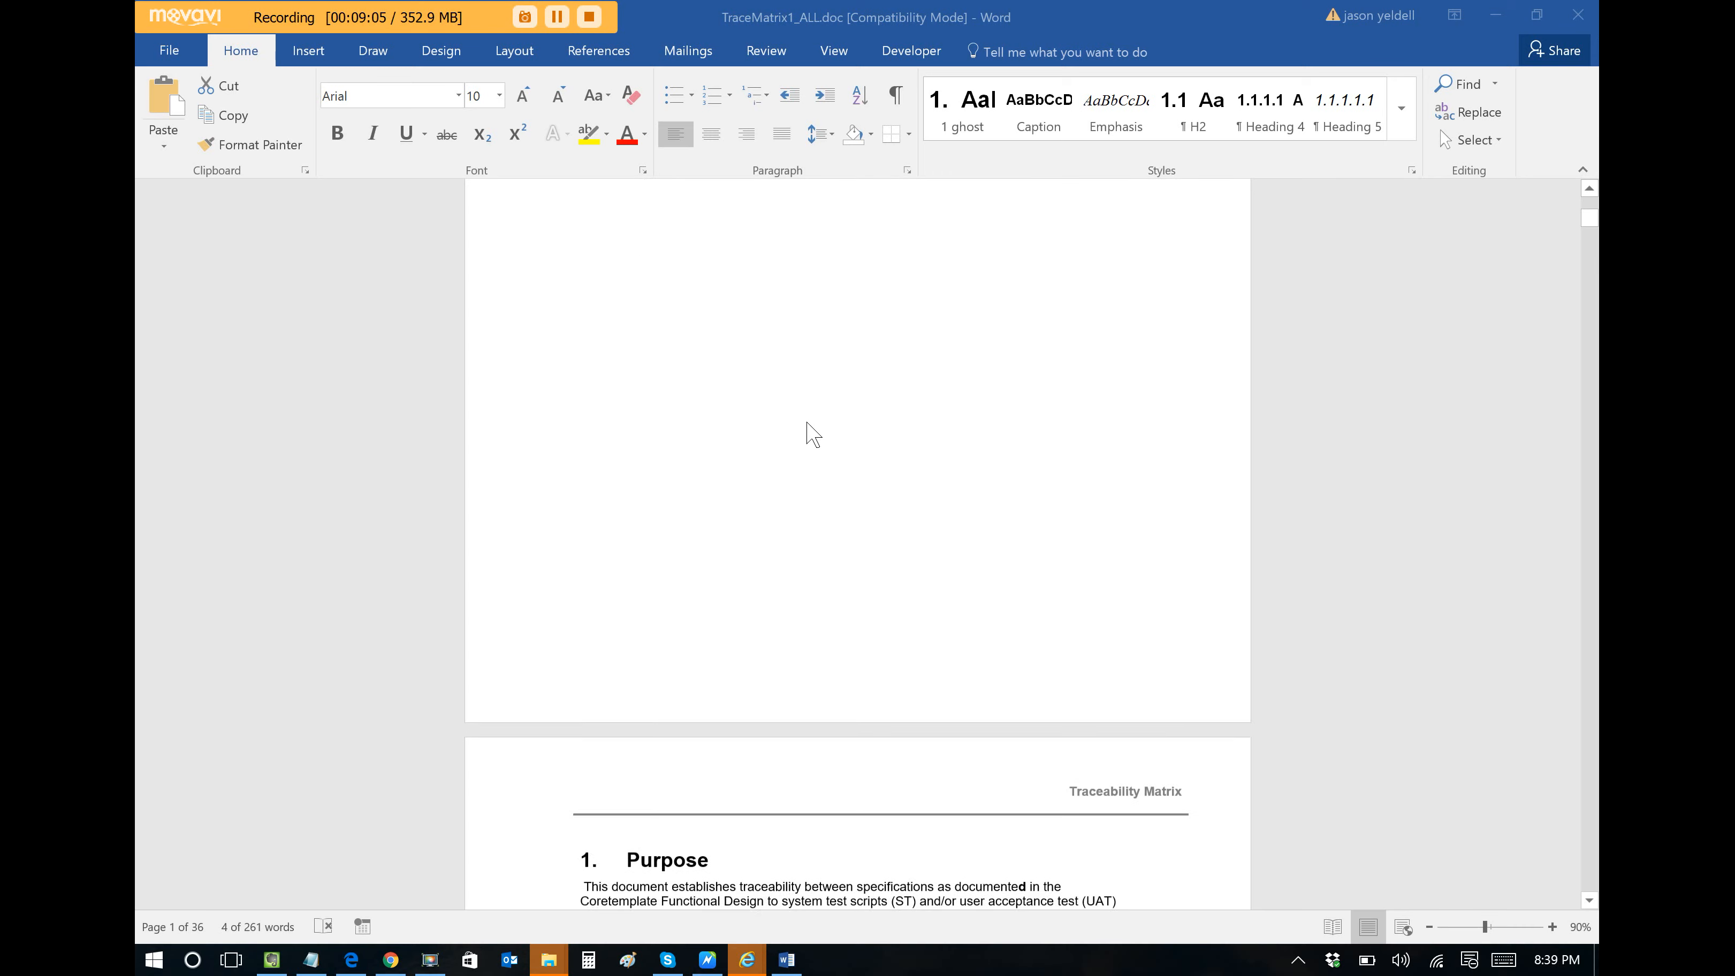
Review the Traceability Matrix rows in TraceMatrix1_ALL.doc, then return to Excel.
{"action": "scroll", "scroll_direction": "down", "scroll_amount": 3}
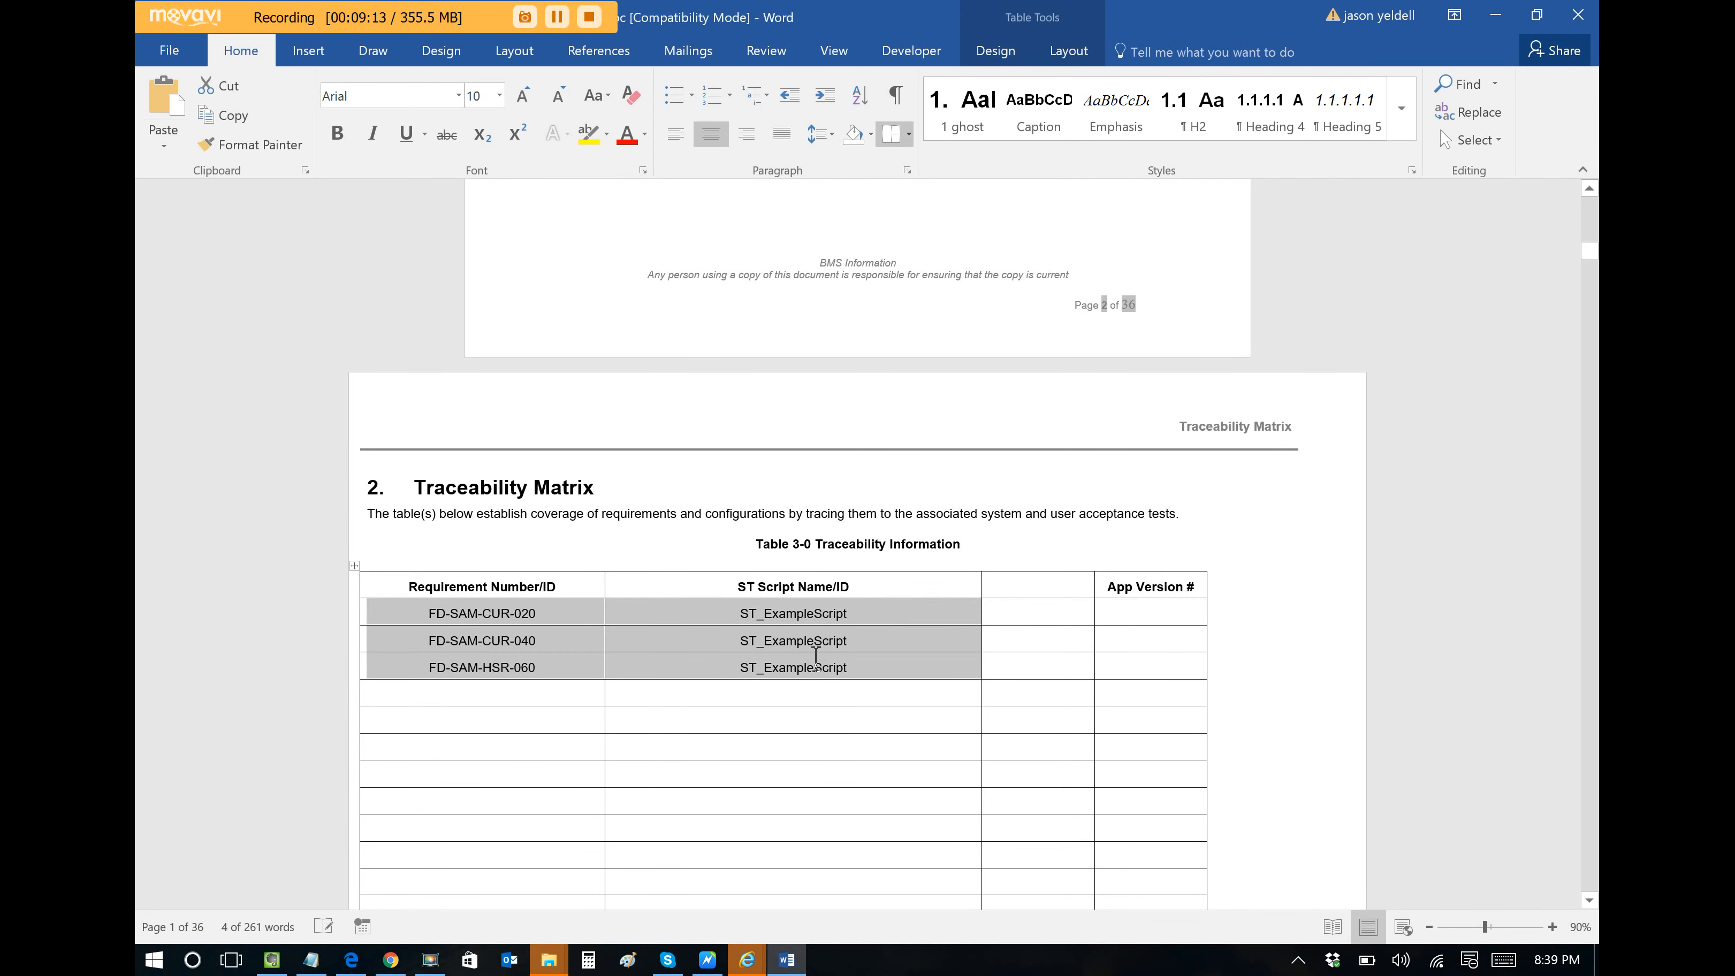
{"action": "left_click", "coordinate": [548, 959]}
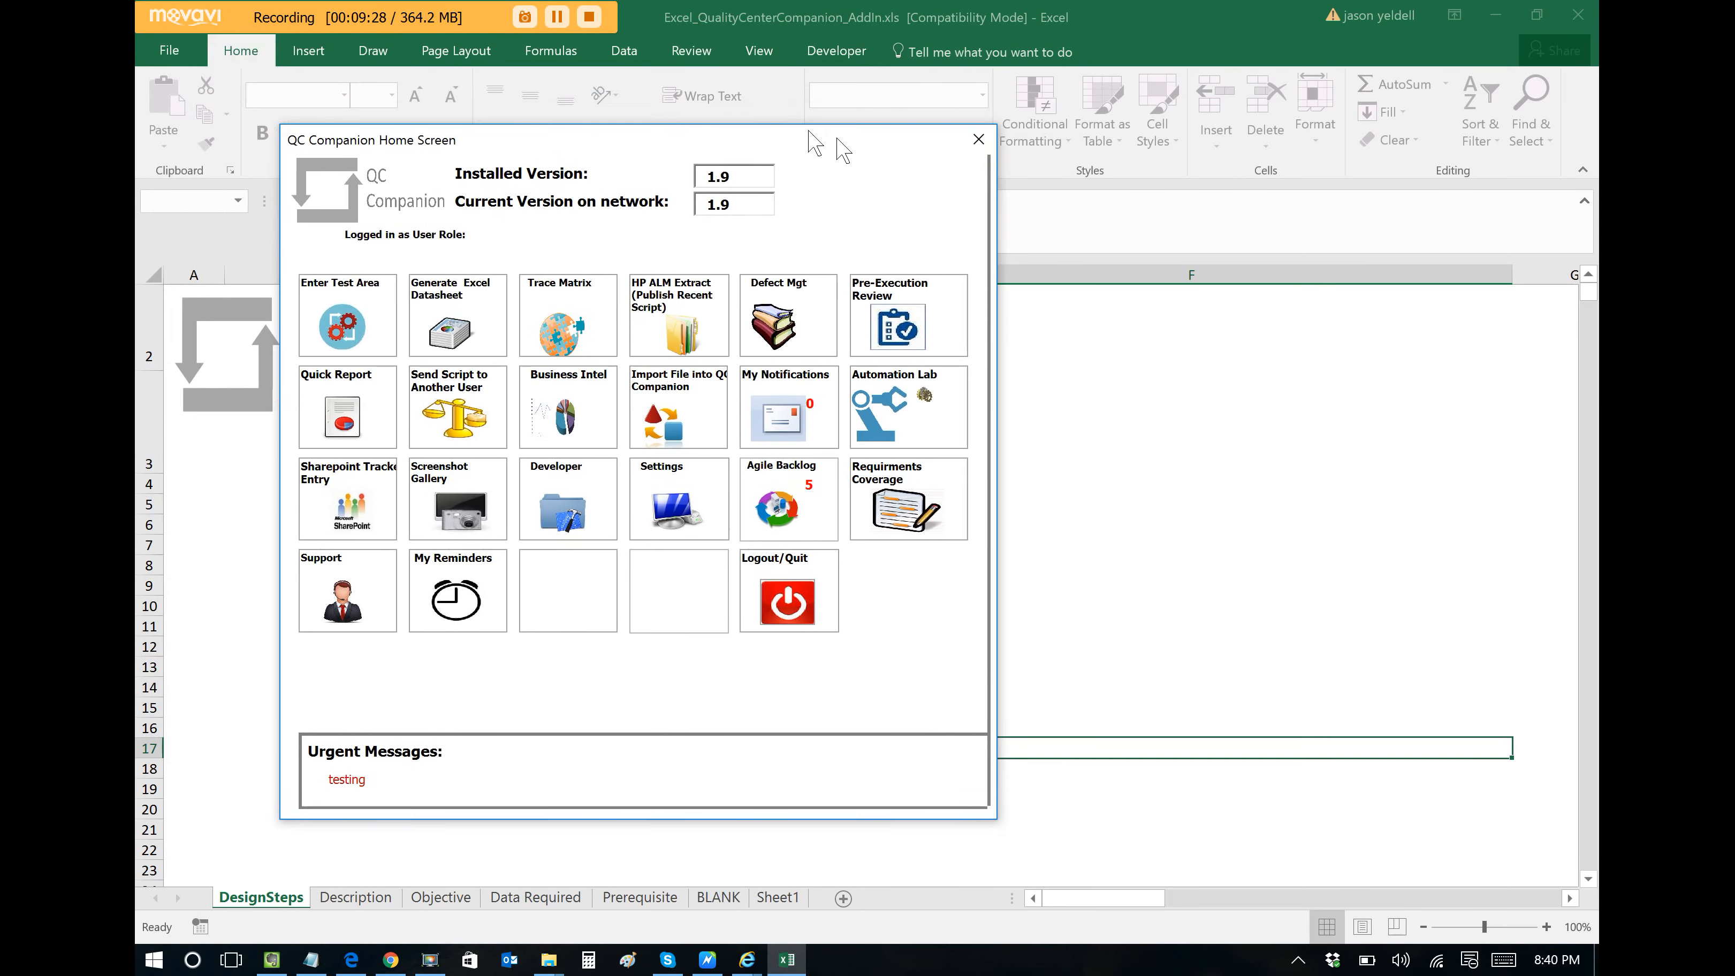
Publish ST_ExampleScript.xls as an HP ALM Extract and acknowledge the Success message.
{"action": "left_click_drag", "start_coordinate": [370, 140], "coordinate": [531, 158]}
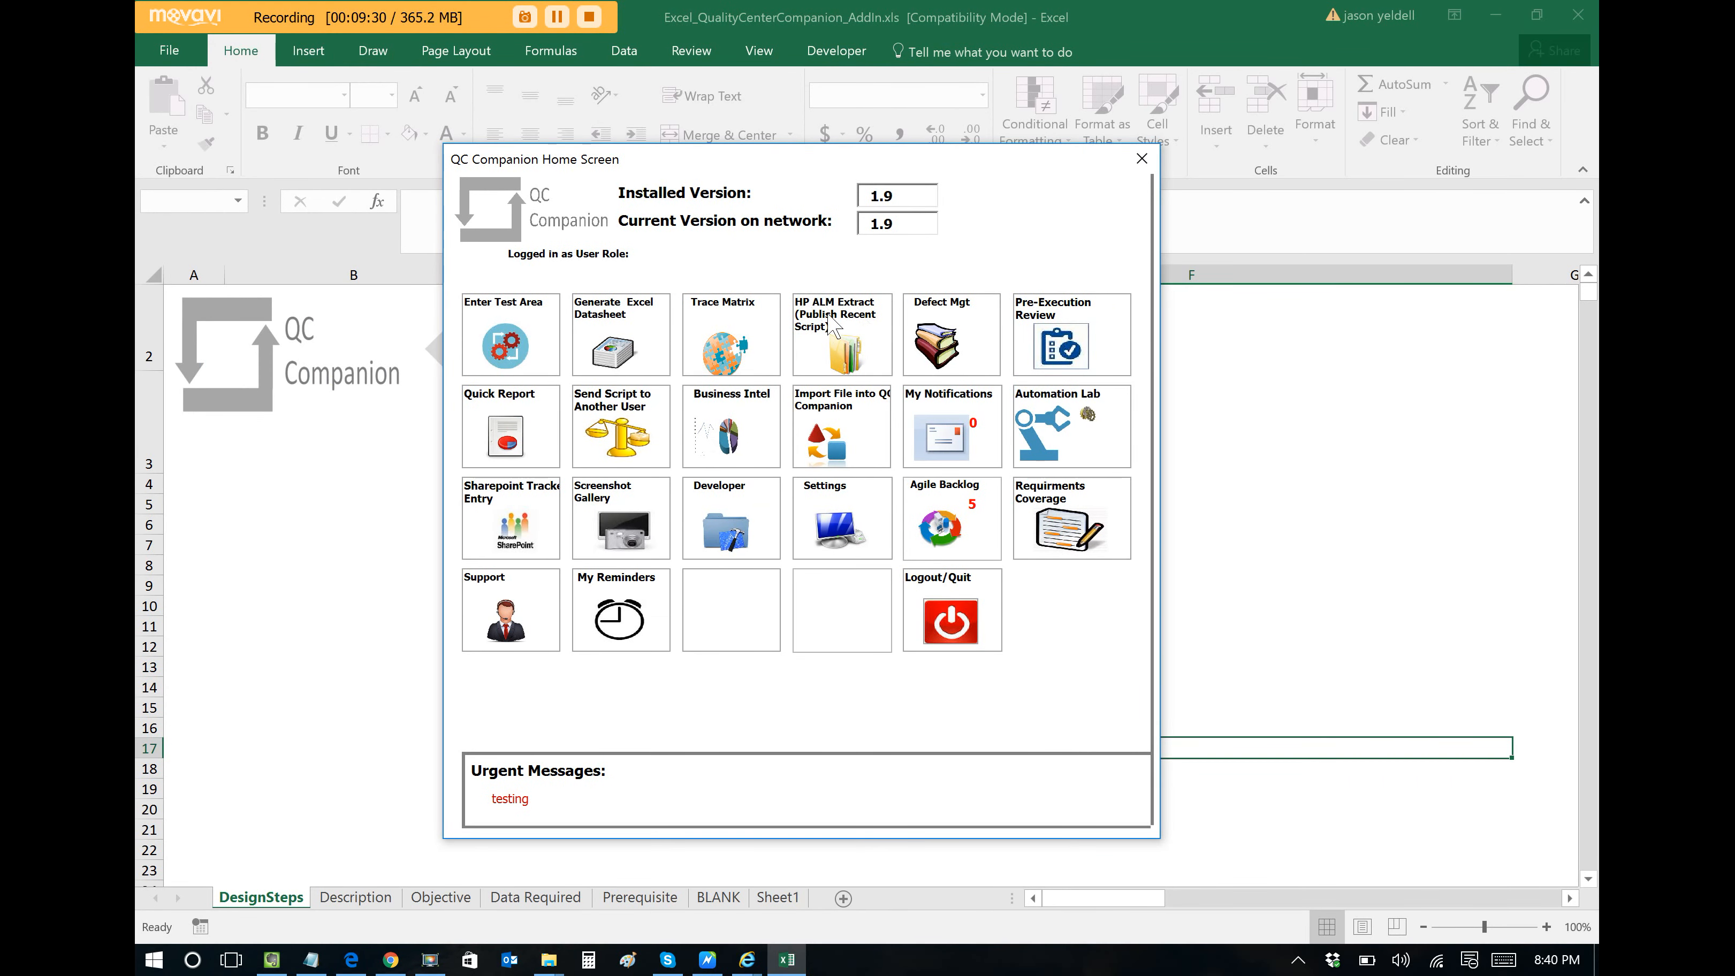
{"action": "left_click", "coordinate": [841, 346]}
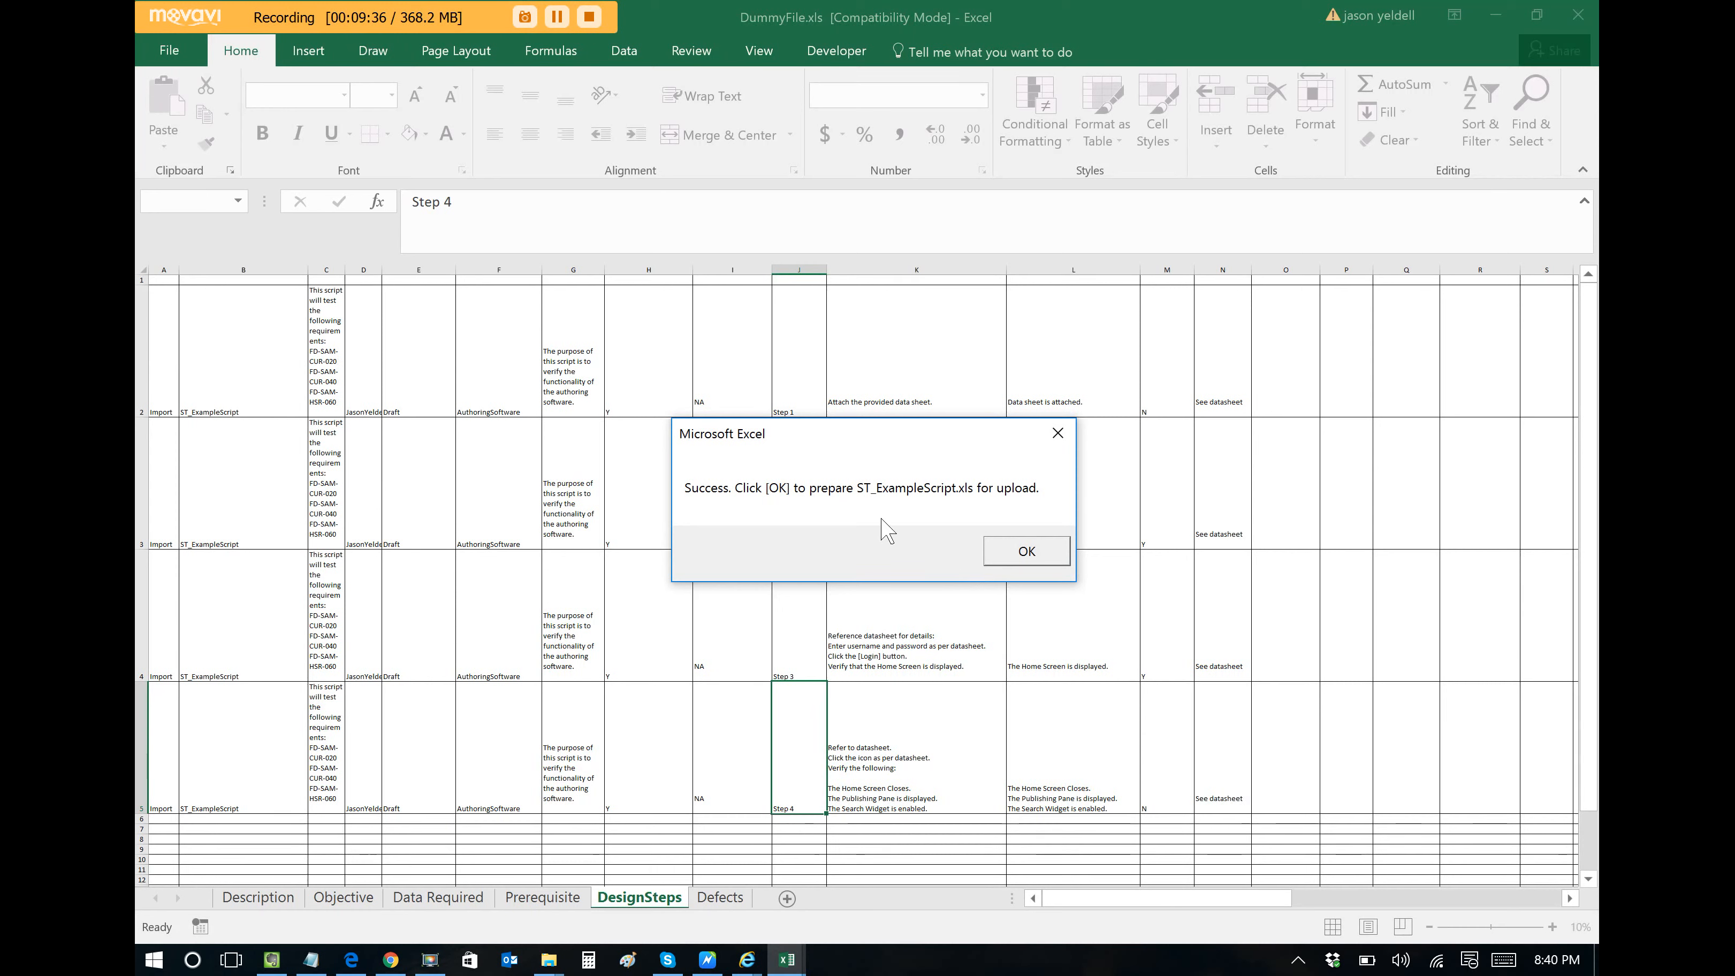
{"action": "left_click", "coordinate": [1024, 551]}
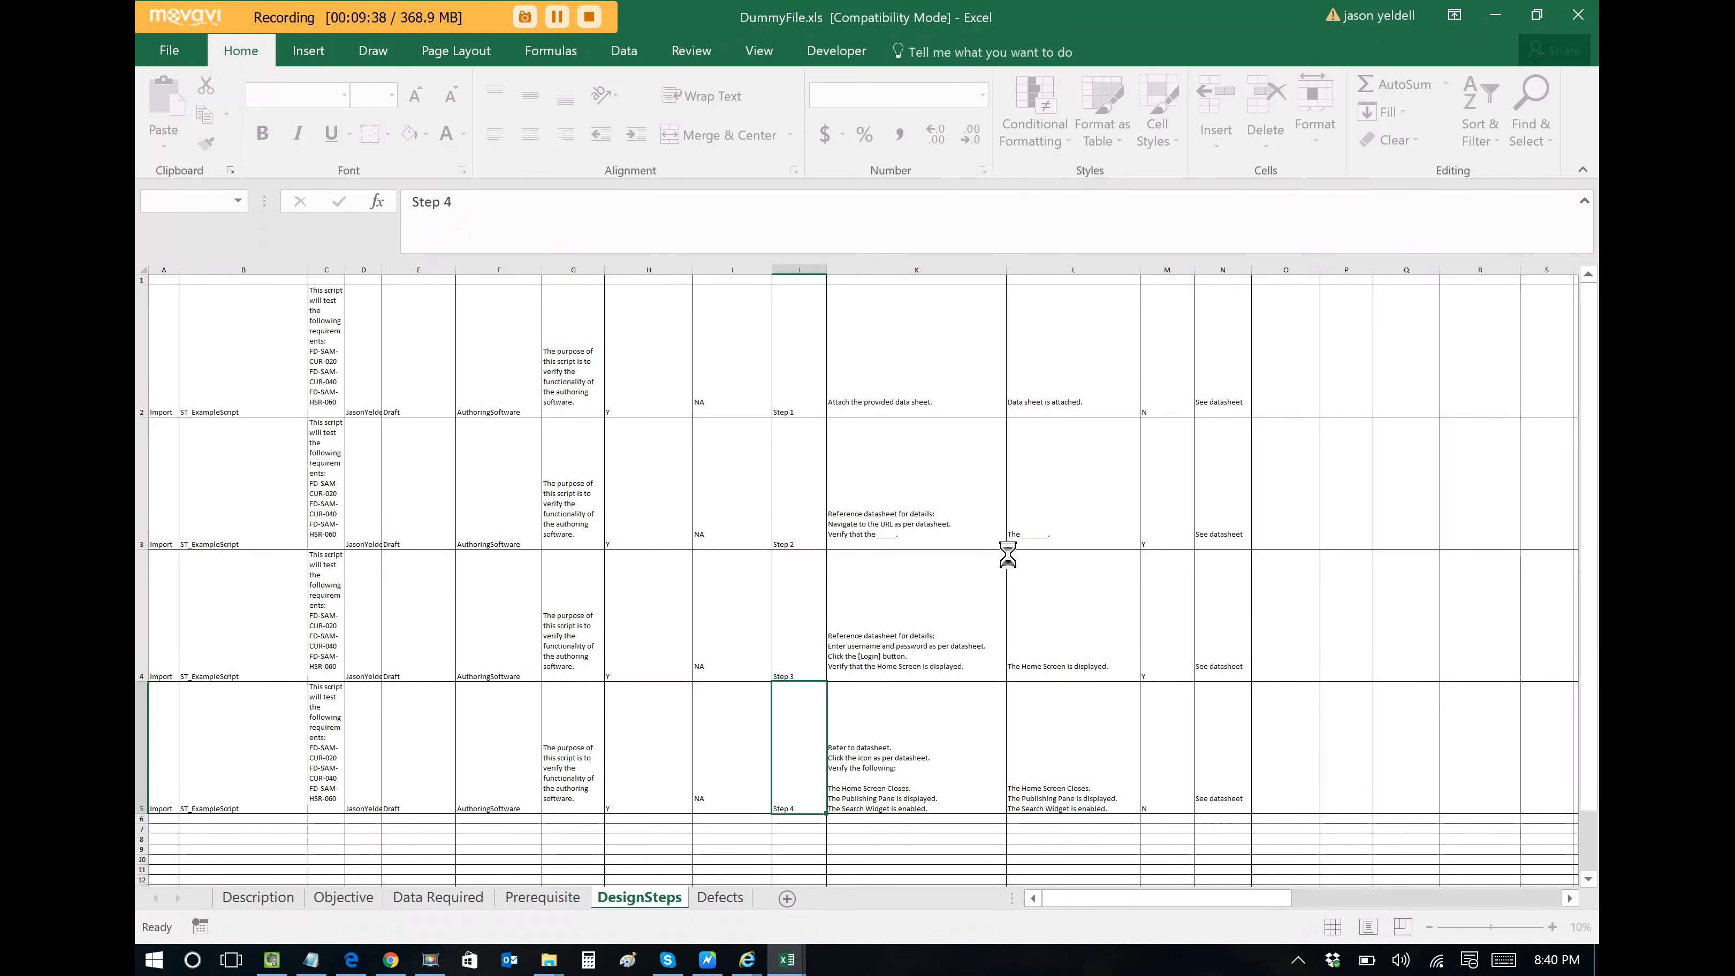